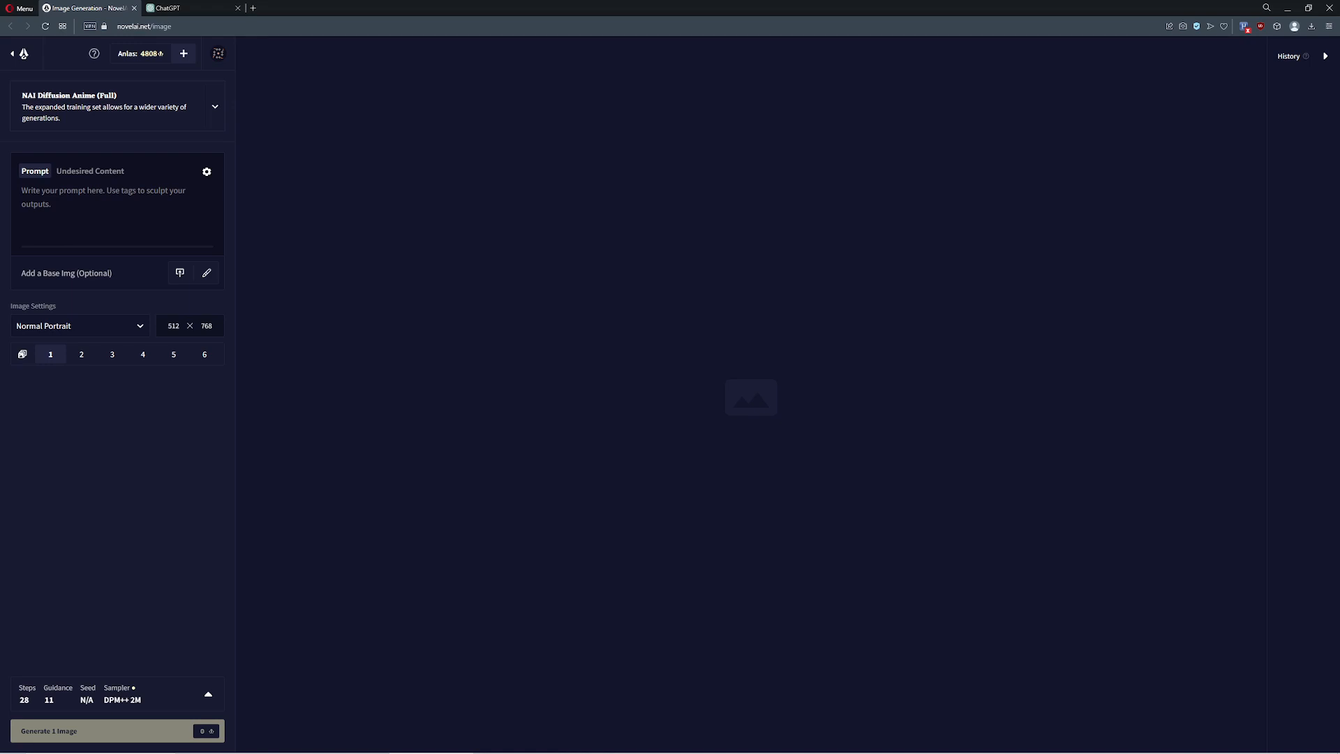
{"action": "mouse_move", "coordinate": [586, 280]}
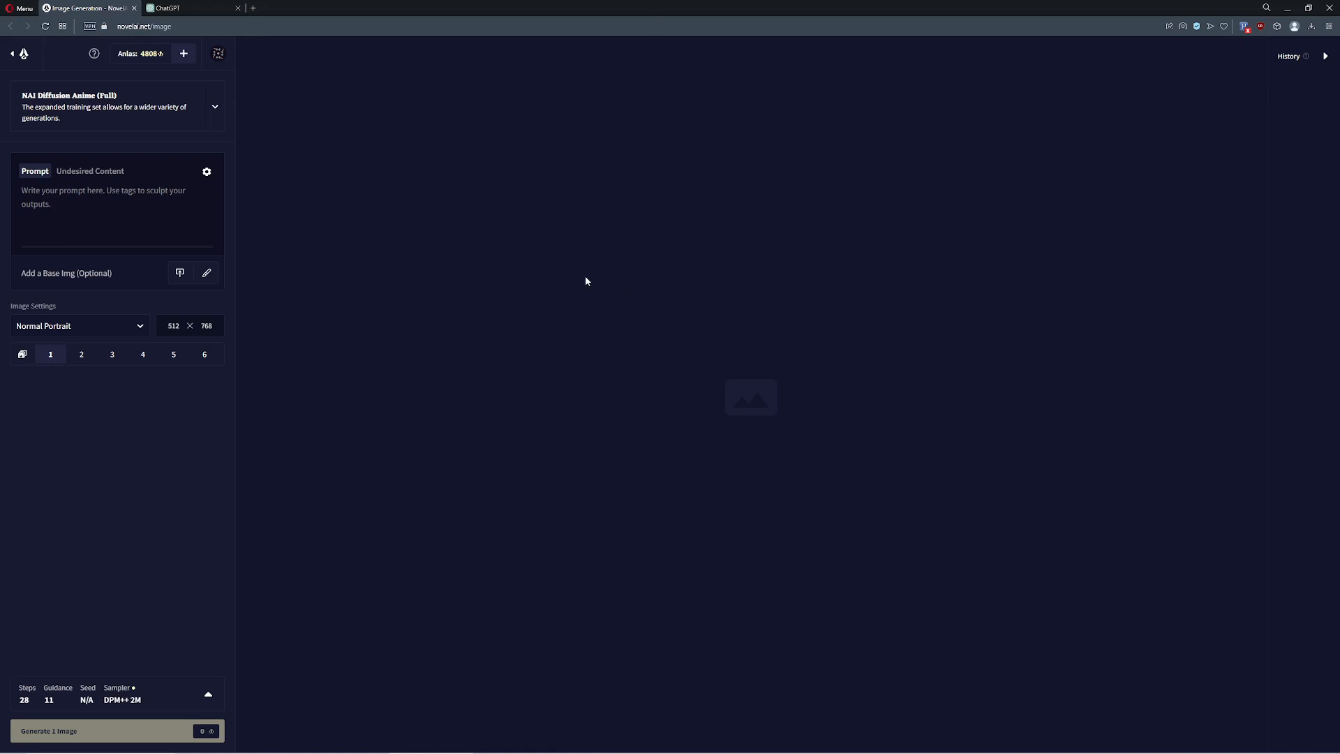
{"action": "mouse_move", "coordinate": [509, 270]}
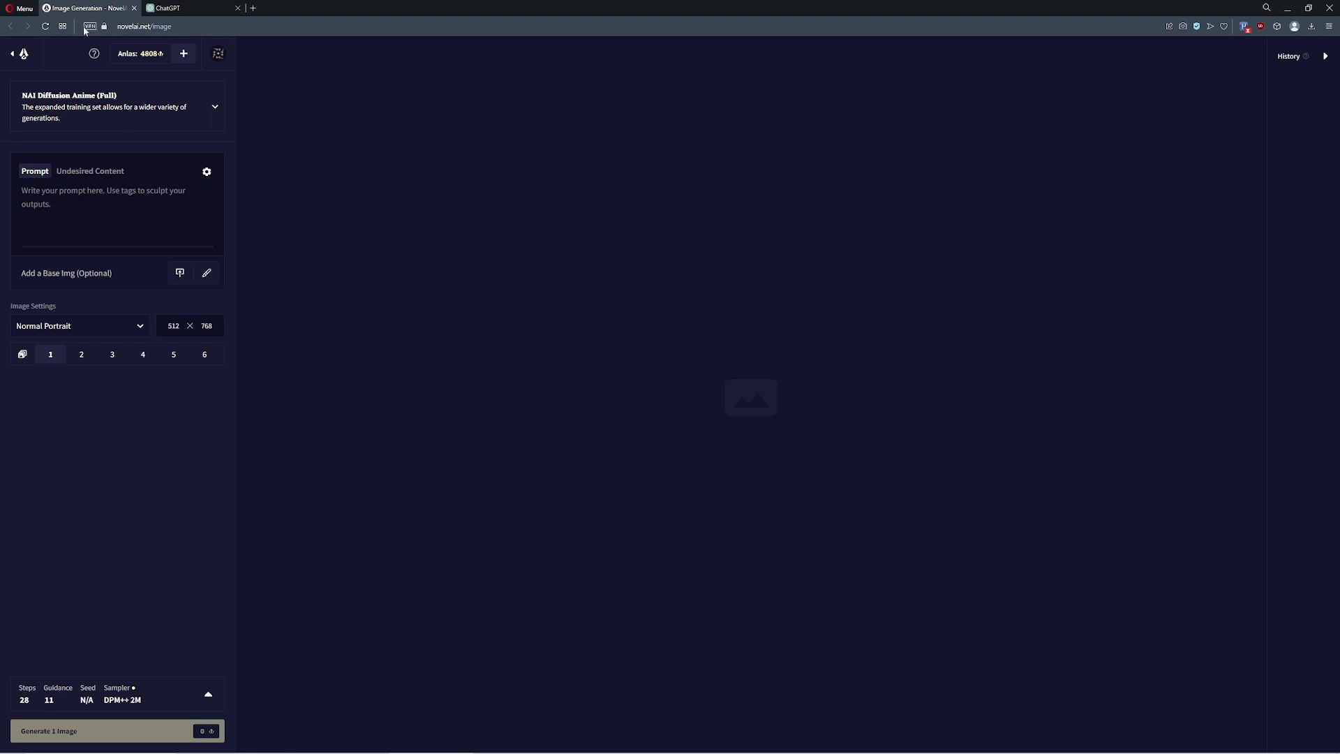
- Close the extra ChatGPT browser tab and return to the empty NovelAI image page
{"action": "left_click", "coordinate": [209, 8]}
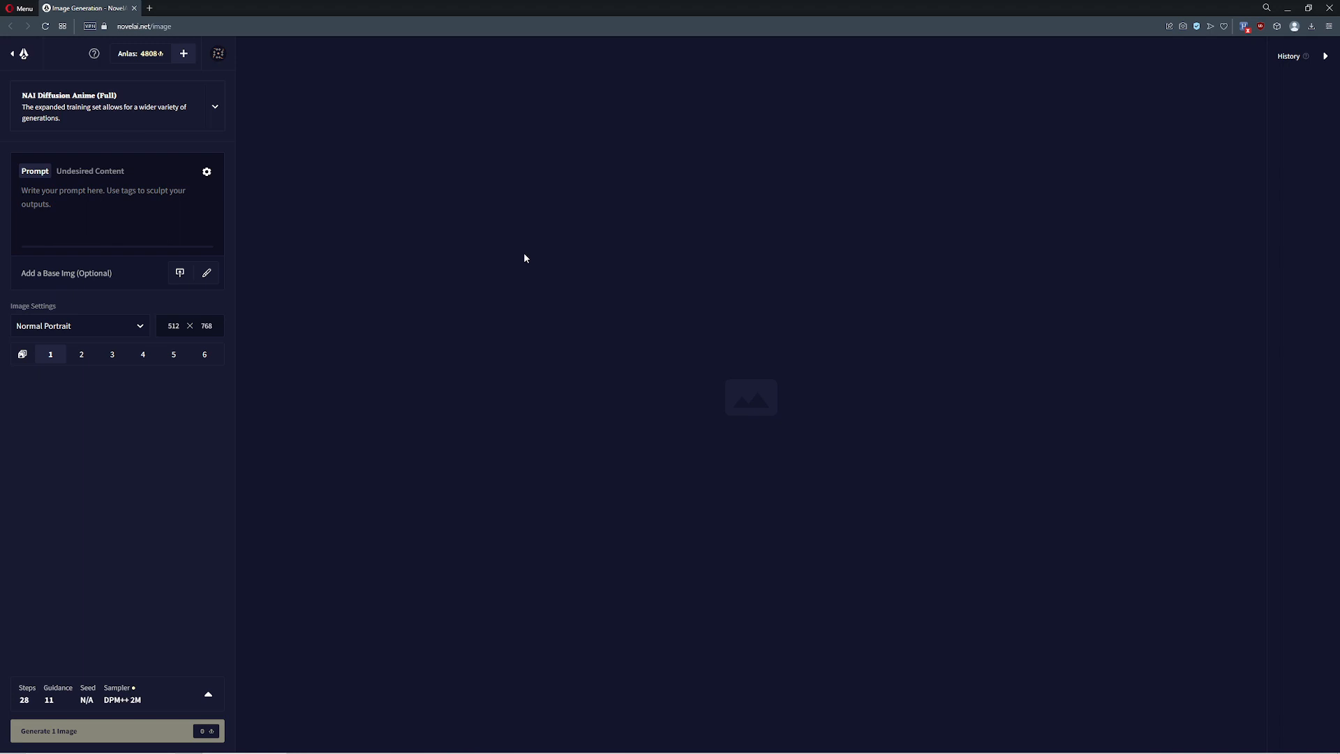
{"action": "left_click", "coordinate": [102, 197]}
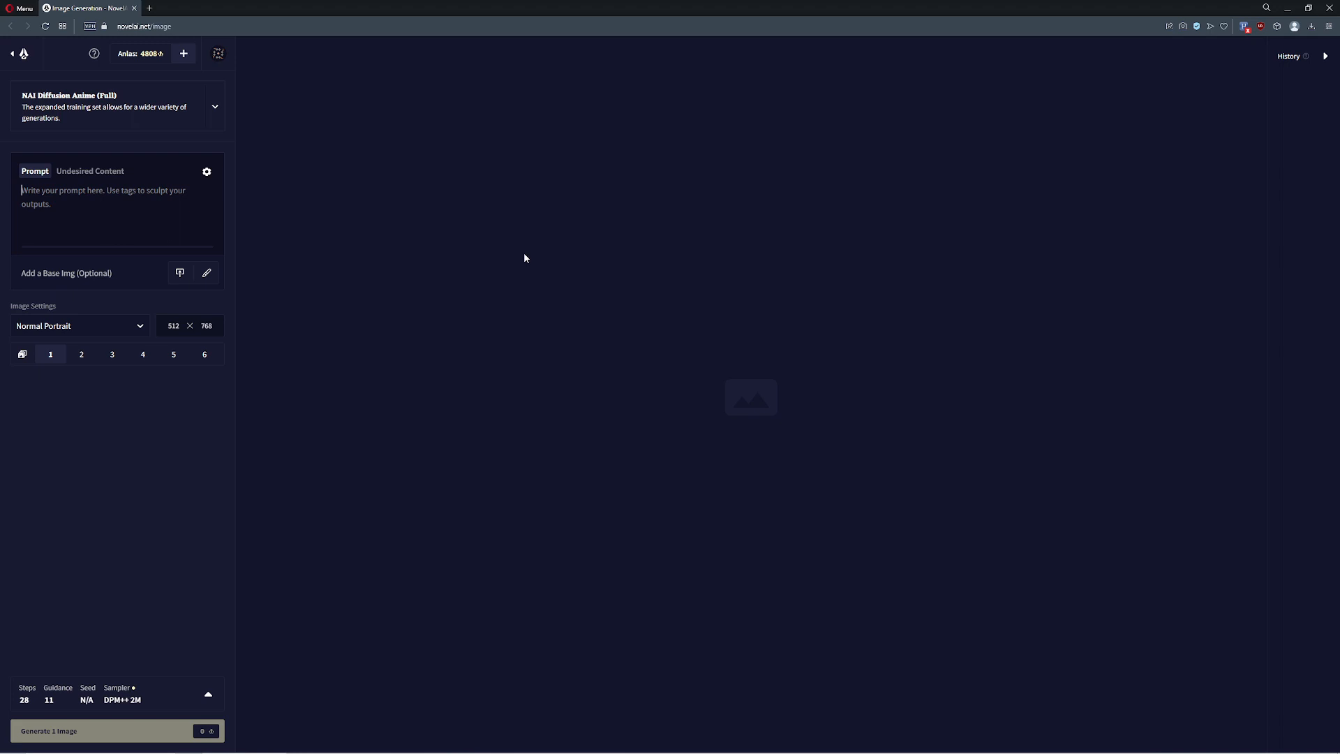
{"action": "mouse_move", "coordinate": [517, 246]}
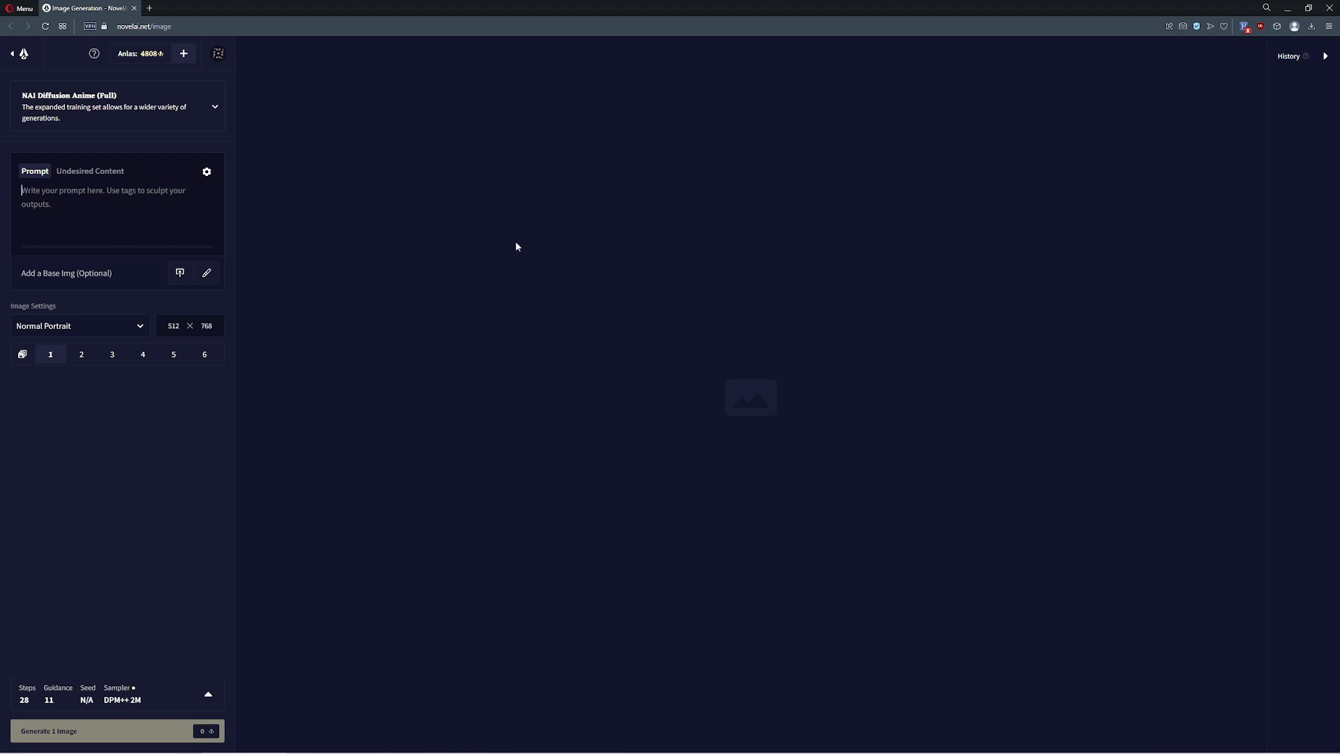
{"action": "mouse_move", "coordinate": [523, 266]}
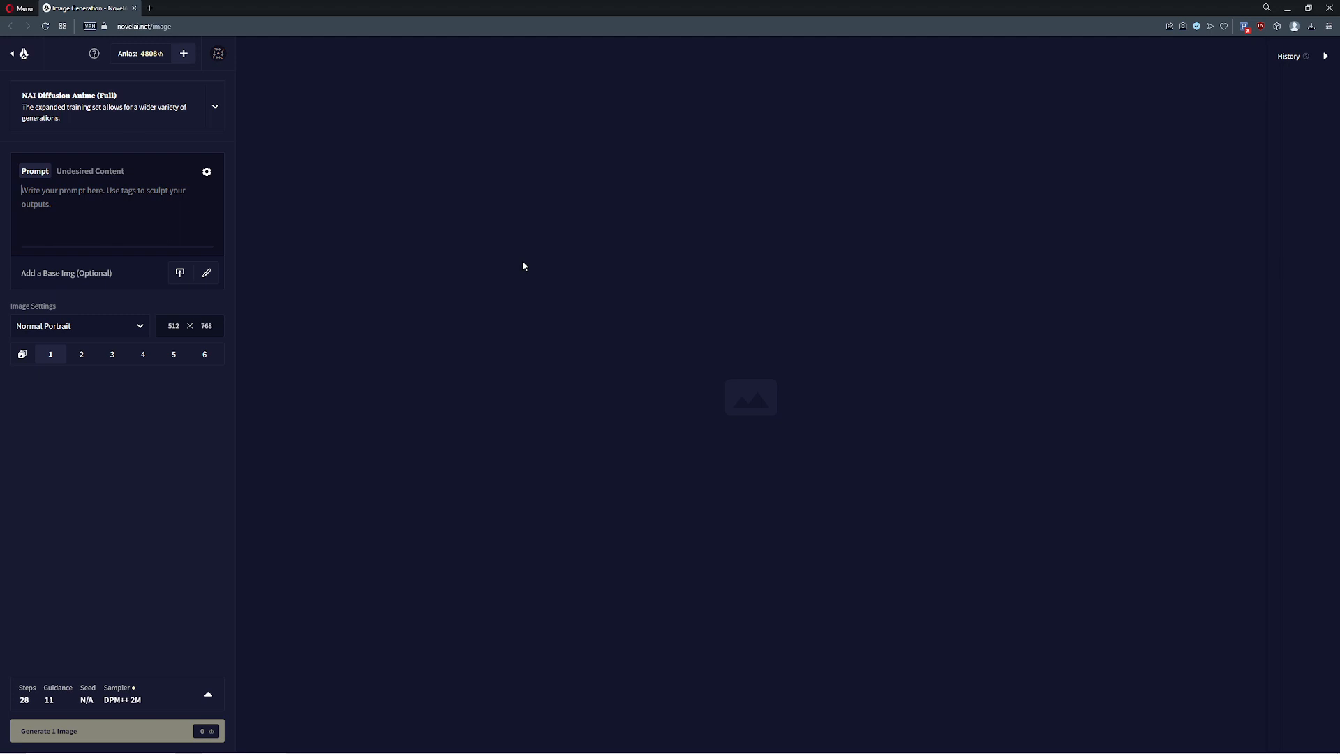
{"action": "left_click", "coordinate": [215, 106]}
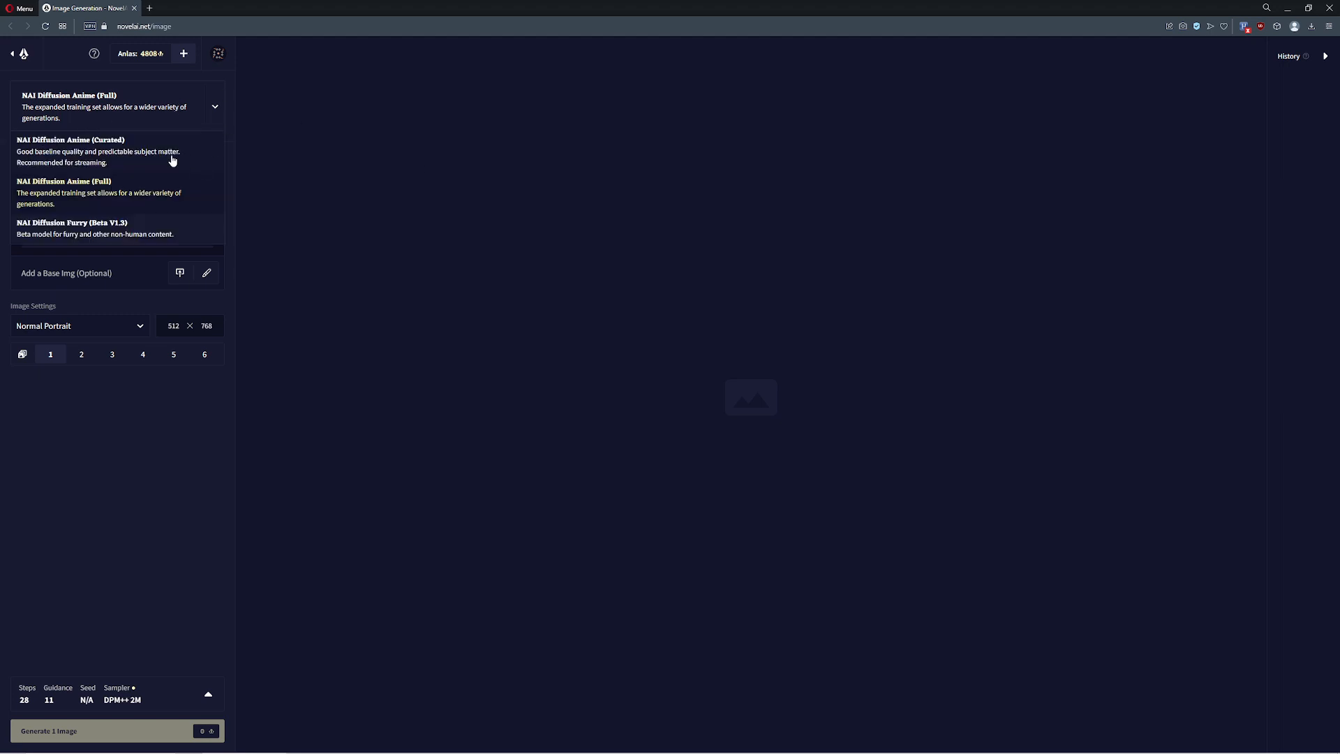
{"action": "mouse_move", "coordinate": [218, 180]}
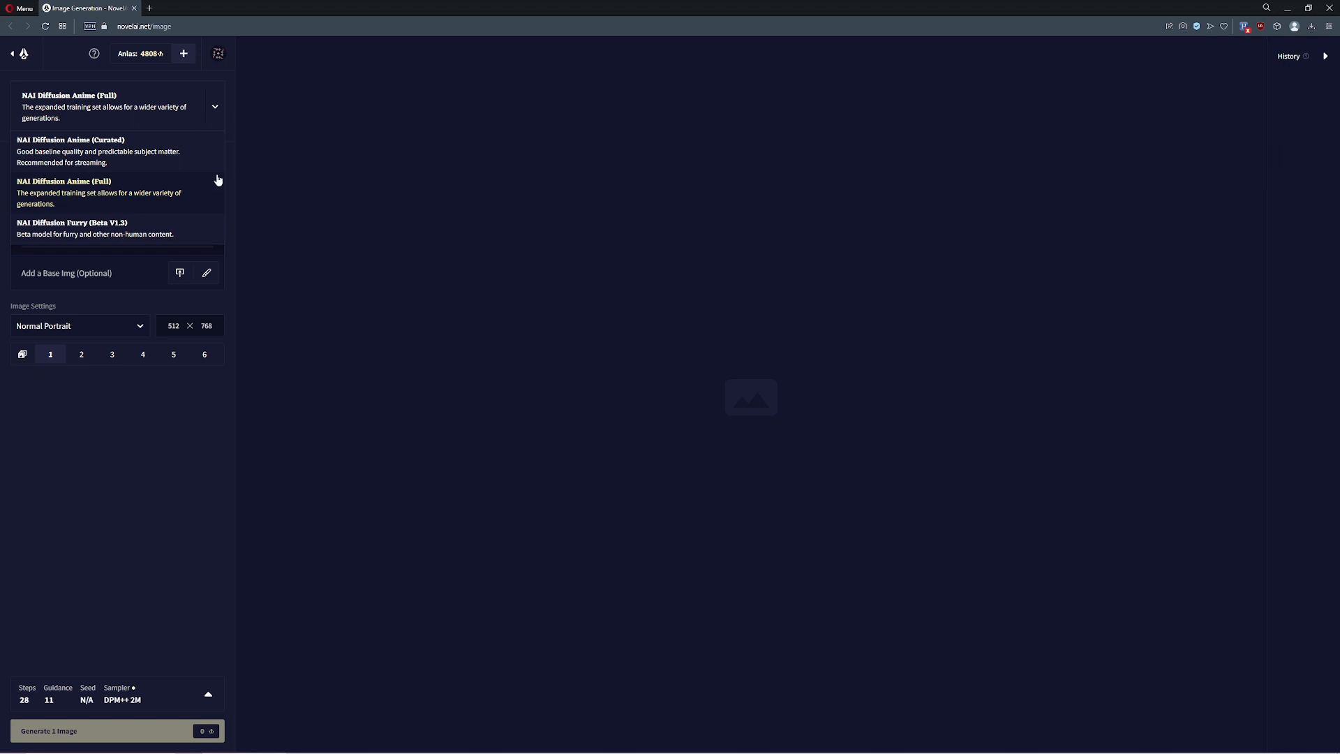
{"action": "left_click", "coordinate": [98, 193]}
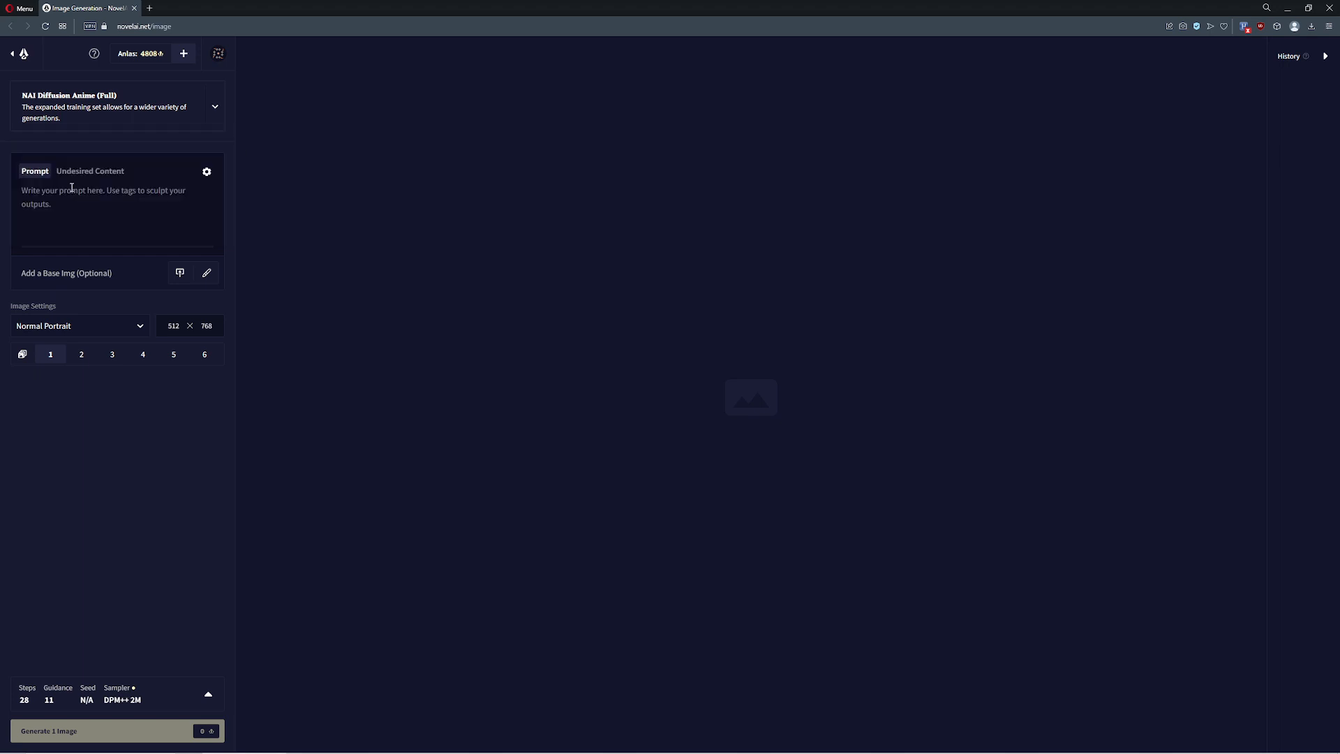
{"action": "mouse_move", "coordinate": [259, 164]}
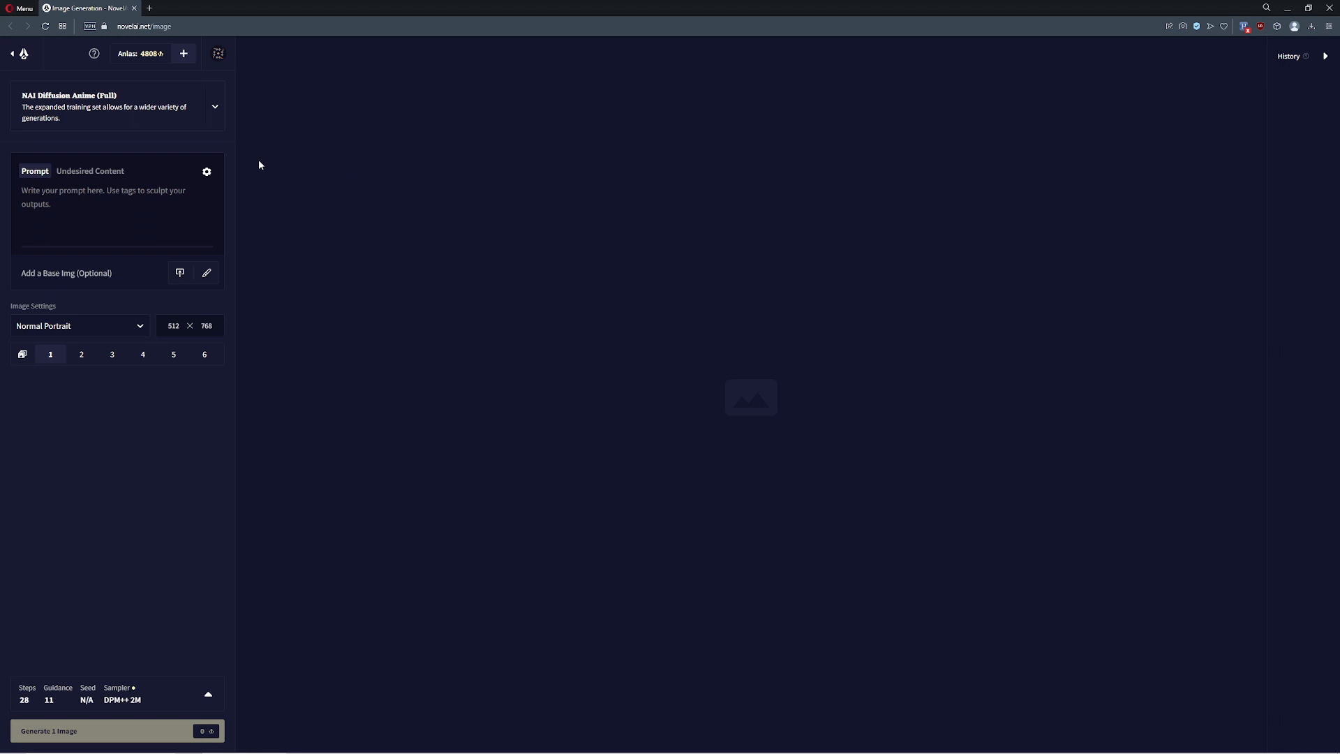
{"action": "mouse_move", "coordinate": [283, 160]}
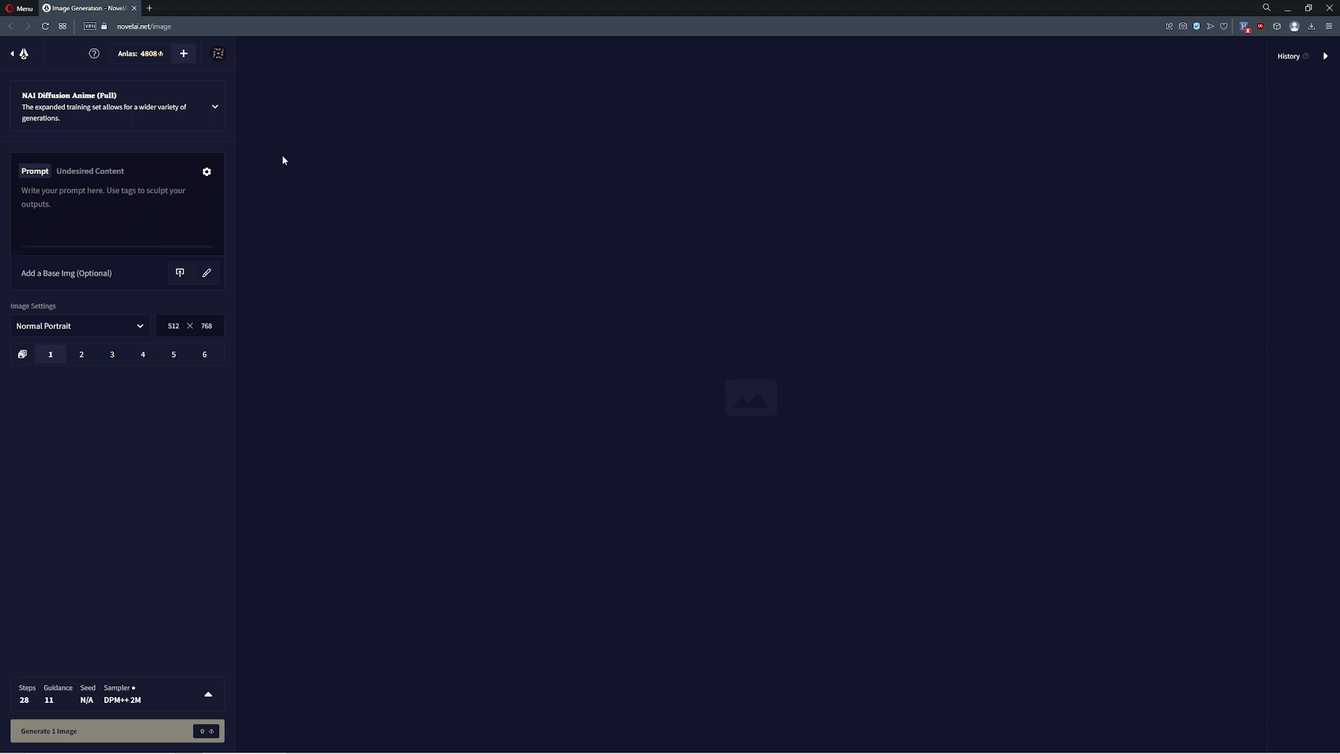
- Generate a sunlit tree-lined park image from the prompt 'tree'
{"action": "type", "text": "tree"}
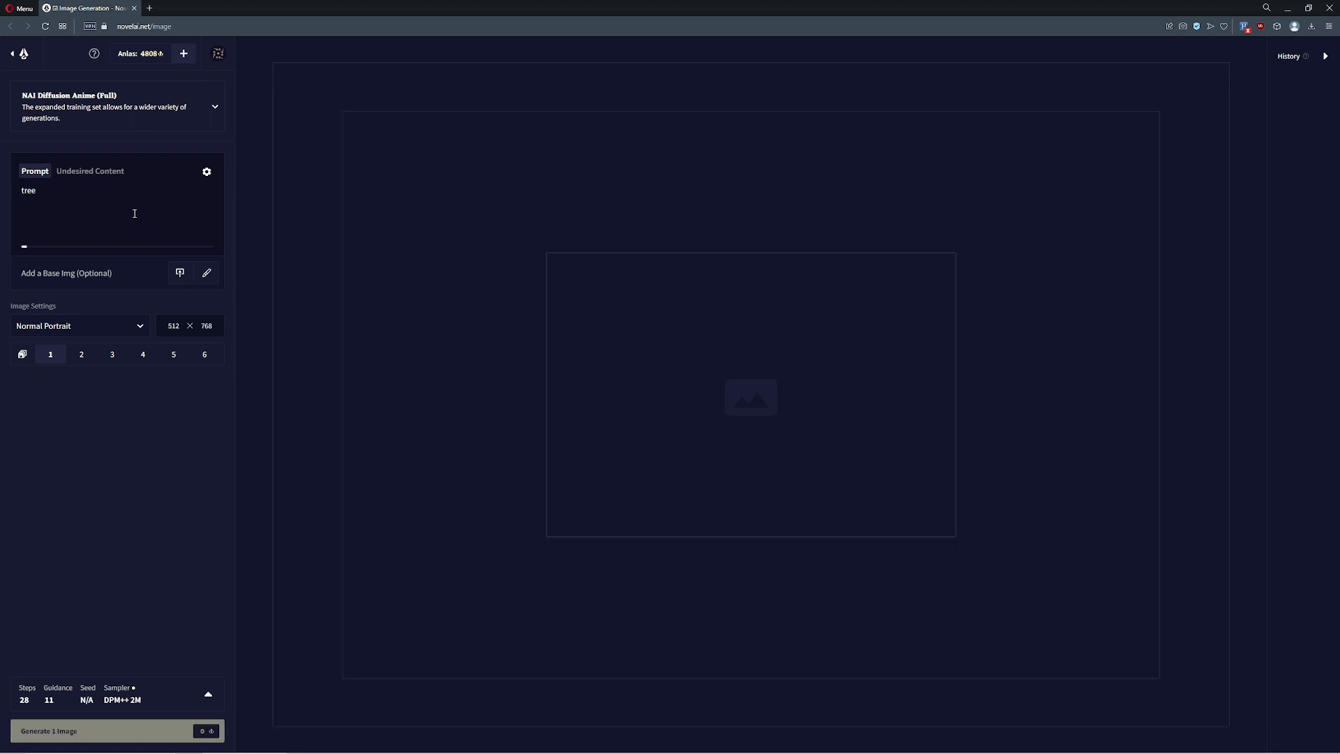
{"action": "left_click", "coordinate": [103, 731]}
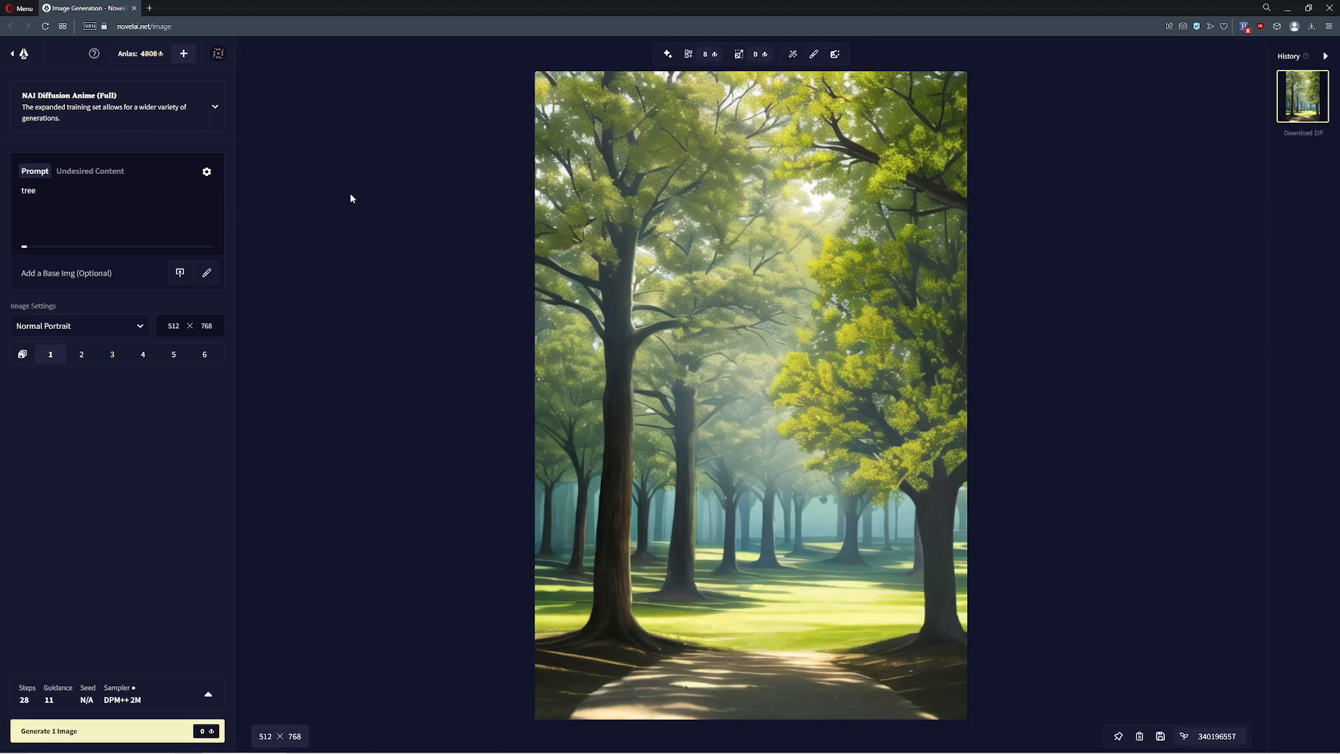
{"action": "mouse_move", "coordinate": [211, 193]}
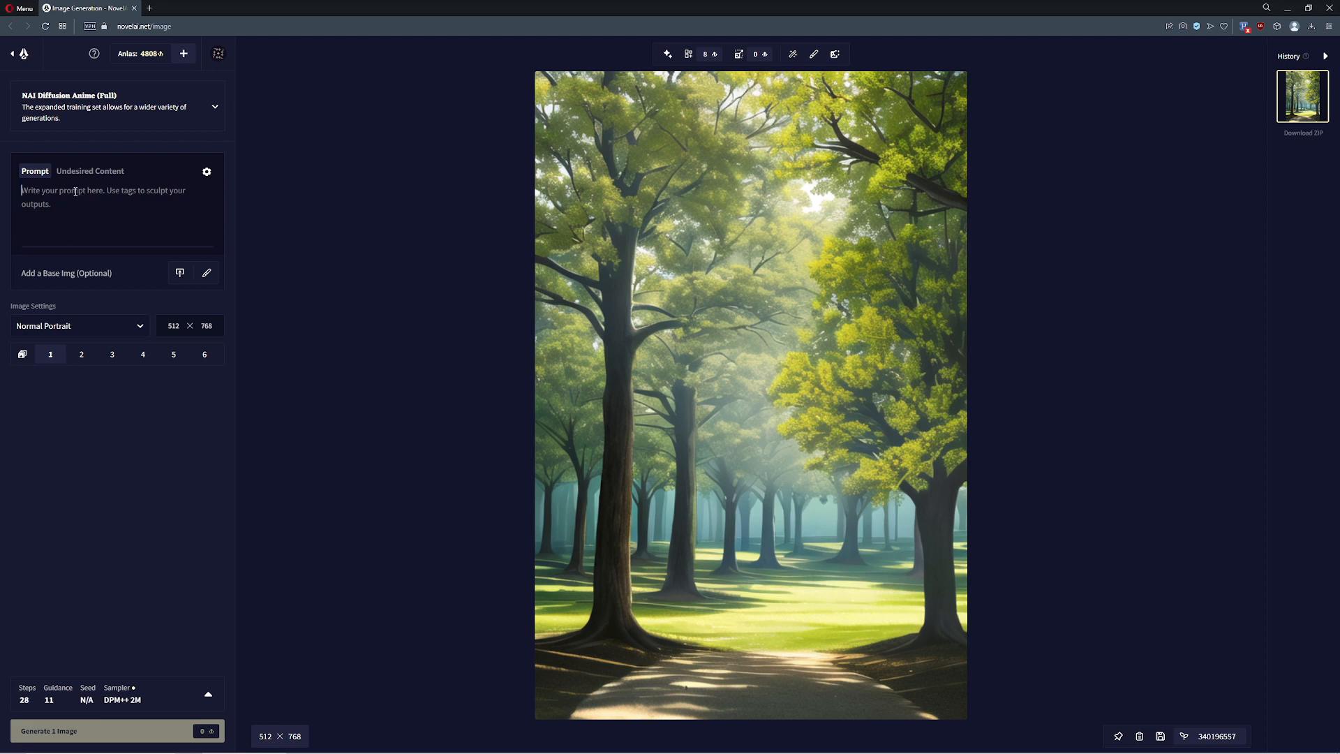
{"action": "mouse_move", "coordinate": [61, 213]}
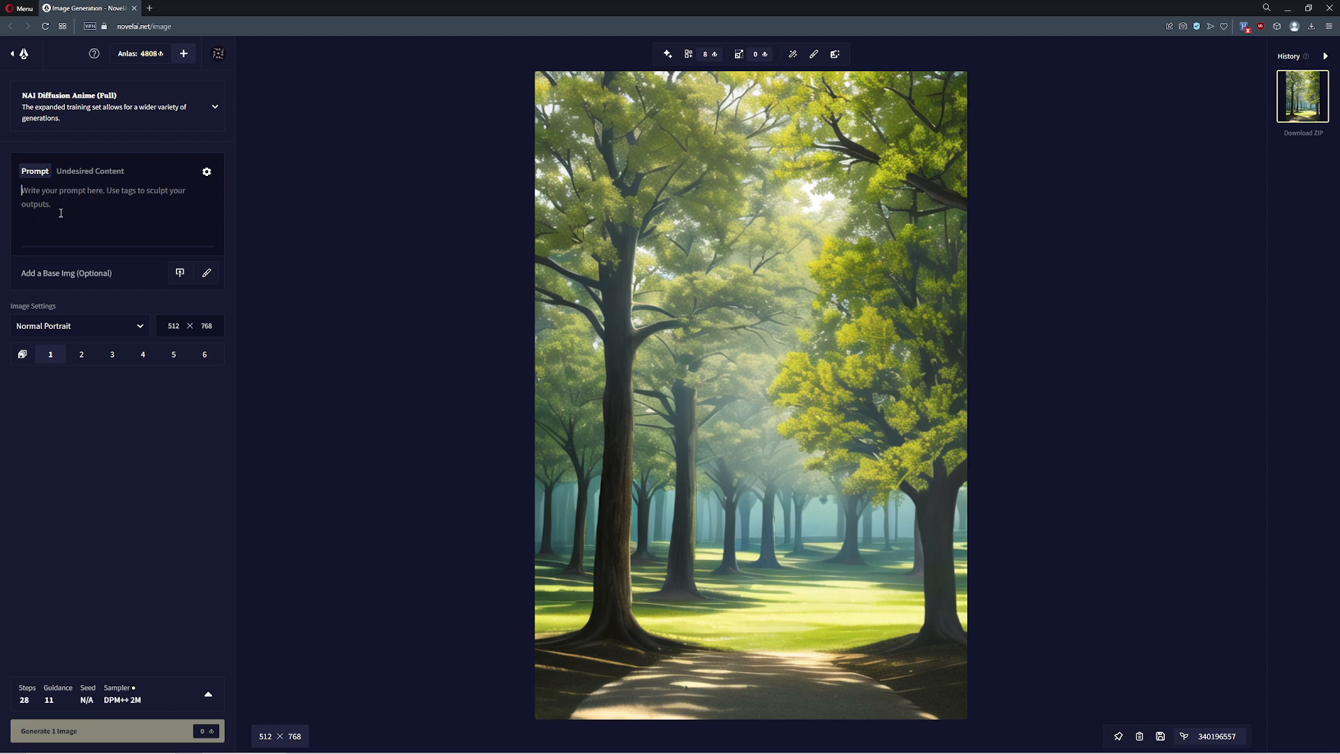
{"action": "mouse_move", "coordinate": [197, 233]}
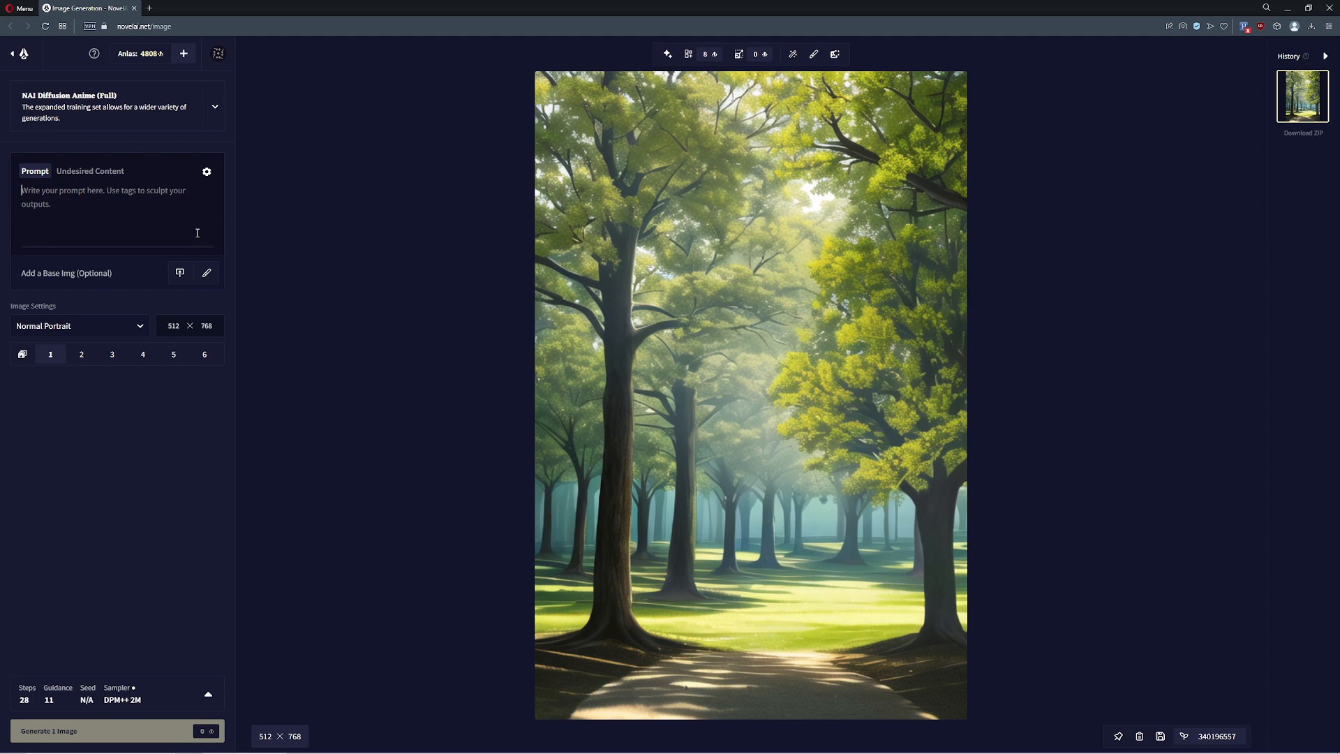
- Generate a snowy night tree from the prompt 'tree, winter, night'
{"action": "type", "text": "tr"}
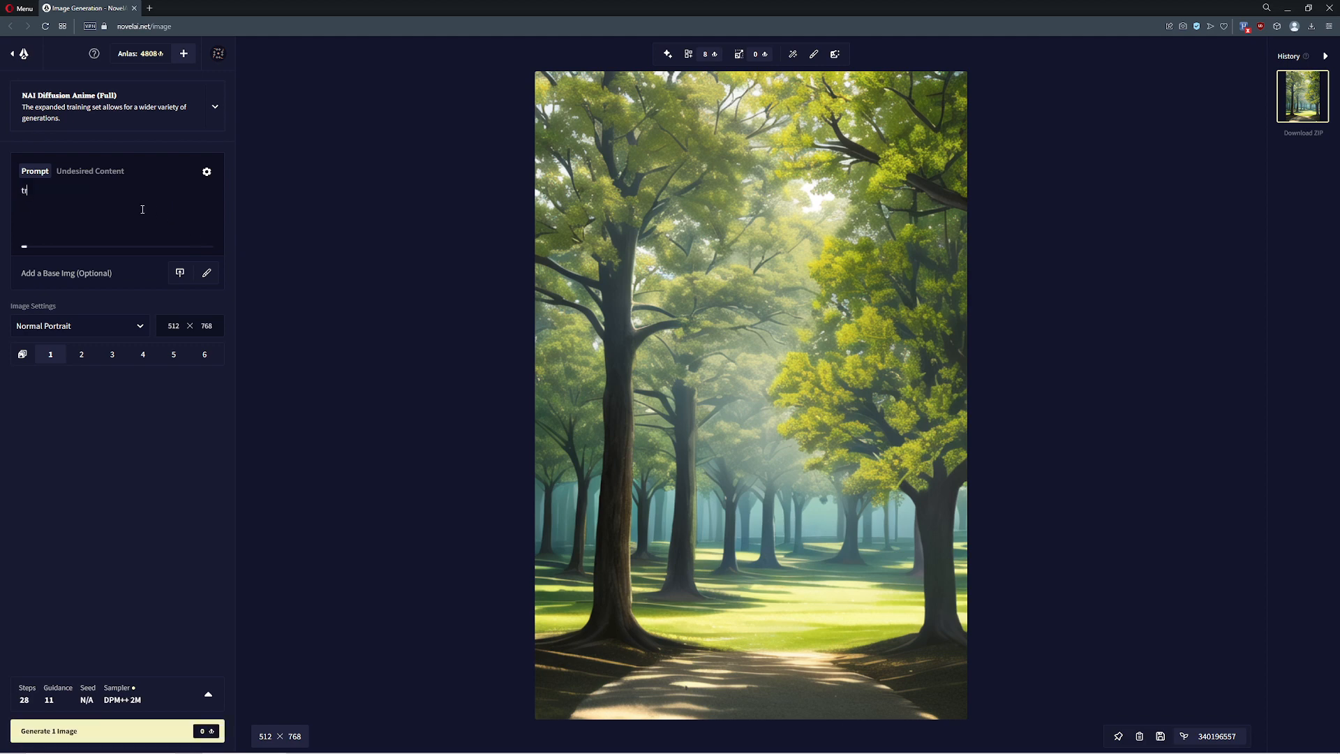
{"action": "type", "text": "ree, winter"}
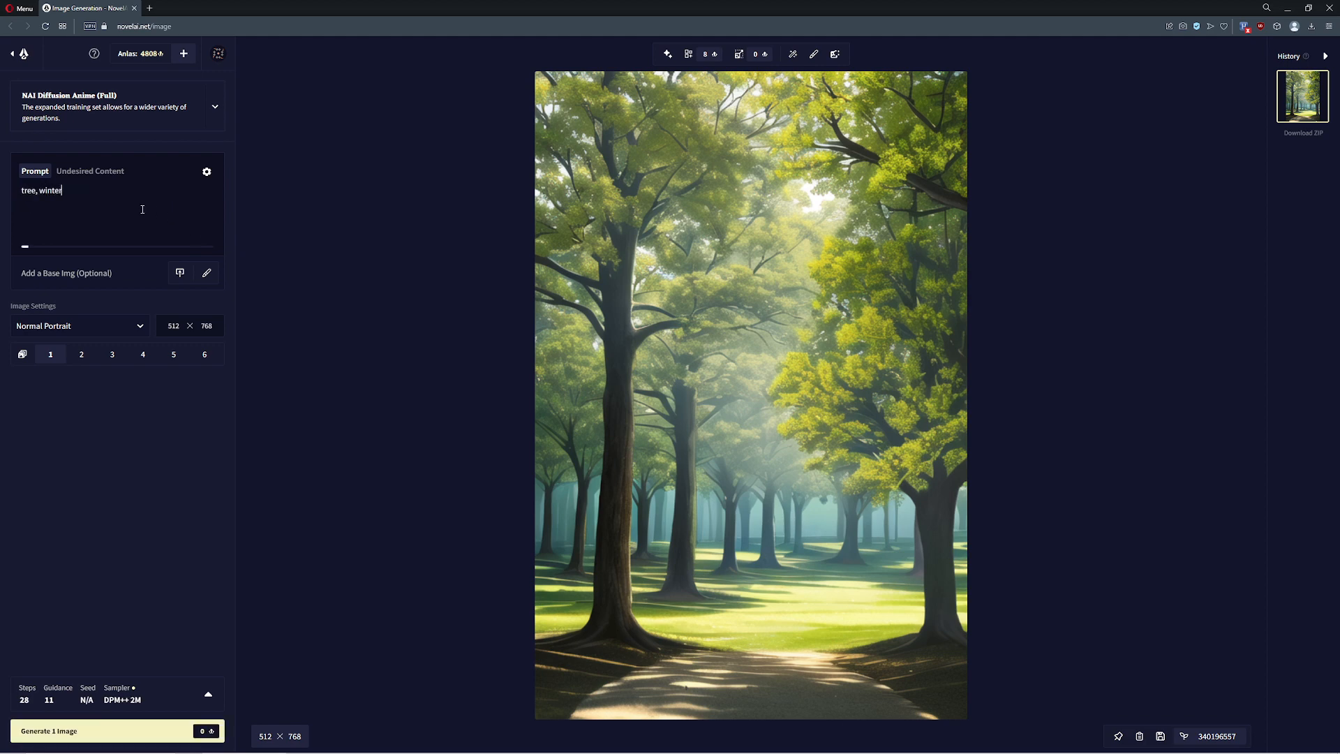
{"action": "type", "text": ", night"}
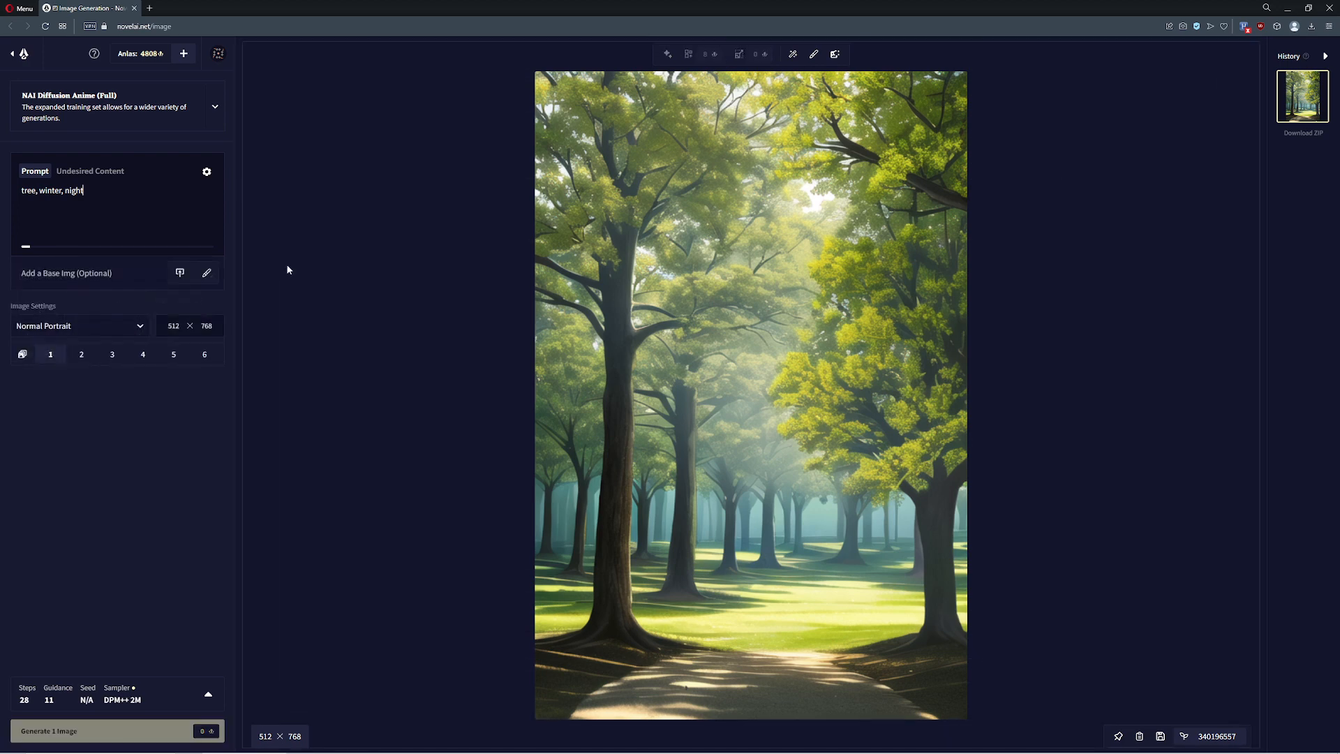
{"action": "left_click", "coordinate": [103, 731]}
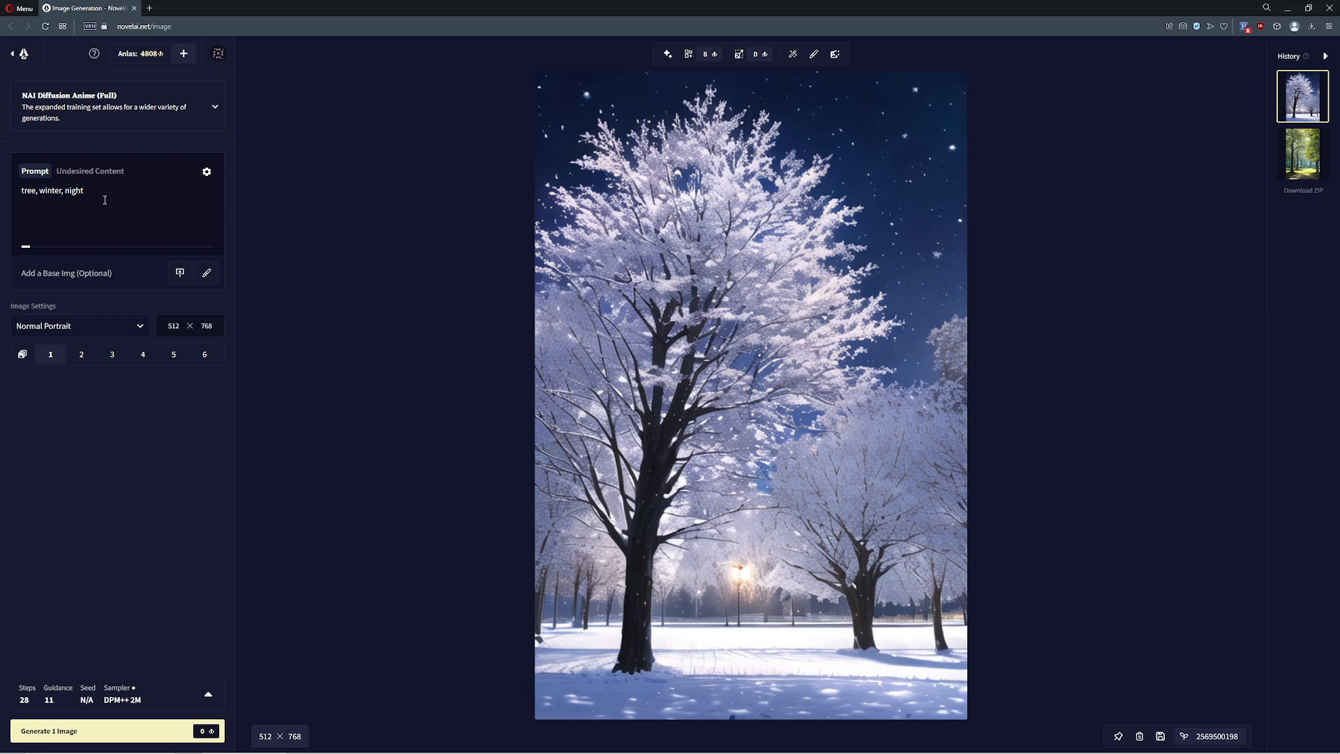
- Replace 'night' with 'starry sky' and generate a frosted tree under stars
{"action": "type", "text": "starry"}
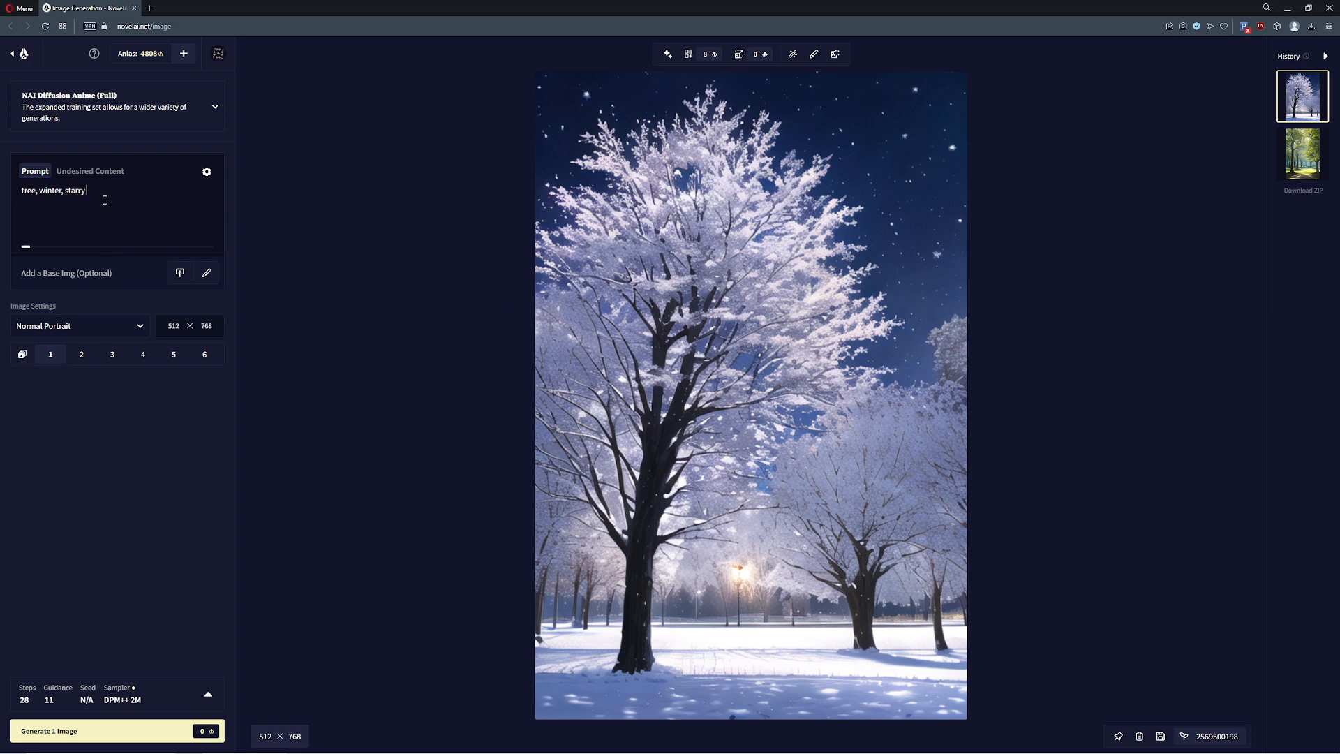
{"action": "type", "text": "sky"}
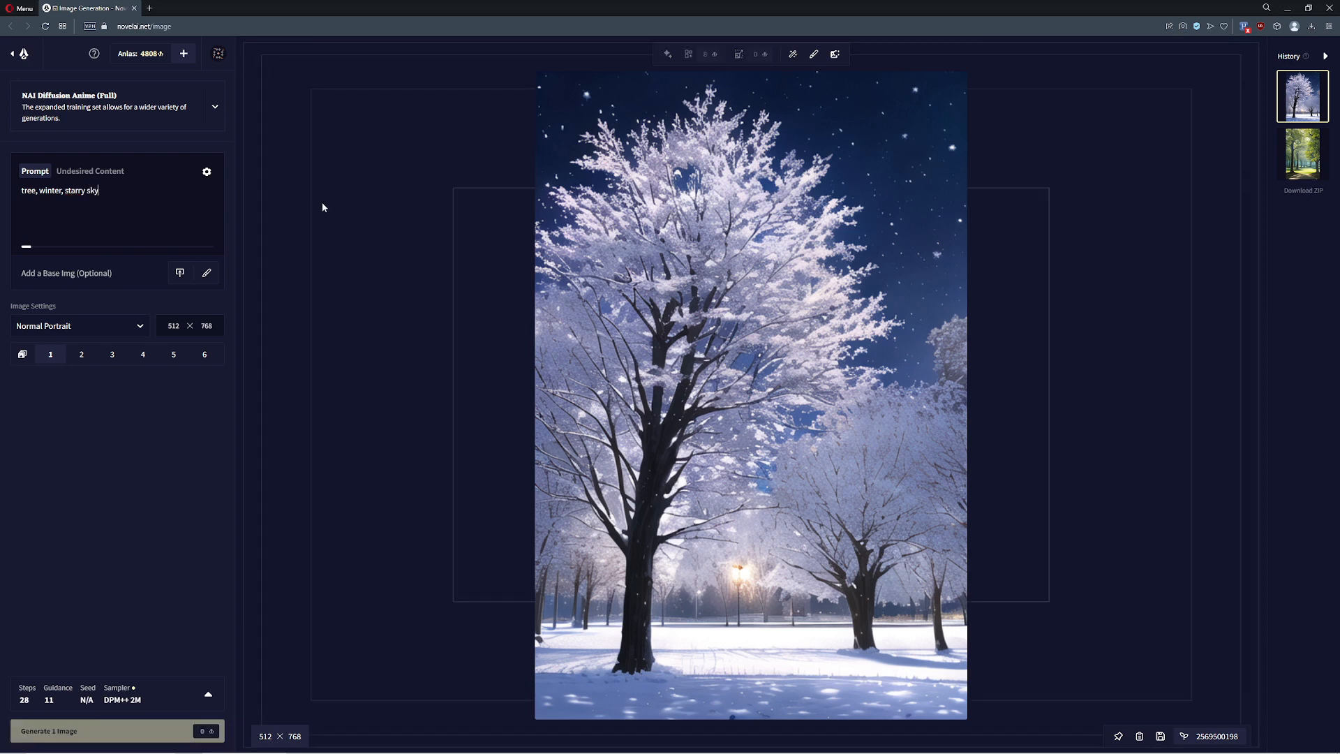
{"action": "left_click", "coordinate": [116, 731]}
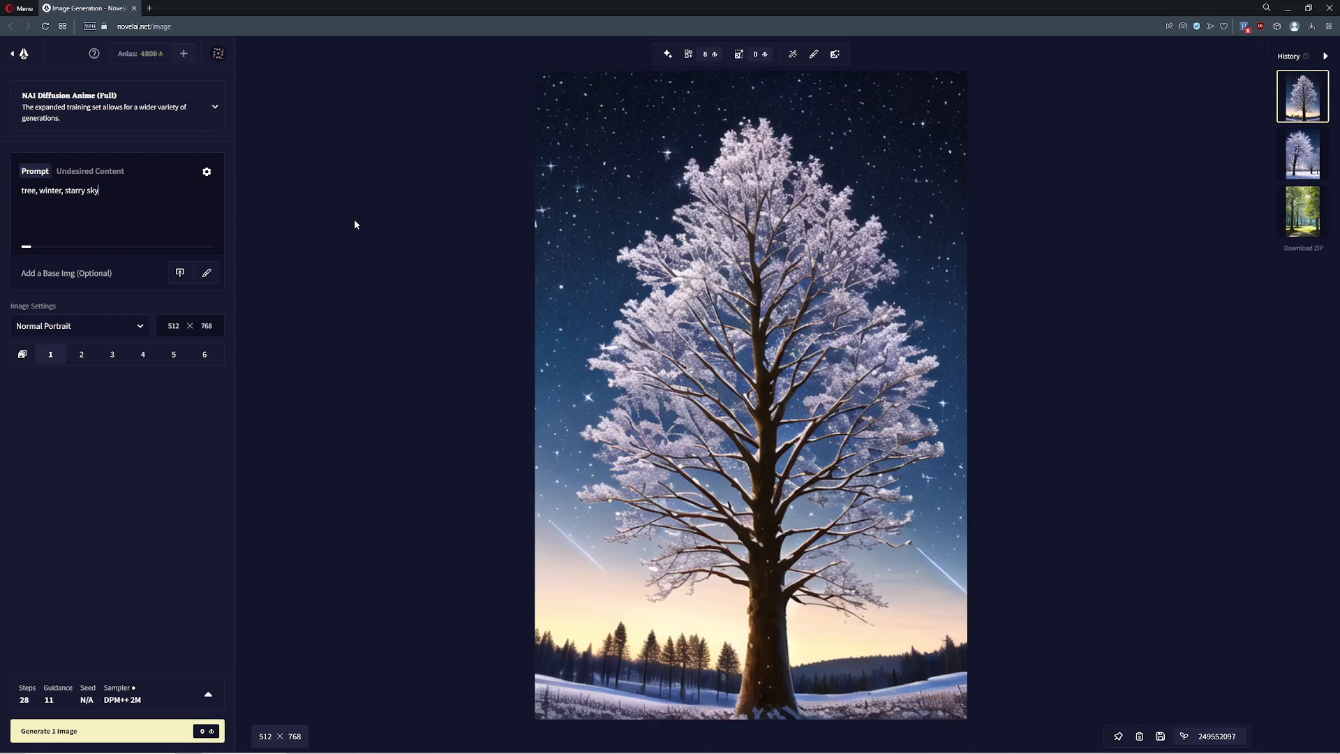
{"action": "mouse_move", "coordinate": [931, 655]}
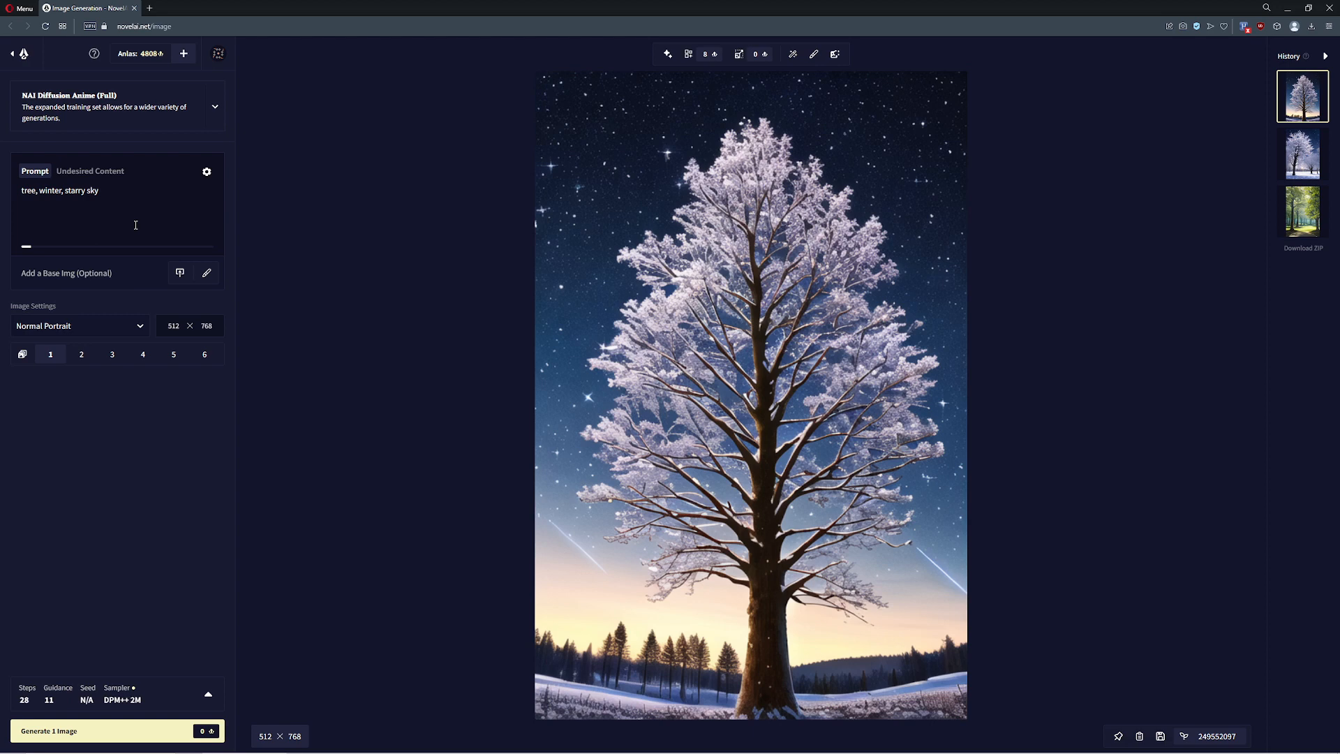
{"action": "mouse_move", "coordinate": [156, 210]}
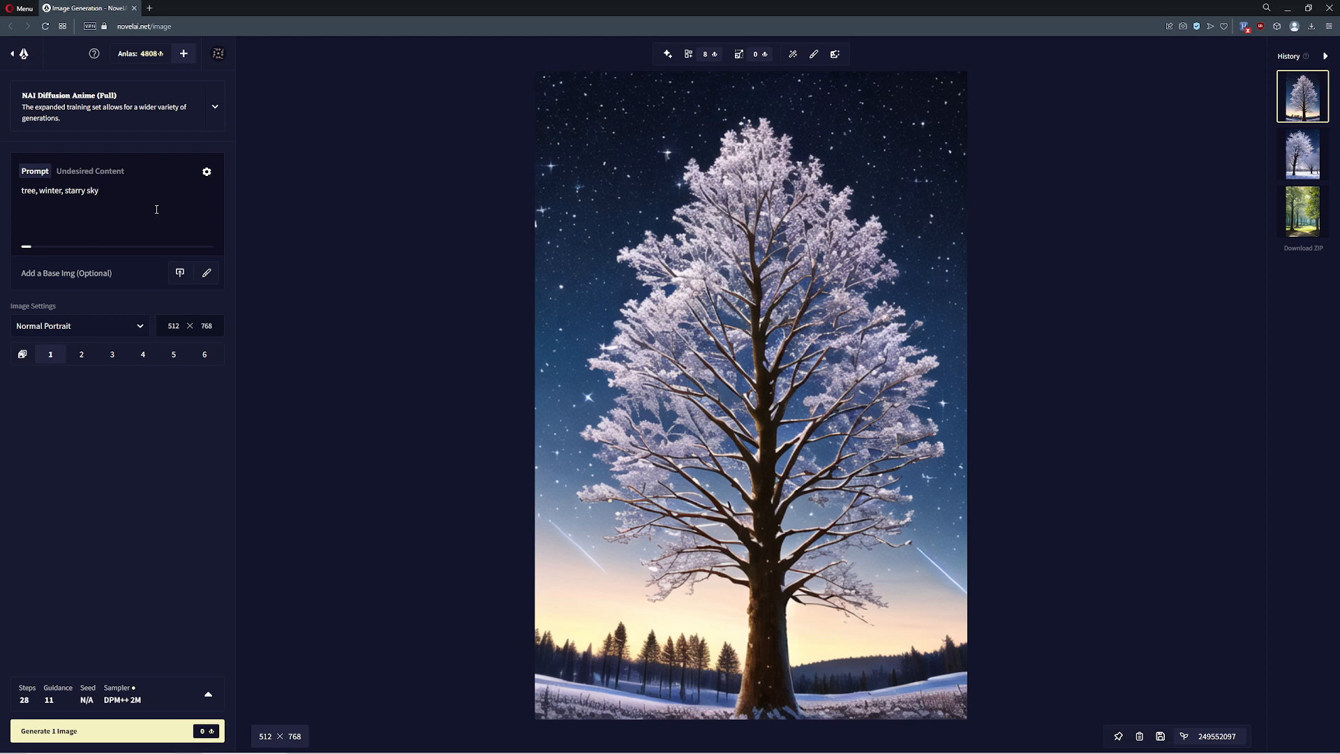
{"action": "mouse_move", "coordinate": [103, 205]}
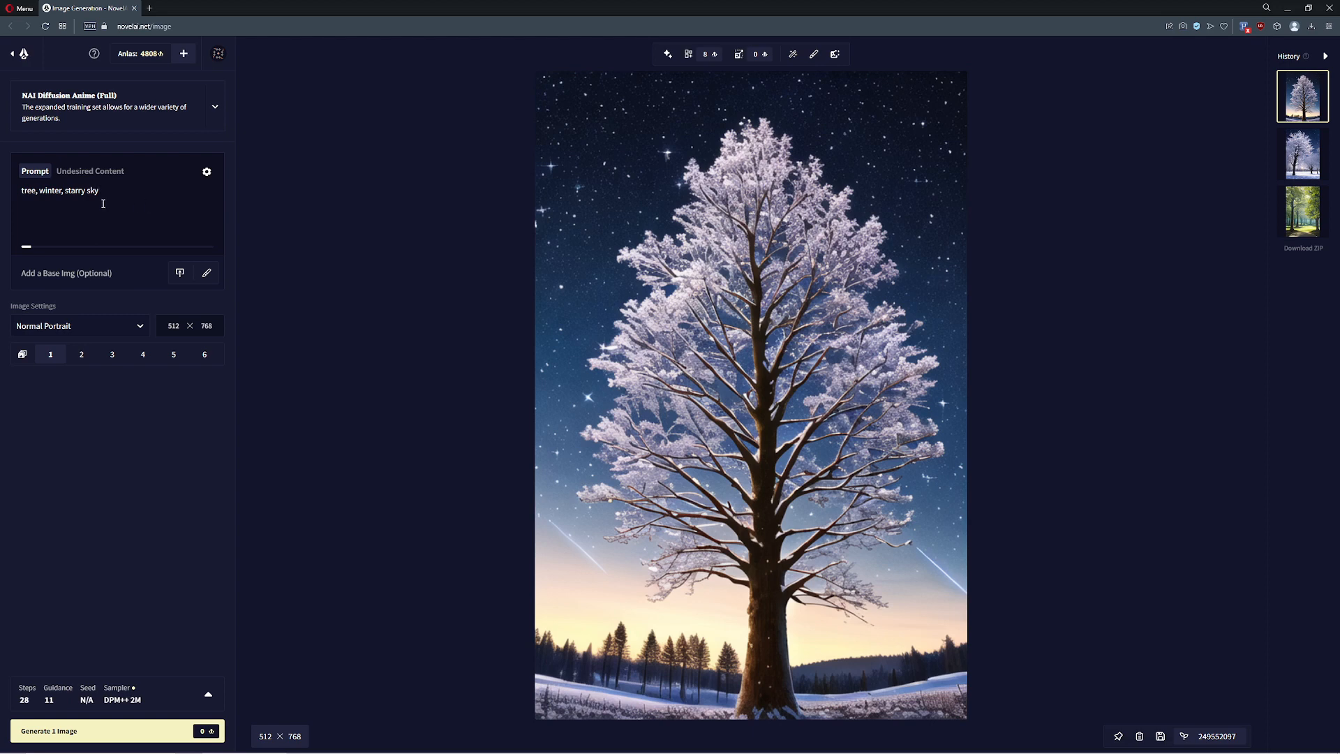
- Remove the winter and starry sky tags, make the prompt 'tree | car', and generate
{"action": "left_click_drag", "start_coordinate": [43, 190], "coordinate": [99, 190]}
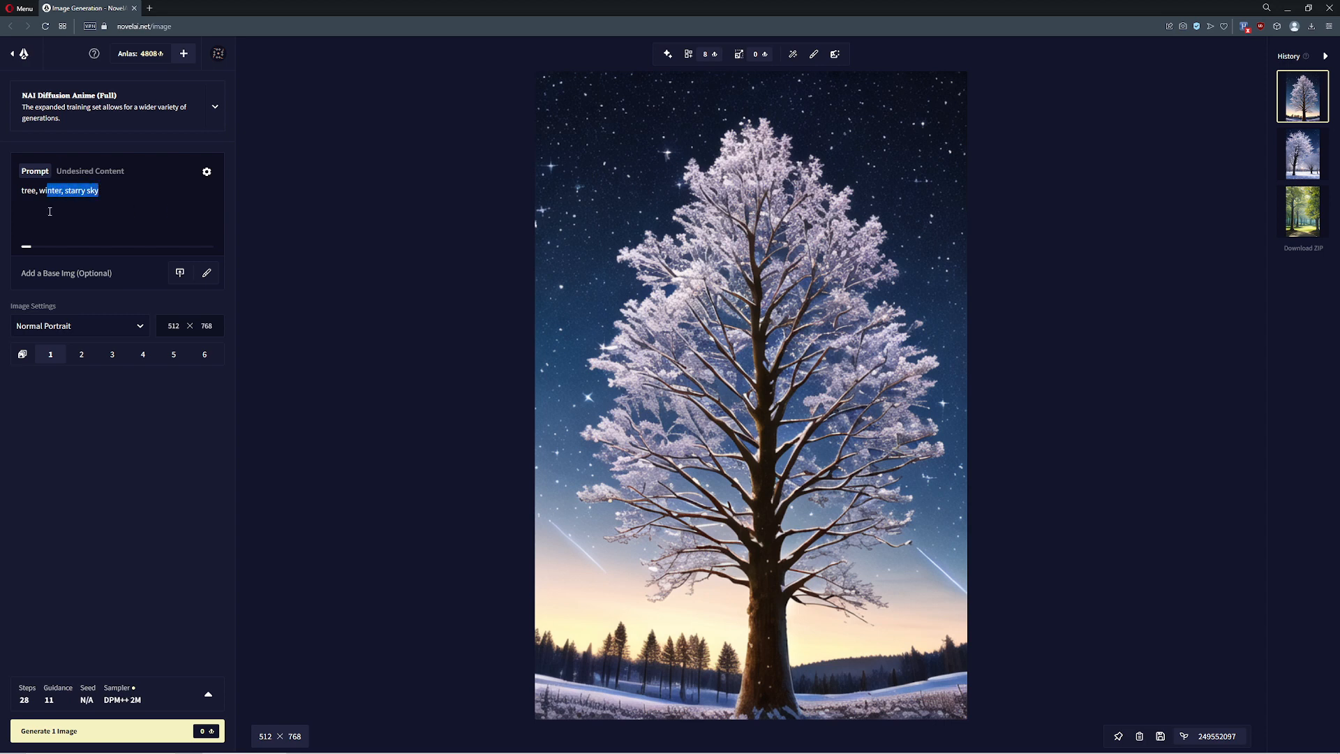
{"action": "key", "text": "Backspace"}
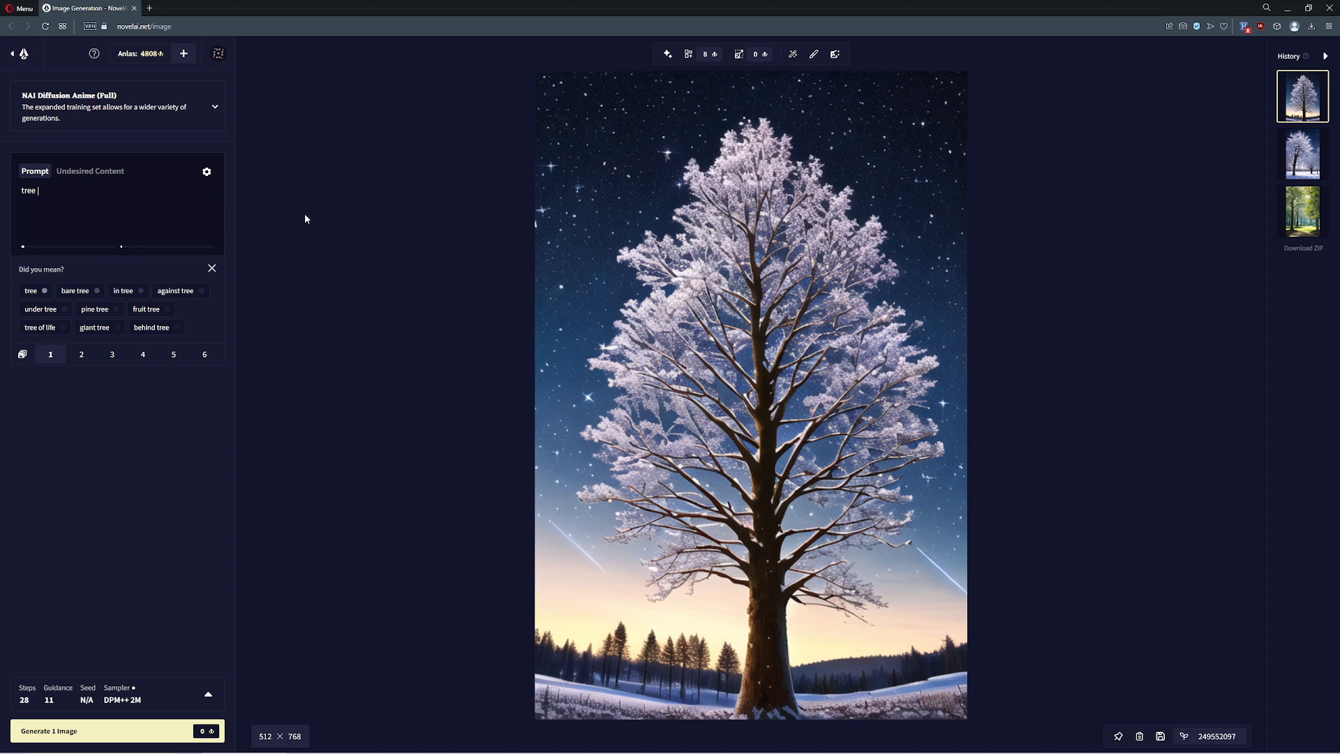
{"action": "type", "text": "c"}
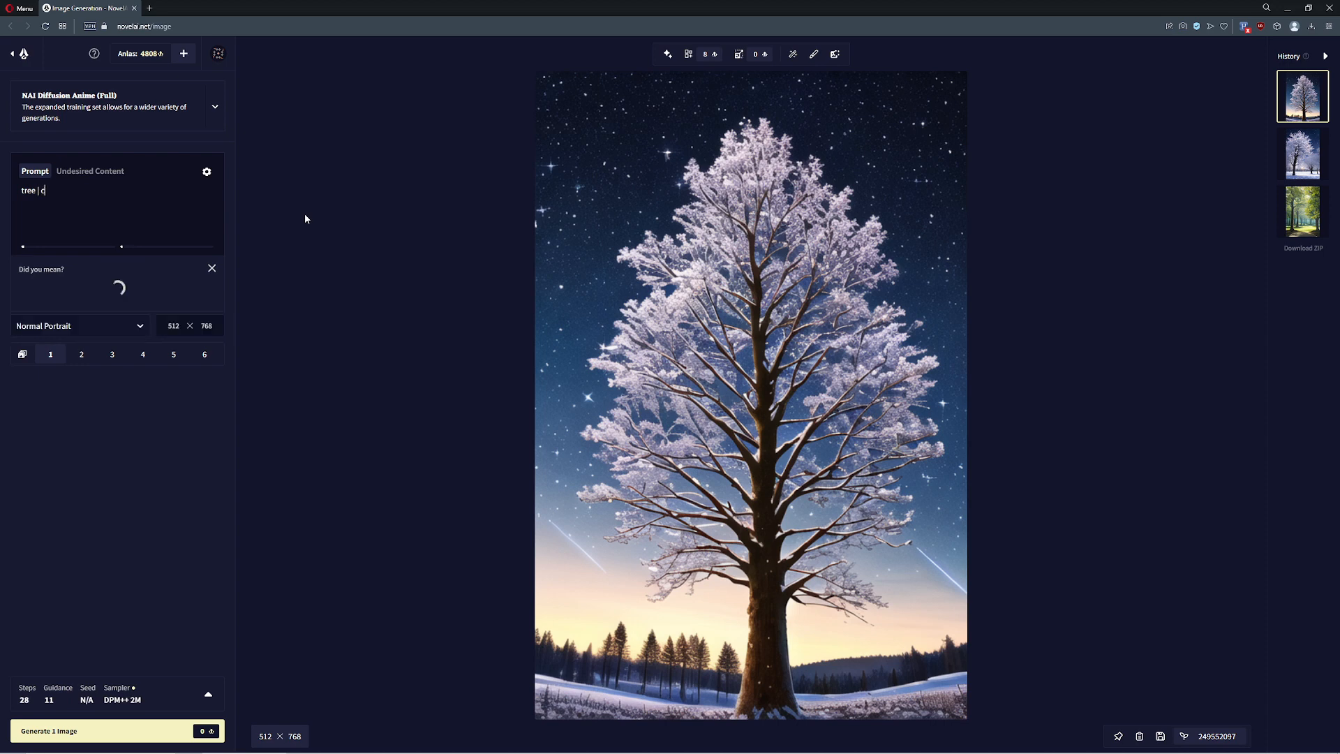
{"action": "type", "text": "ar"}
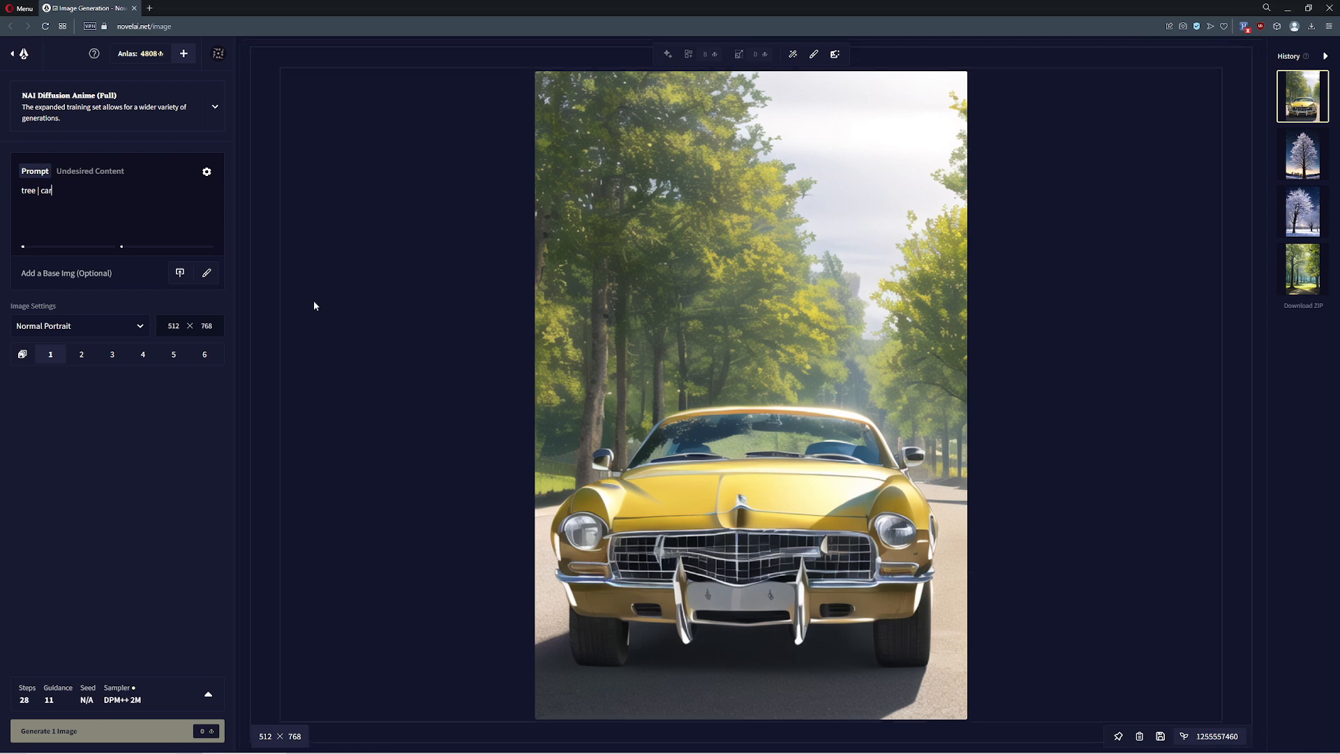
{"action": "left_click", "coordinate": [116, 730]}
{"action": "type", "text": "spaceship"}
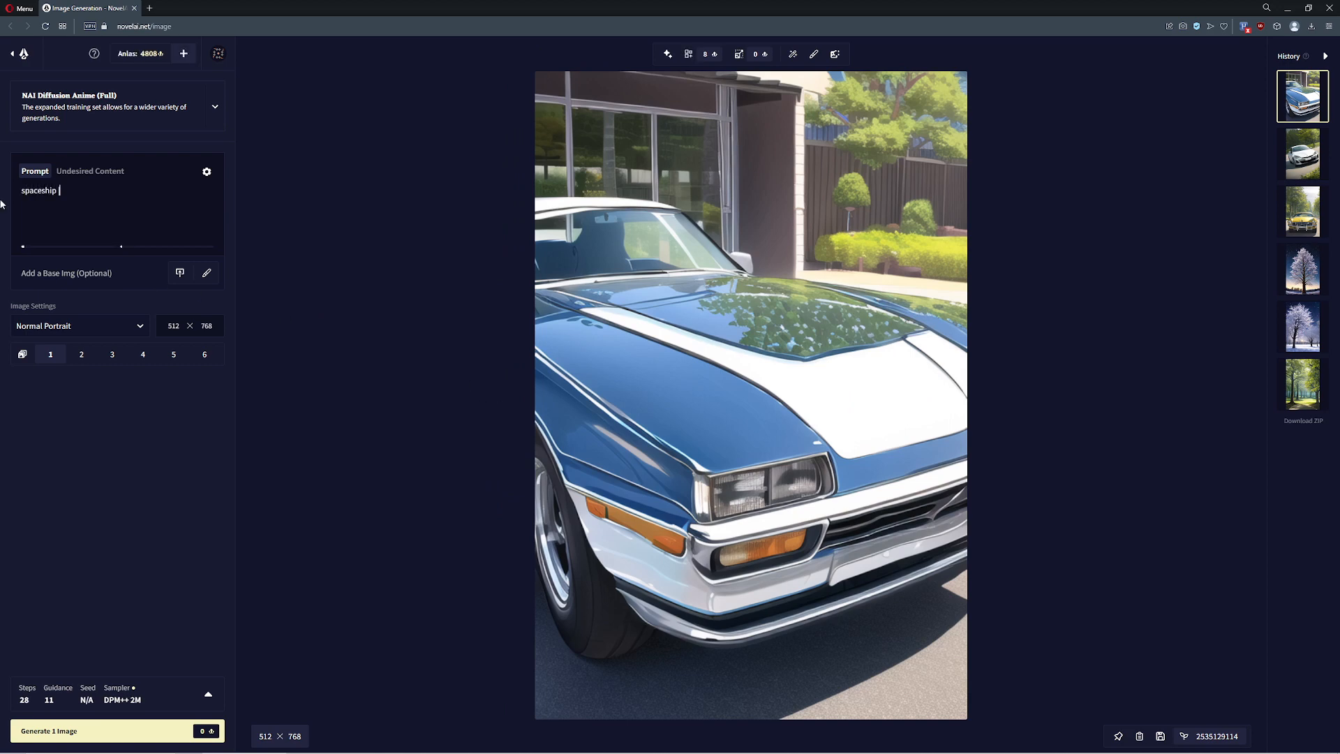
- Generate from 'spaceship | car', then three variations from 'spaceship | truck'
{"action": "type", "text": "| car"}
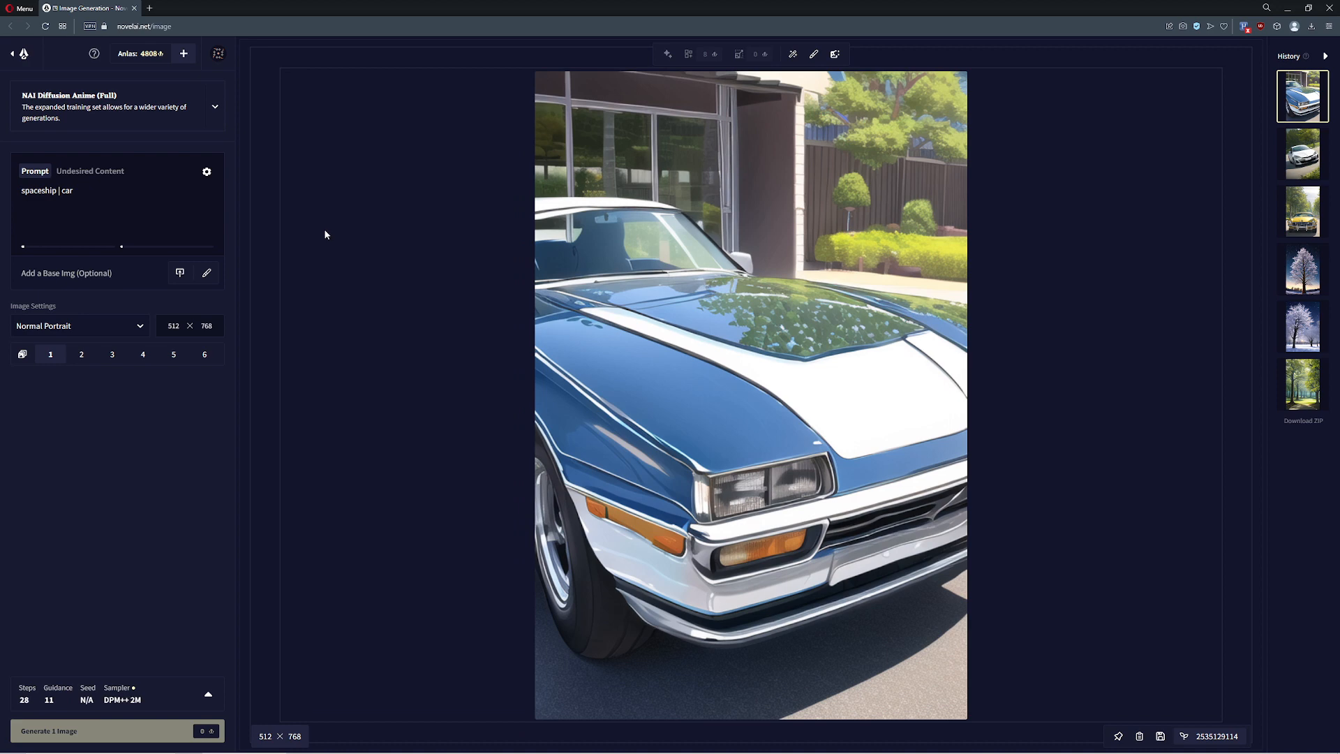
{"action": "left_click", "coordinate": [115, 731]}
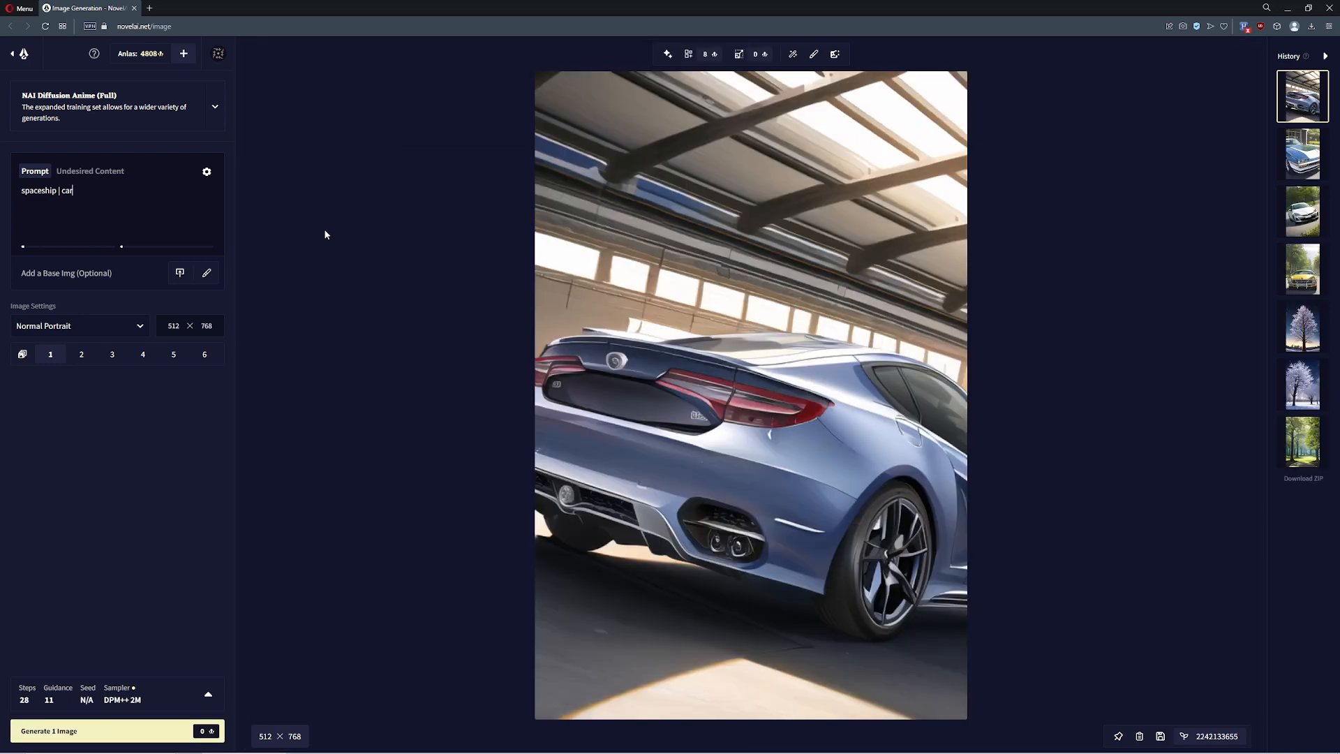
{"action": "type", "text": "truck"}
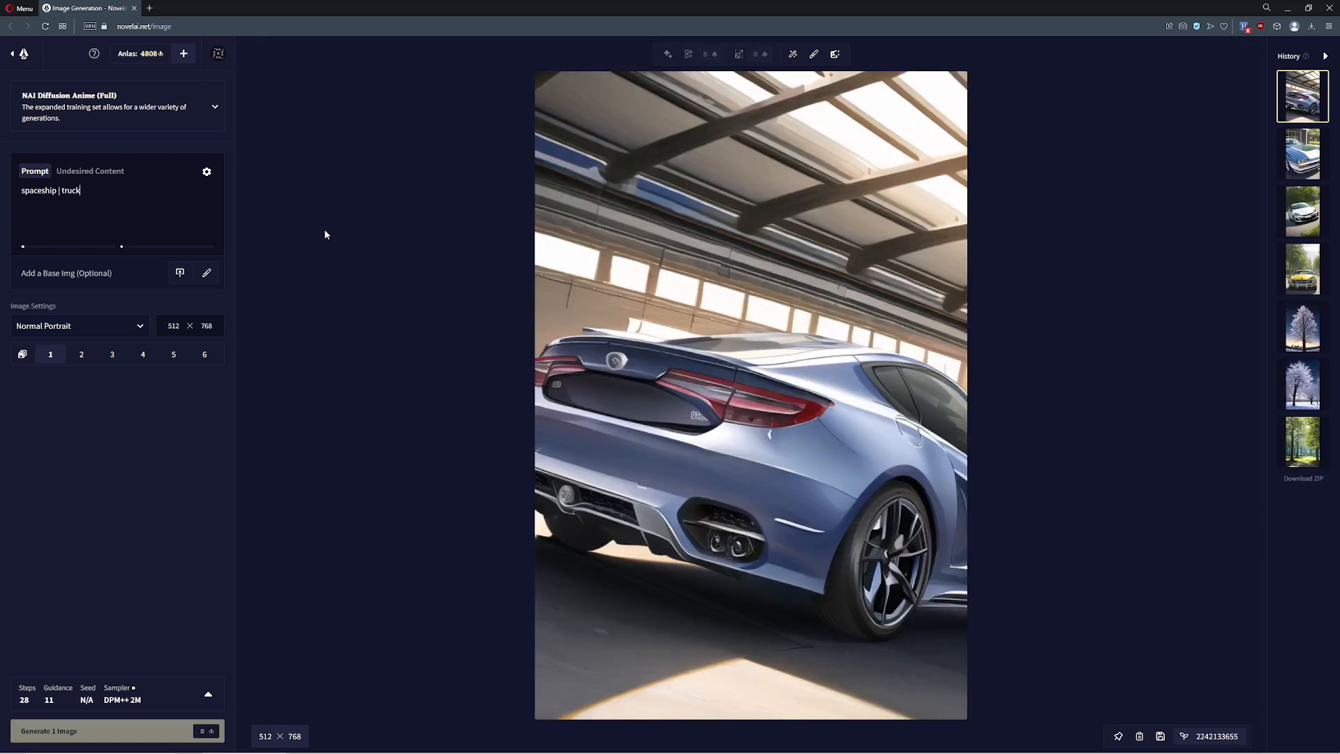
{"action": "mouse_move", "coordinate": [406, 178]}
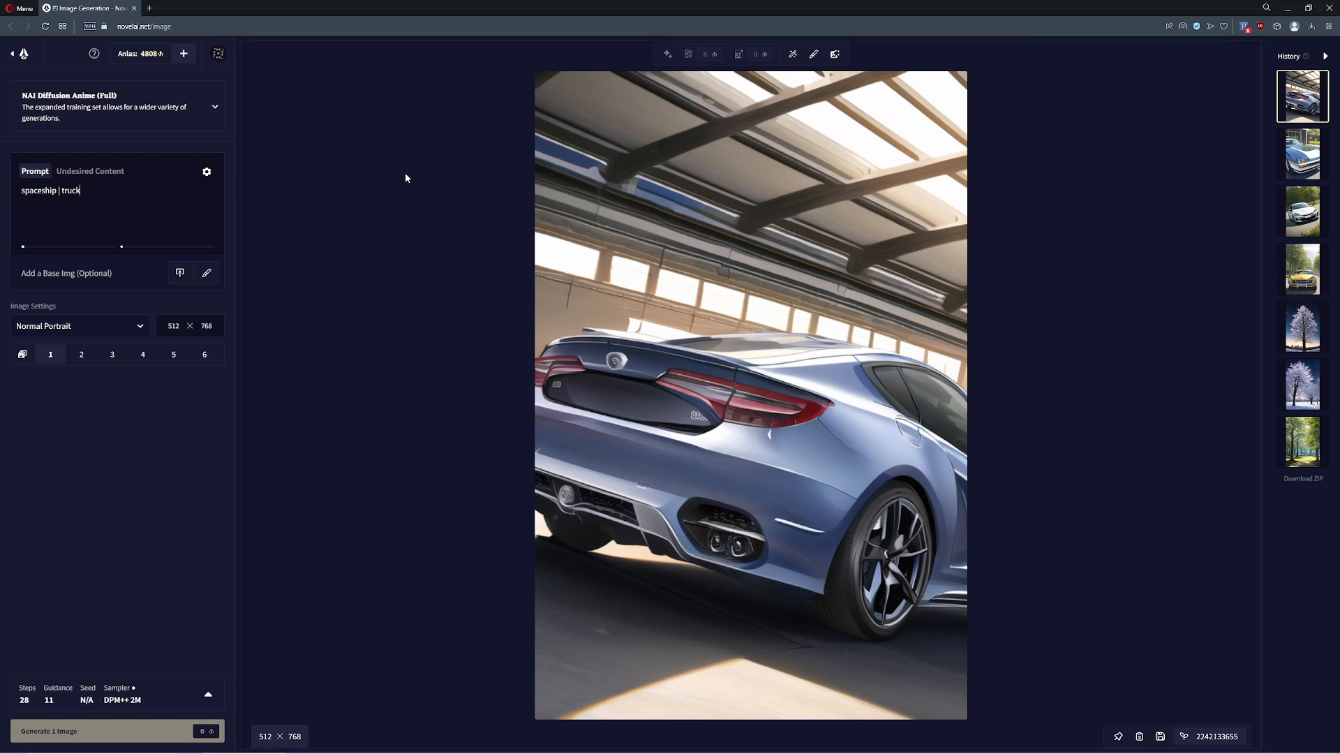
{"action": "left_click", "coordinate": [117, 731]}
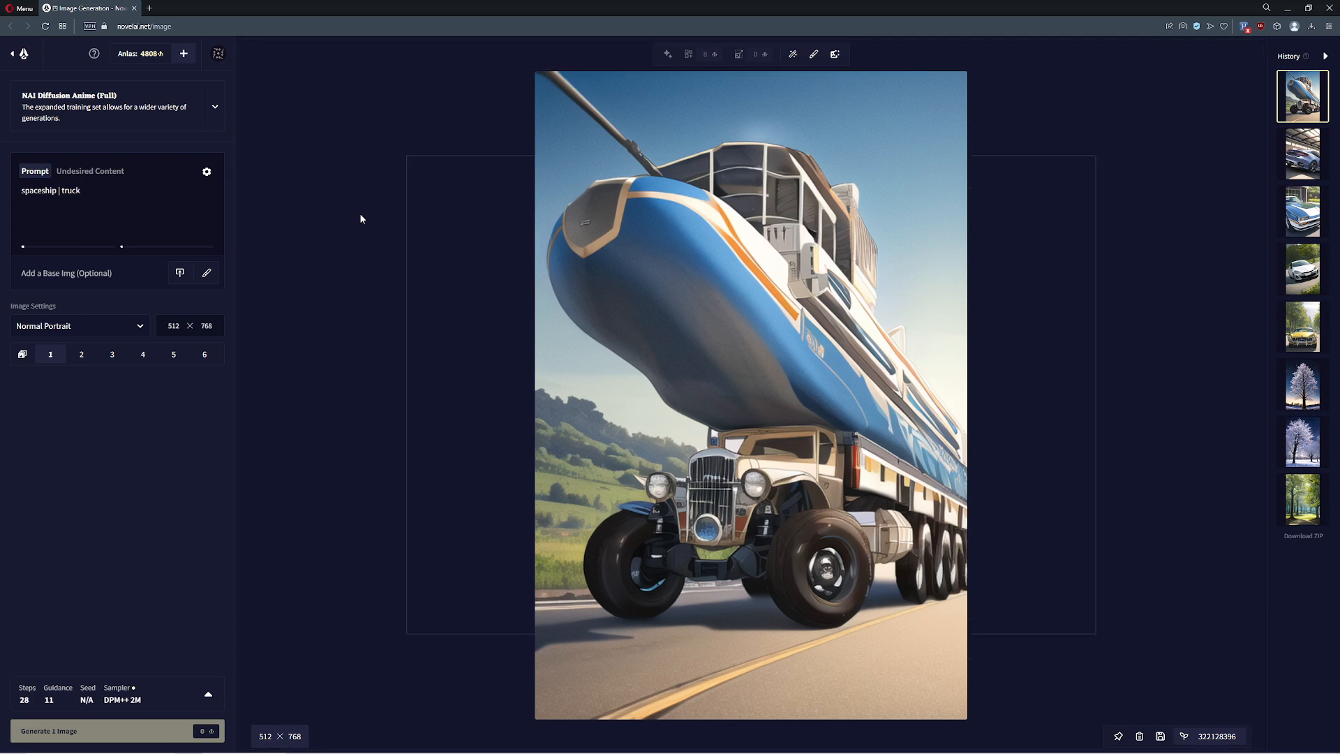
{"action": "left_click", "coordinate": [116, 730]}
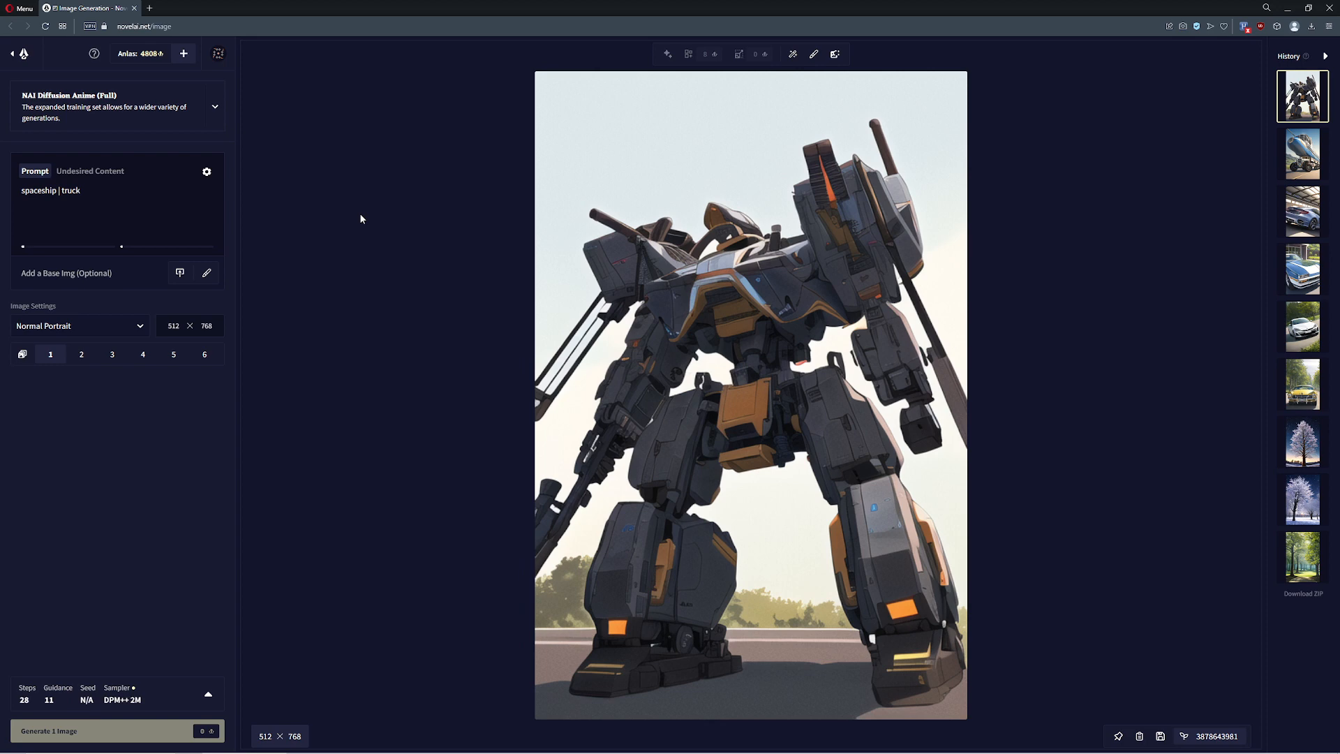
{"action": "left_click", "coordinate": [117, 730]}
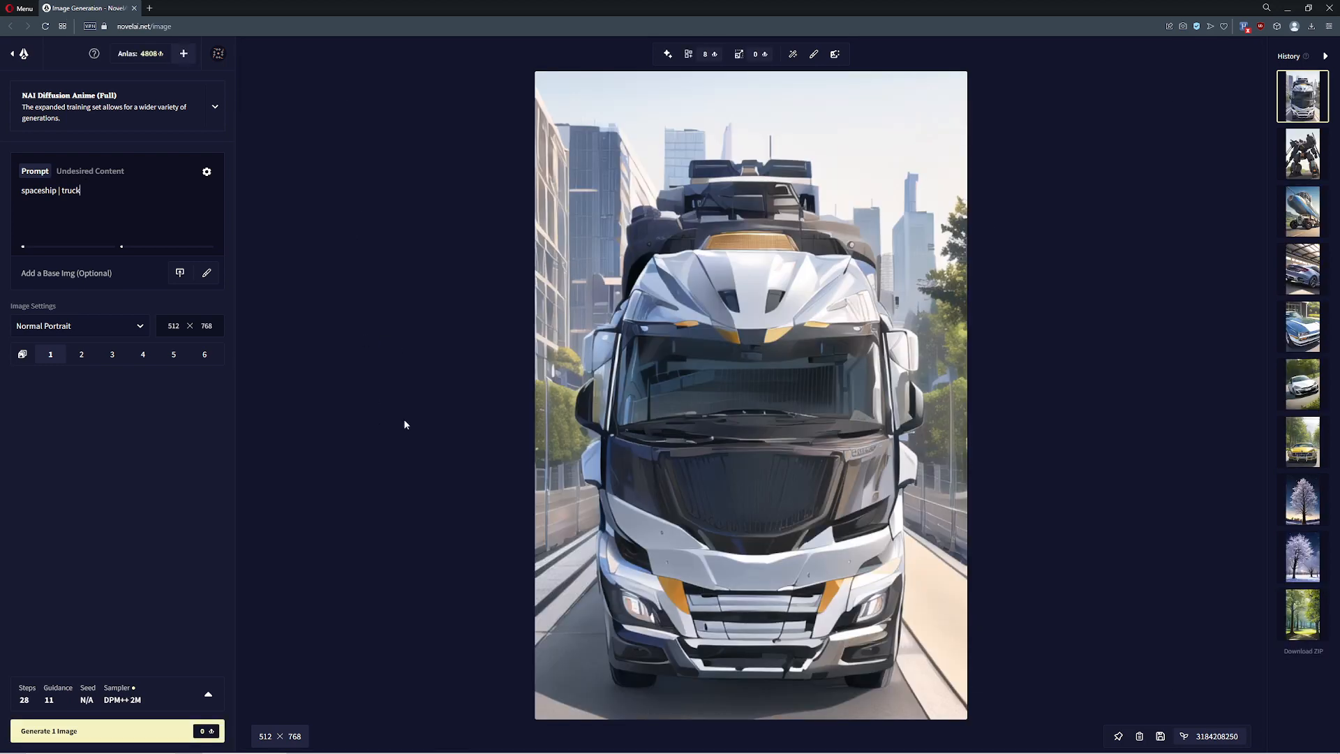
{"action": "mouse_move", "coordinate": [659, 376]}
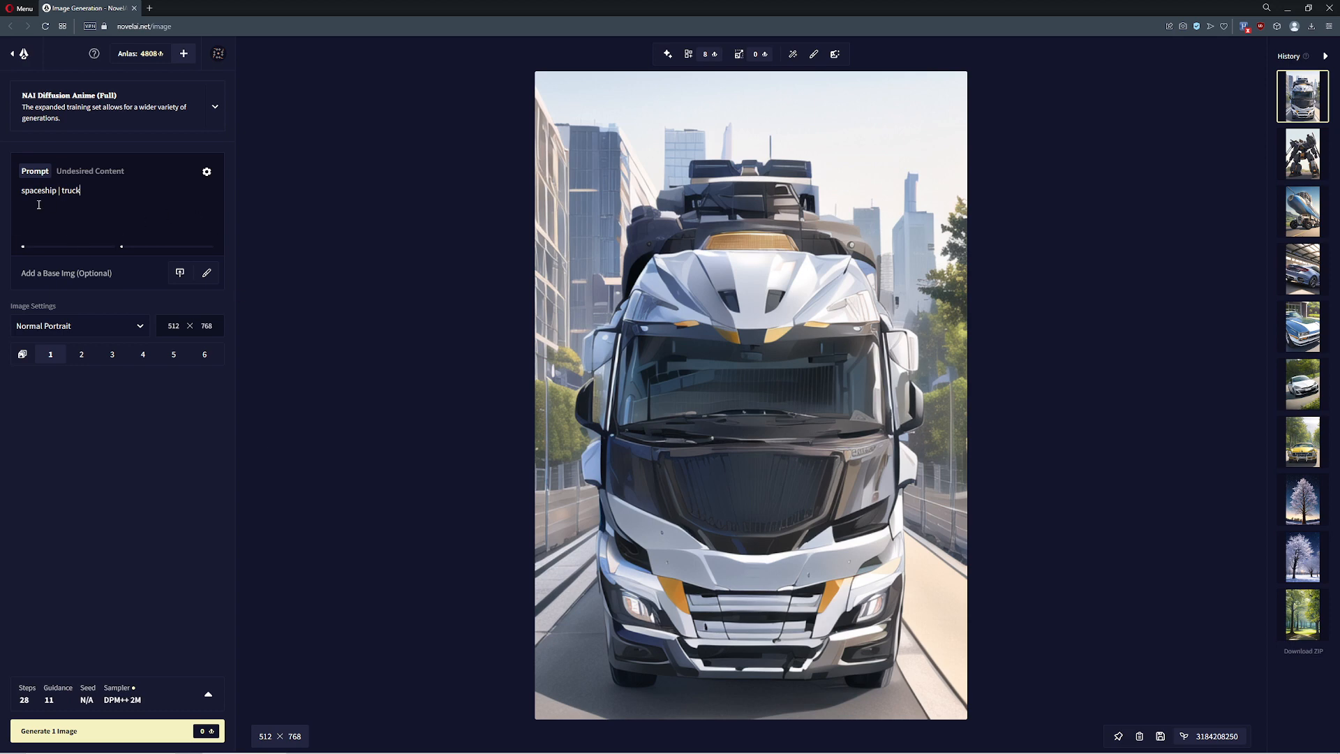
{"action": "mouse_move", "coordinate": [49, 224]}
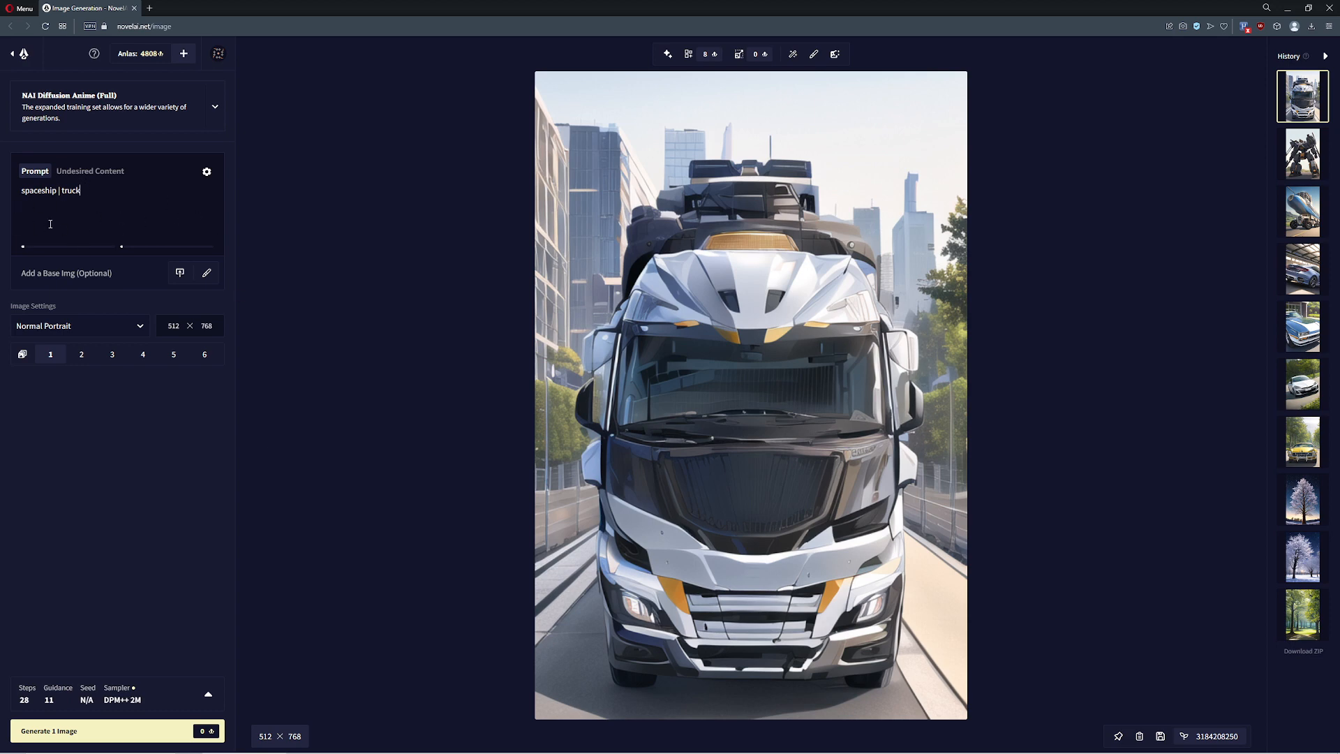
{"action": "mouse_move", "coordinate": [76, 253]}
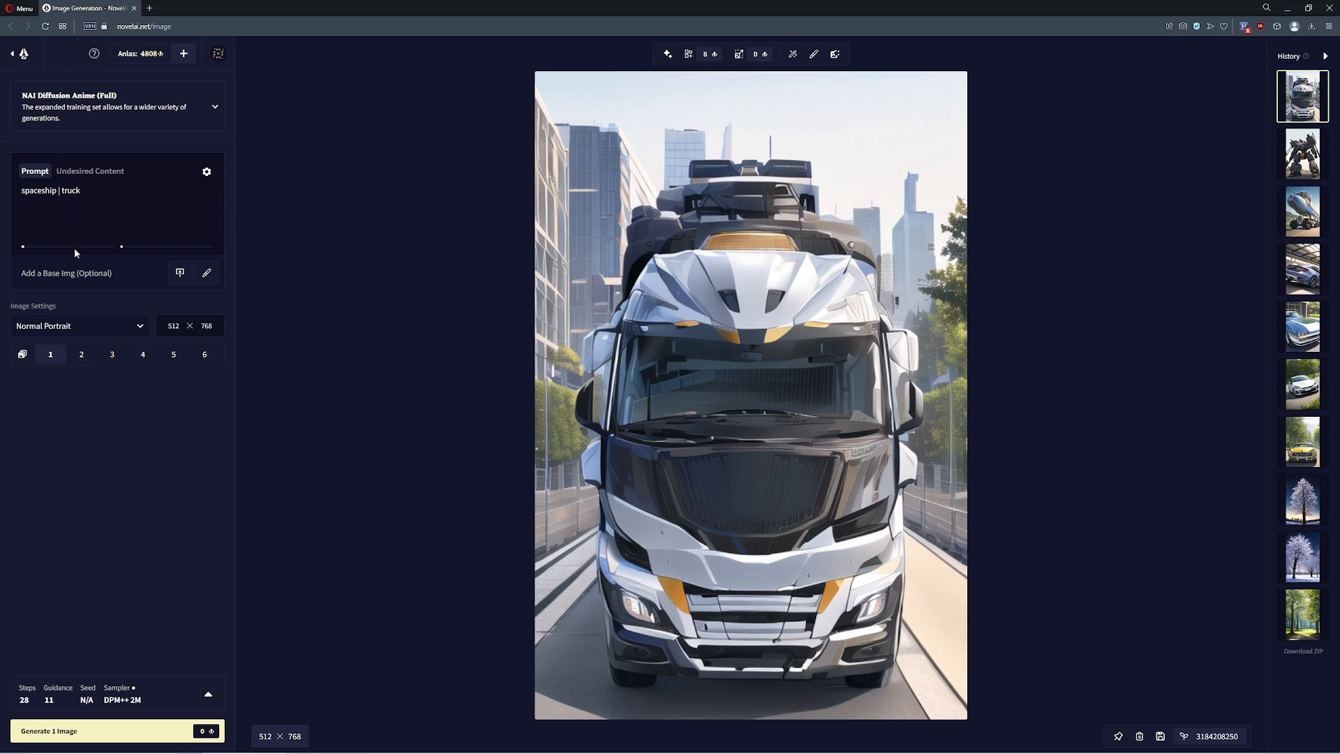
{"action": "mouse_move", "coordinate": [183, 344]}
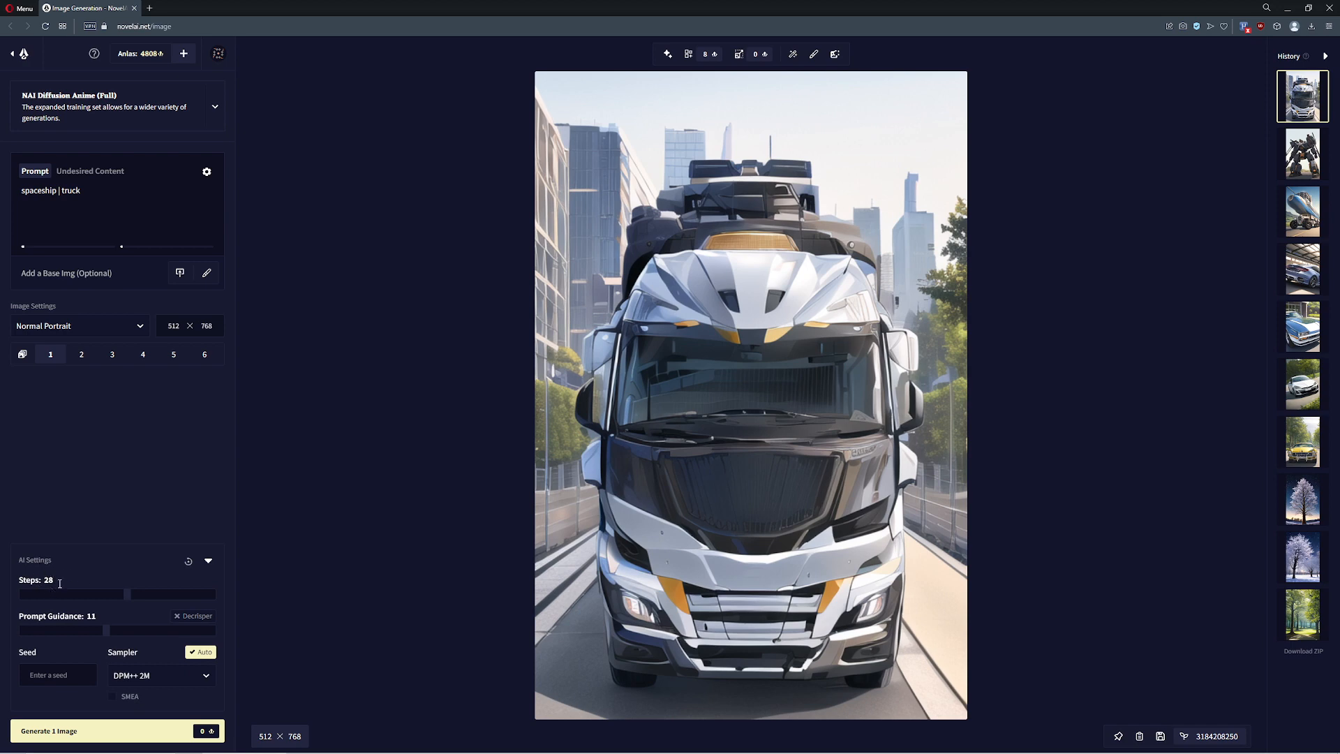
{"action": "mouse_move", "coordinate": [110, 572]}
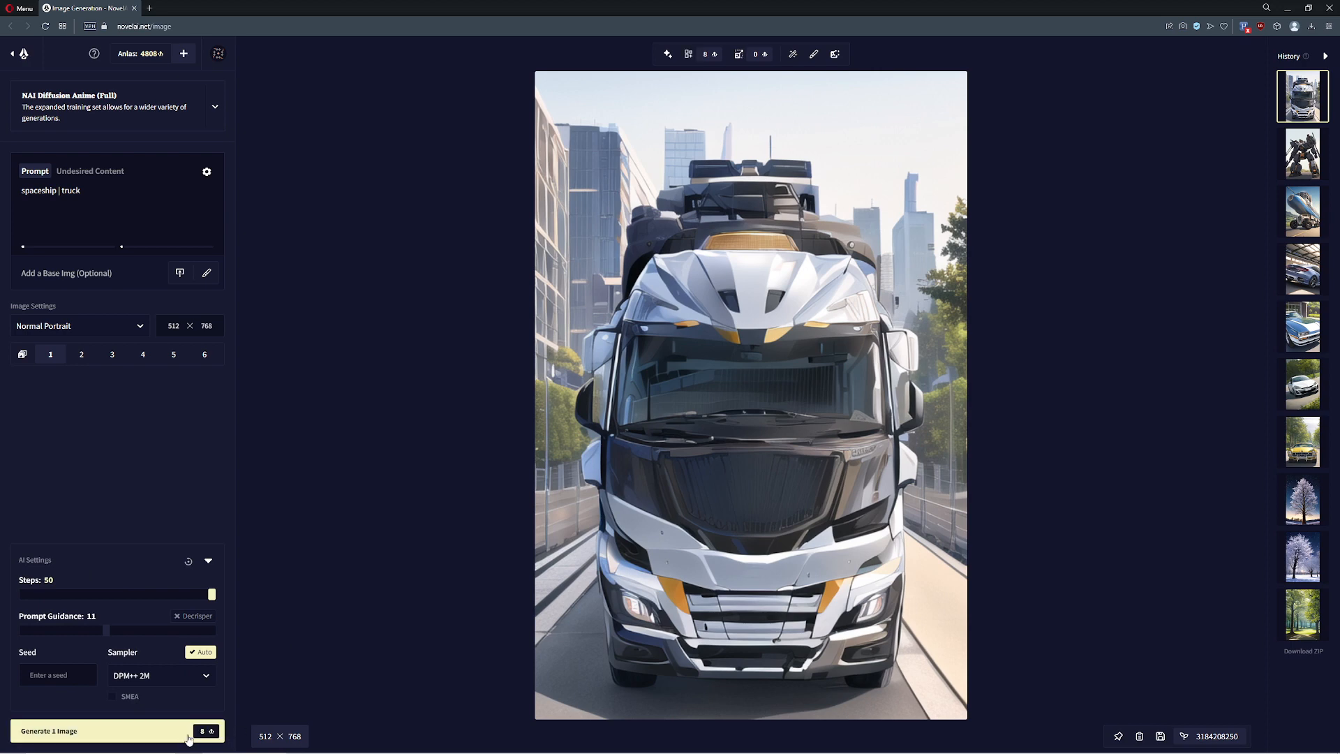
{"action": "mouse_move", "coordinate": [737, 54]}
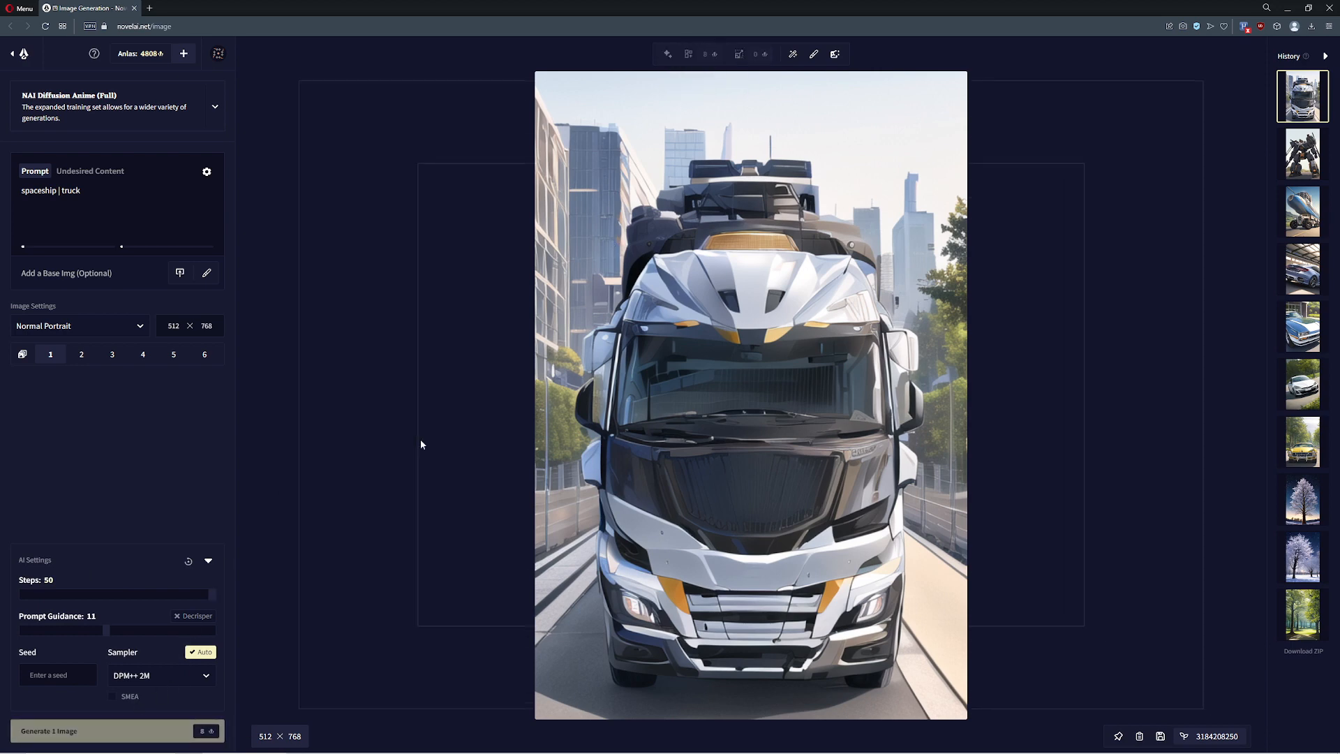
{"action": "mouse_move", "coordinate": [397, 442]}
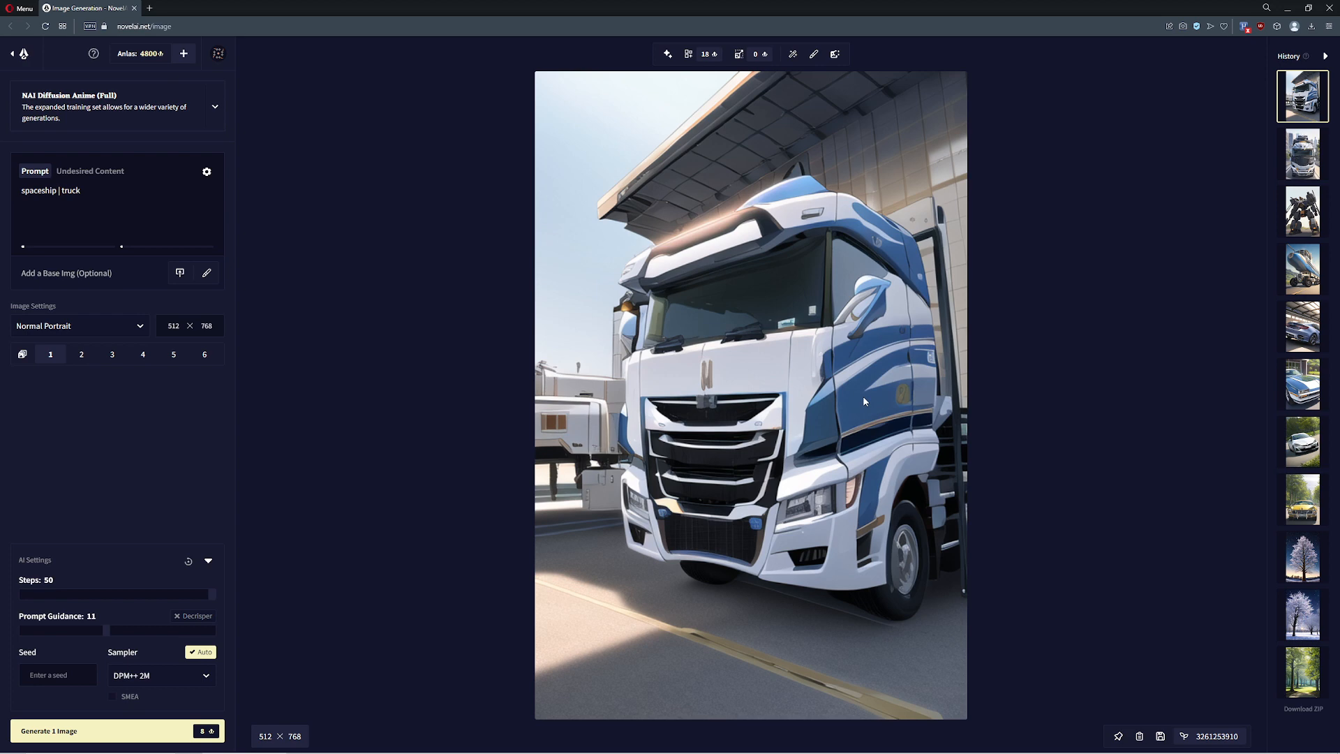
{"action": "mouse_move", "coordinate": [50, 224]}
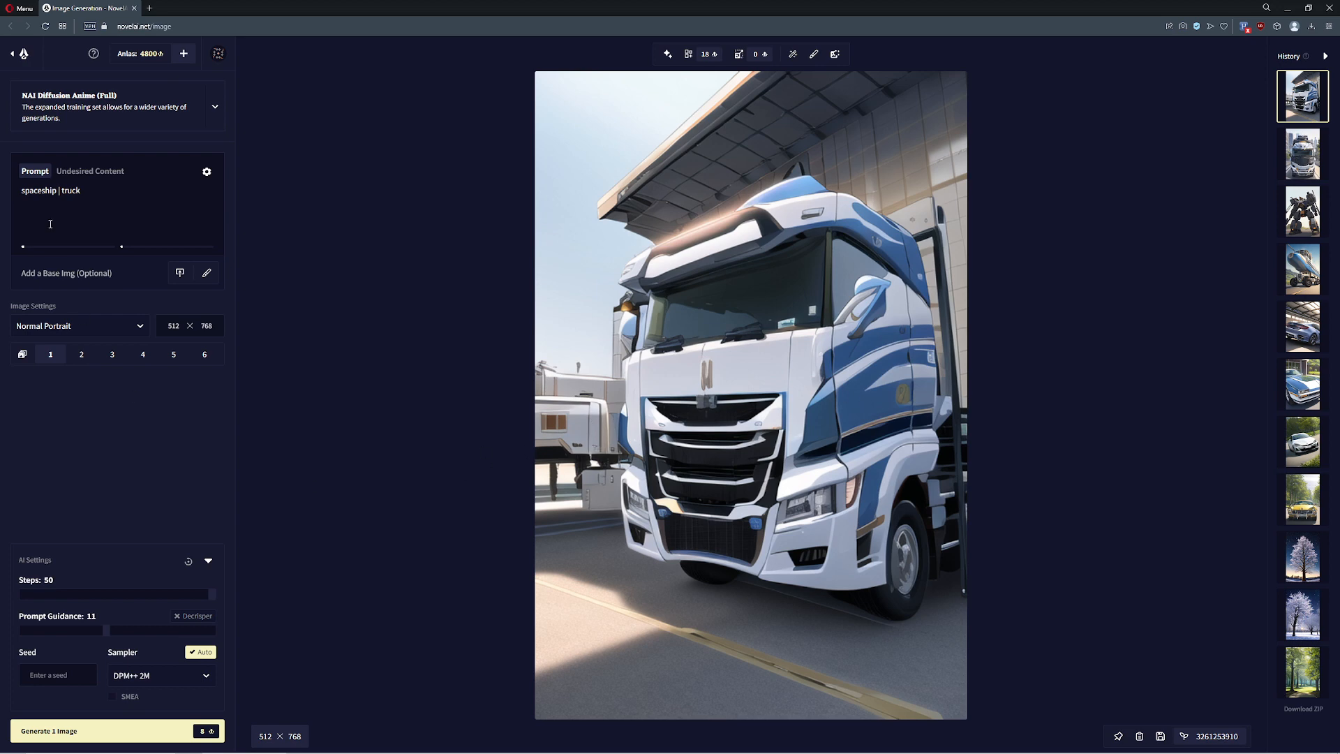
- Generate from 'spaceship | pickup truck', try adding 'space backdrop', remove it, and regenerate
{"action": "type", "text": "pickup"}
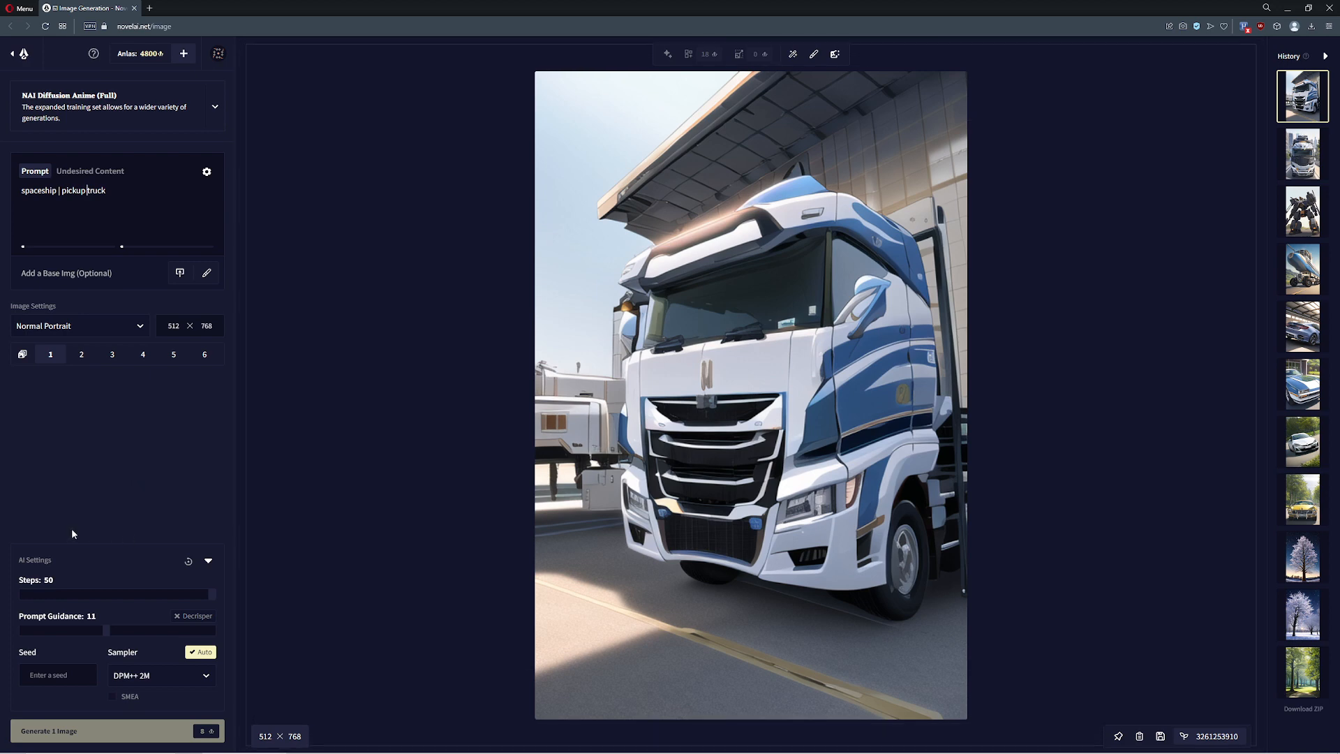
{"action": "mouse_move", "coordinate": [323, 510]}
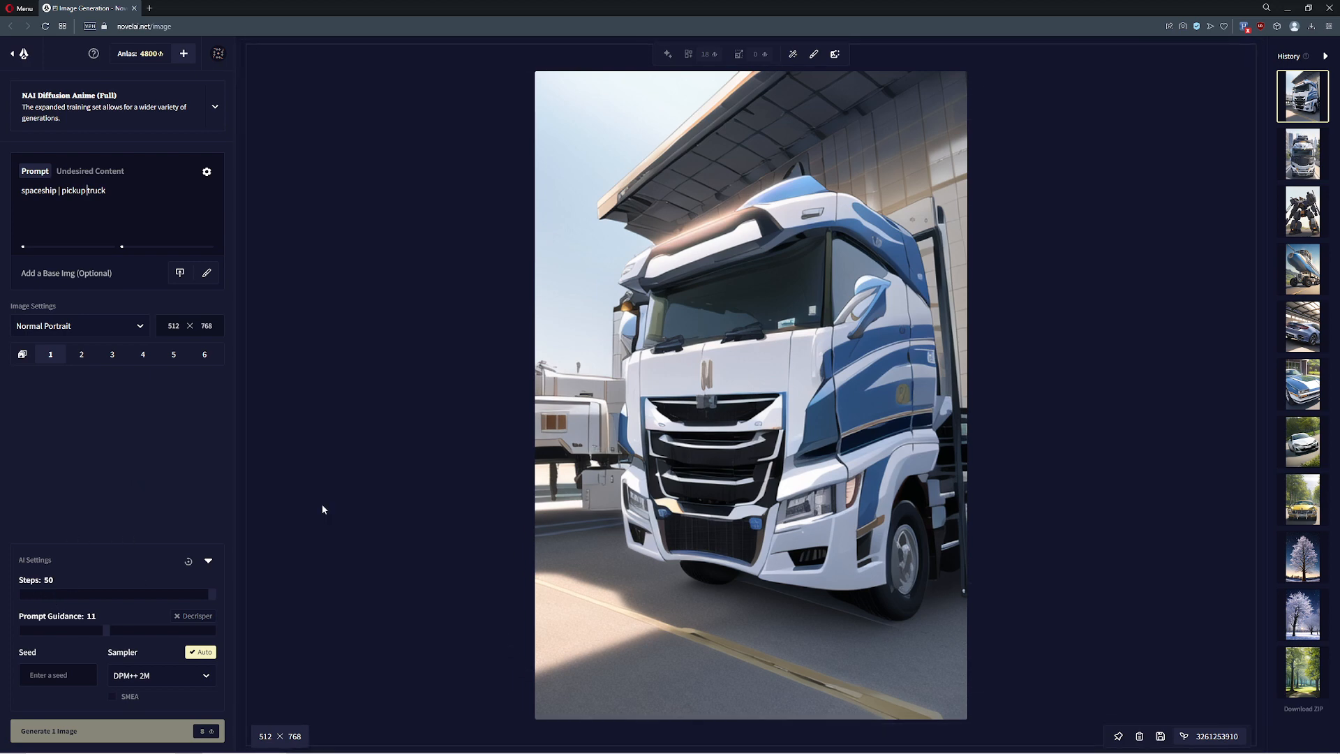
{"action": "left_click", "coordinate": [115, 730]}
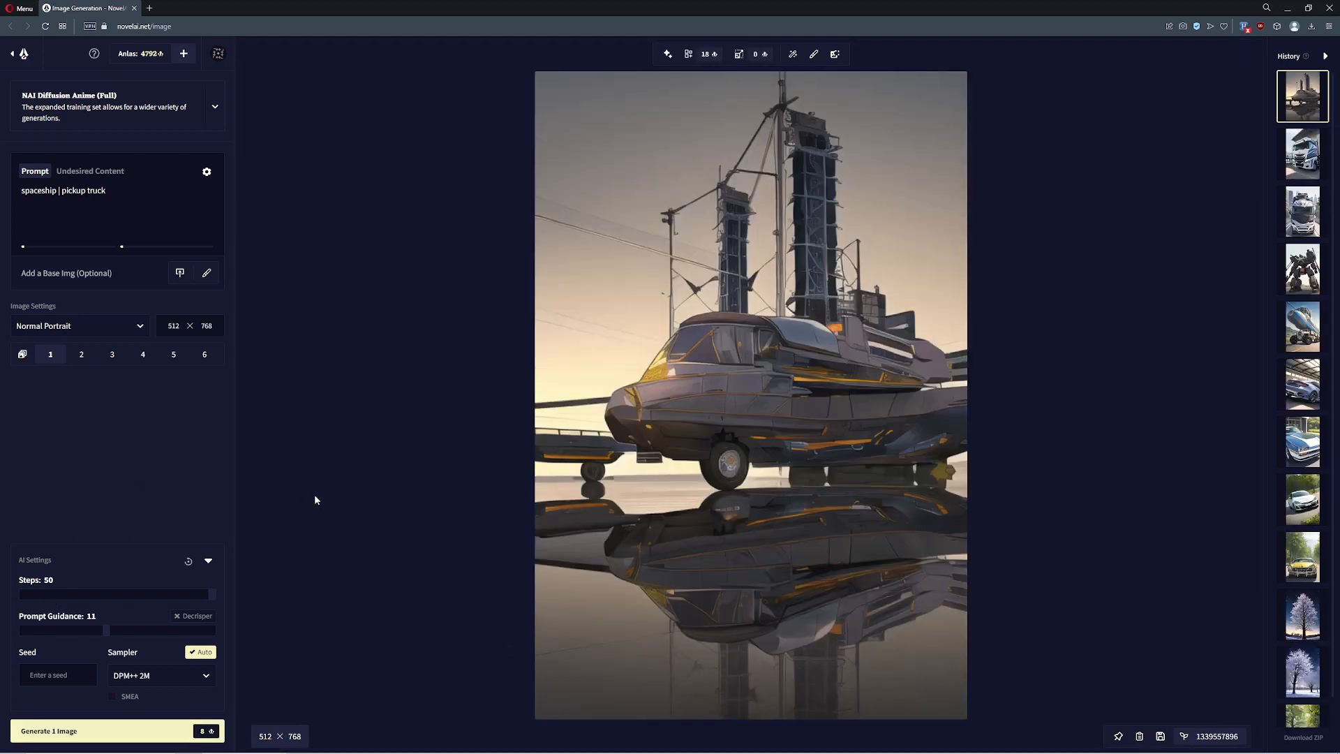
{"action": "left_click", "coordinate": [141, 217]}
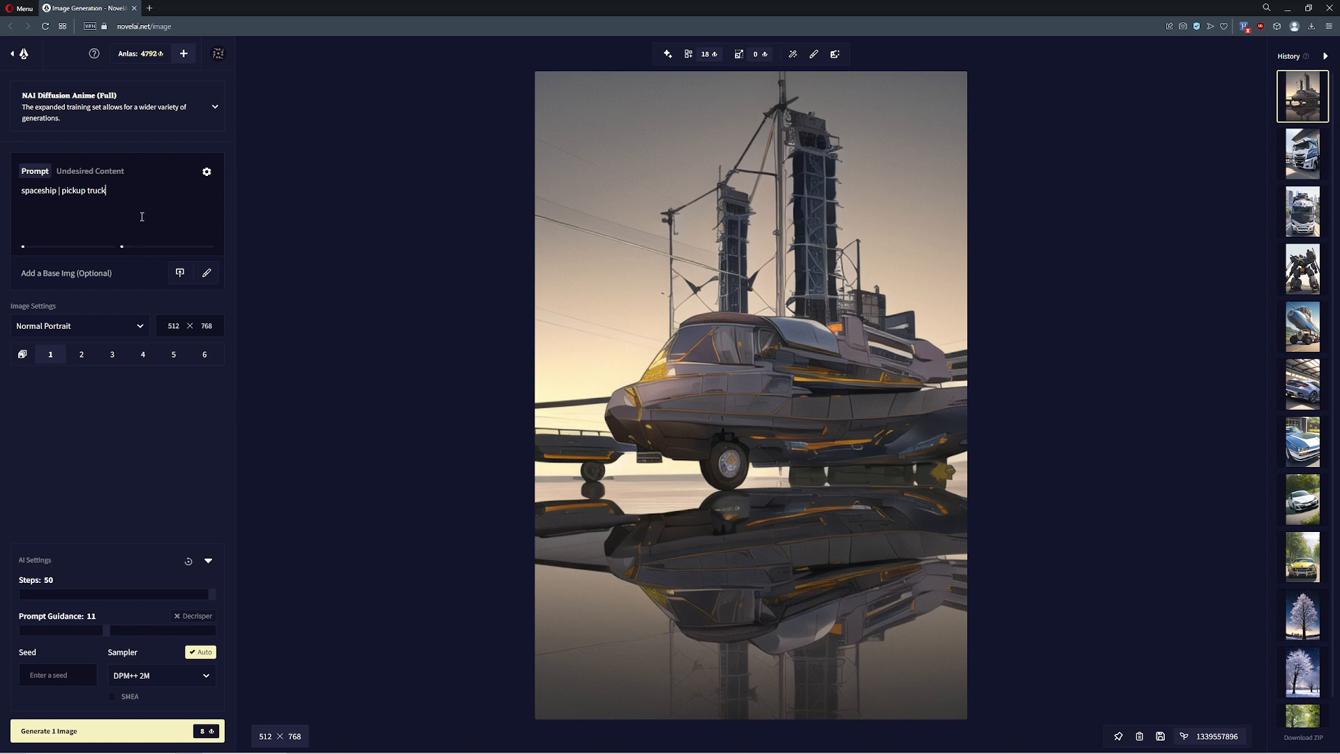
{"action": "type", "text": ", space bckdrop"}
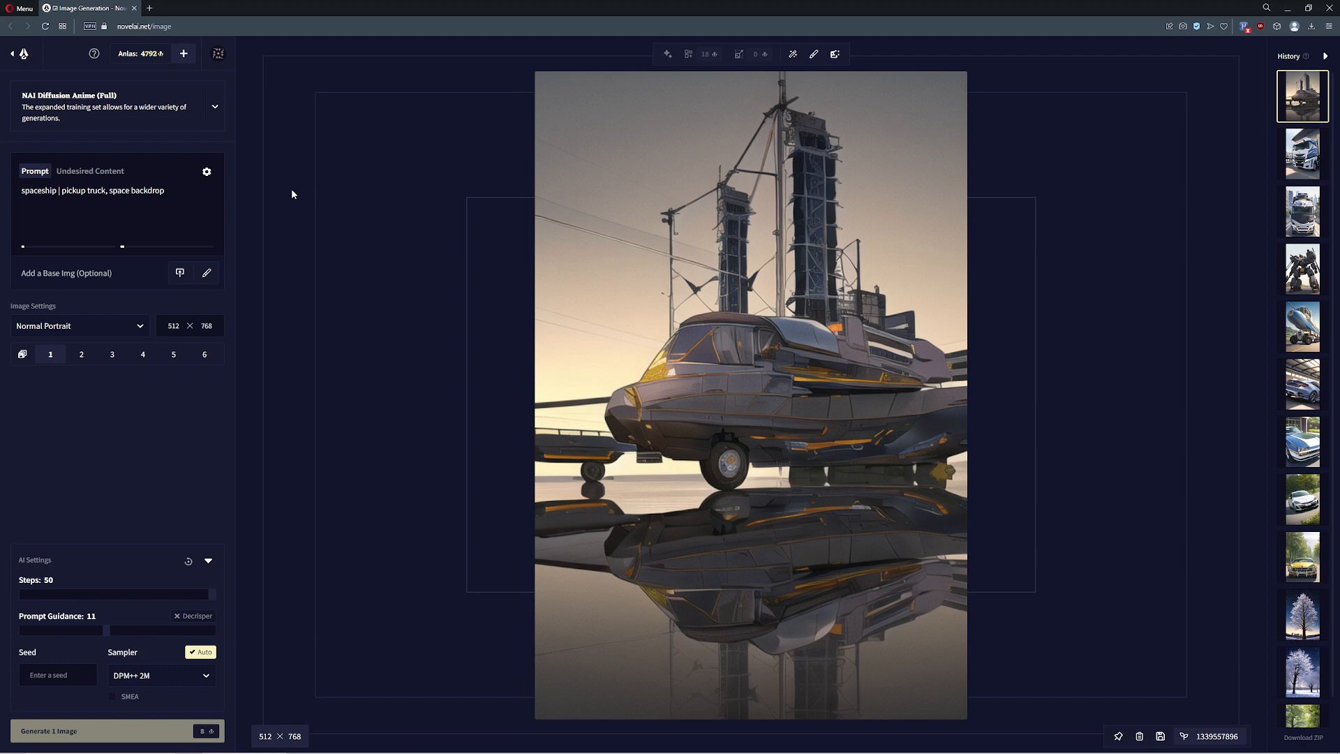
{"action": "mouse_move", "coordinate": [513, 385]}
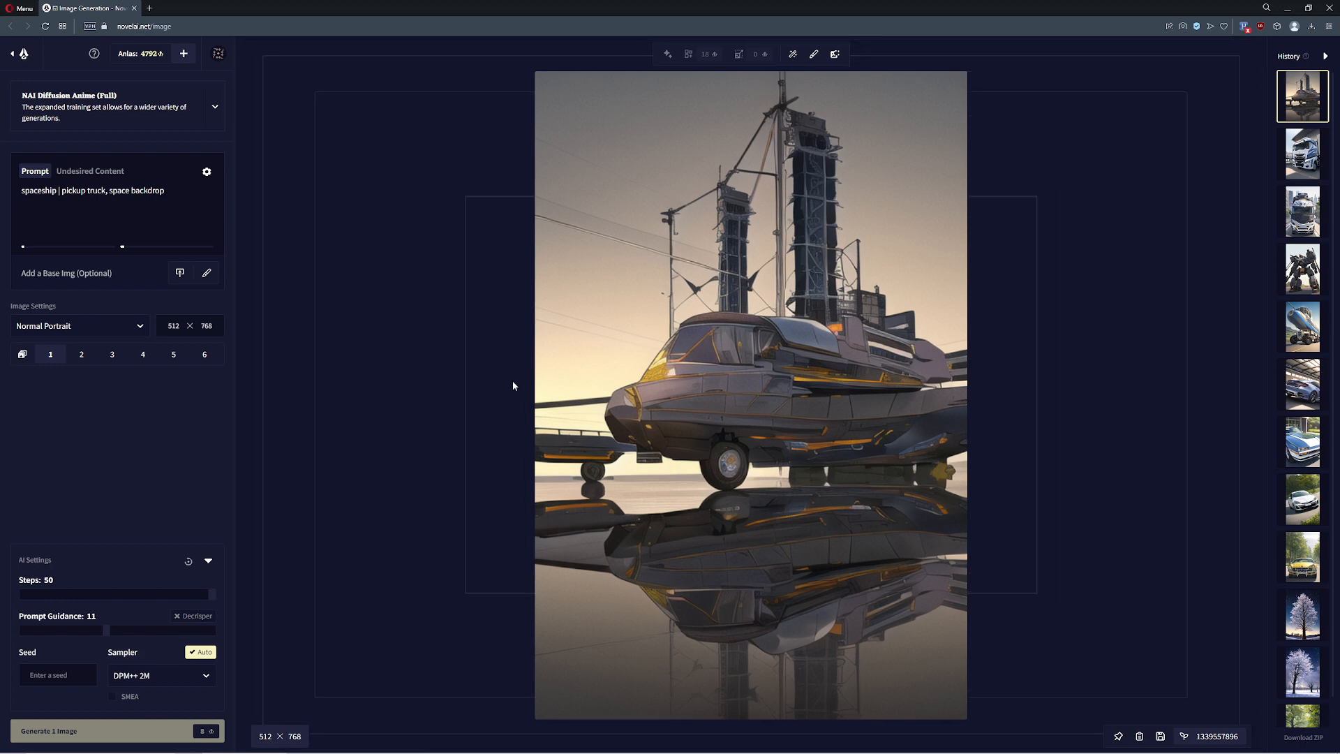
{"action": "left_click", "coordinate": [115, 731]}
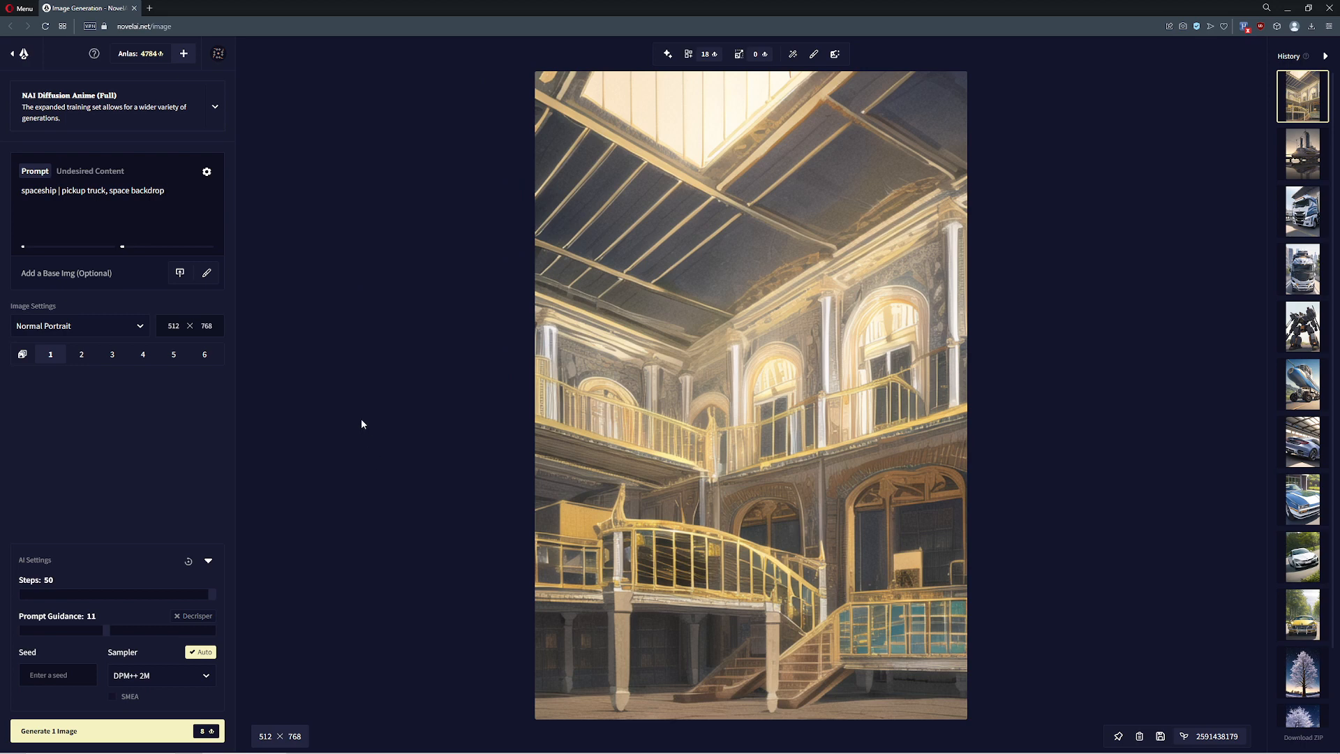
{"action": "key", "text": "Backspace"}
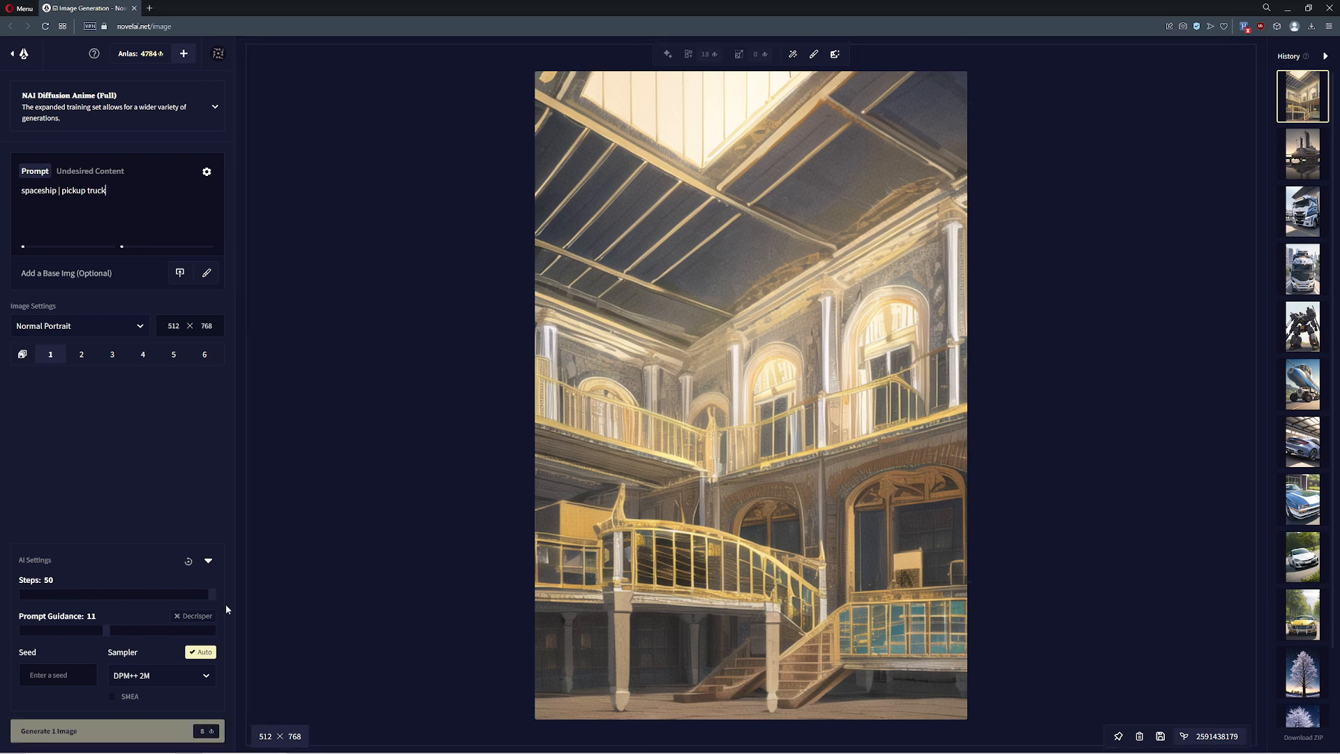
{"action": "left_click", "coordinate": [116, 730]}
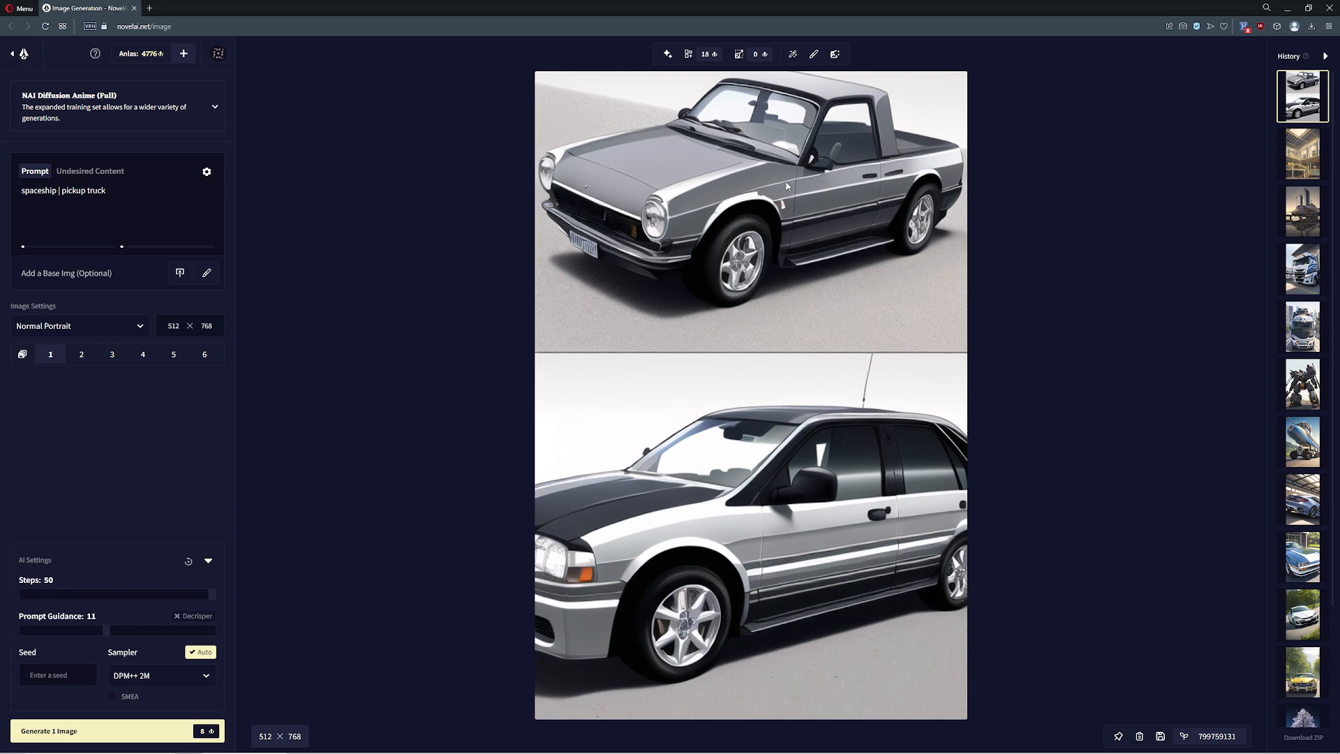
{"action": "mouse_move", "coordinate": [895, 159]}
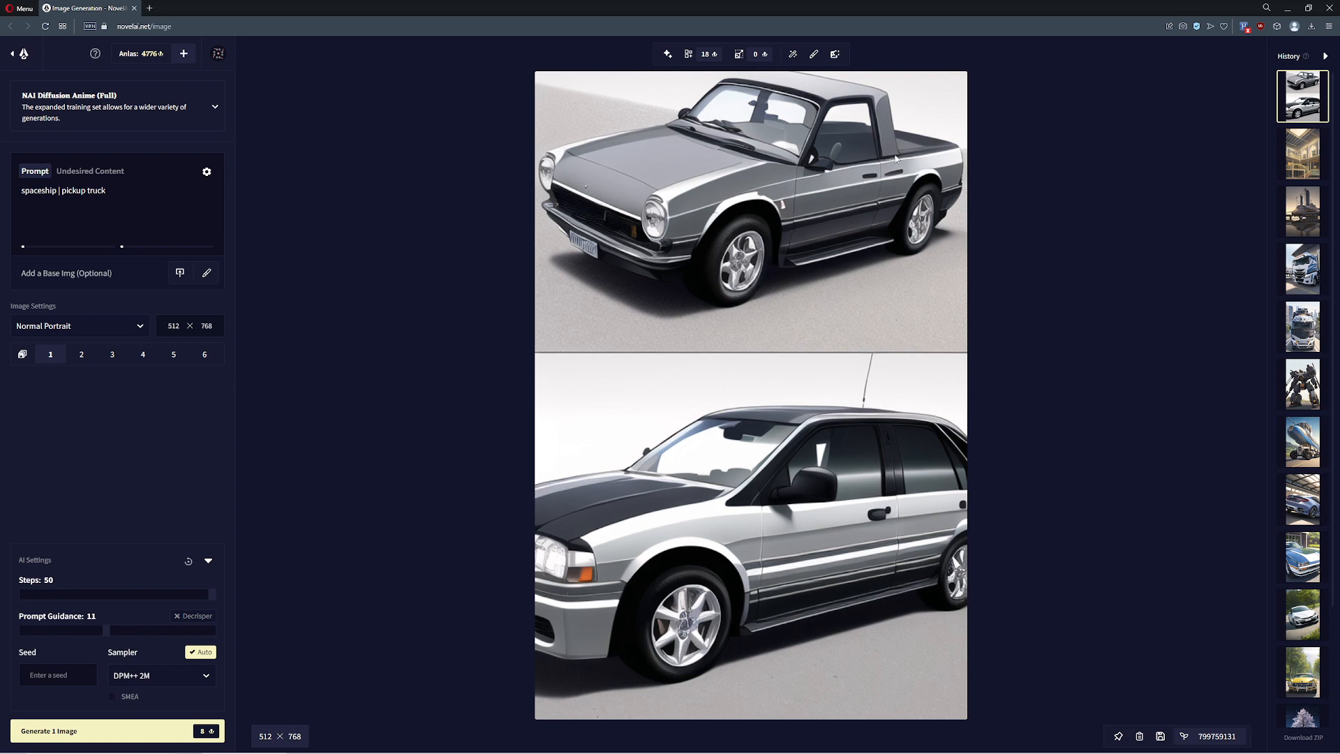
{"action": "mouse_move", "coordinate": [210, 580]}
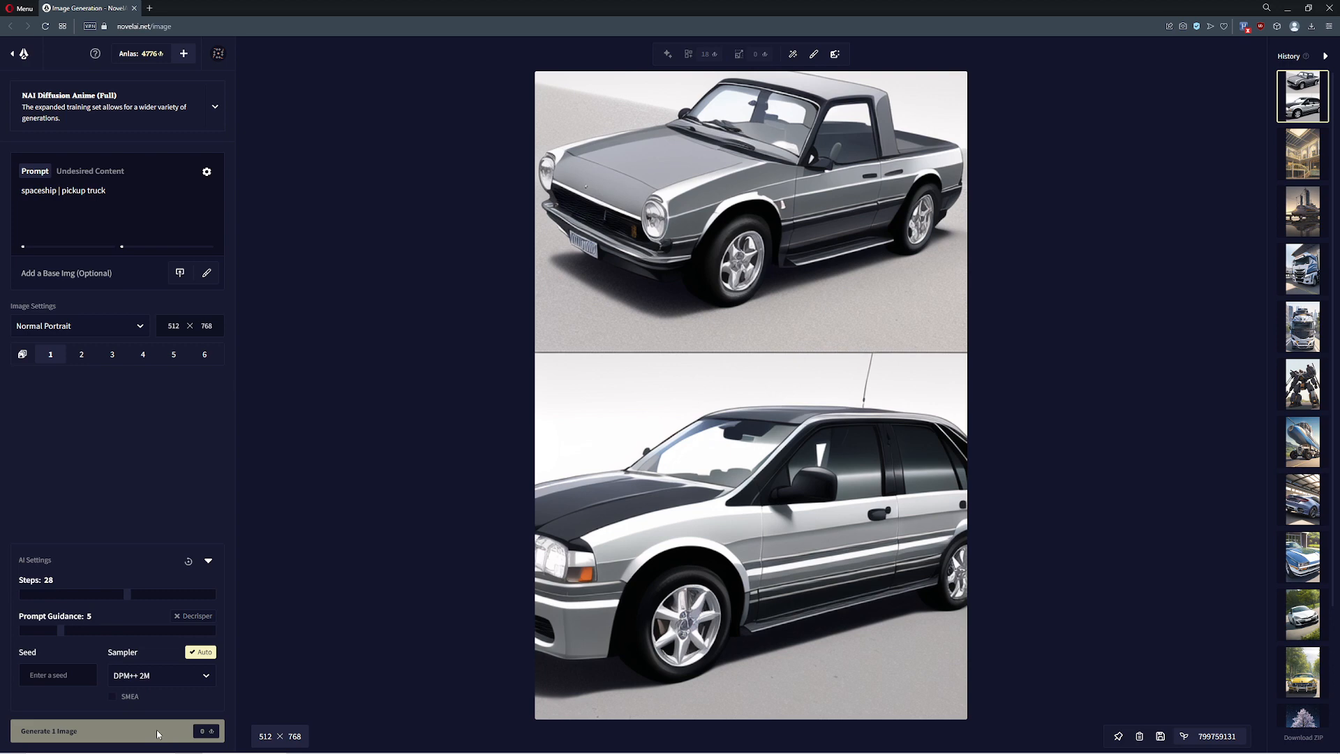
{"action": "mouse_move", "coordinate": [346, 433]}
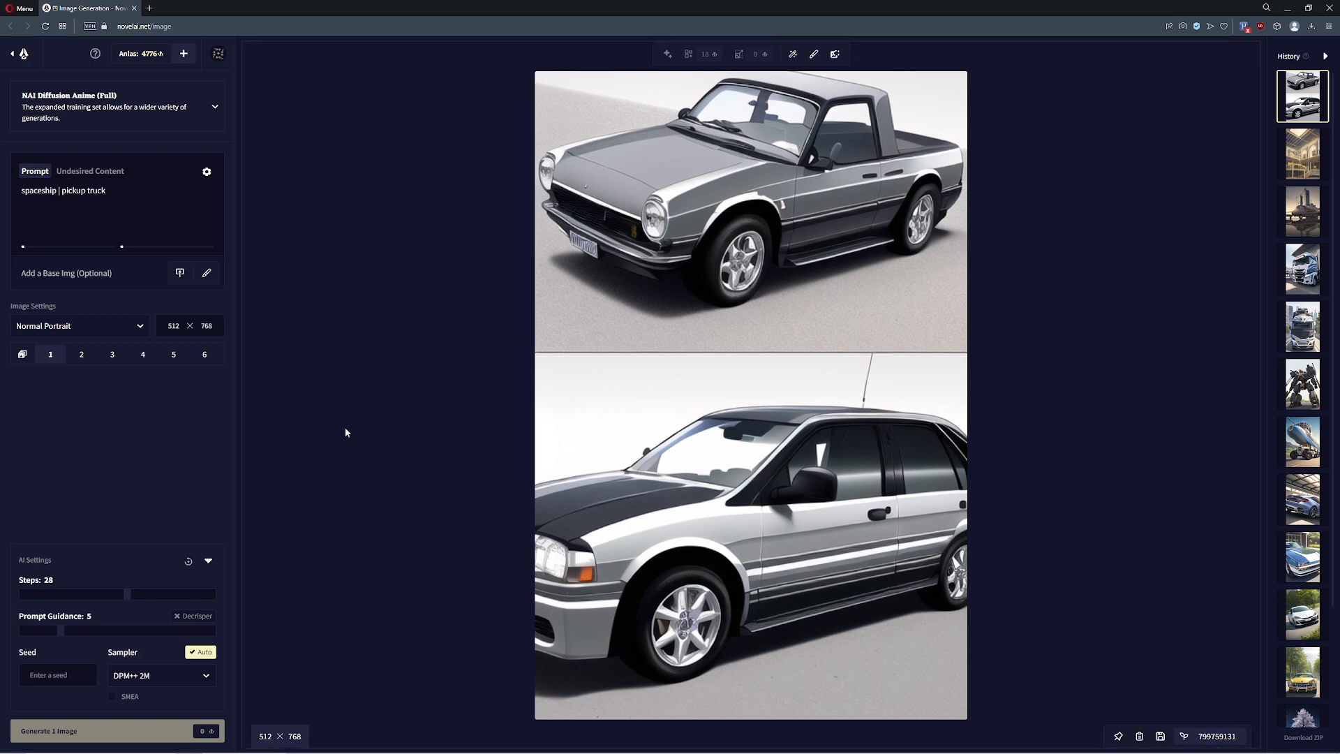
{"action": "mouse_move", "coordinate": [86, 627]}
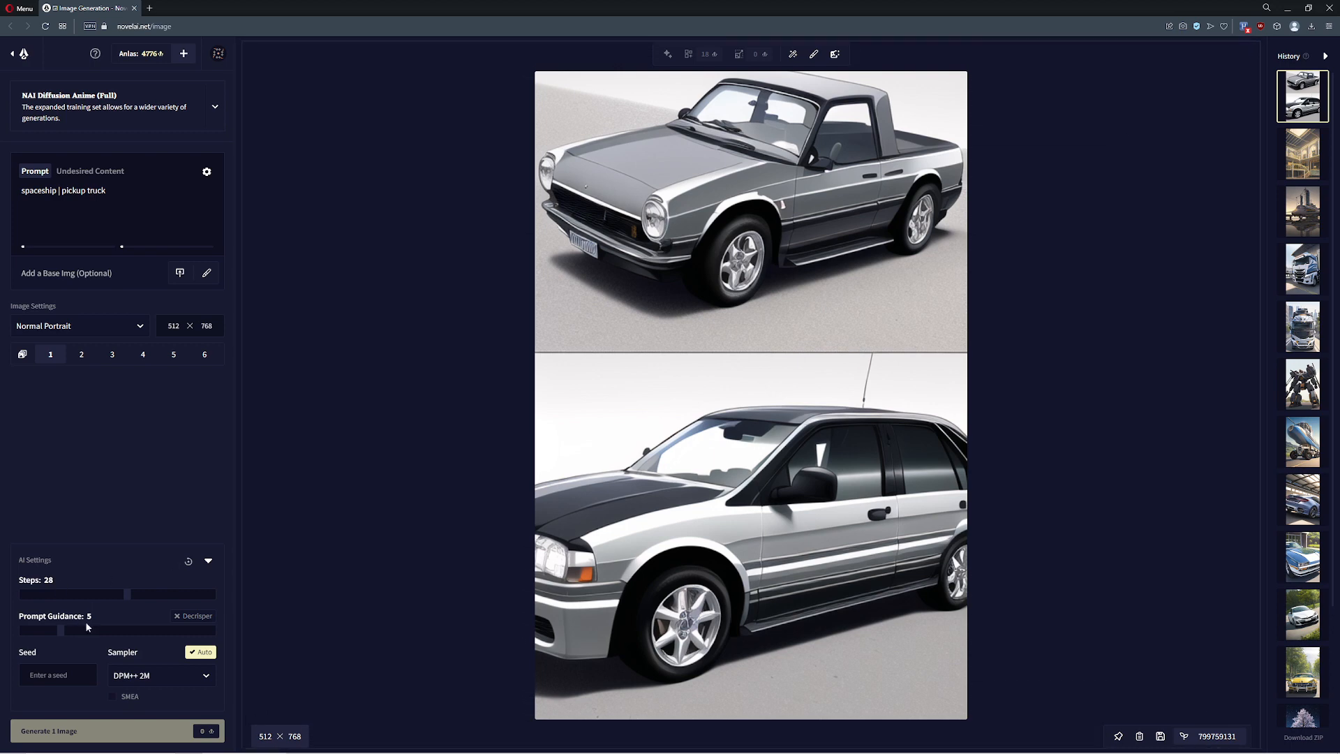
{"action": "mouse_move", "coordinate": [390, 339]}
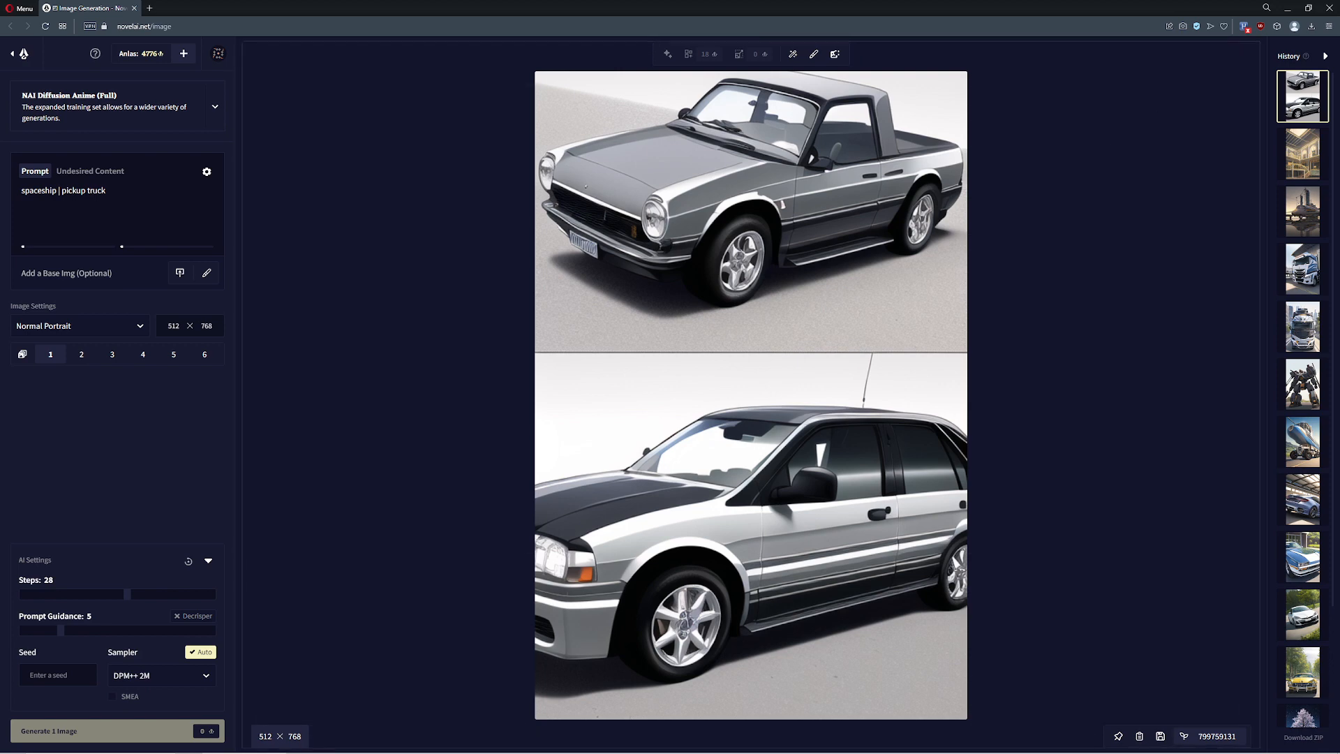
- Generate an oversharpened white car in a garage at Prompt Guidance 25
{"action": "left_click", "coordinate": [118, 731]}
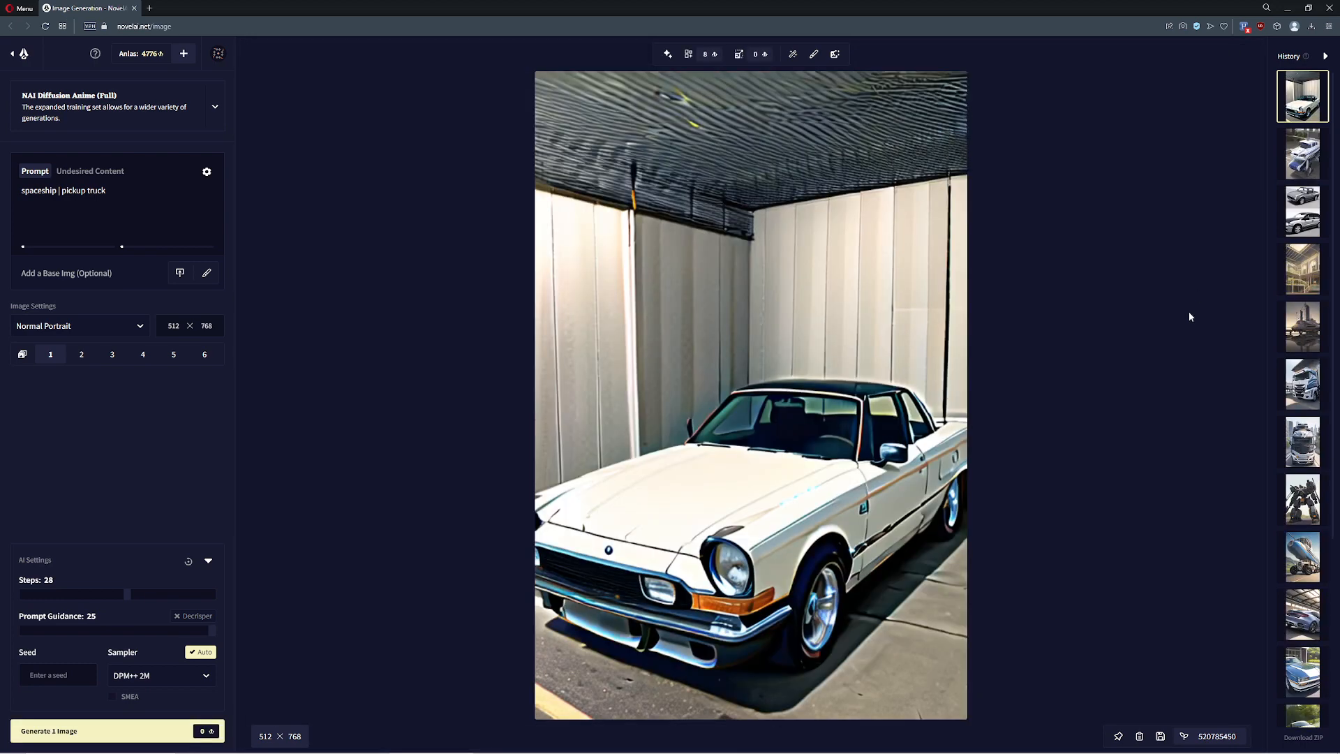
{"action": "mouse_move", "coordinate": [369, 503]}
{"action": "type", "text": "cat"}
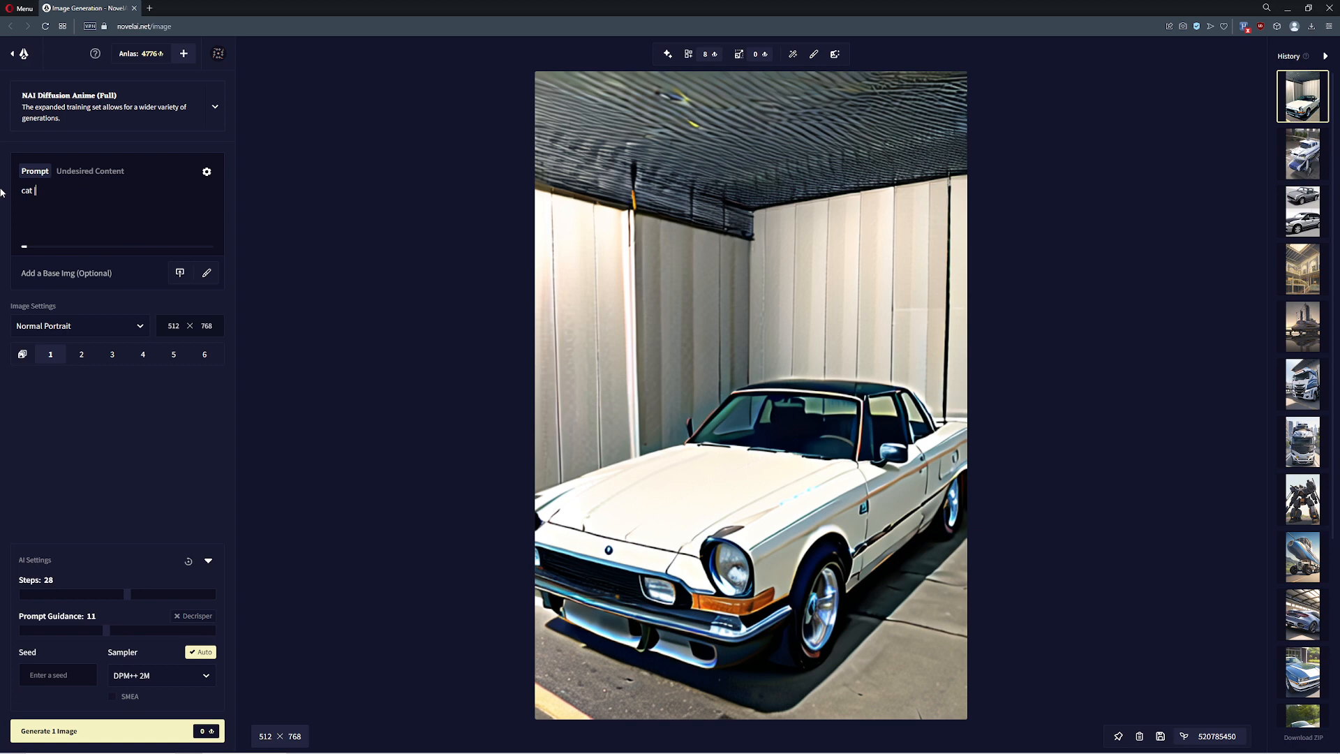
- Generate three cat images from the prompt 'cat | dog'
{"action": "type", "text": "| dog"}
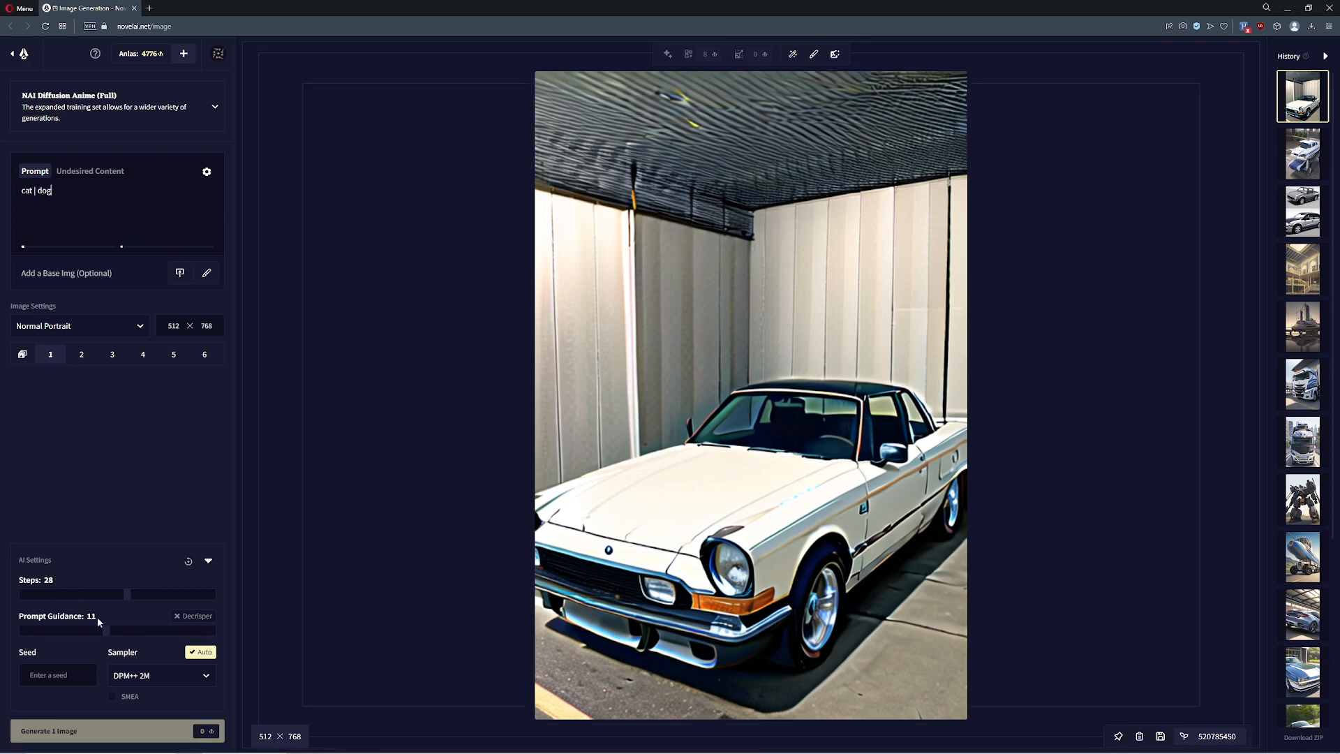
{"action": "left_click", "coordinate": [103, 731]}
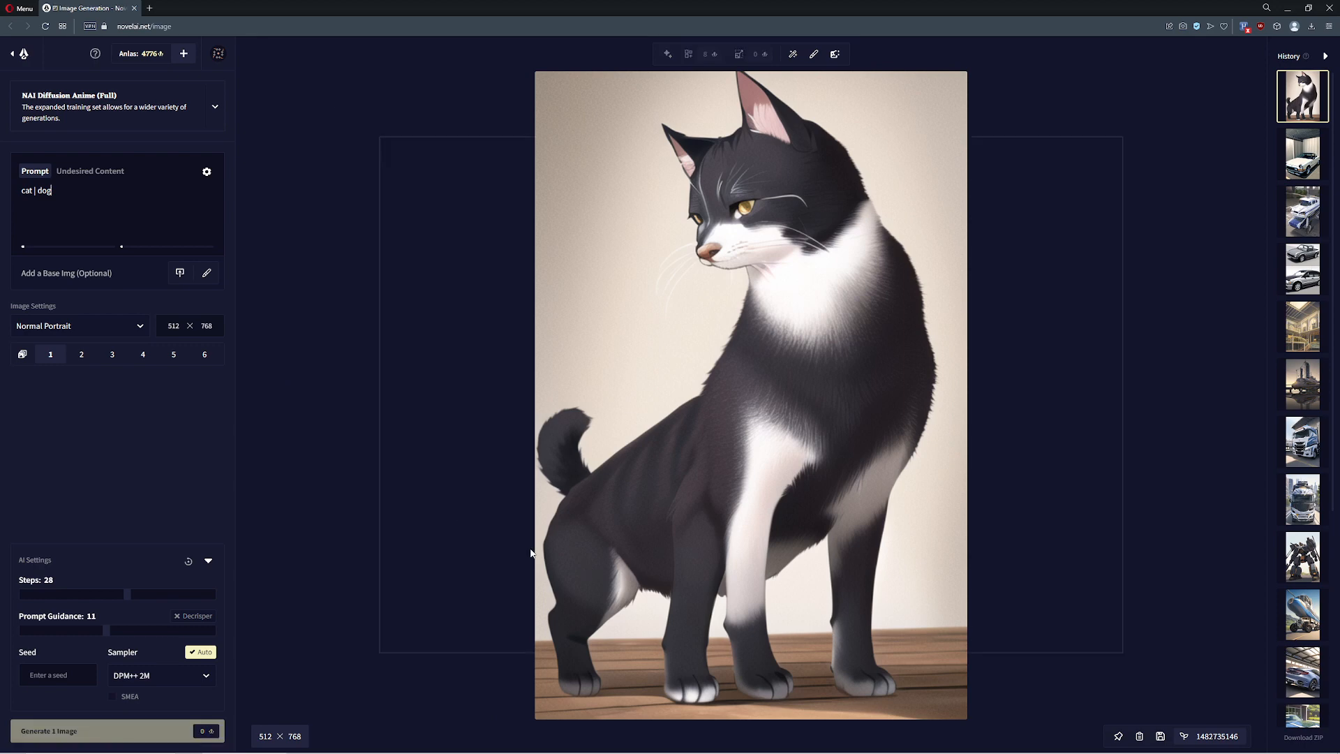
{"action": "mouse_move", "coordinate": [667, 640]}
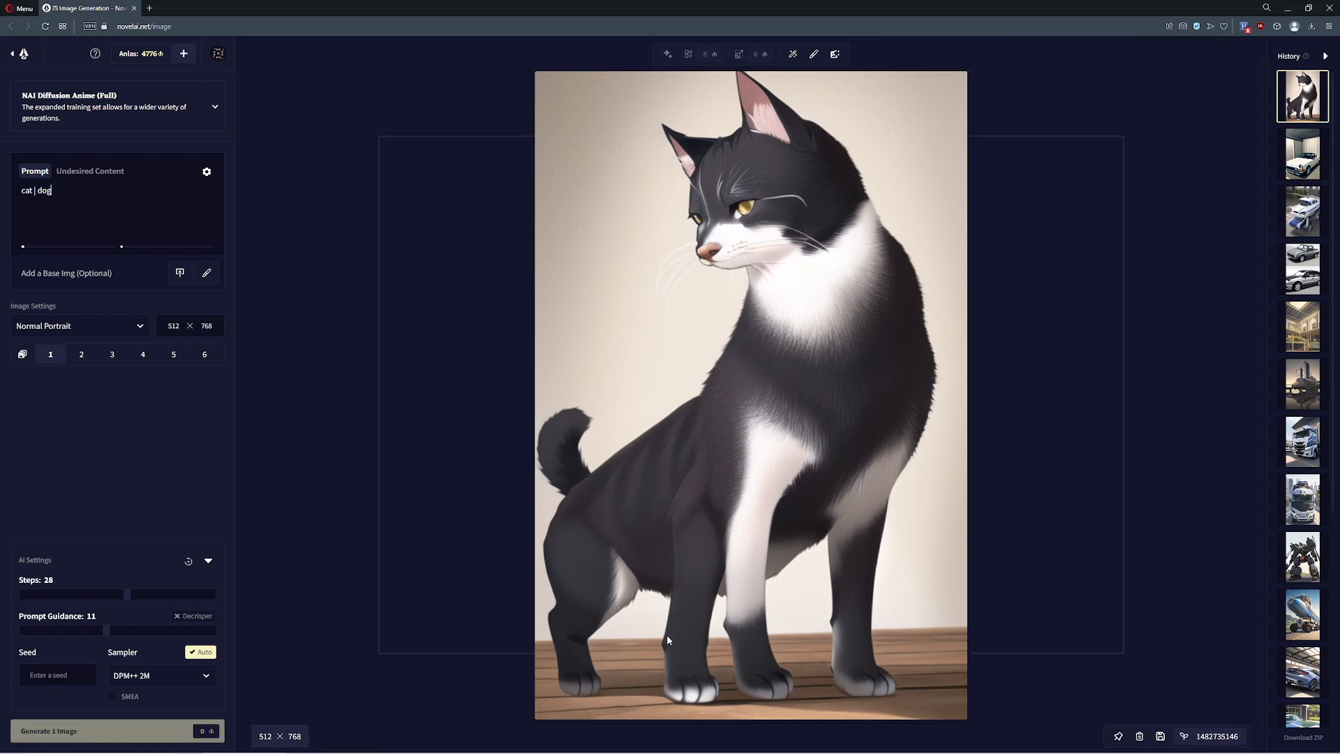
{"action": "left_click", "coordinate": [117, 731]}
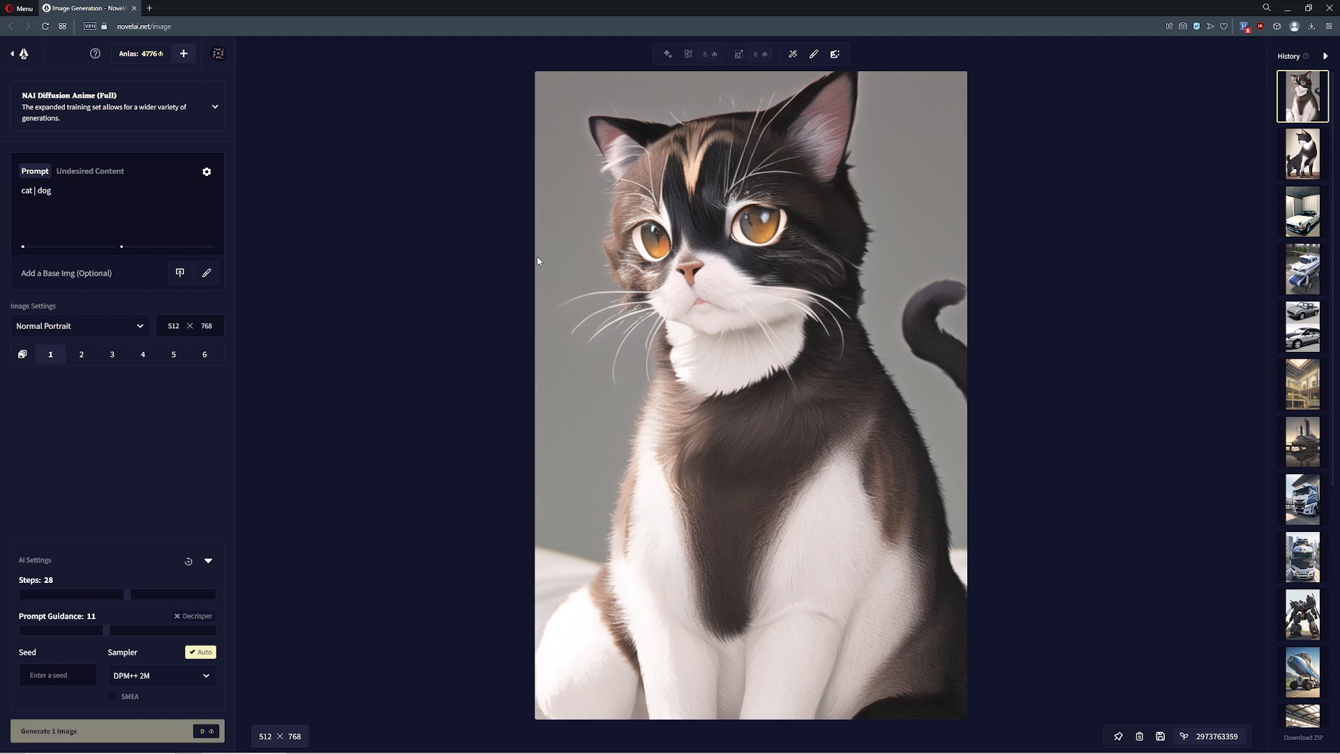
{"action": "mouse_move", "coordinate": [514, 326]}
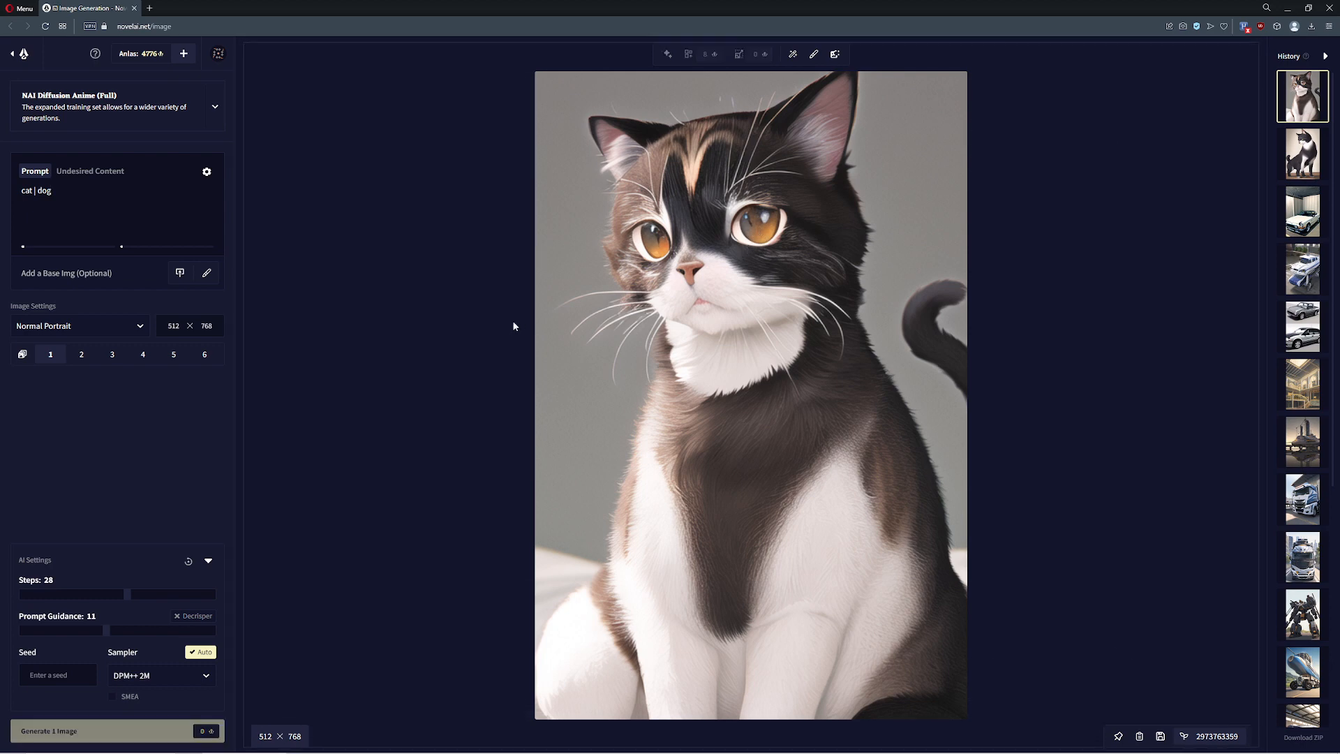
{"action": "left_click", "coordinate": [98, 731]}
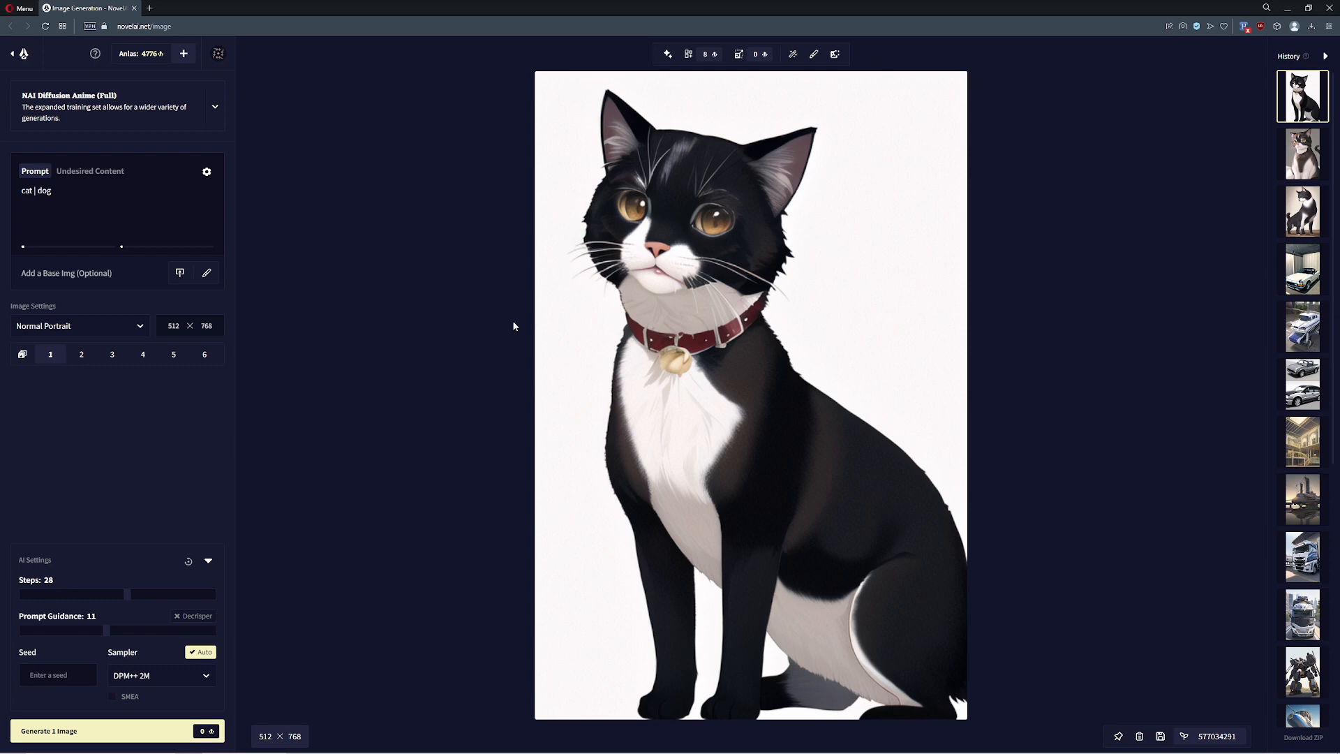
- Add {{{detailed}}} emphasis and generate, then start adding a third blend option after dog
{"action": "type", "text": ", deta"}
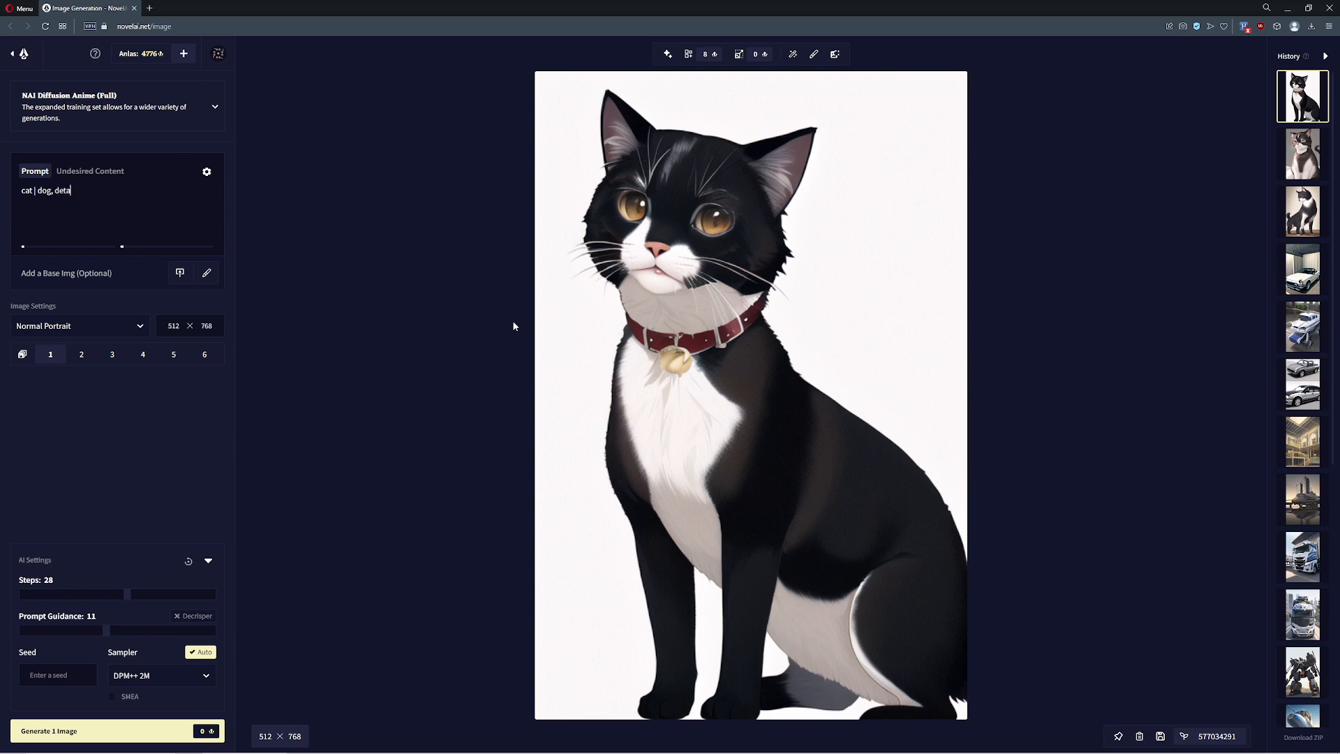
{"action": "key", "text": "Backspace"}
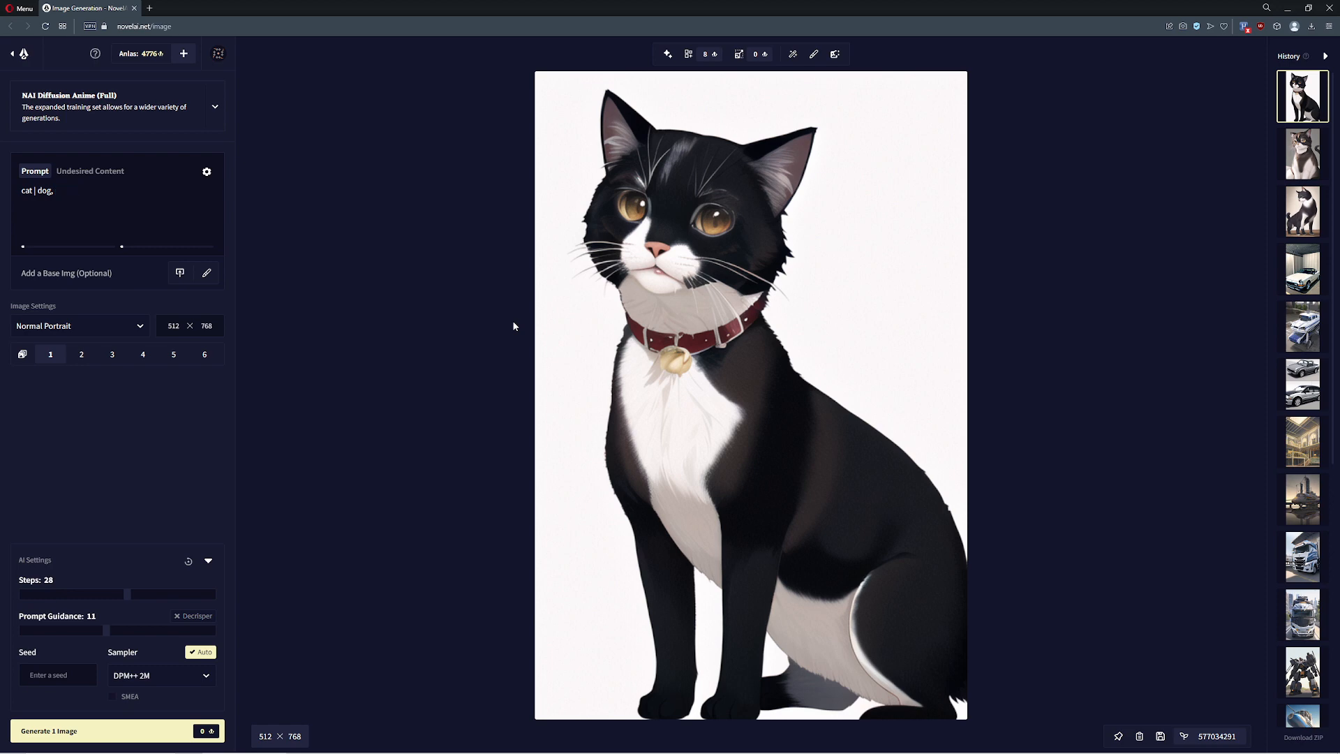
{"action": "type", "text": "detailed"}
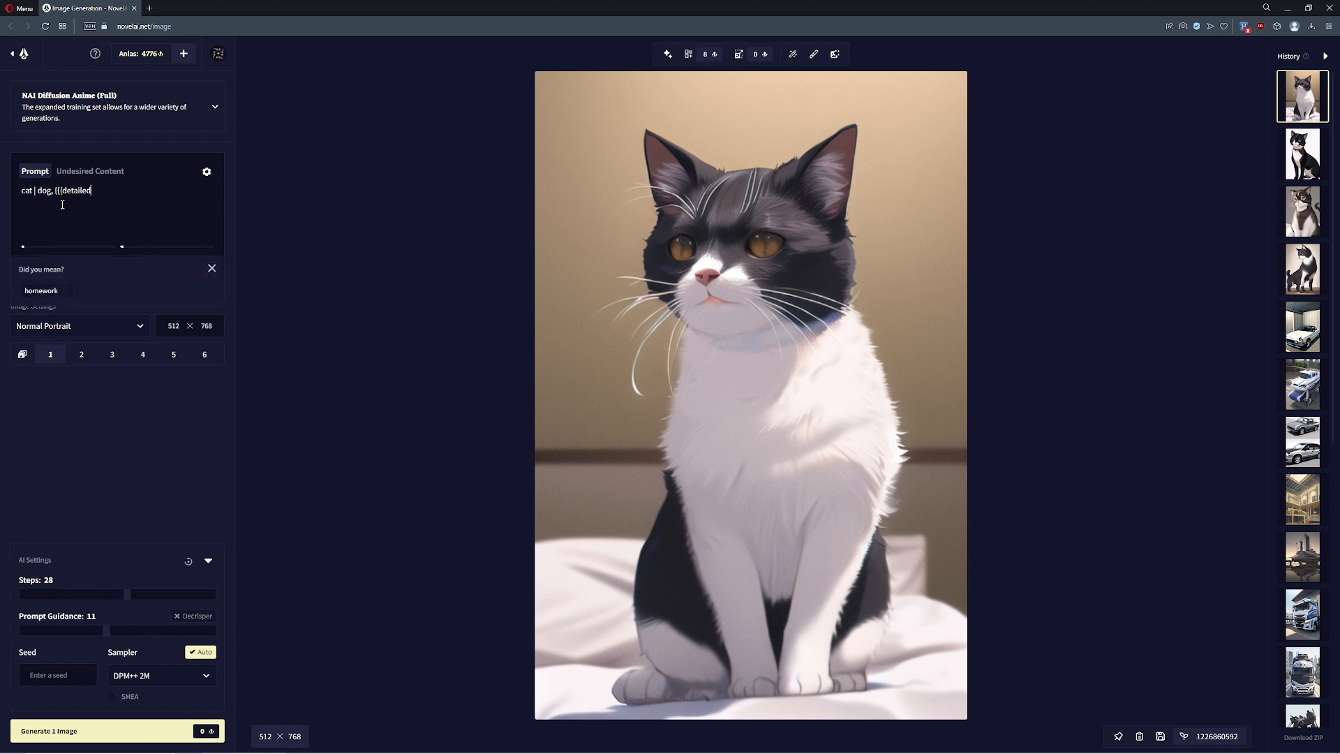
{"action": "type", "text": "}}}"}
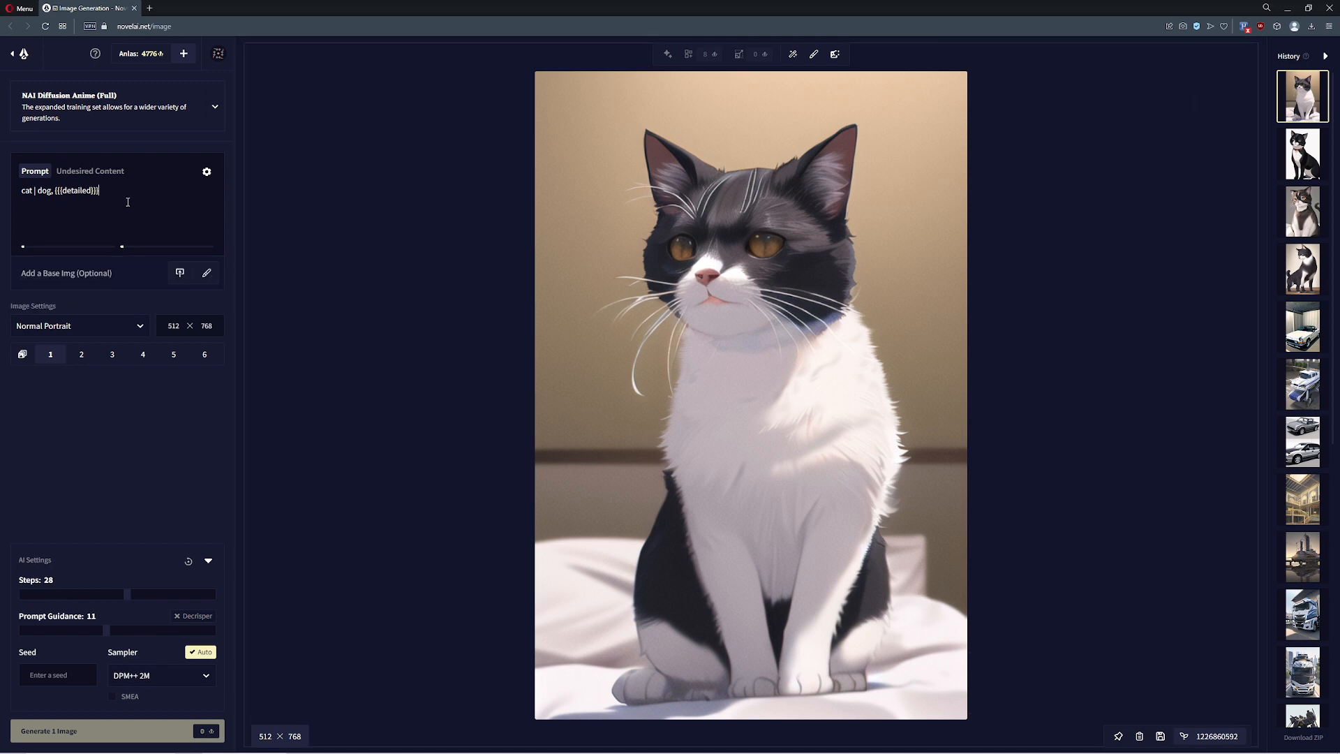
{"action": "left_click", "coordinate": [116, 731]}
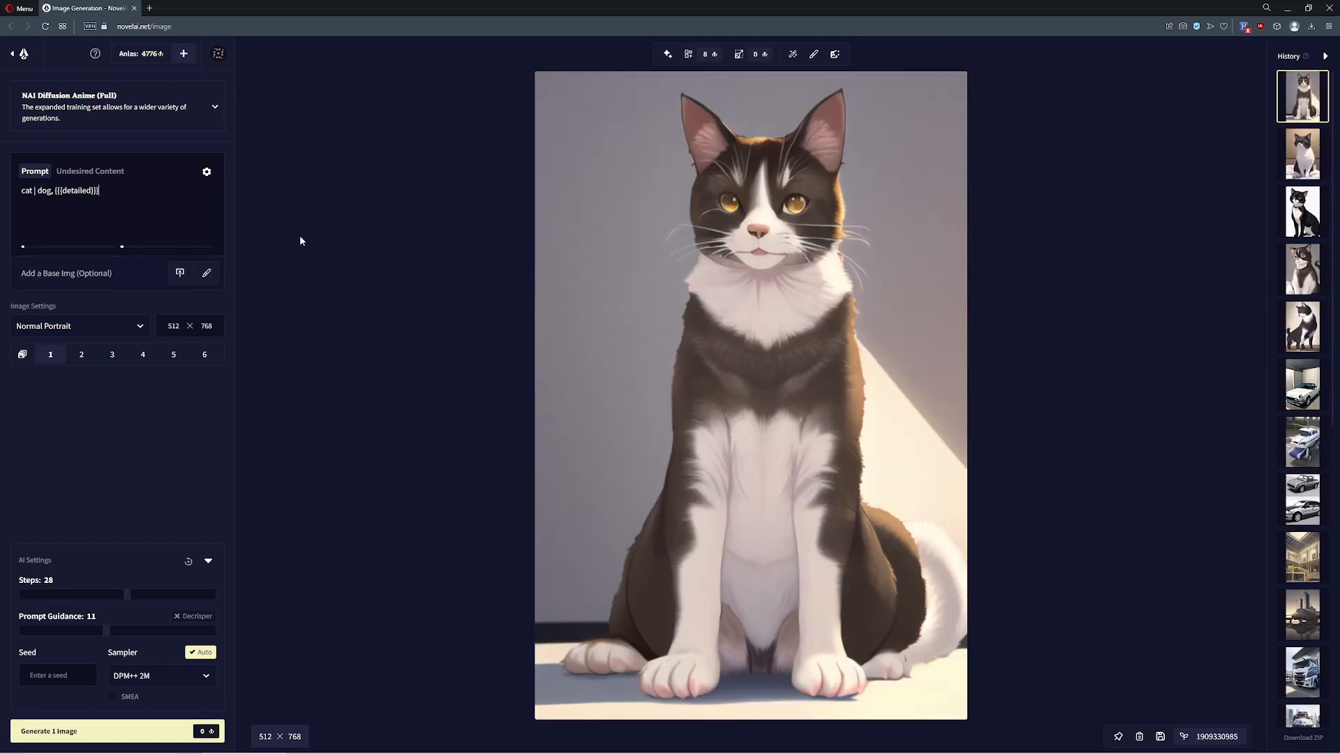
{"action": "double_click", "coordinate": [26, 190]}
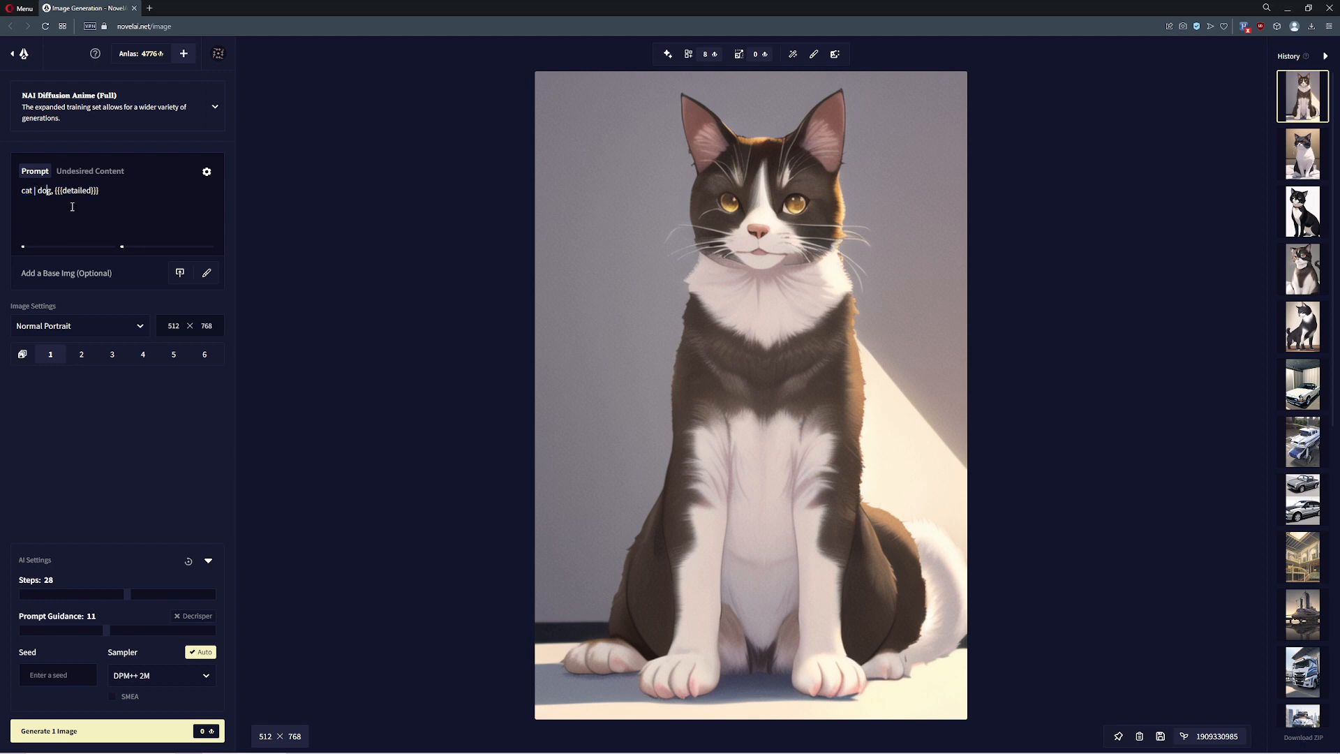
{"action": "type", "text": "| ho"}
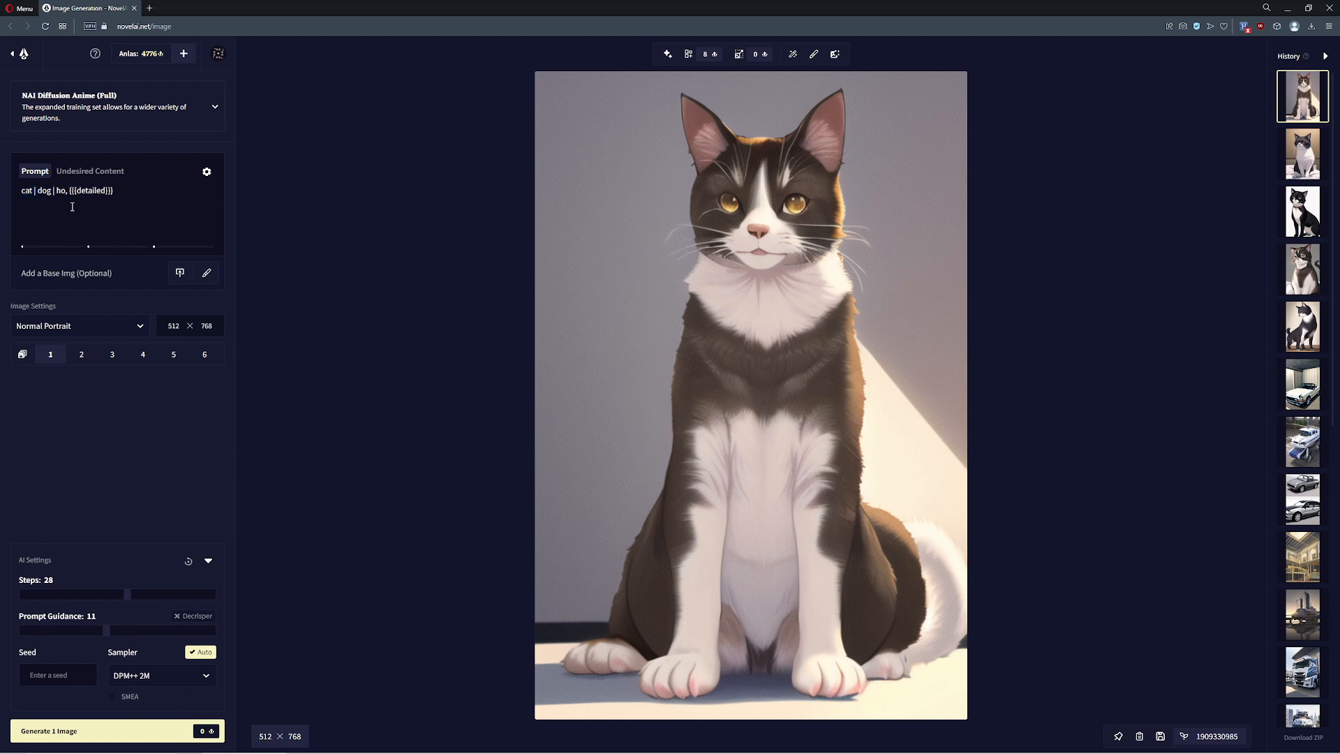
- Add bunny, generate with {{watercolor}}, then switch the style tag to {{black and white}}
{"action": "type", "text": "bunny"}
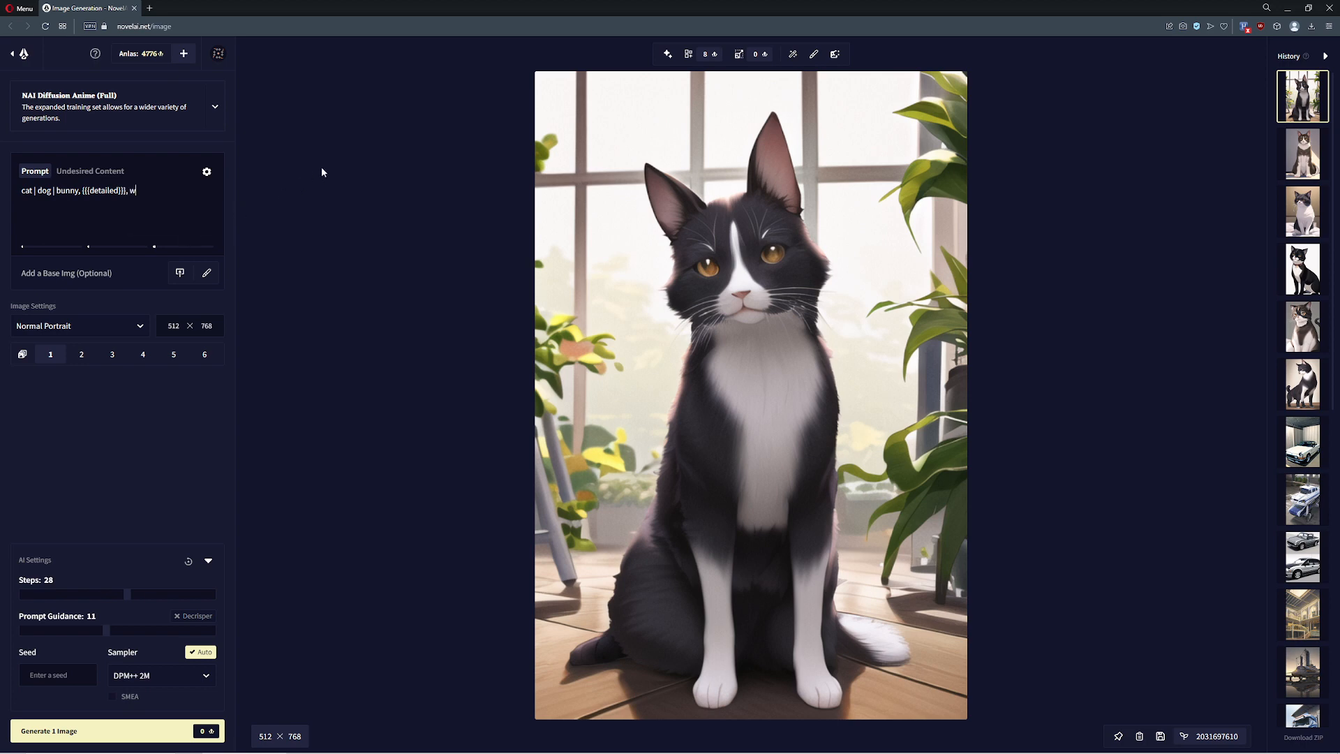
{"action": "type", "text": "atercolor}}"}
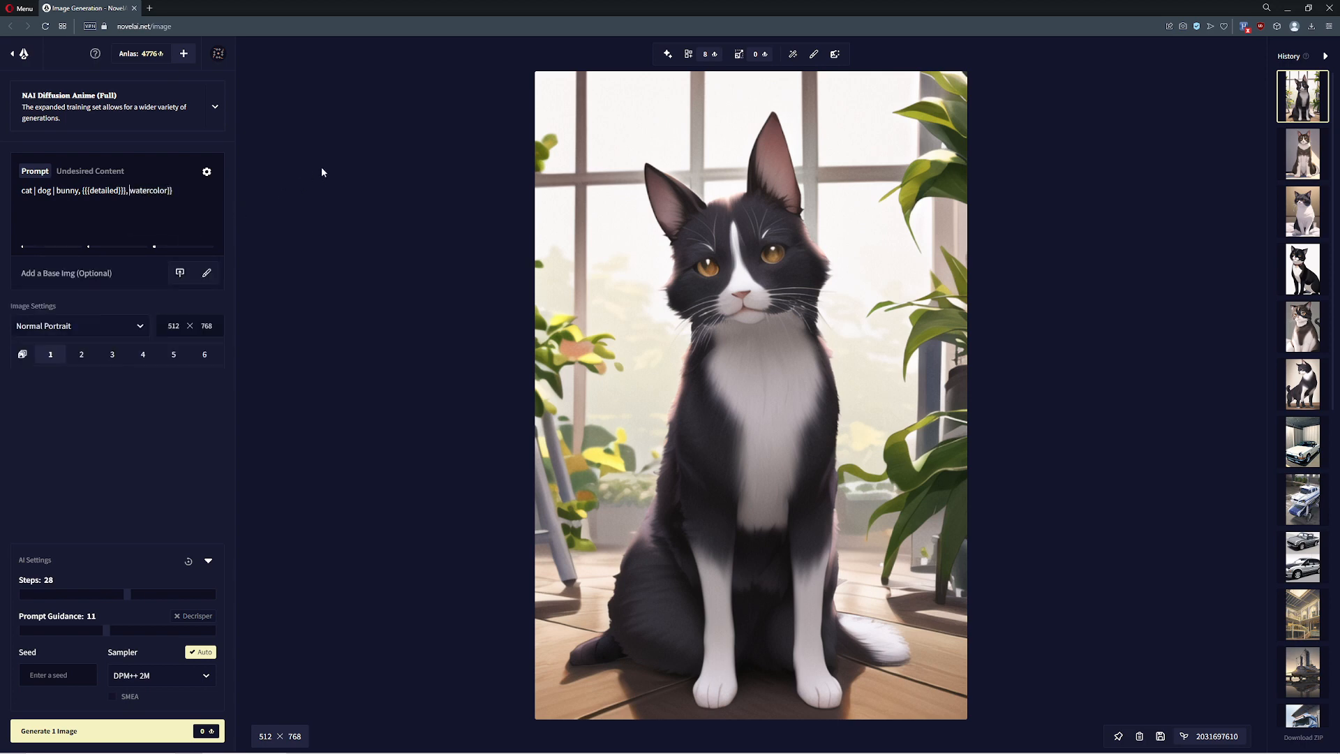
{"action": "left_click", "coordinate": [43, 220]}
{"action": "type", "text": " {{"}
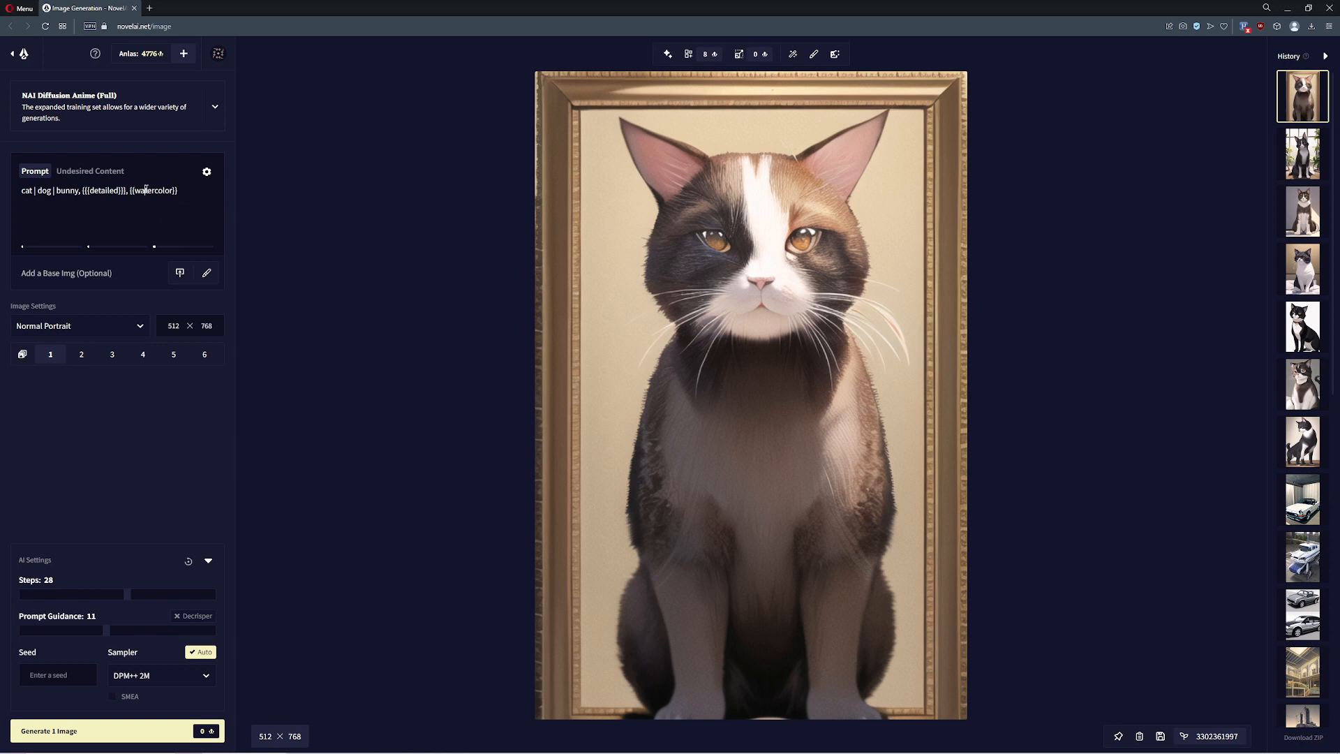
{"action": "type", "text": "black and white"}
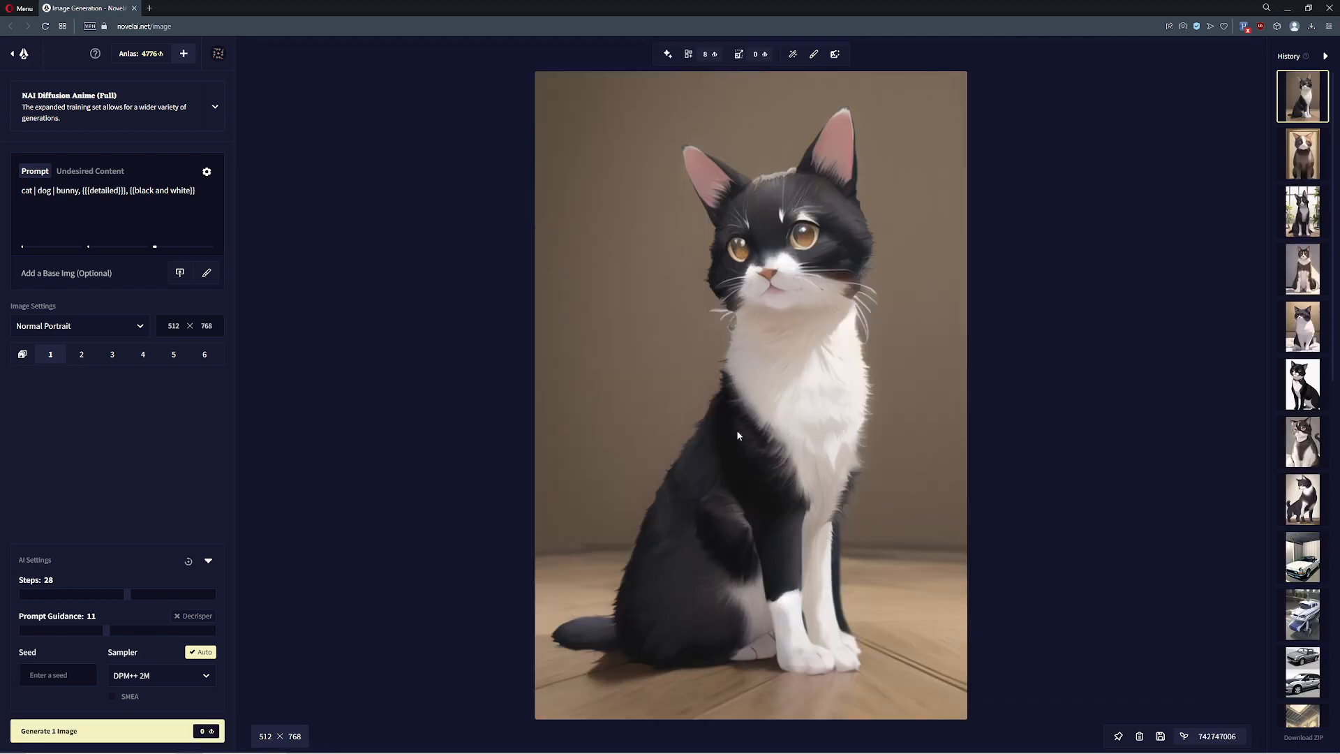
{"action": "mouse_move", "coordinate": [429, 354]}
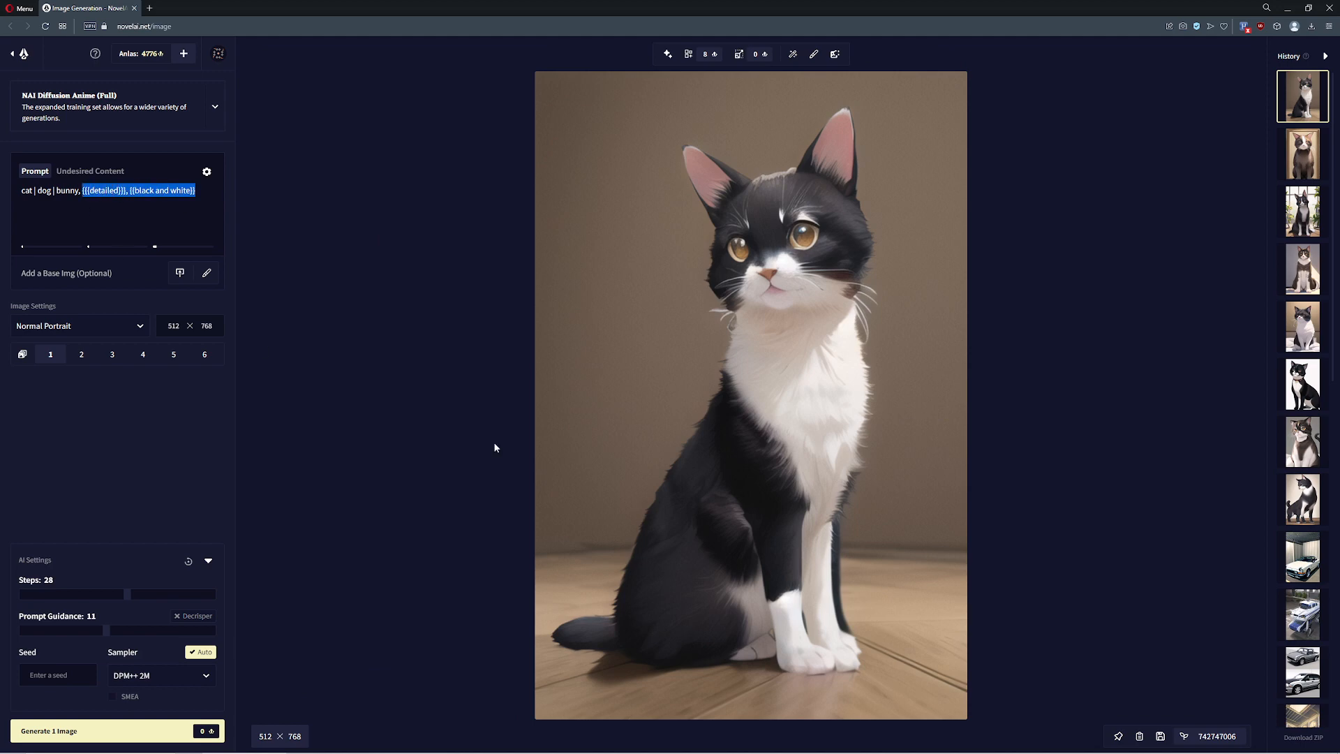
- Drop the detailed and black and white tags and generate a close-up cat portrait
{"action": "key", "text": "Delete"}
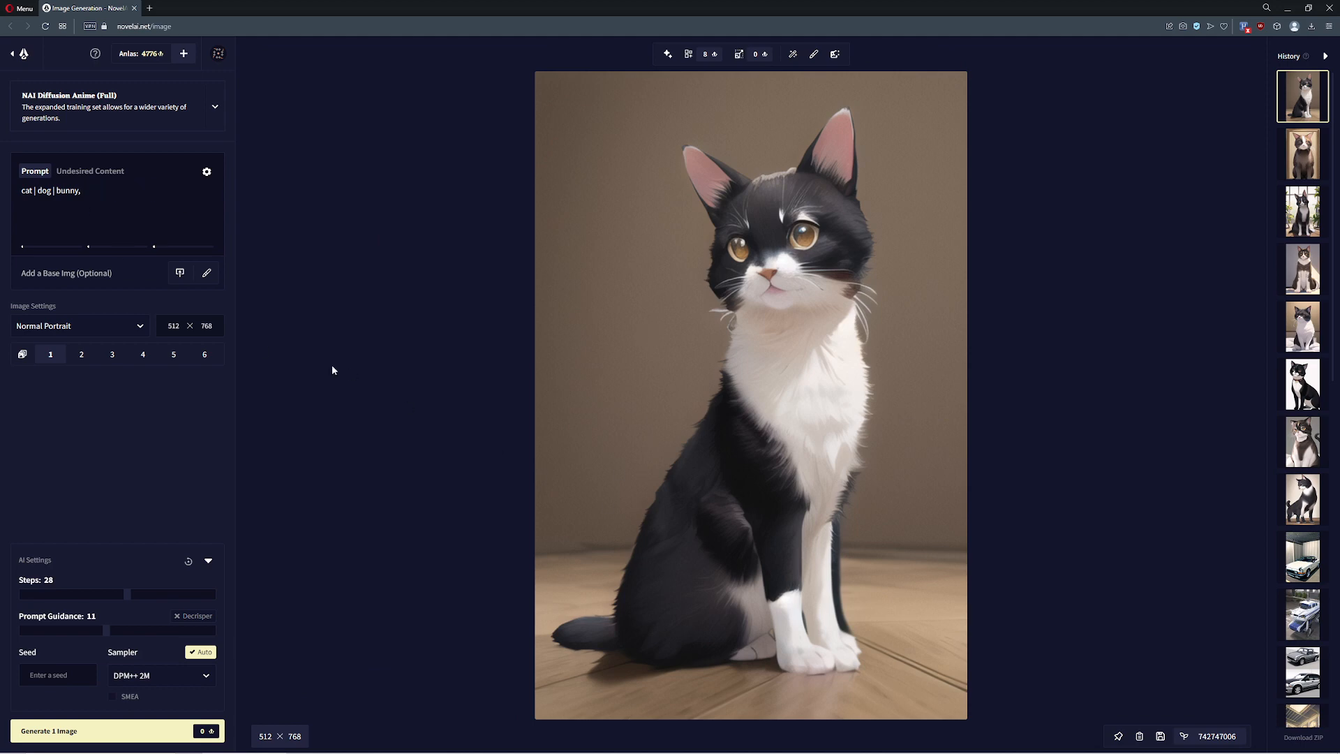
{"action": "left_click", "coordinate": [83, 189]}
{"action": "type", "text": " close u"}
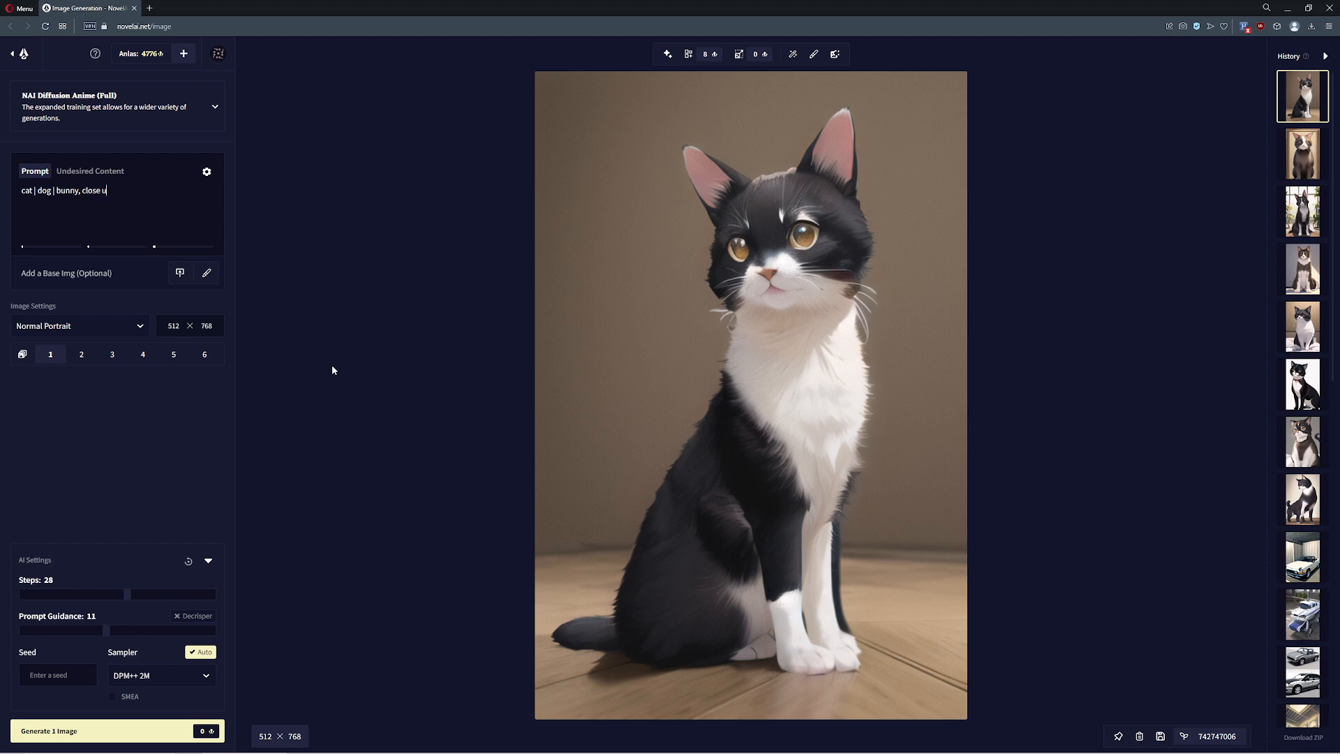
{"action": "type", "text": "p"}
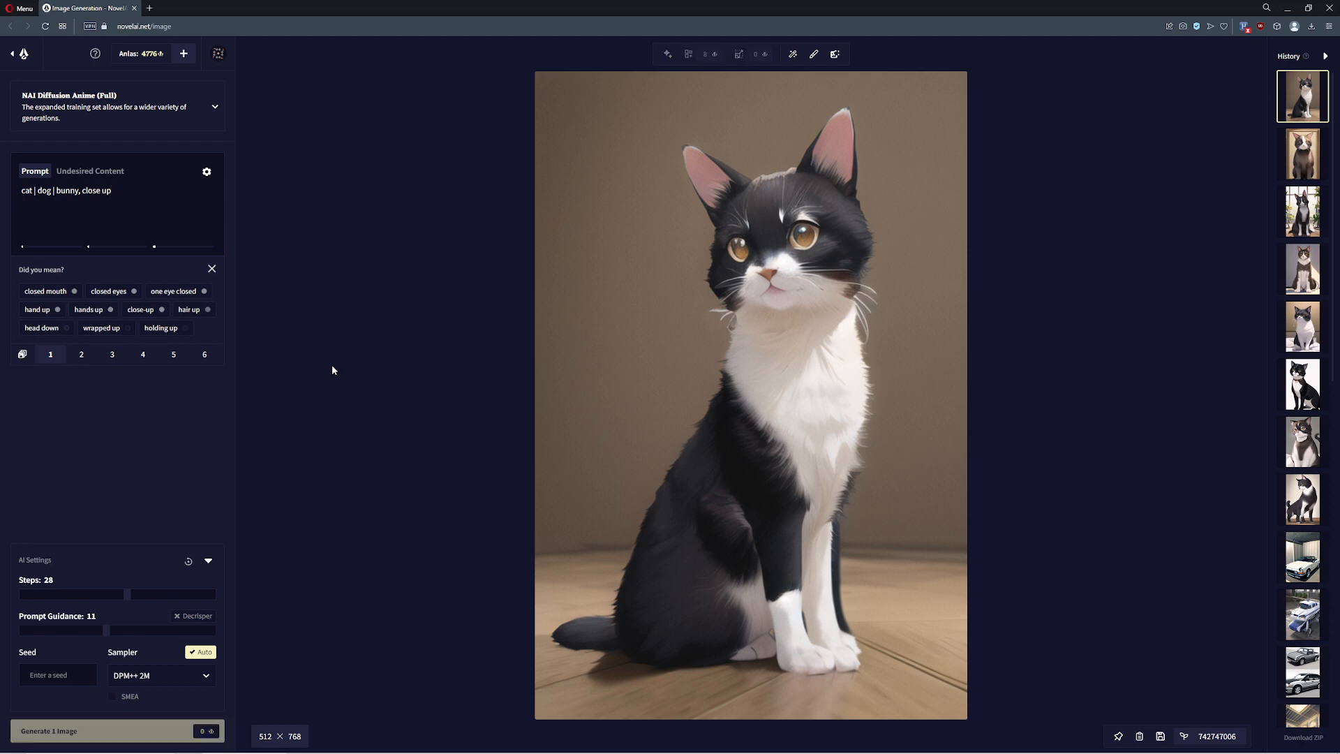
{"action": "left_click", "coordinate": [212, 268]}
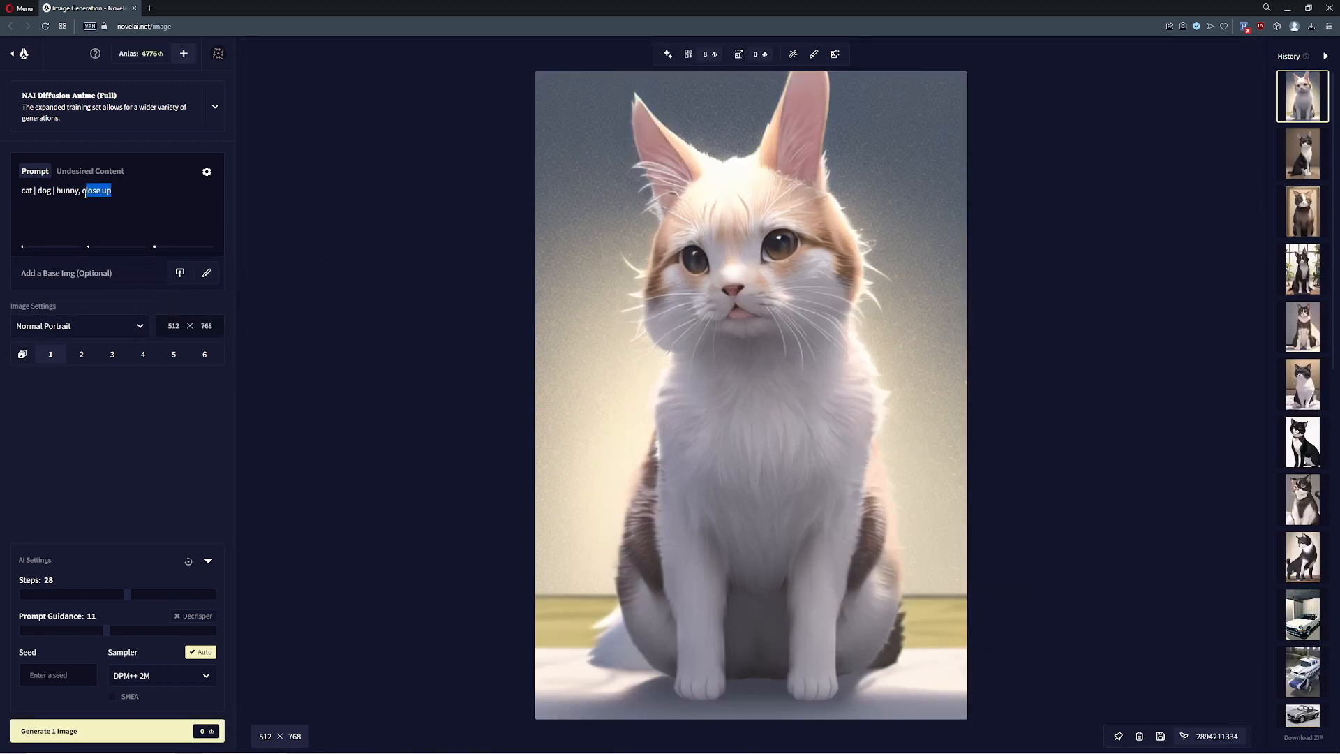
- Change the composition tag to 'wide angle' and generate a cat on a sunlit table
{"action": "type", "text": "wide a"}
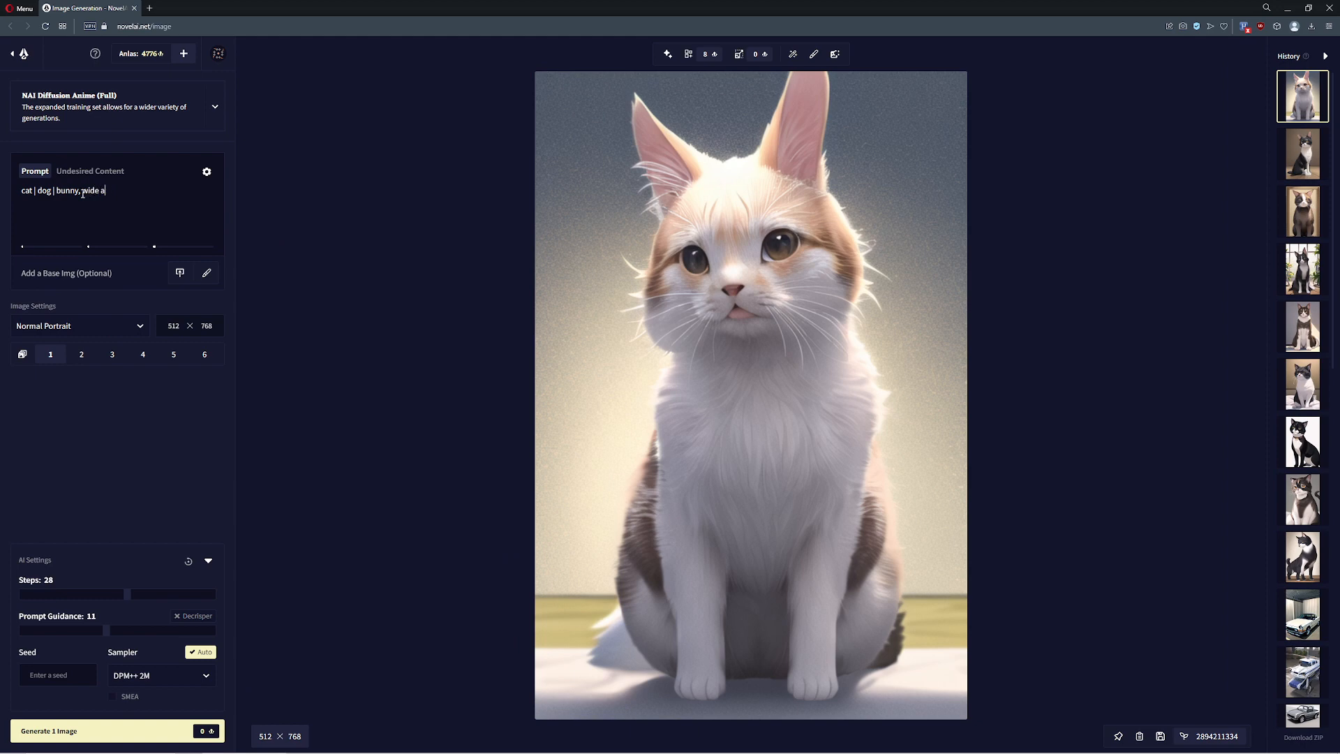
{"action": "type", "text": "ngle"}
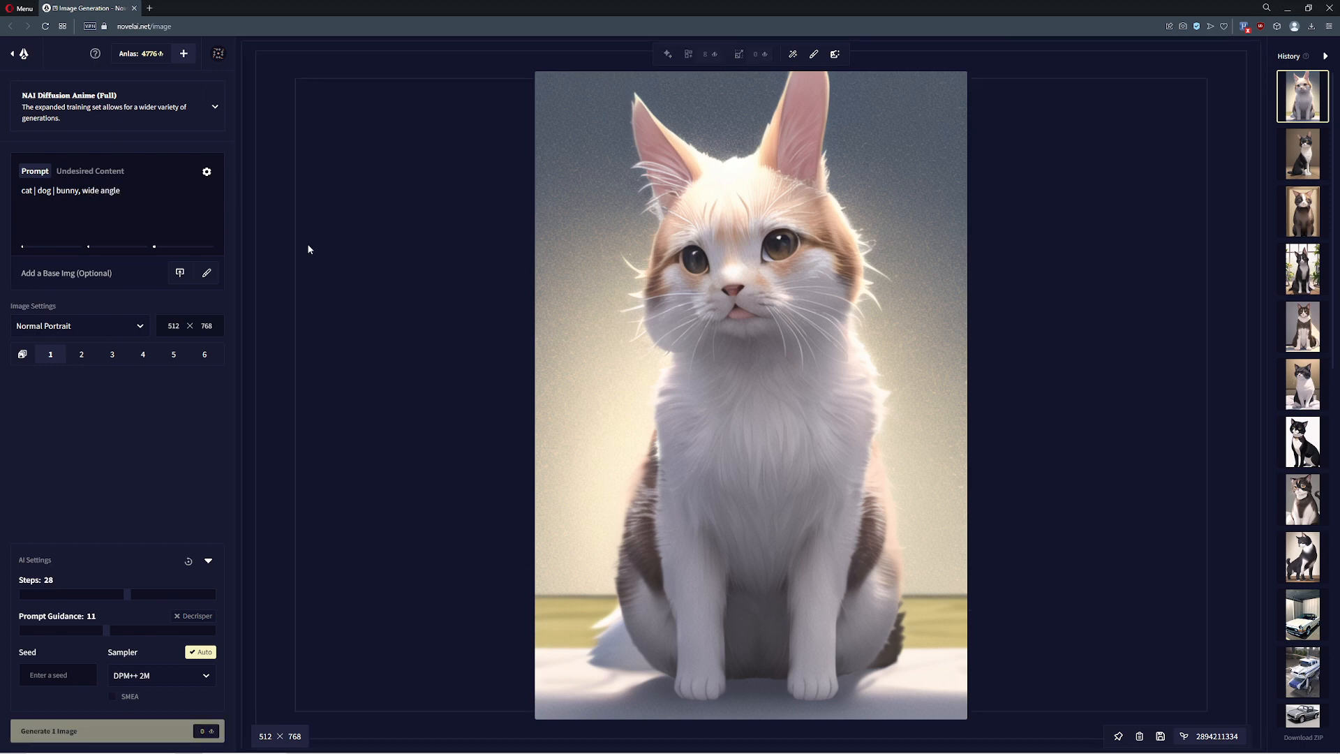
{"action": "left_click", "coordinate": [102, 730]}
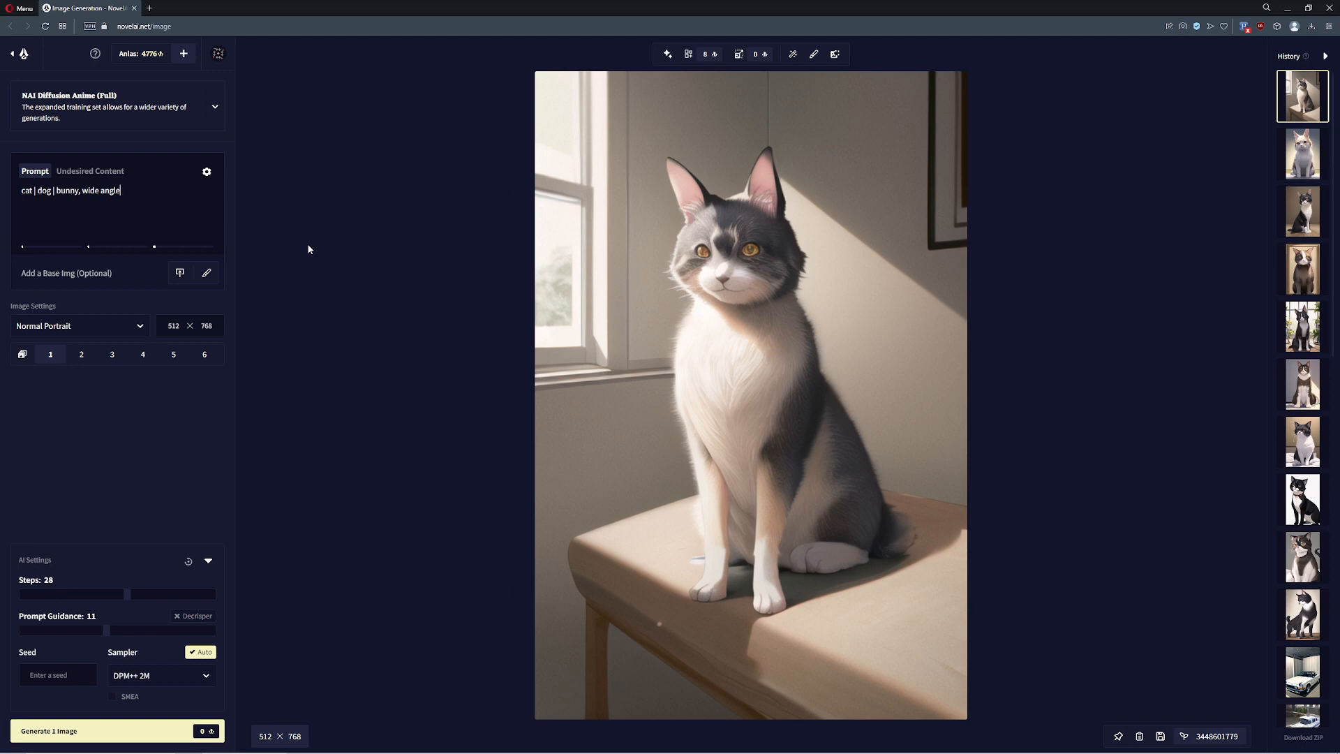
- Add an emphasised grass backdrop tag at guidance 15 and regenerate the cat on grass
{"action": "type", "text": ", grass"}
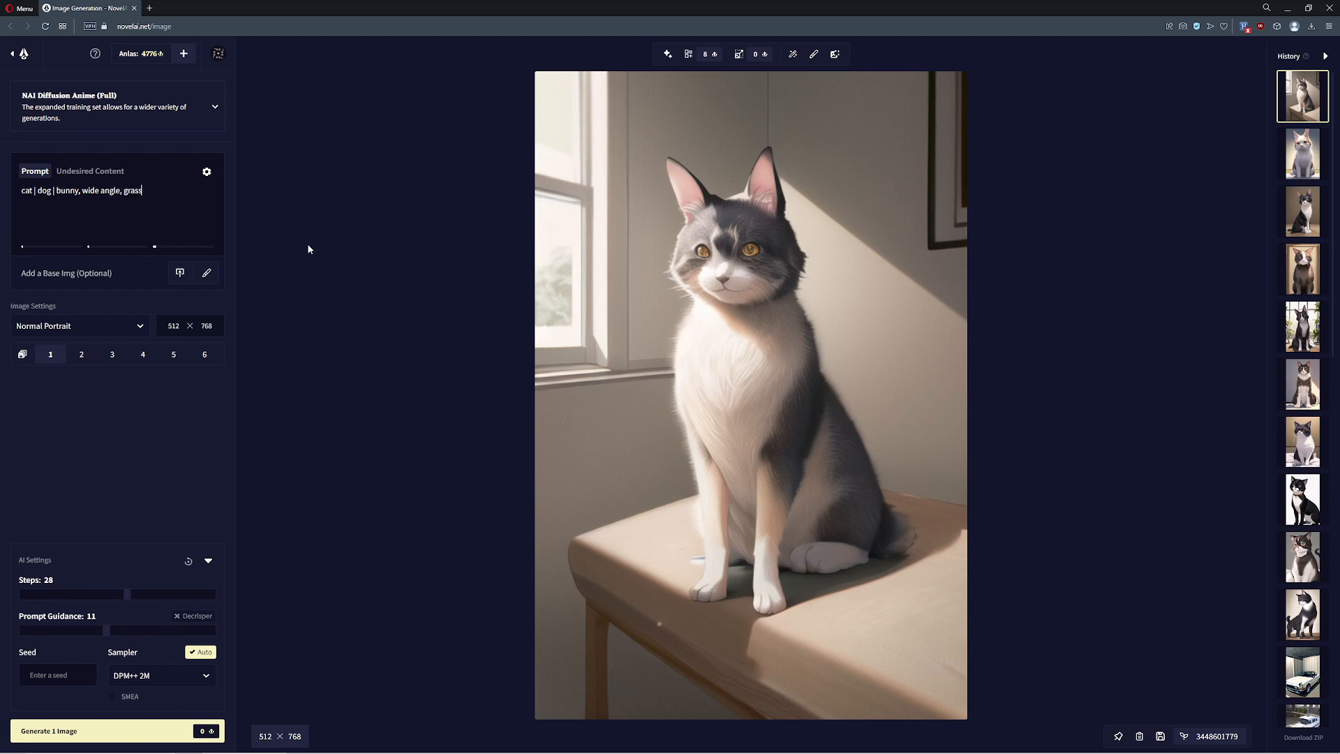
{"action": "type", "text": "backdrop}}}"}
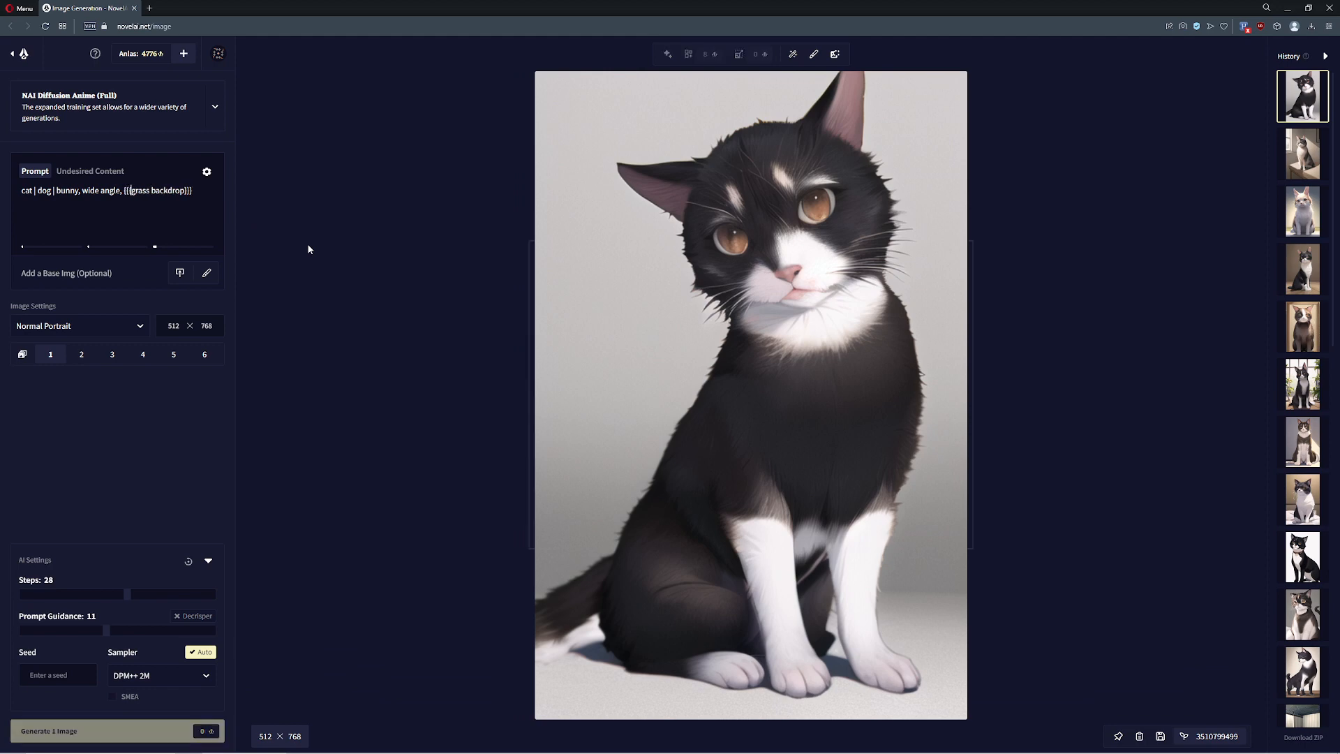
{"action": "mouse_move", "coordinate": [278, 216]}
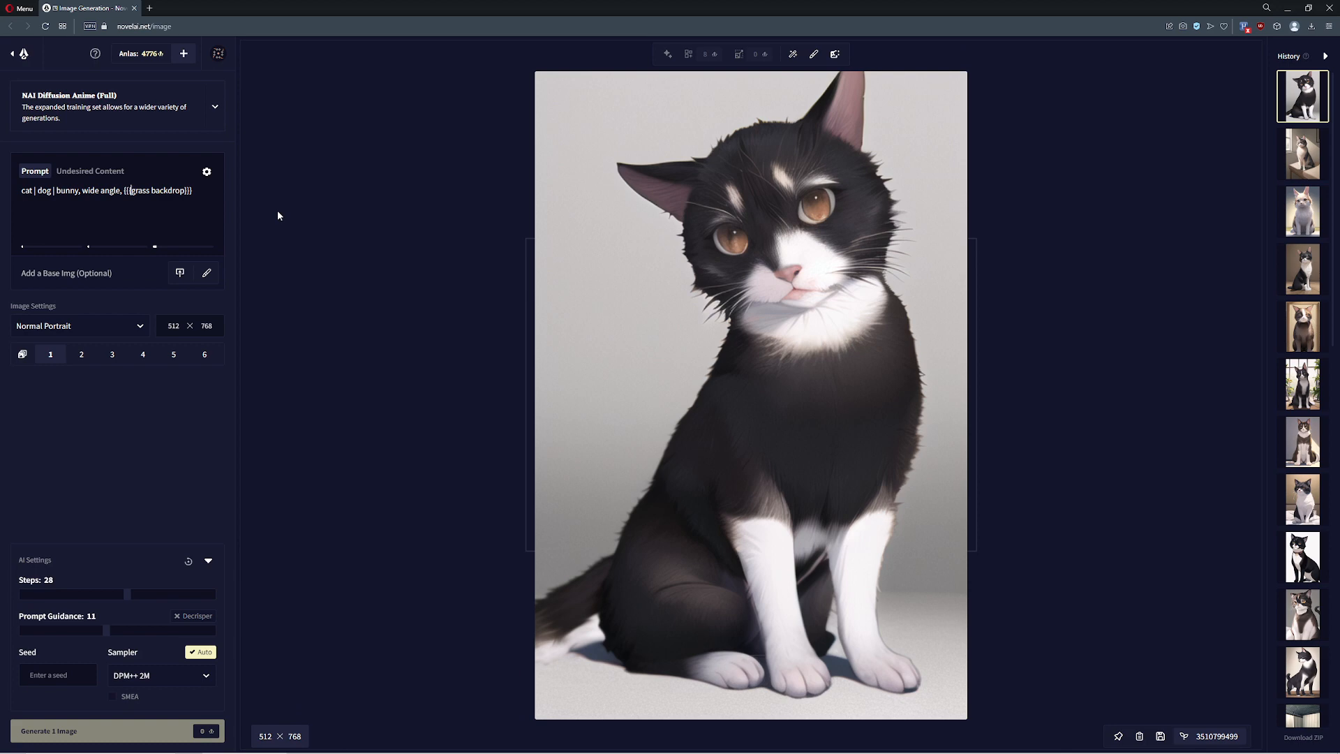
{"action": "left_click", "coordinate": [116, 731]}
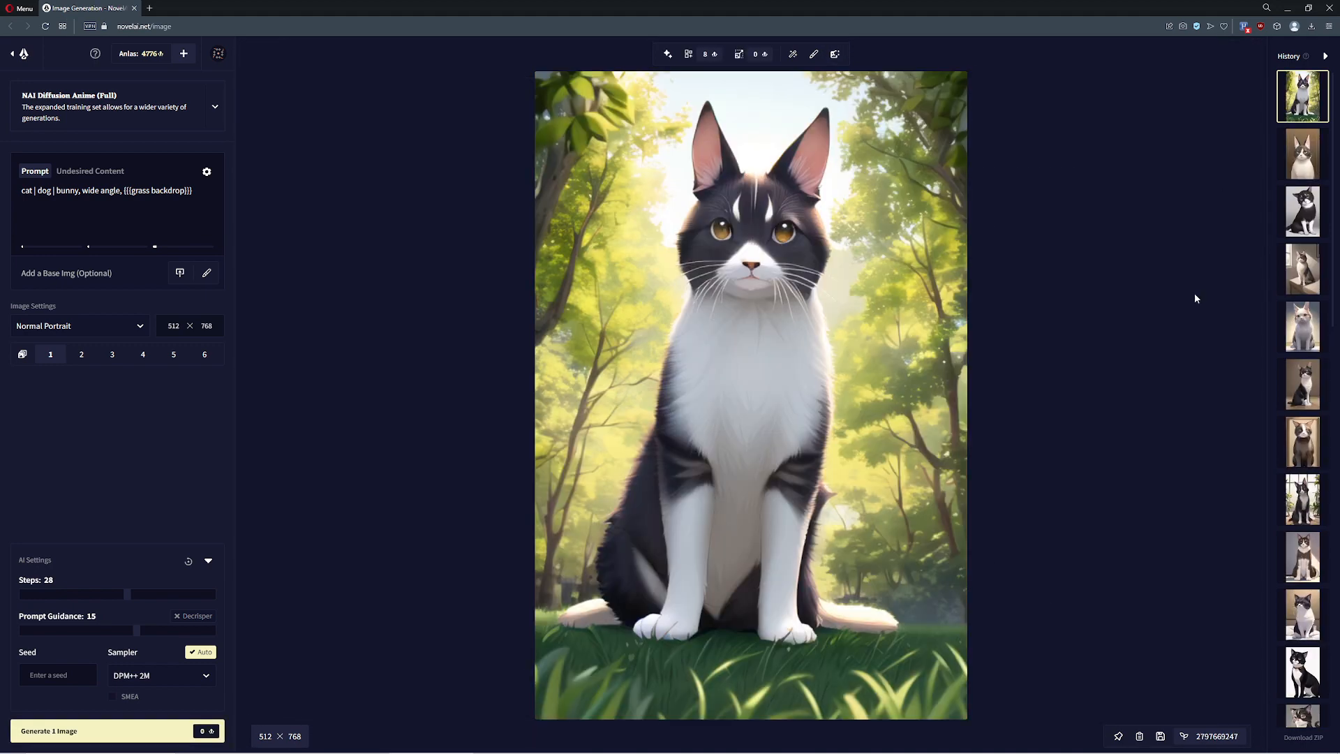
{"action": "mouse_move", "coordinate": [504, 203]}
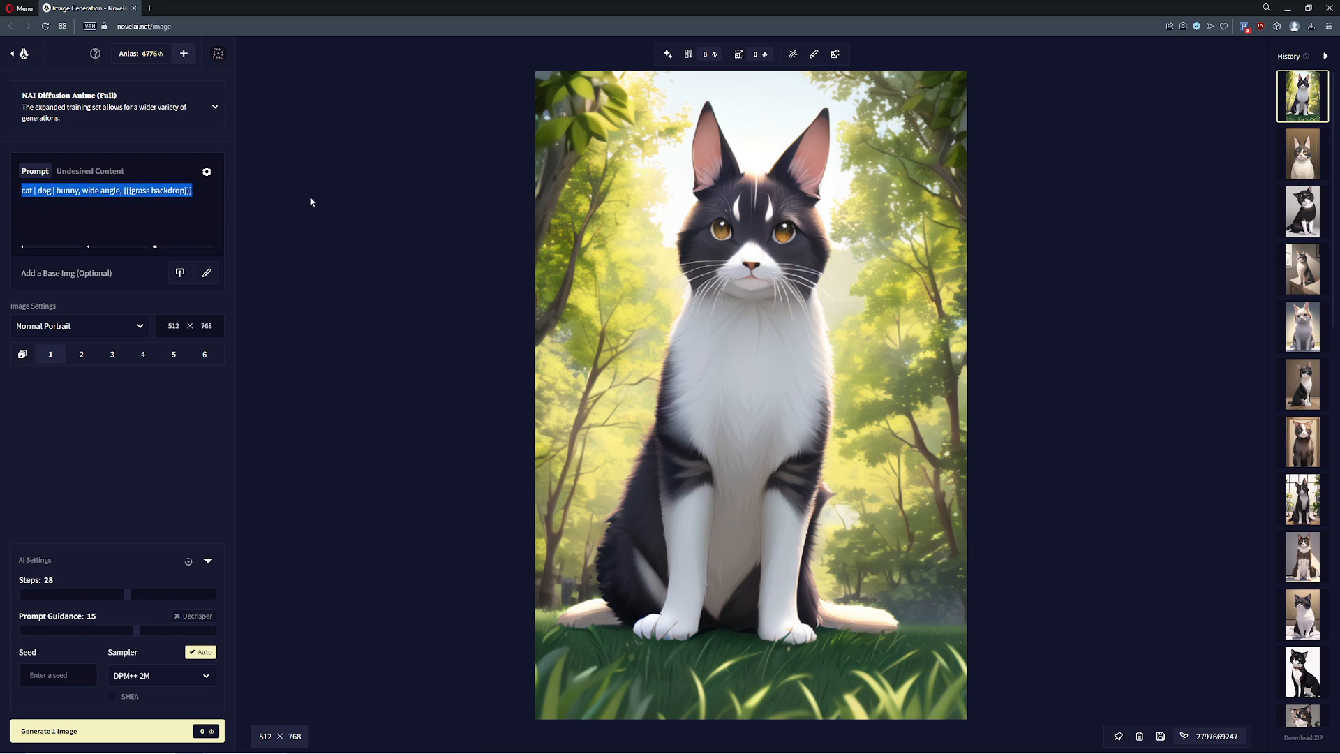
- Prompt a smiling black-haired man in a business suit and red tie, guidance 12
{"action": "type", "text": "man, standing"}
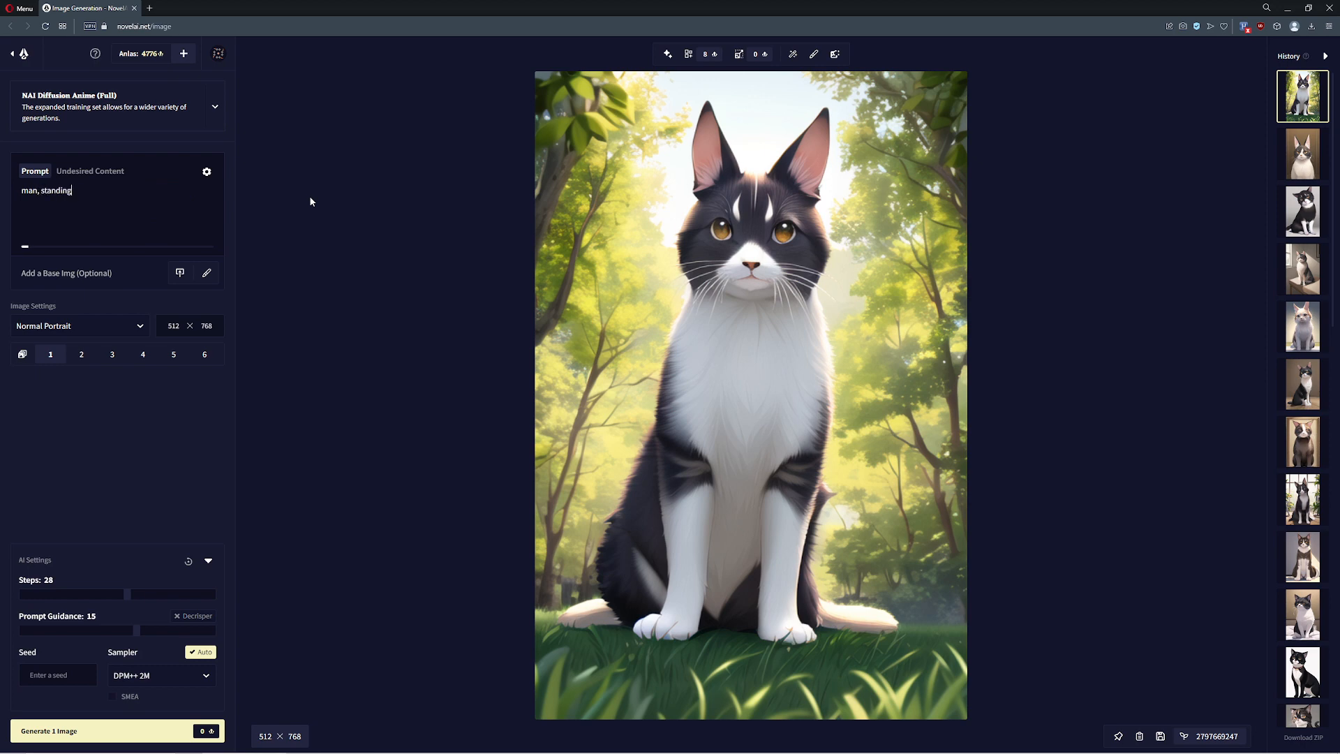
{"action": "type", "text": ", smiling, black h"}
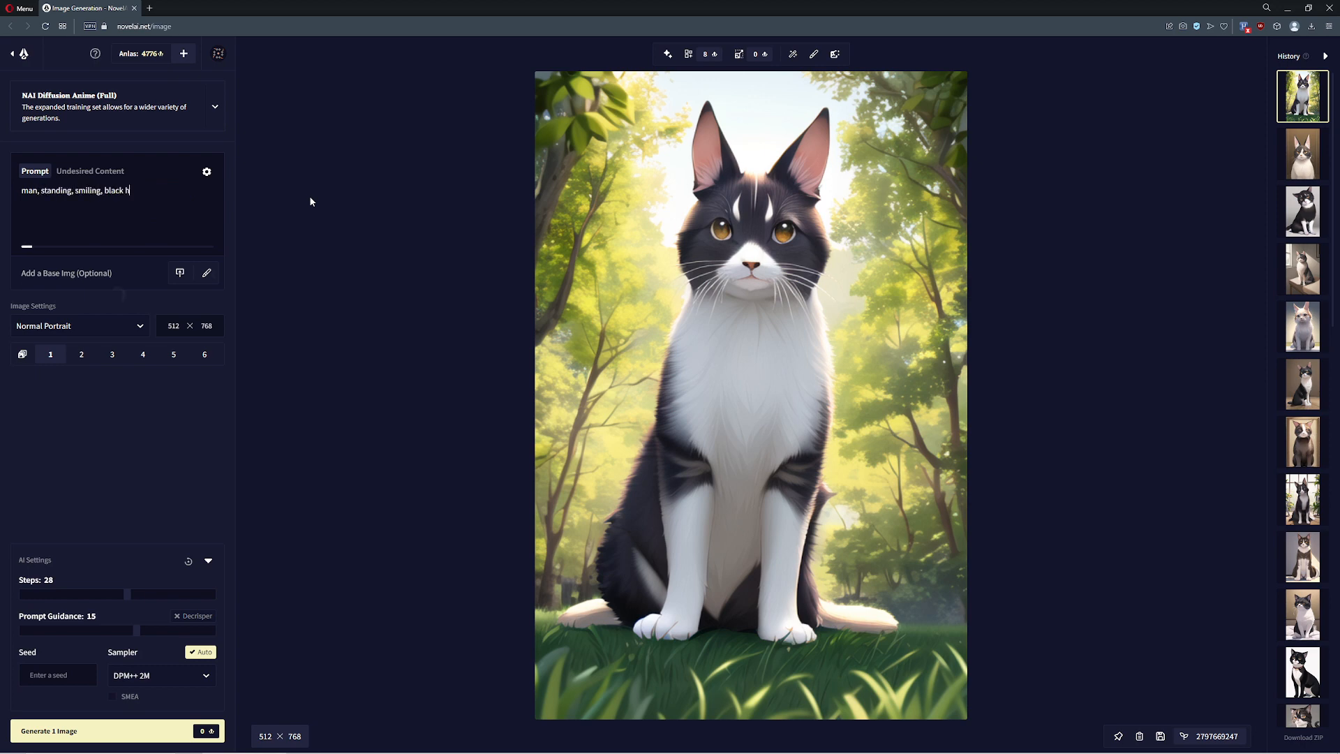
{"action": "type", "text": "air, business suit, red tie"}
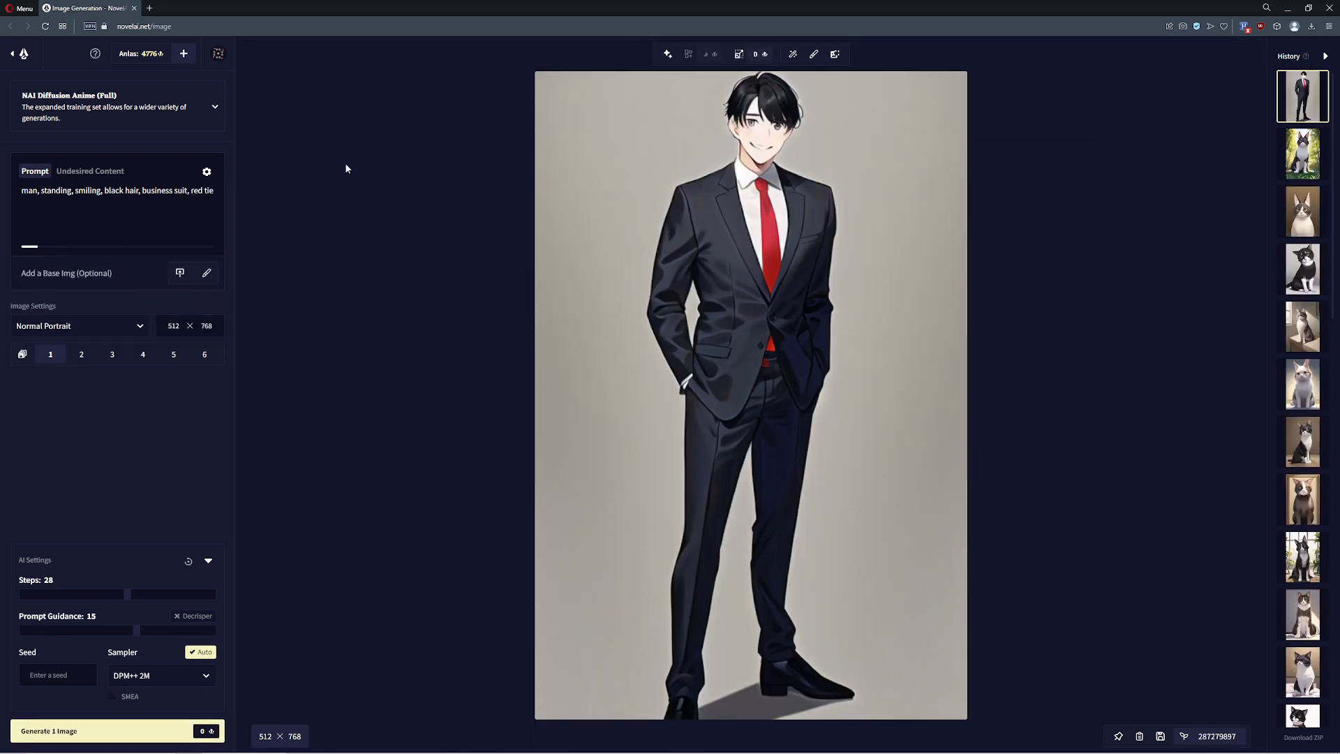
{"action": "left_click", "coordinate": [688, 54]}
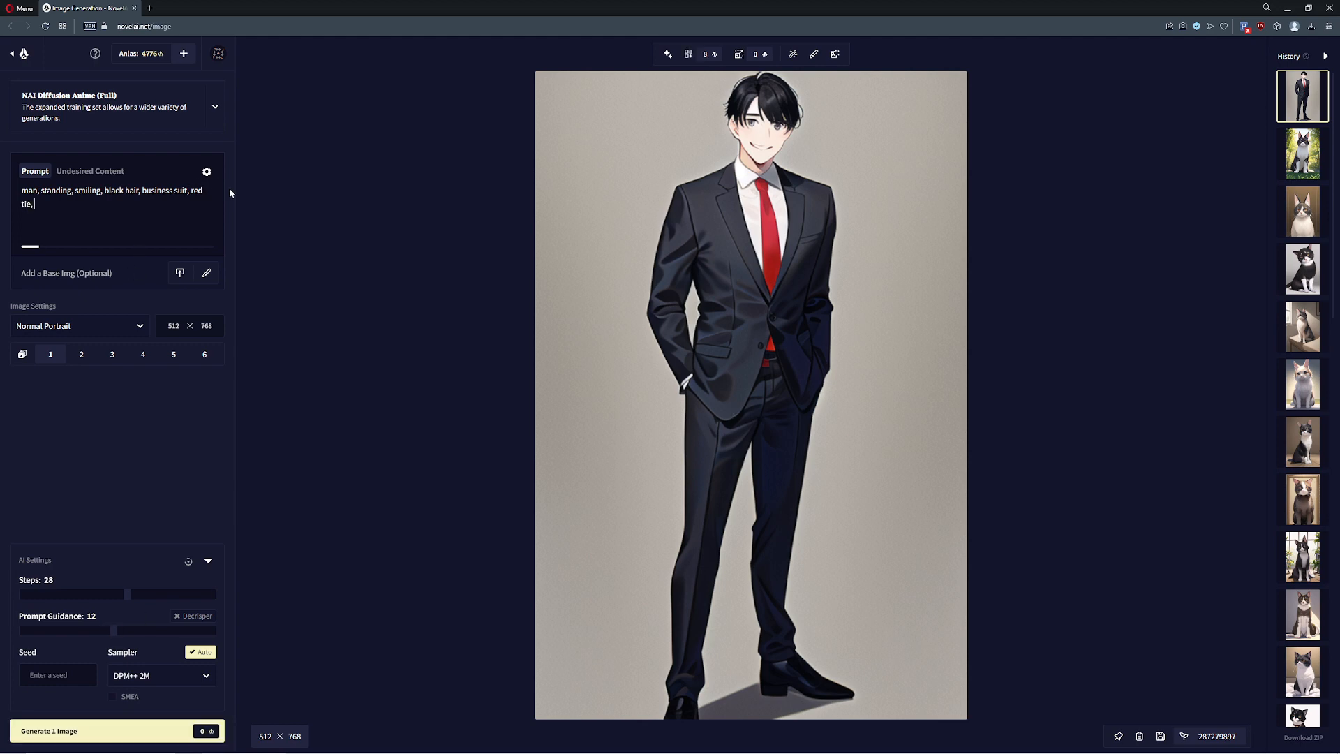
- Add 'cowboy shot, beach backdrop' tags and generate the suited man on a beach
{"action": "type", "text": "cowboy shgot"}
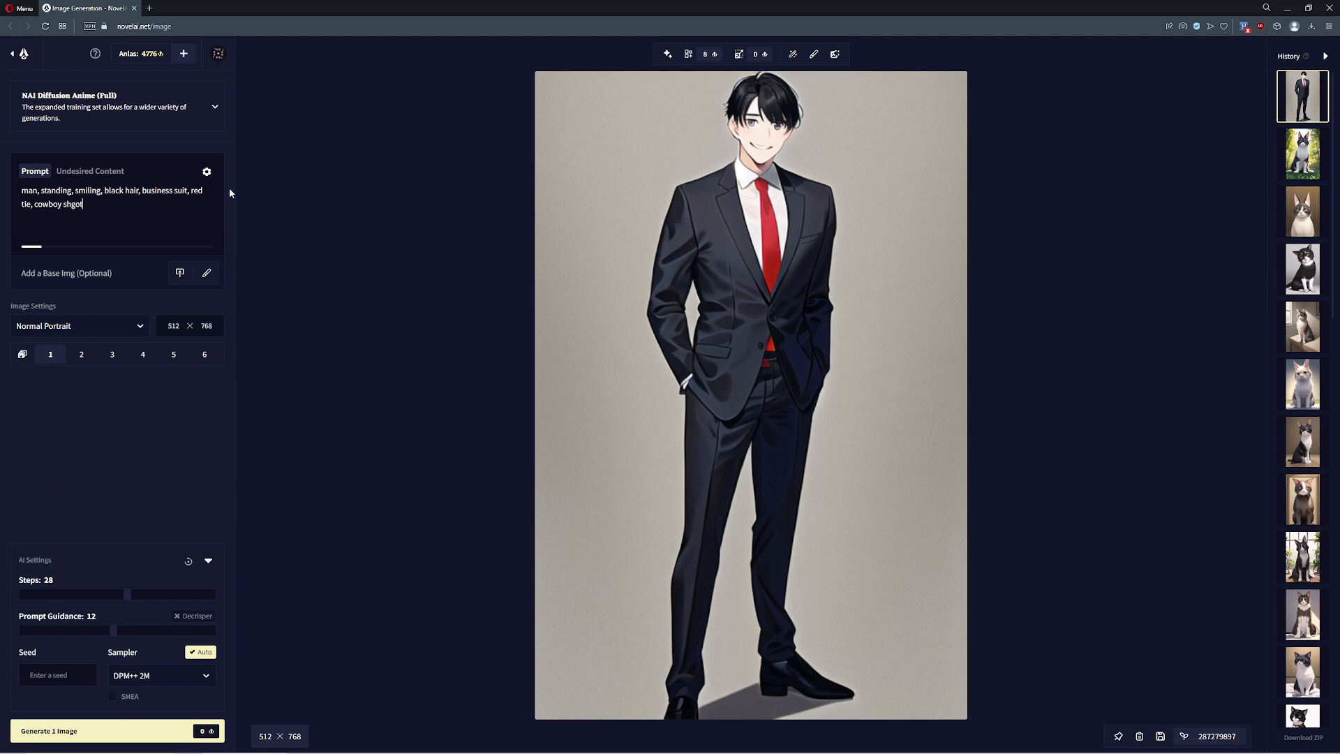
{"action": "type", "text": ", beach backdrop"}
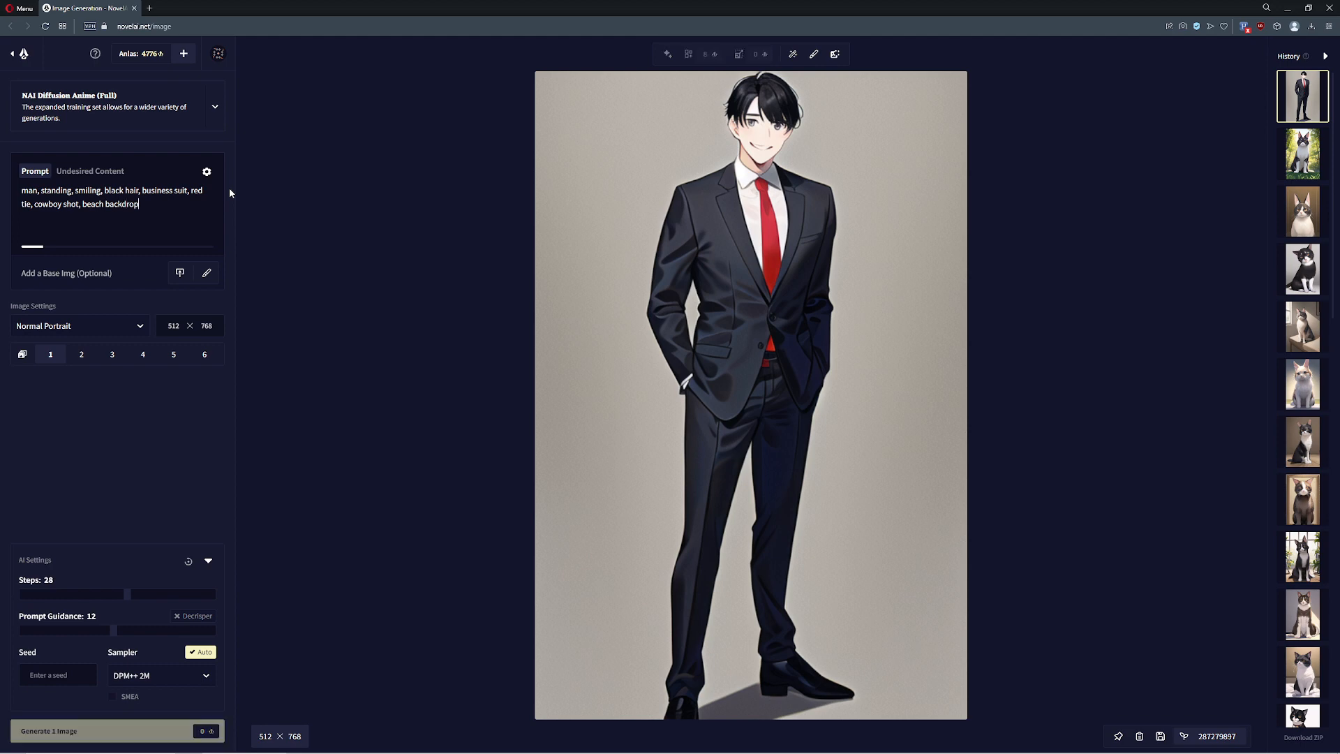
{"action": "mouse_move", "coordinate": [325, 191]}
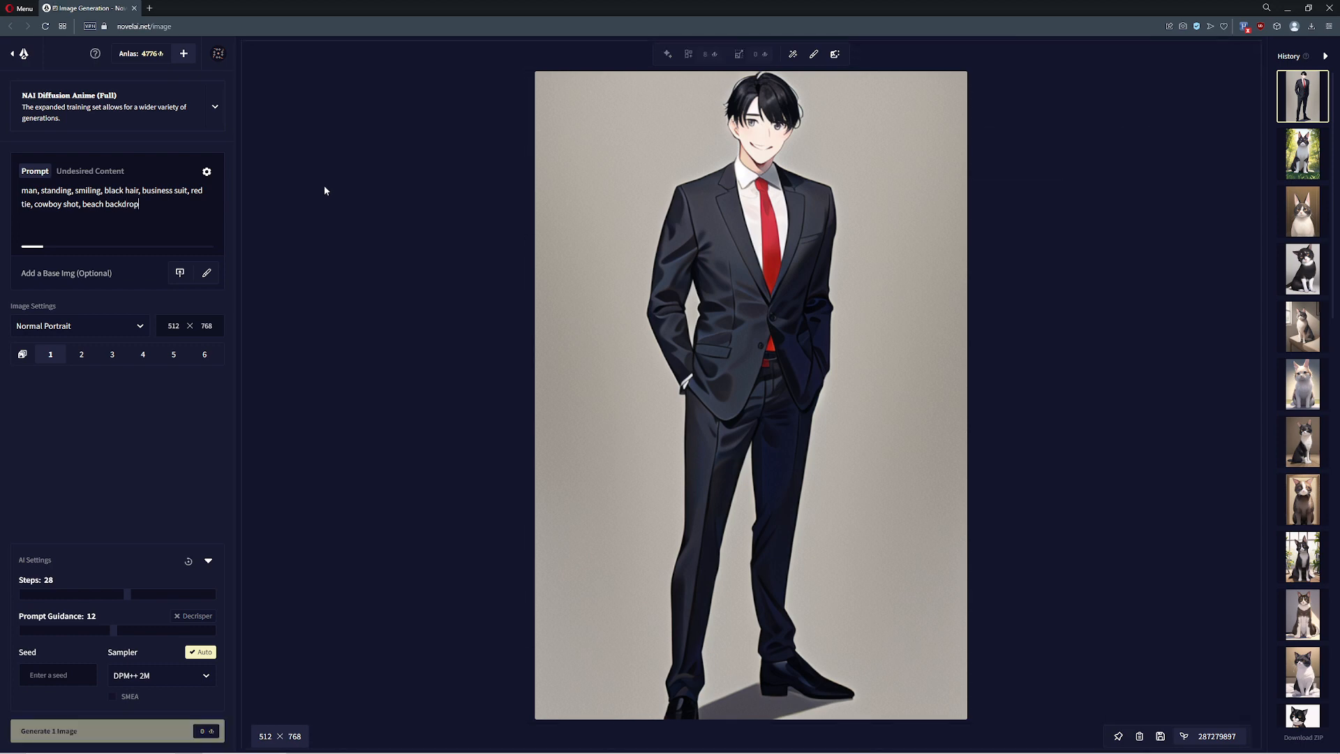
{"action": "left_click", "coordinate": [117, 731]}
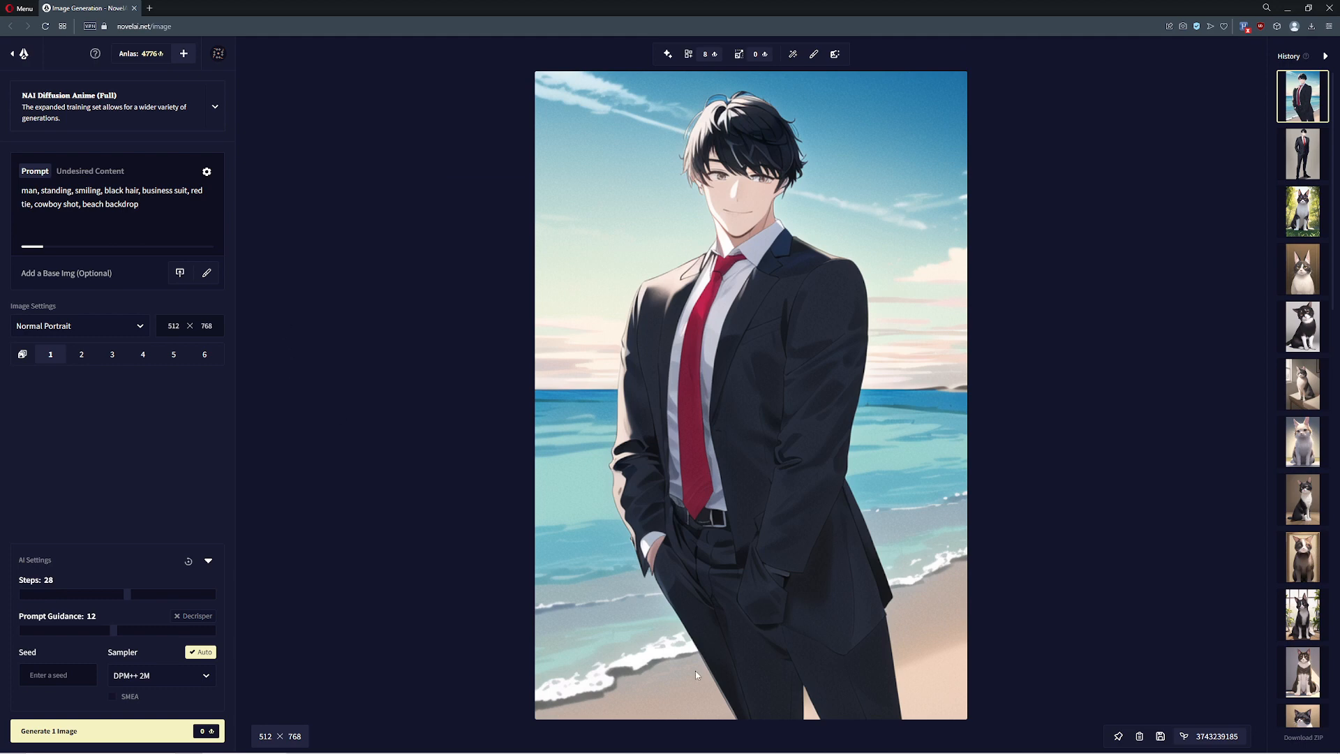
{"action": "mouse_move", "coordinate": [659, 148]}
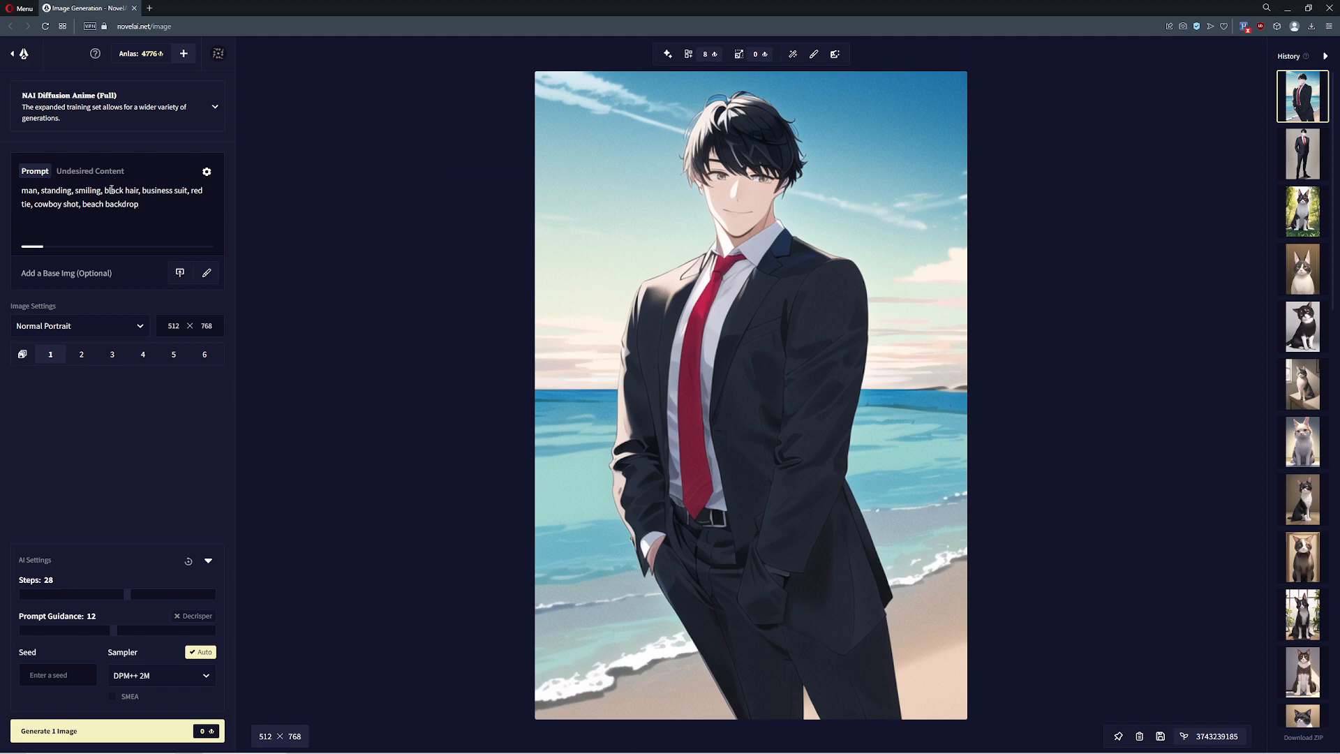
{"action": "mouse_move", "coordinate": [268, 231]}
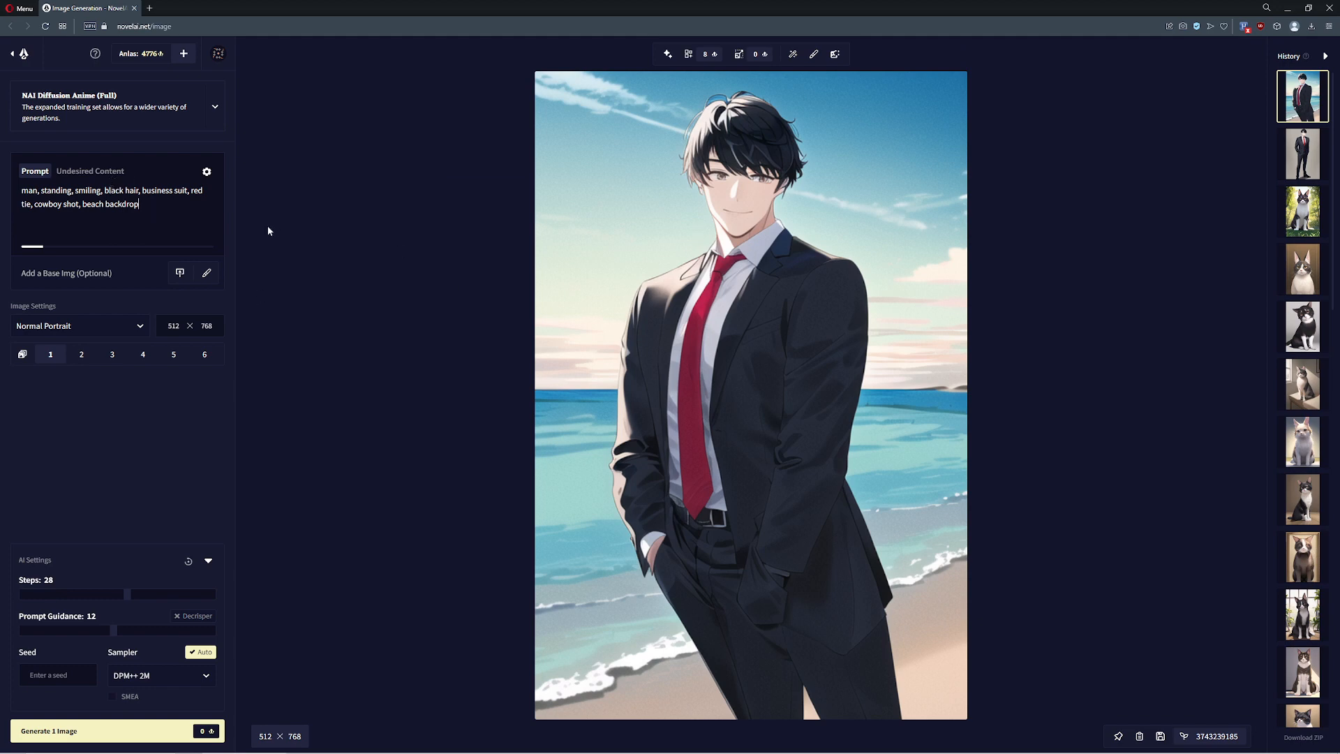
{"action": "mouse_move", "coordinate": [343, 220]}
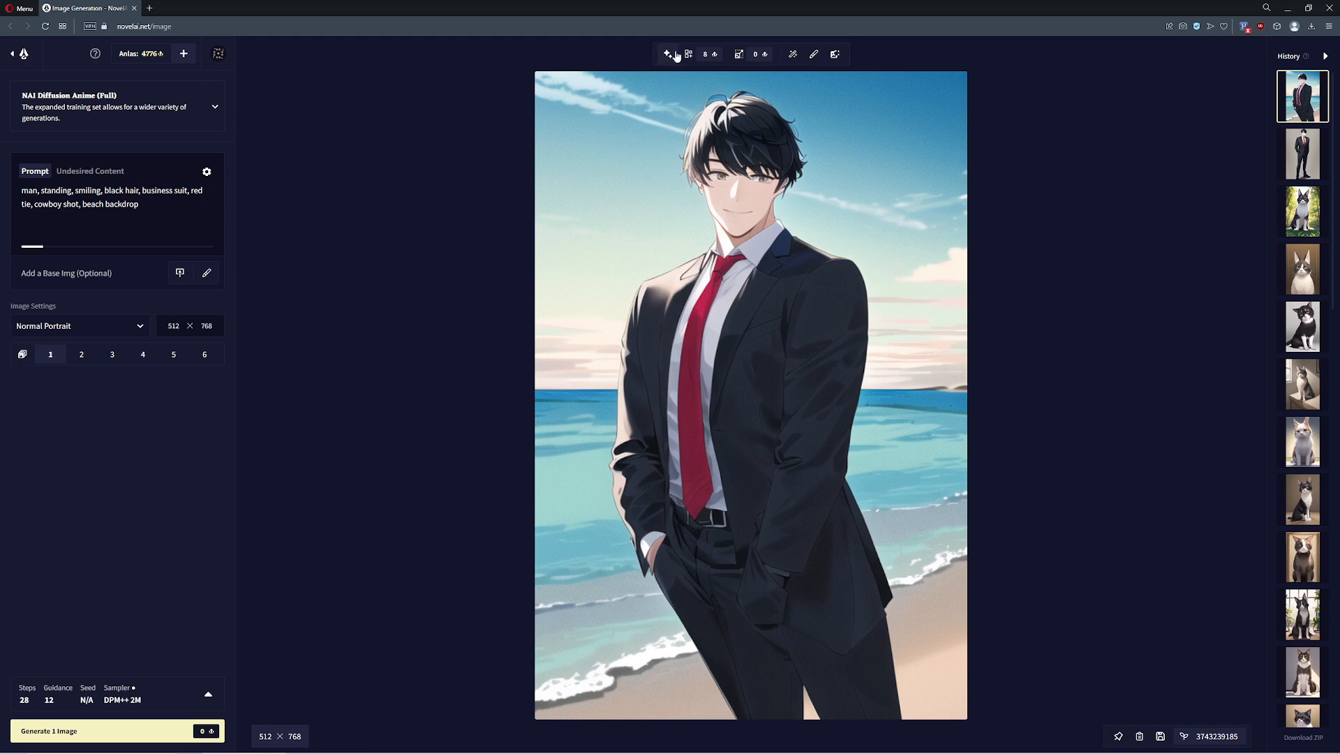
{"action": "mouse_move", "coordinate": [765, 53]}
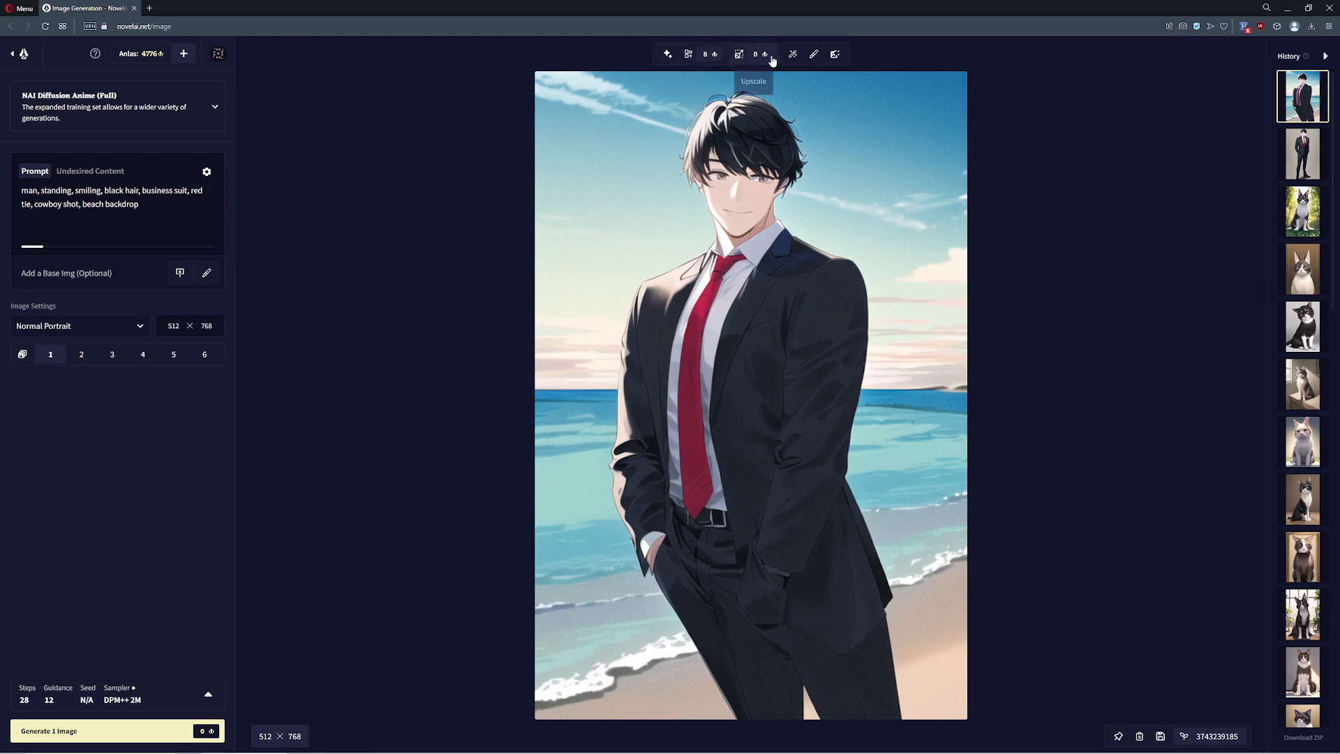
{"action": "mouse_move", "coordinate": [813, 54]}
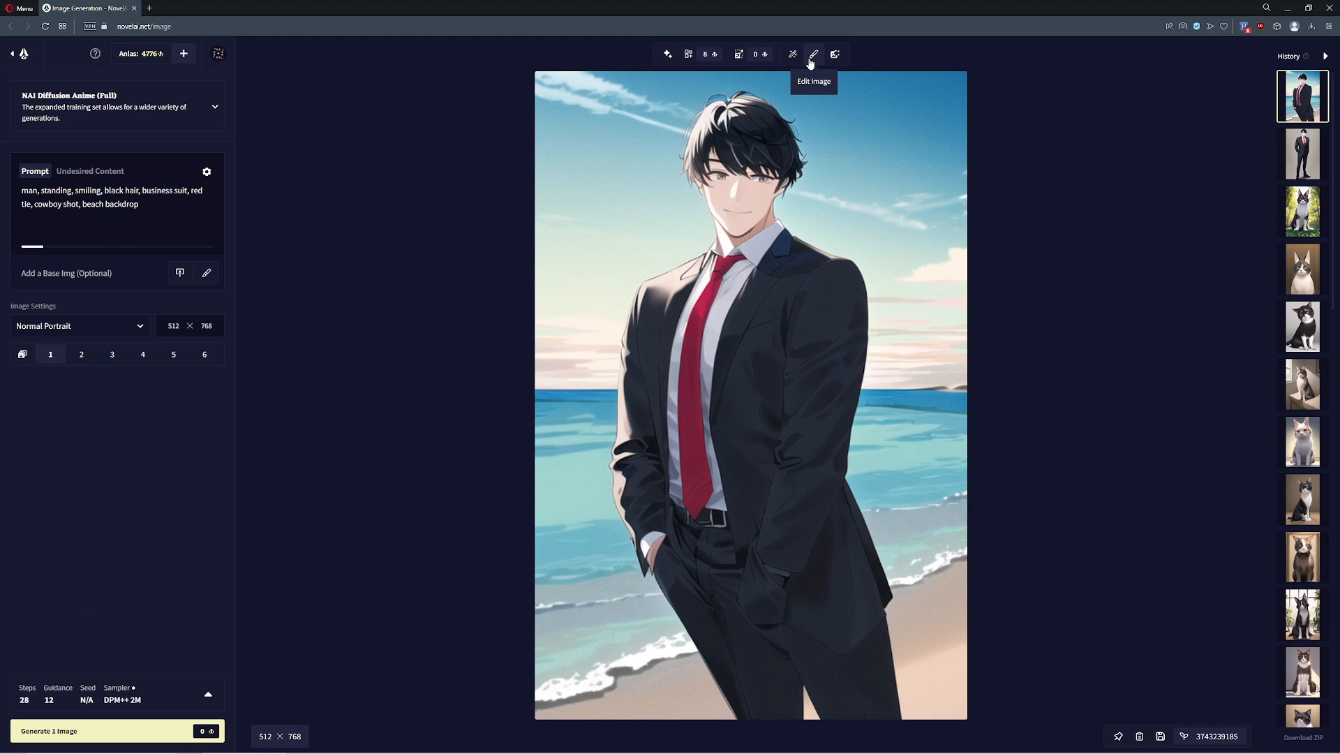
{"action": "mouse_move", "coordinate": [792, 53]}
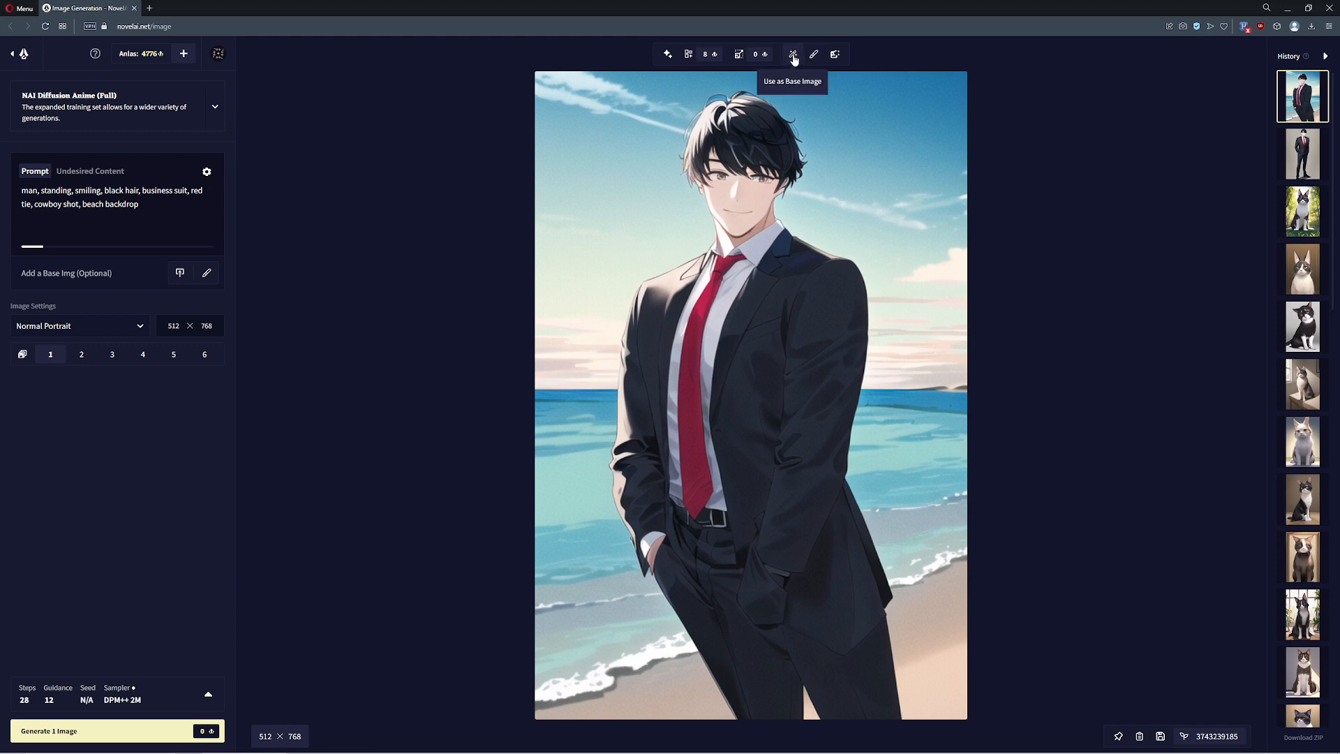
{"action": "mouse_move", "coordinate": [797, 68]}
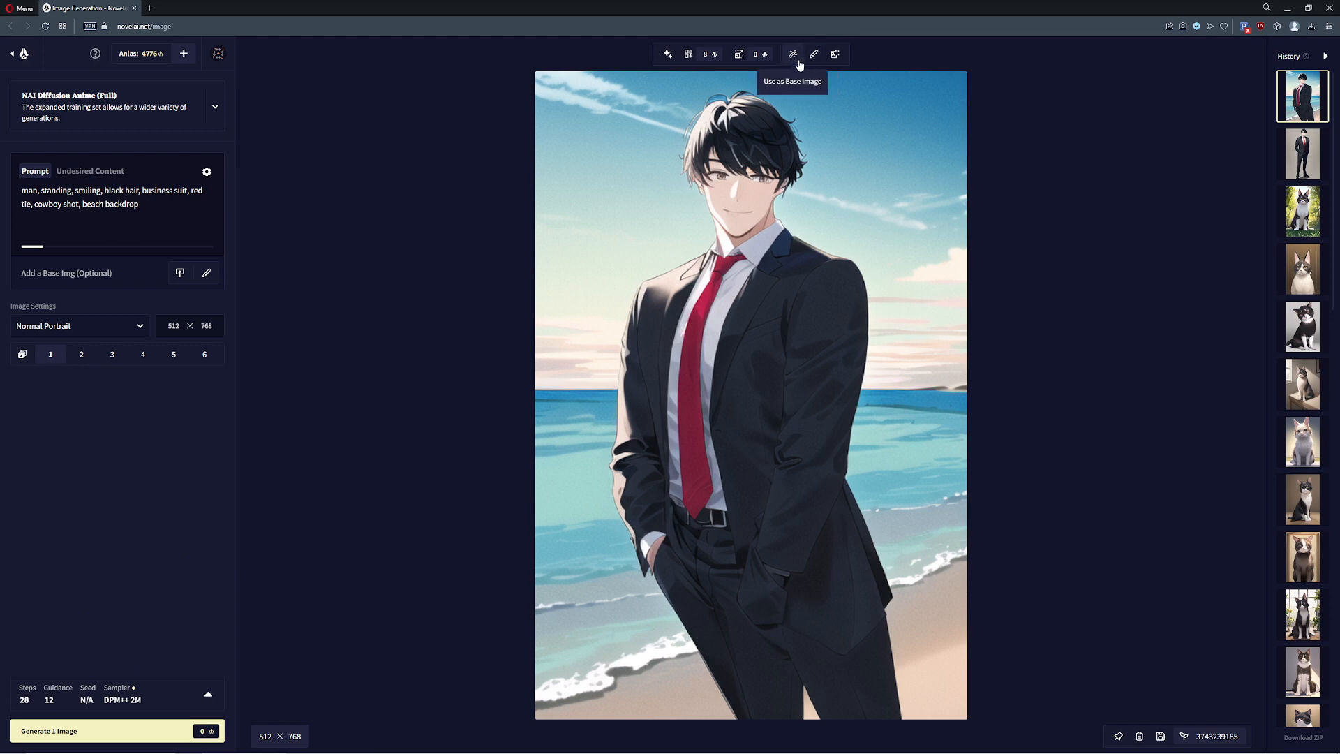
- Replace the prompt with 'spaceship, chrome, nebula backdrop' and generate two images
{"action": "triple_click", "coordinate": [111, 197]}
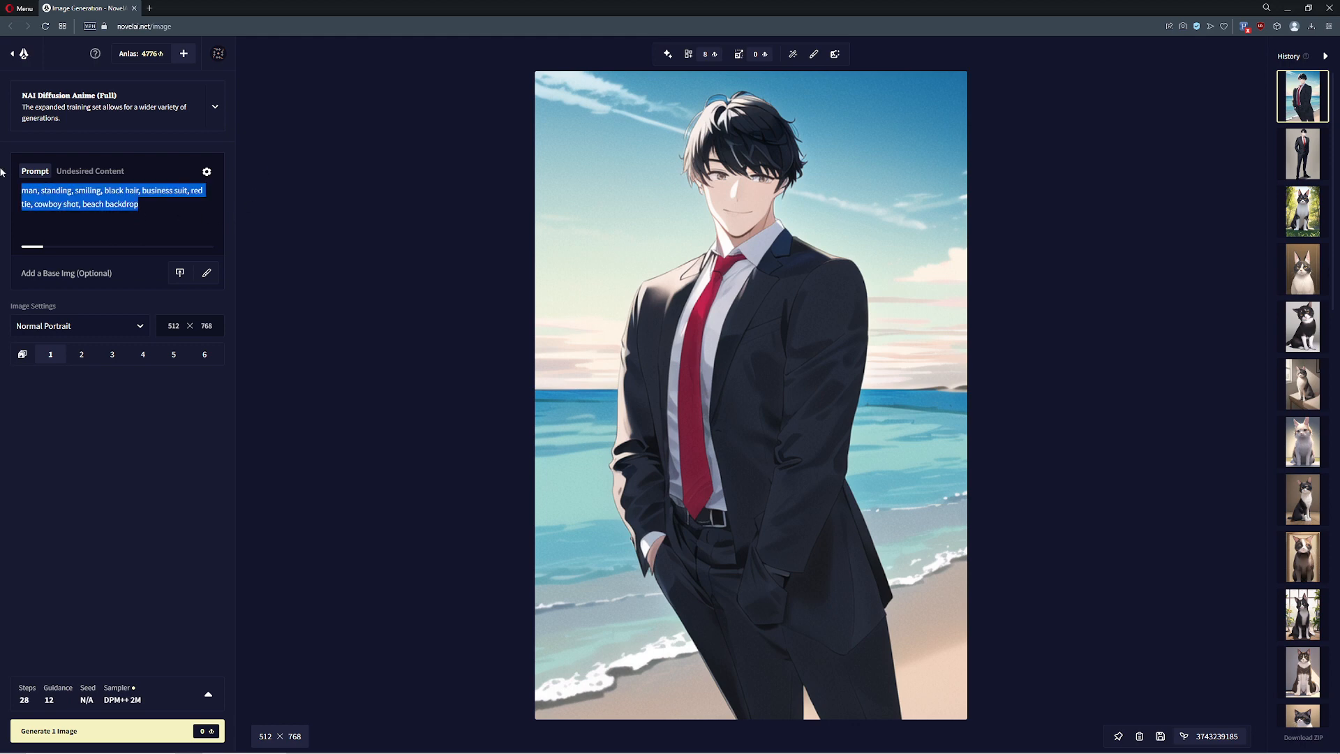
{"action": "type", "text": "spaceship"}
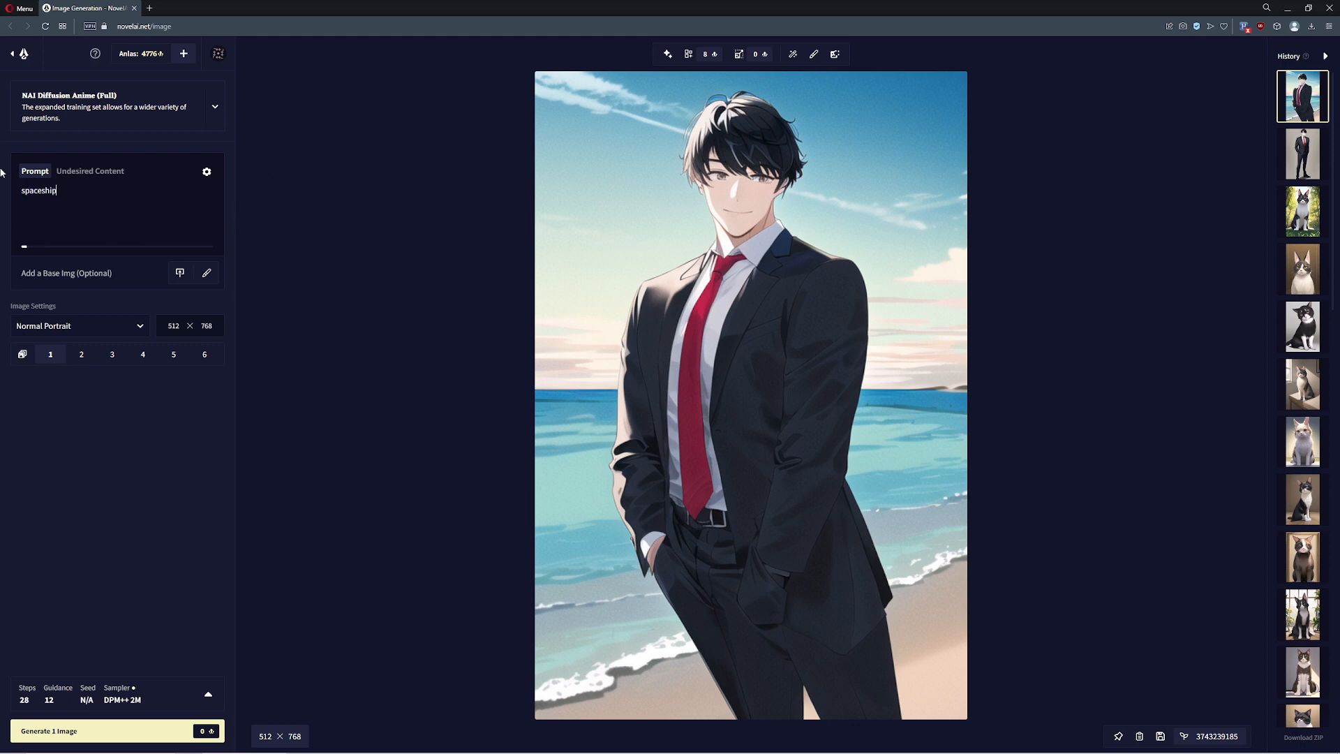
{"action": "type", "text": ", chrome, neo"}
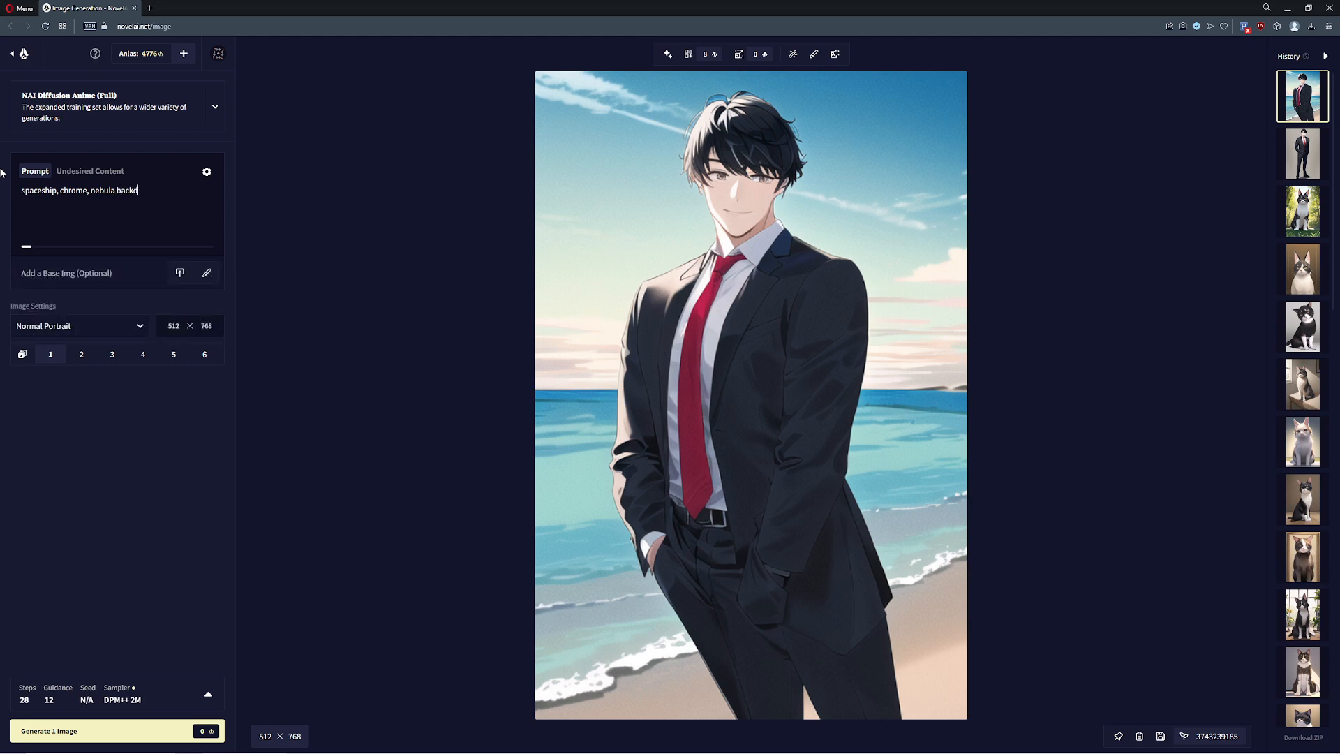
{"action": "type", "text": "rop"}
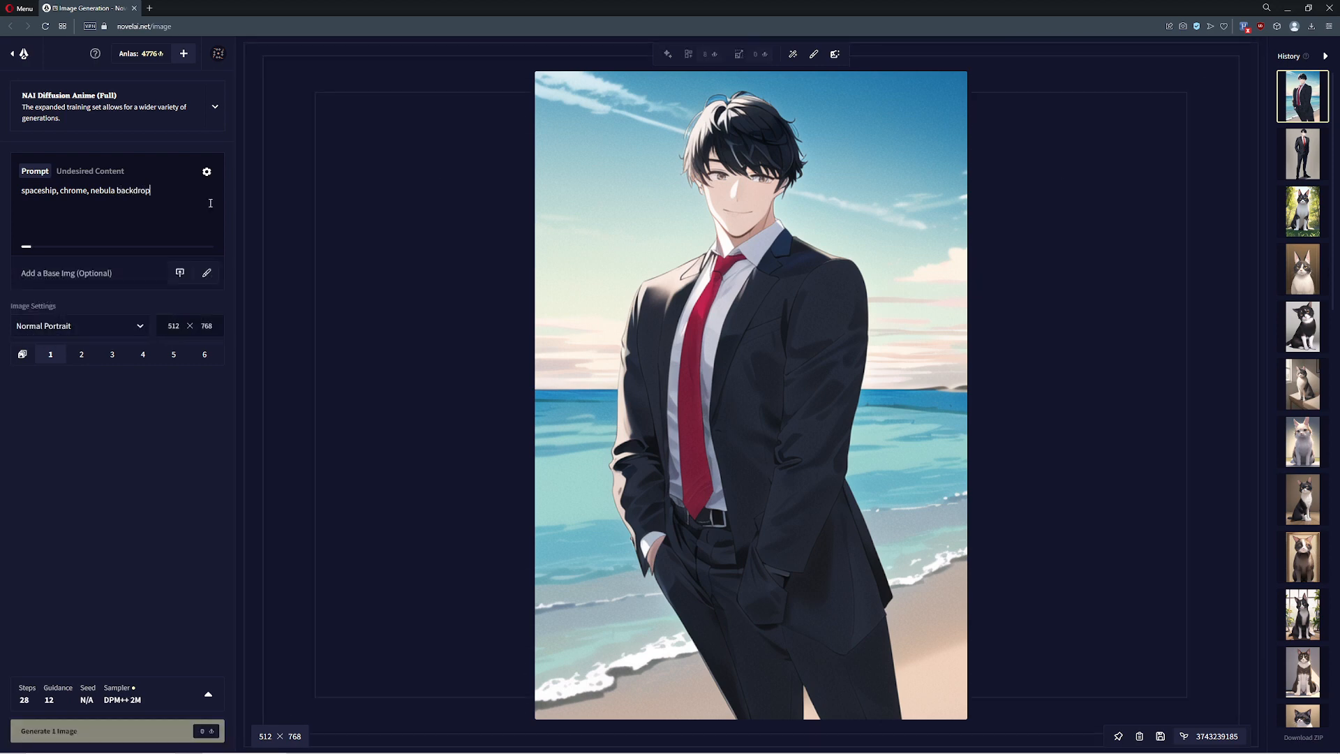
{"action": "left_click", "coordinate": [117, 731]}
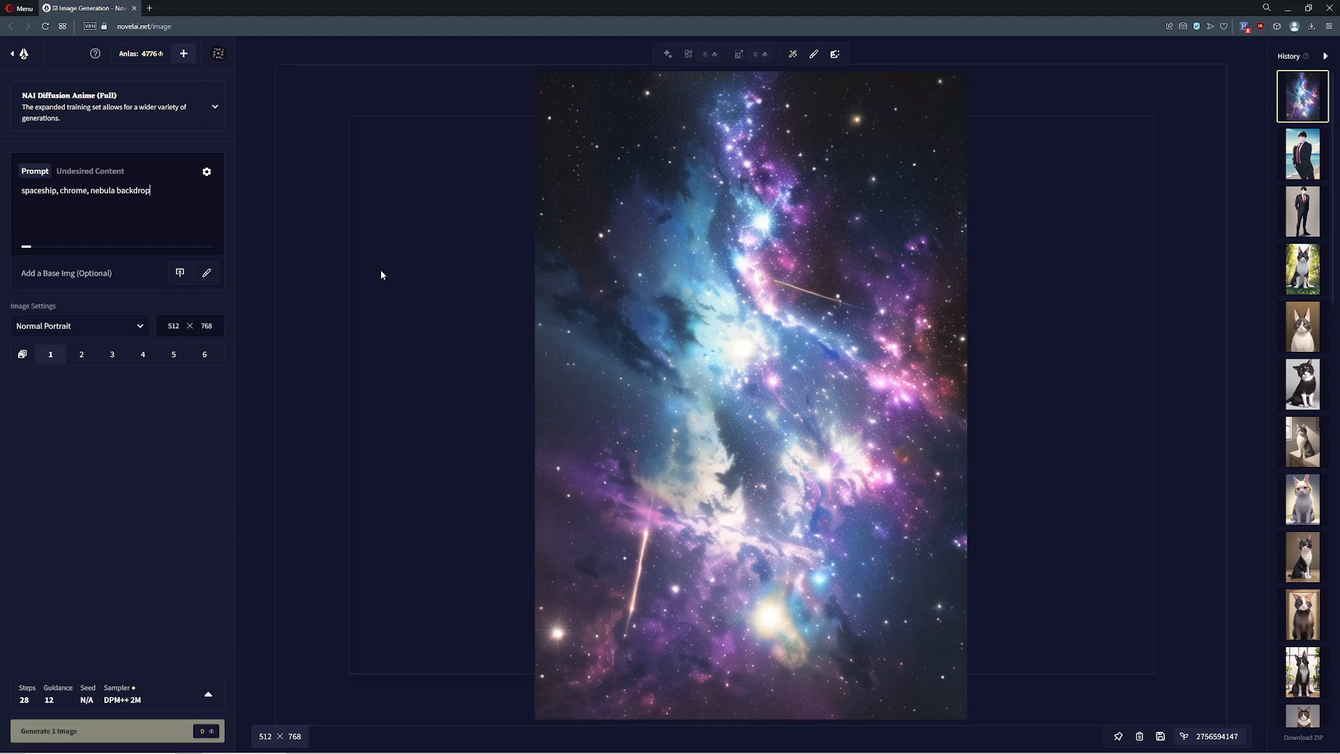
{"action": "left_click", "coordinate": [103, 731]}
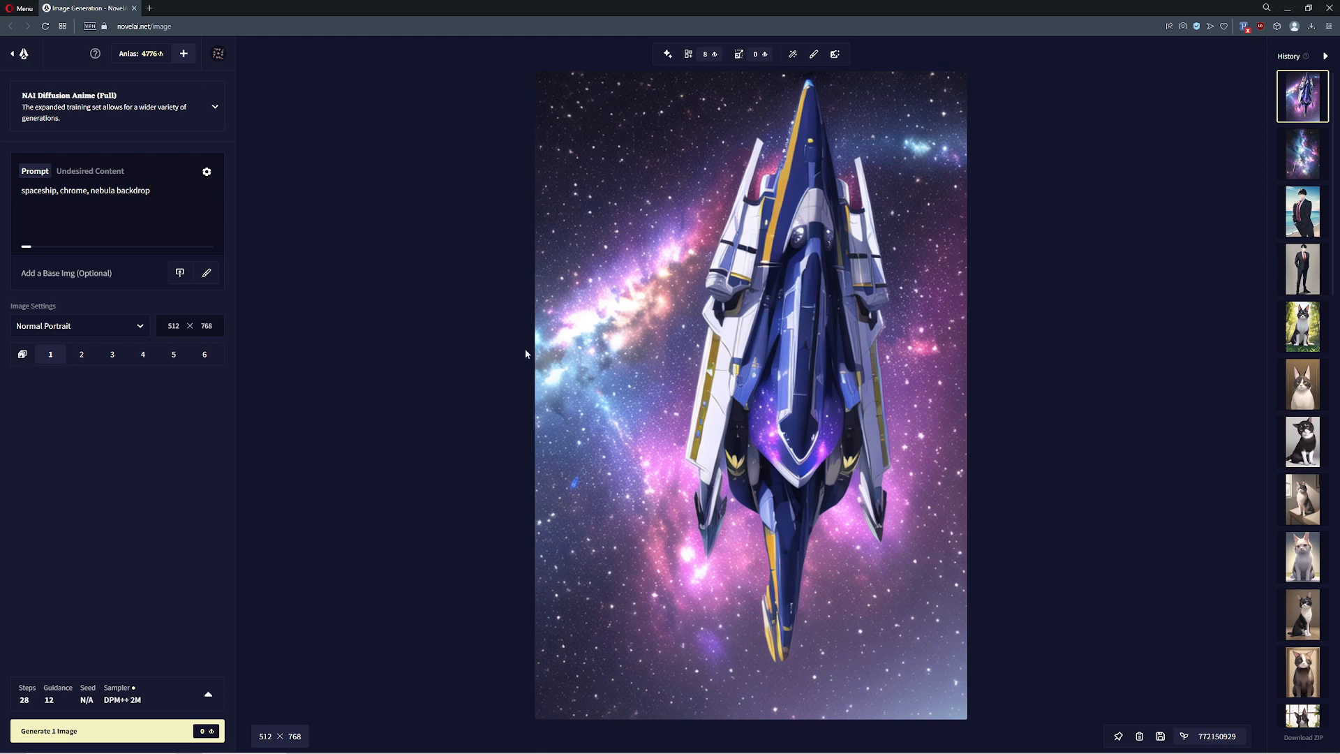
{"action": "mouse_move", "coordinate": [668, 54]}
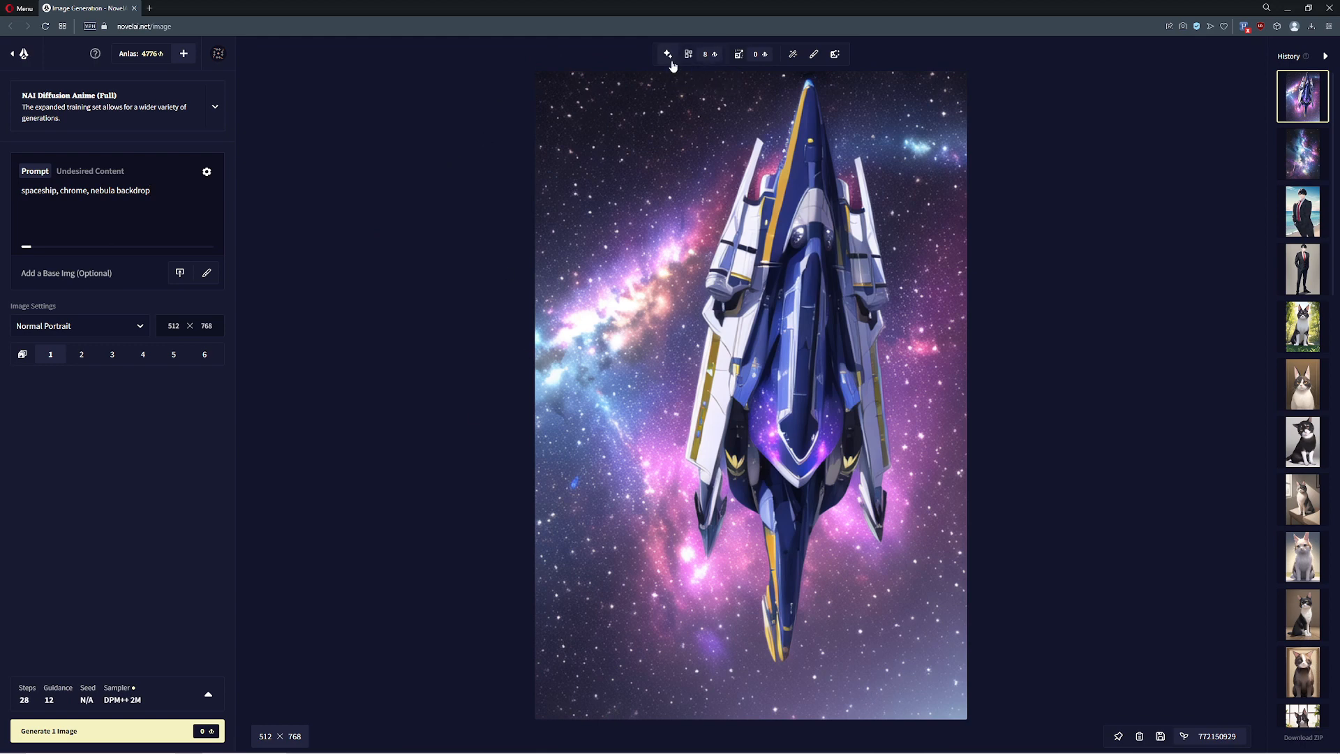
{"action": "mouse_move", "coordinate": [739, 54]}
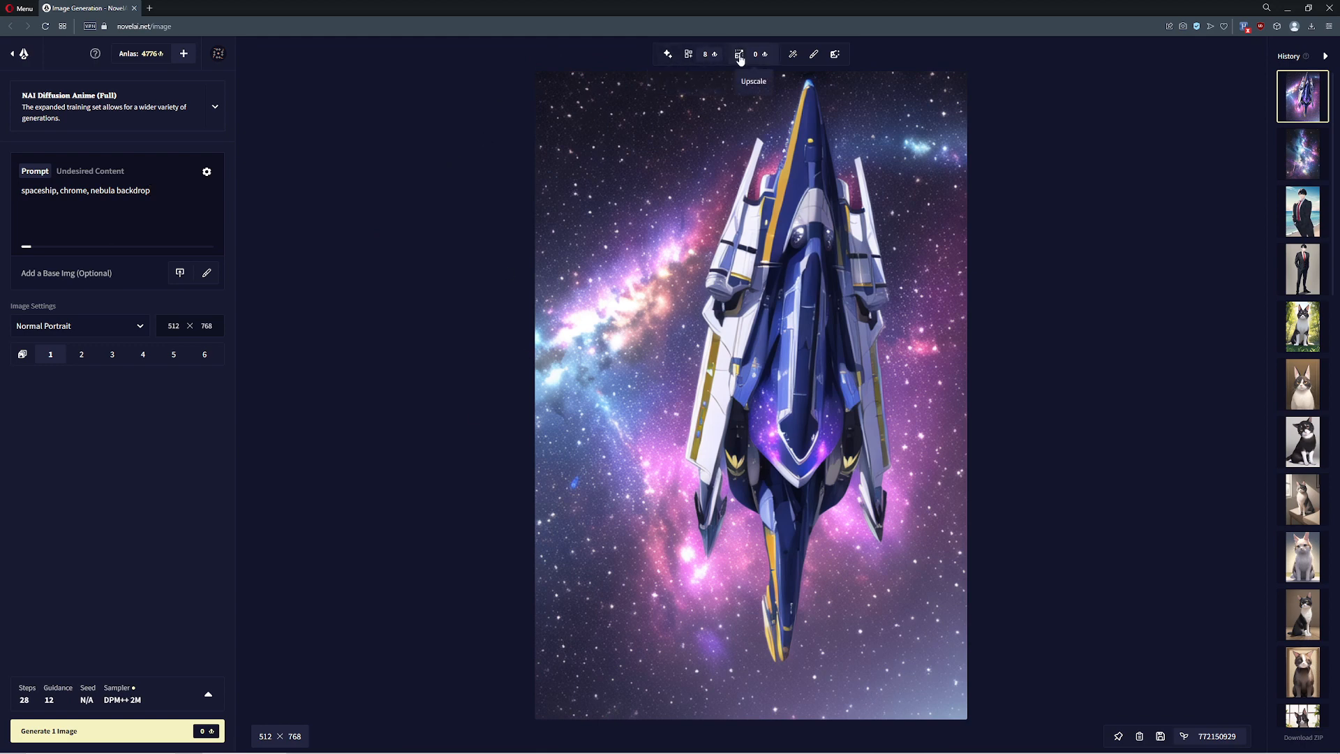
{"action": "left_click", "coordinate": [206, 273]}
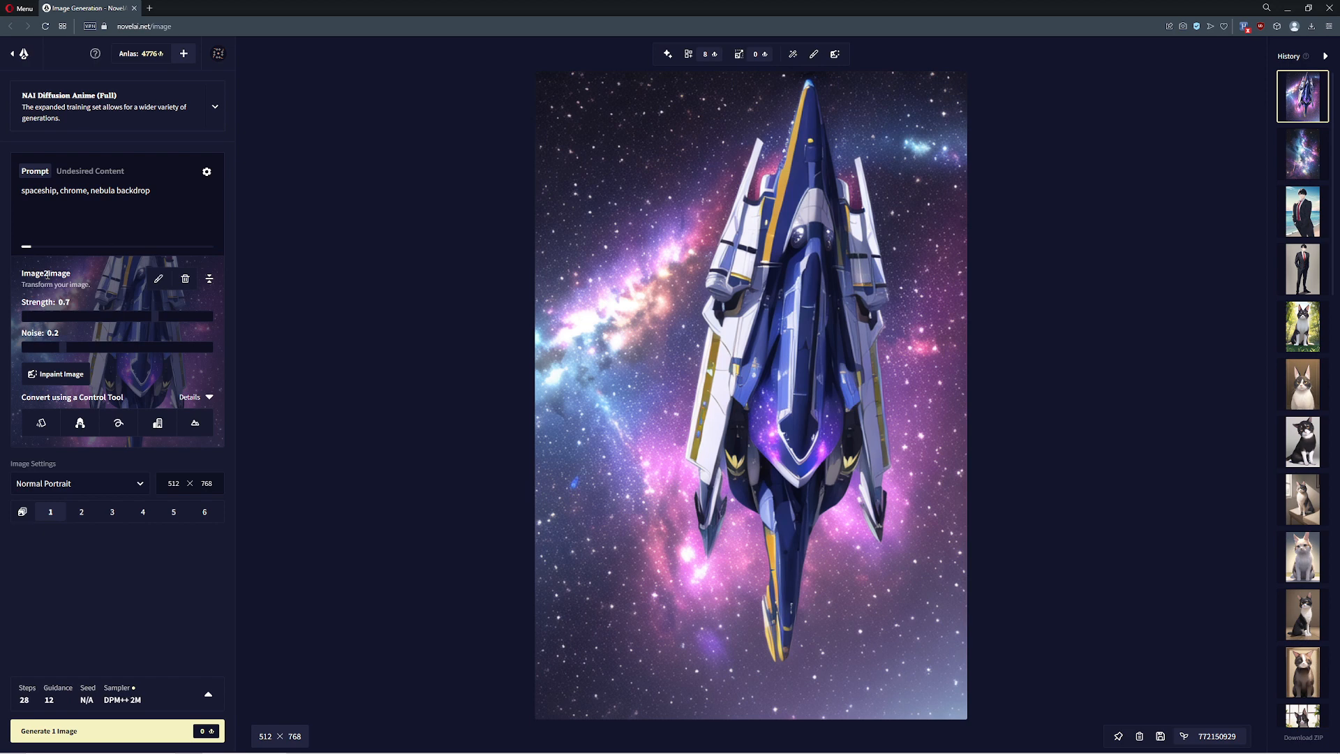
{"action": "mouse_move", "coordinate": [196, 301]}
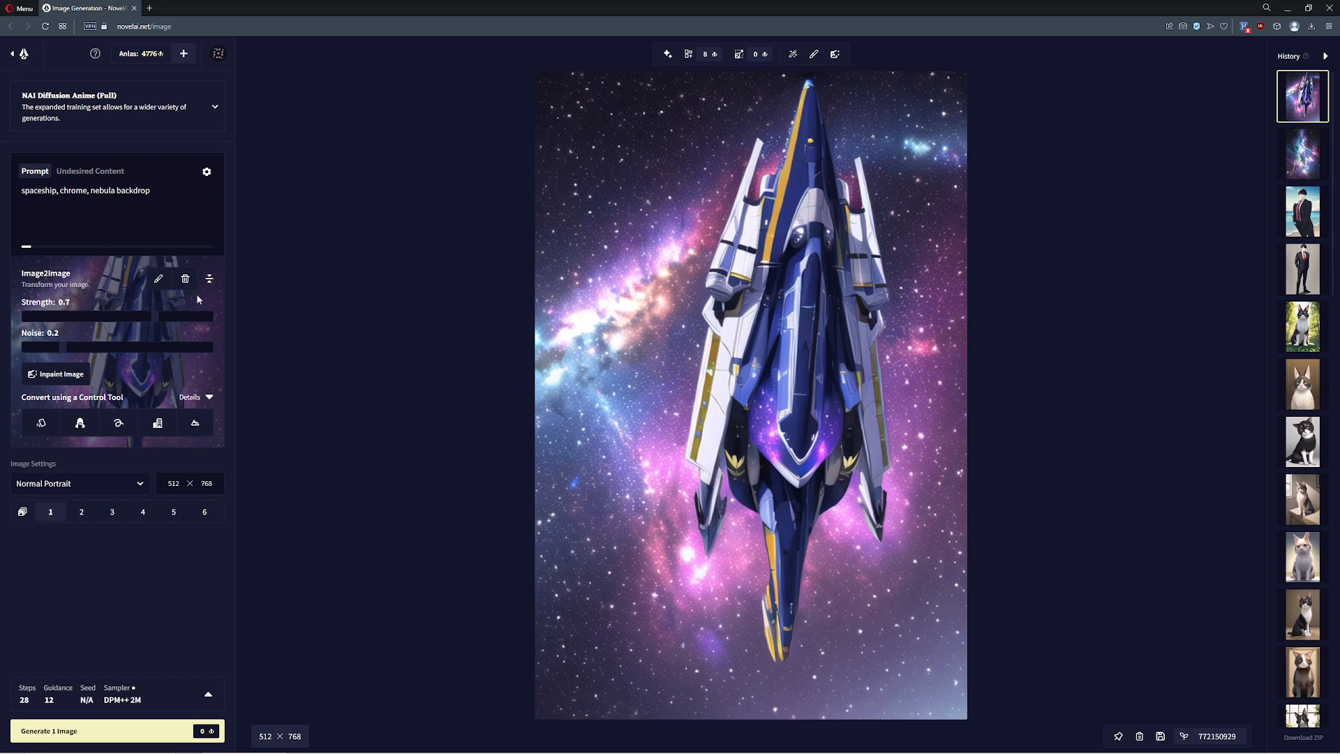
{"action": "mouse_move", "coordinate": [132, 301]}
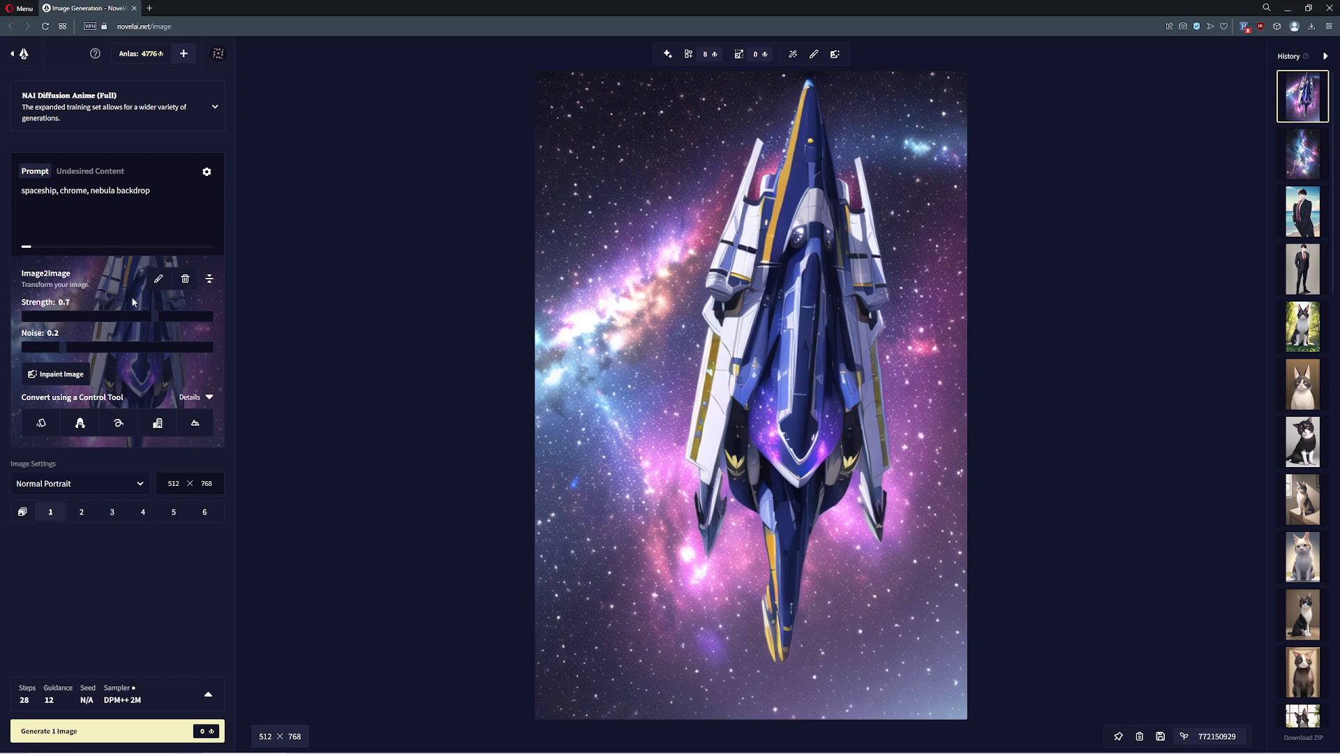
{"action": "mouse_move", "coordinate": [49, 266]}
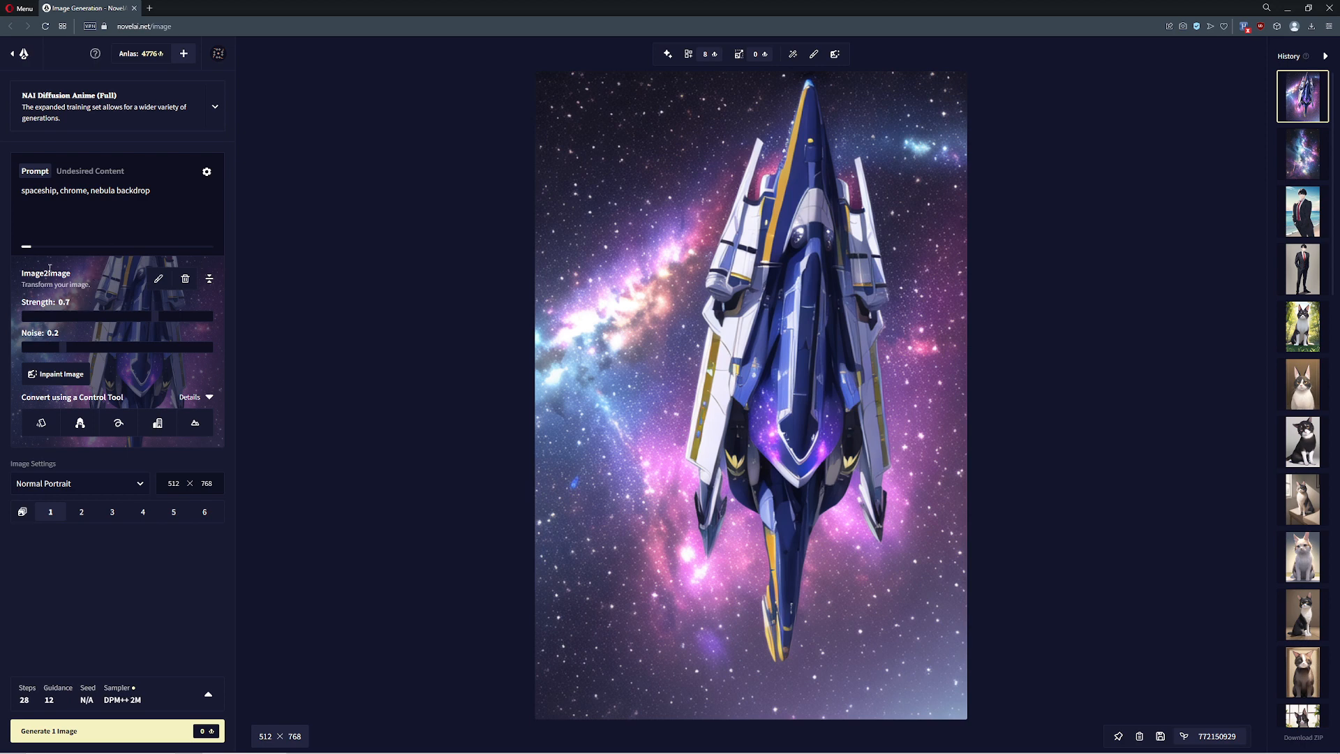
{"action": "mouse_move", "coordinate": [40, 423]}
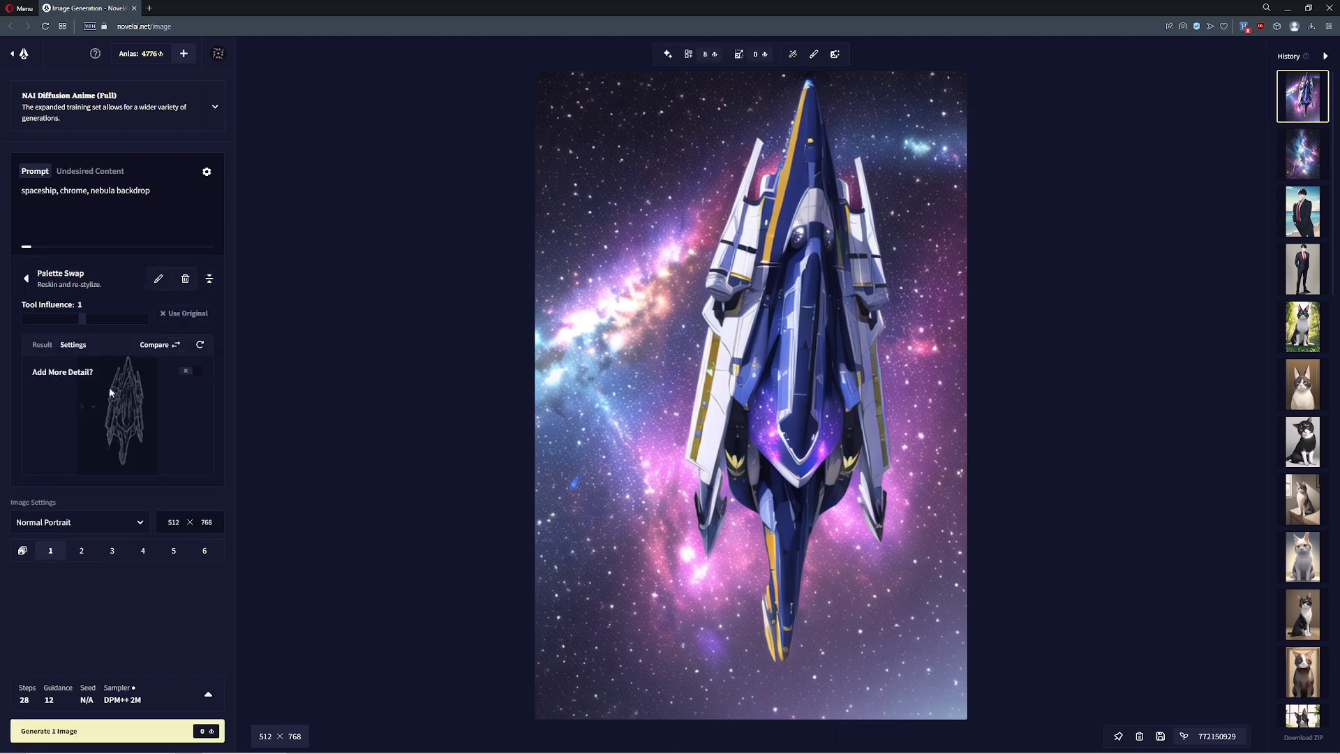
{"action": "mouse_move", "coordinate": [105, 446]}
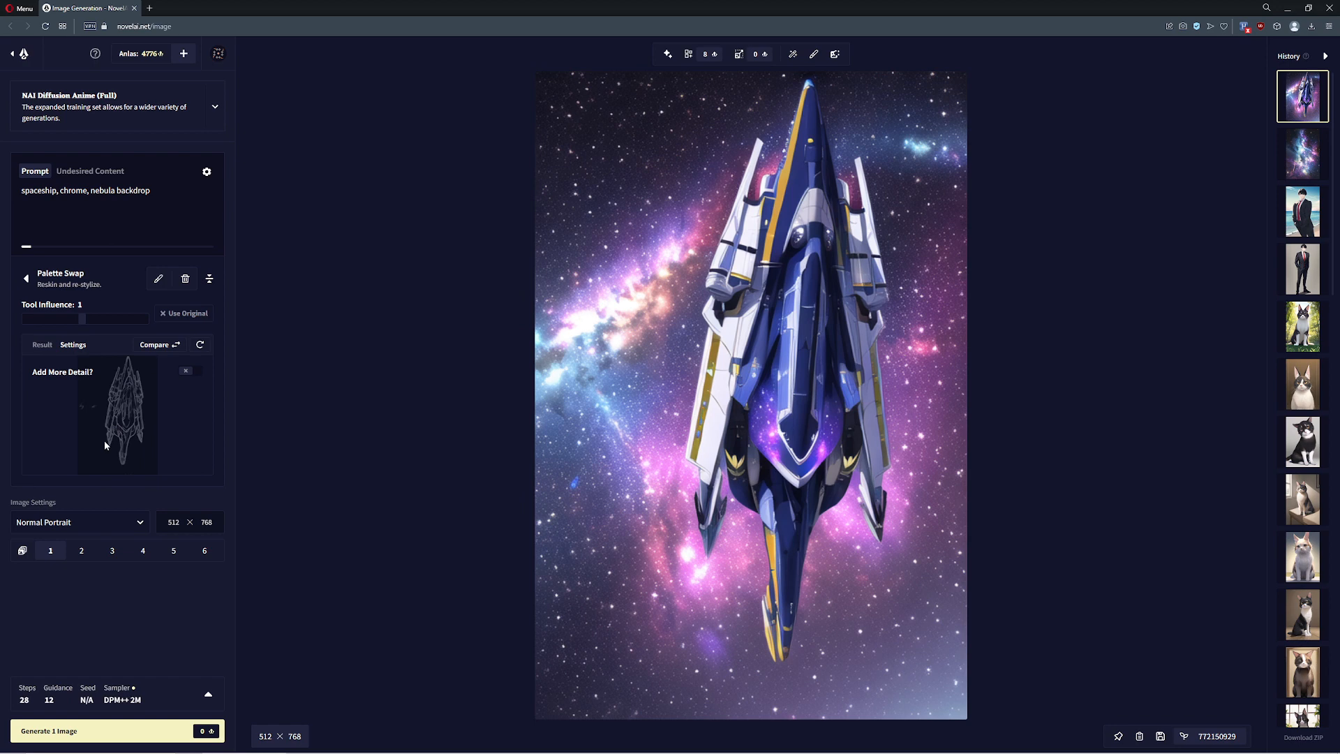
{"action": "mouse_move", "coordinate": [133, 404]}
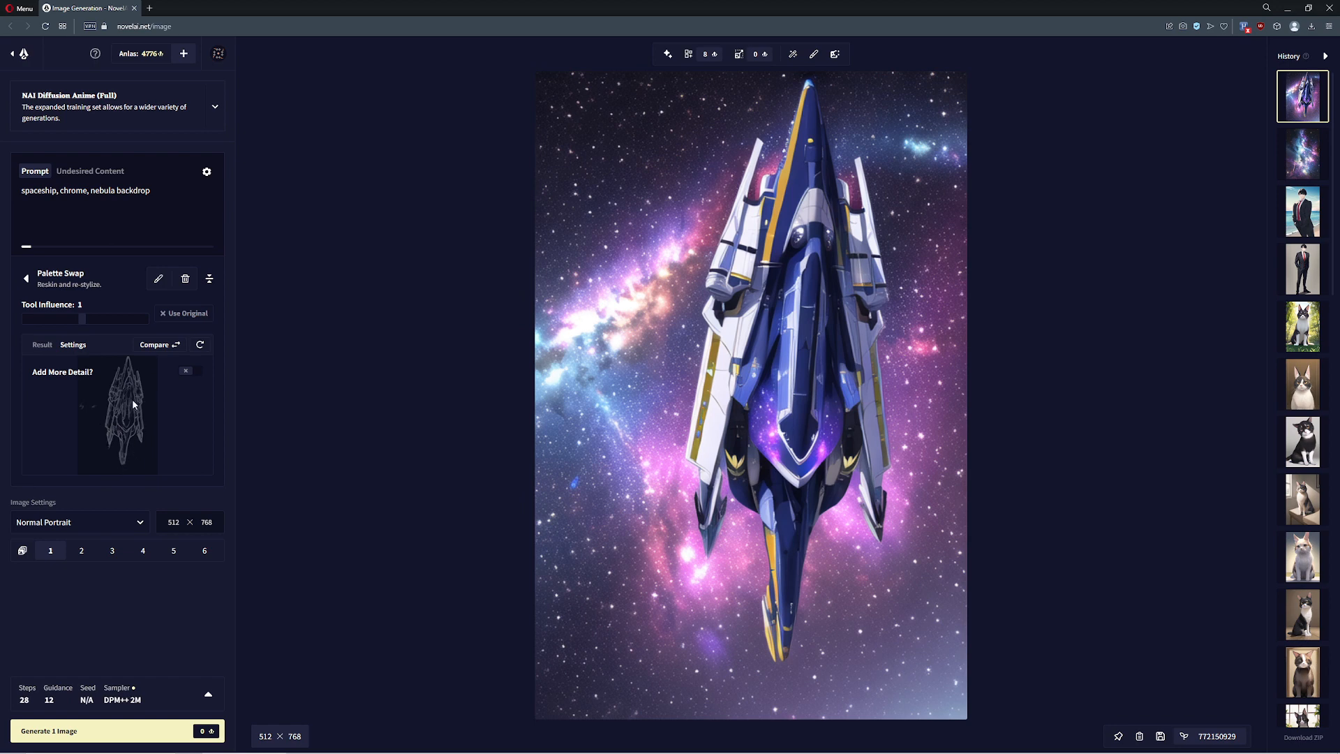
{"action": "mouse_move", "coordinate": [168, 369]}
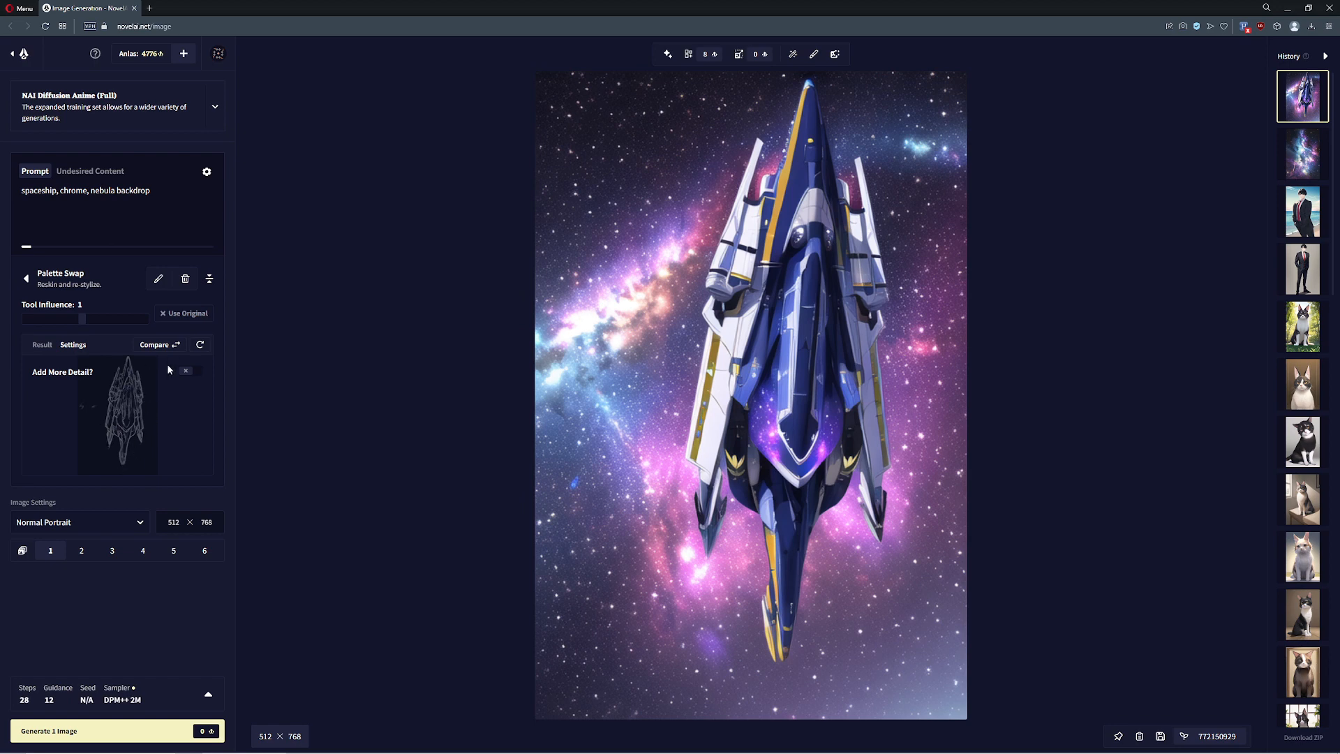
{"action": "mouse_move", "coordinate": [168, 350]}
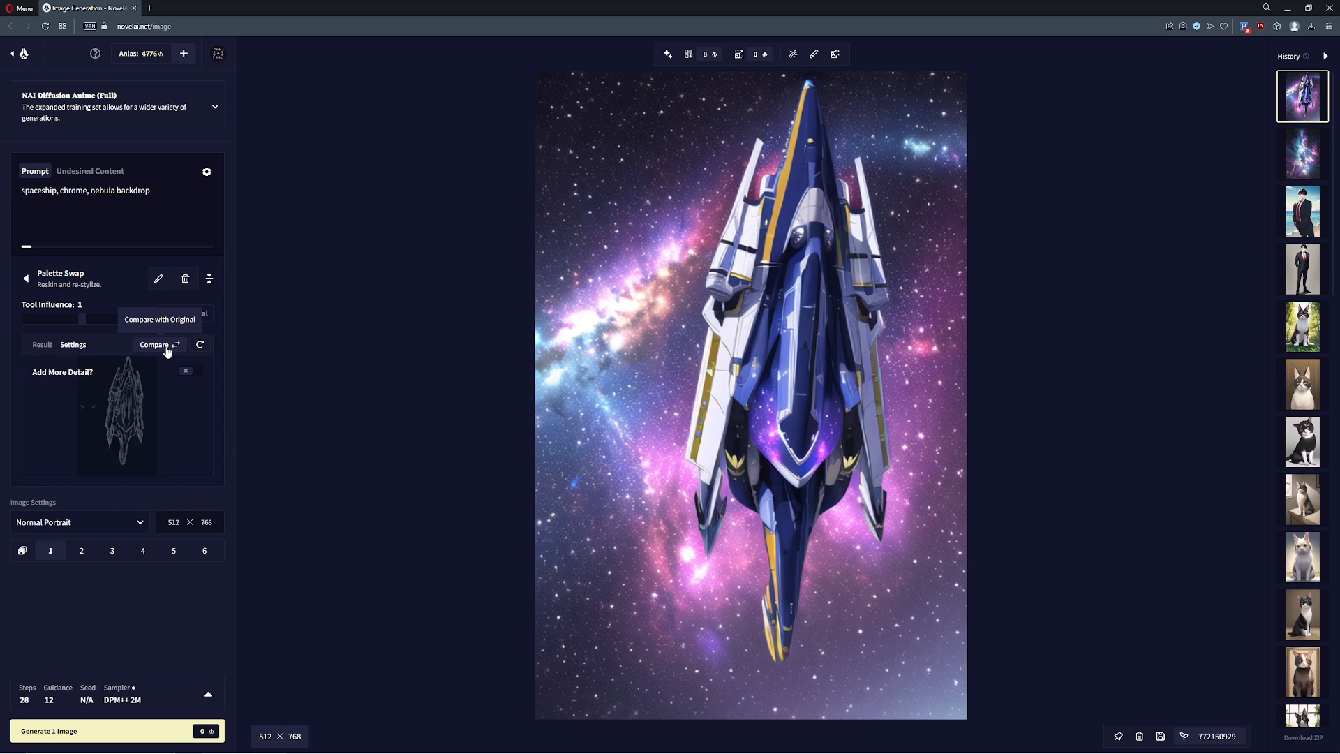
- Apply the Palette Swap control tool to produce the red-striped rusted steel spaceship
{"action": "left_click", "coordinate": [158, 344]}
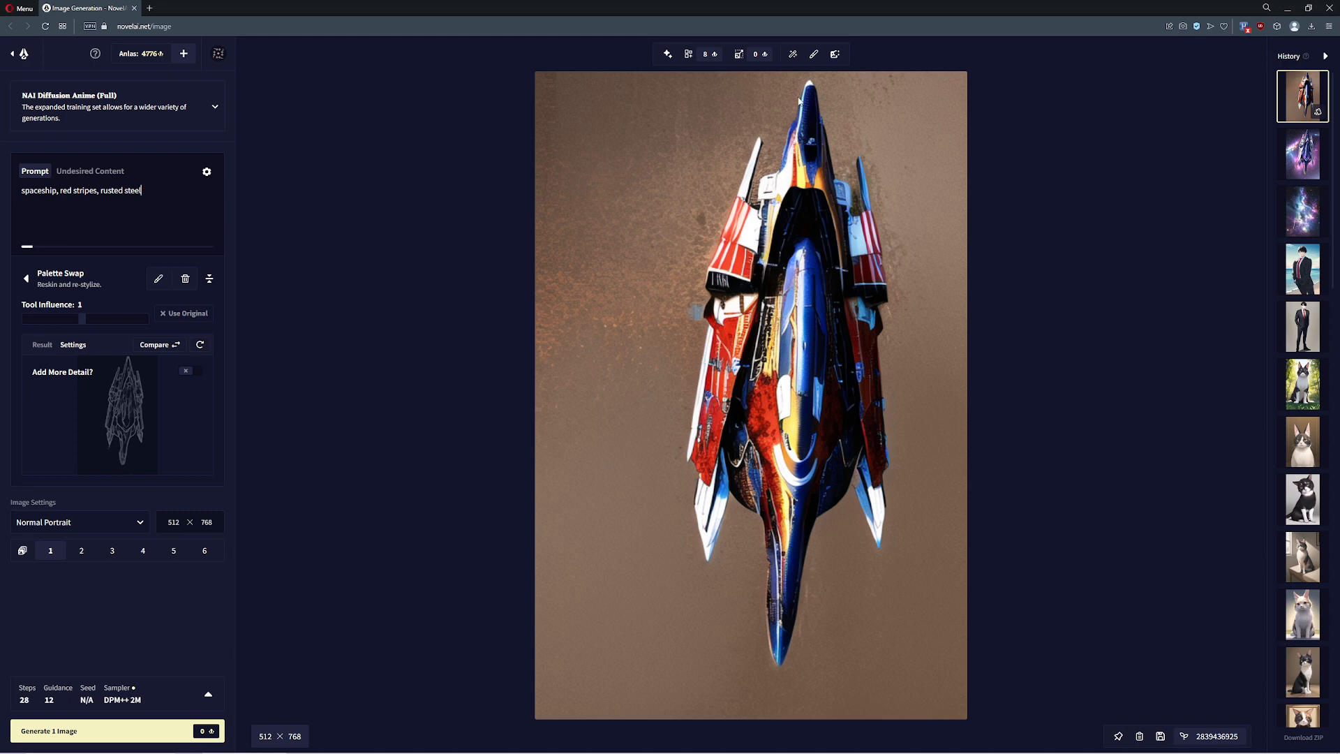
- Add 'space backdrop' to the prompt and generate the spaceship among stars
{"action": "type", "text": "."}
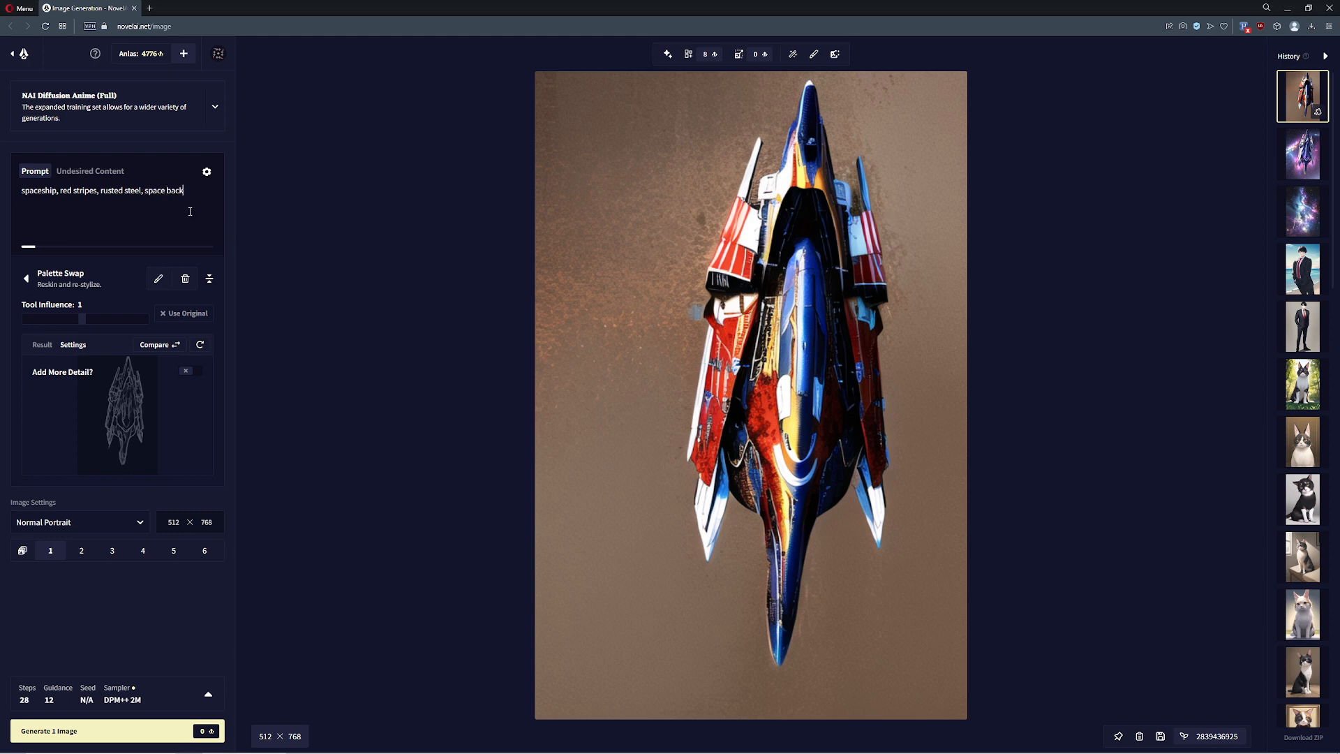
{"action": "type", "text": "drop"}
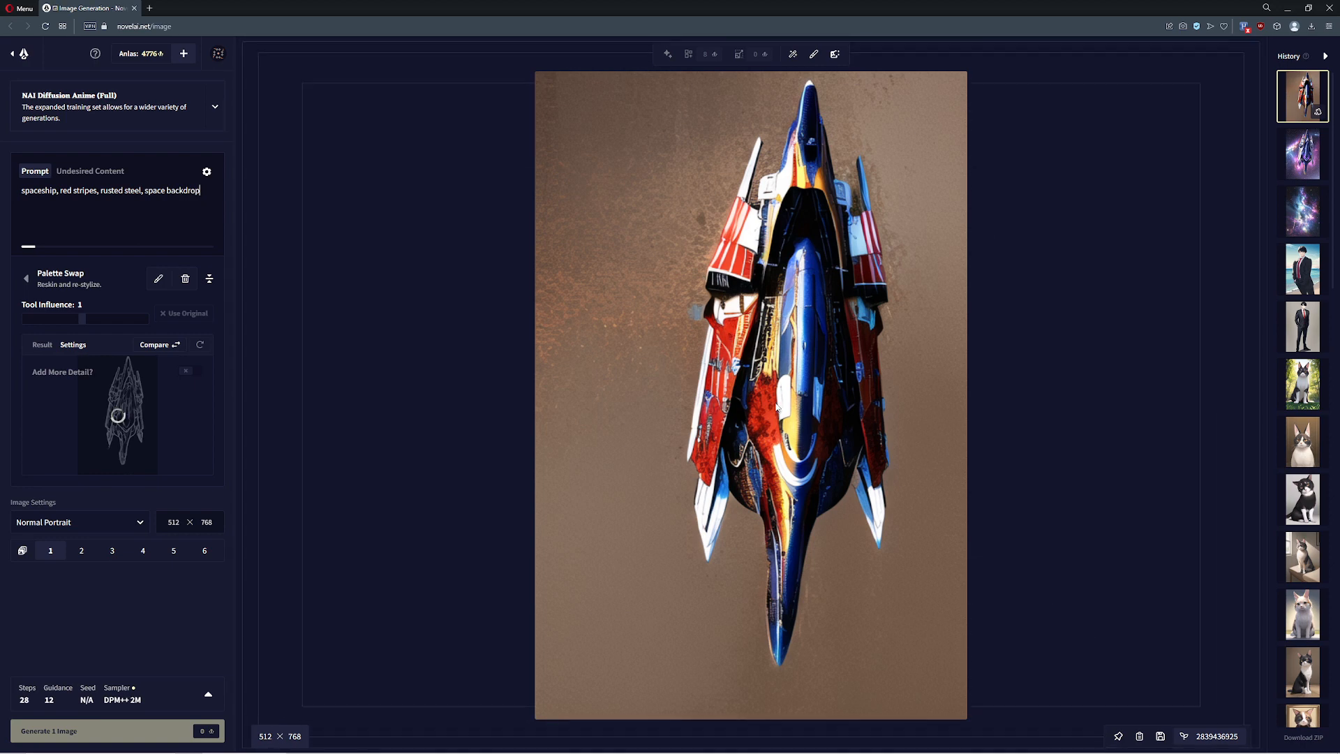
{"action": "left_click", "coordinate": [115, 730]}
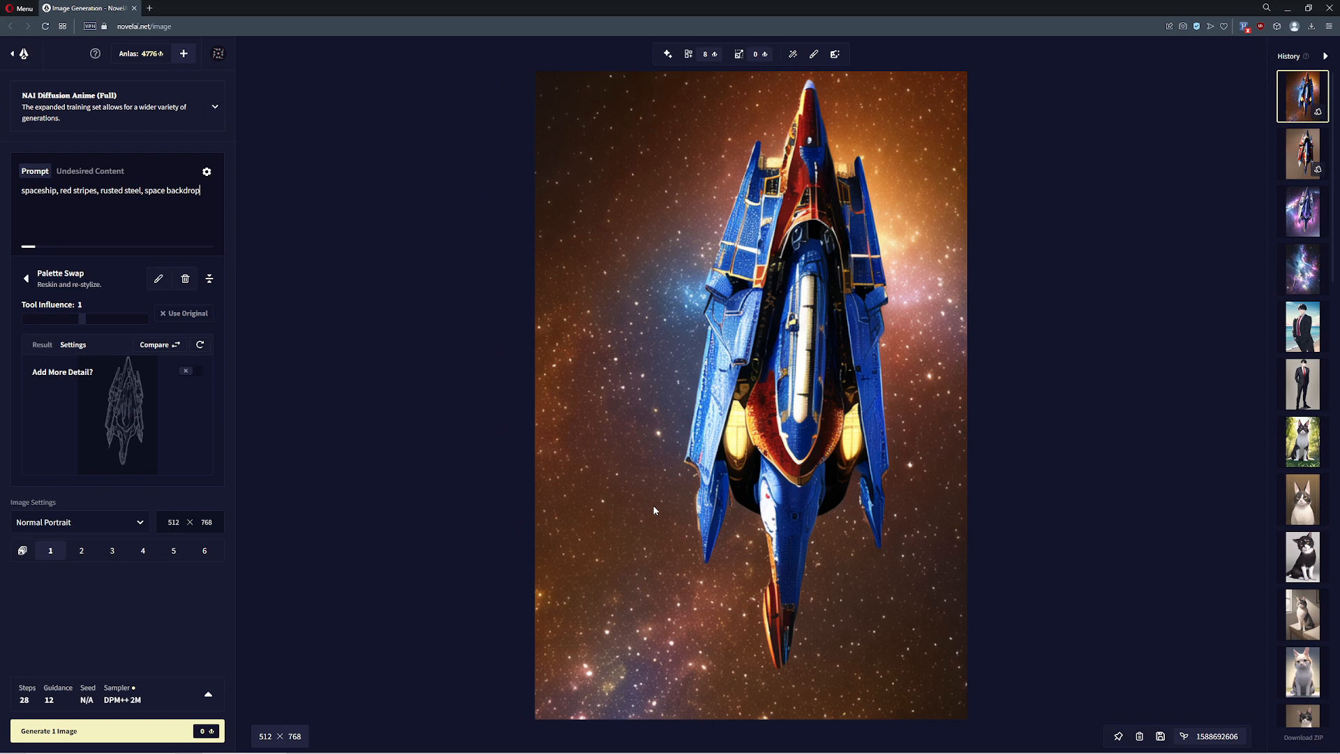
{"action": "mouse_move", "coordinate": [825, 344]}
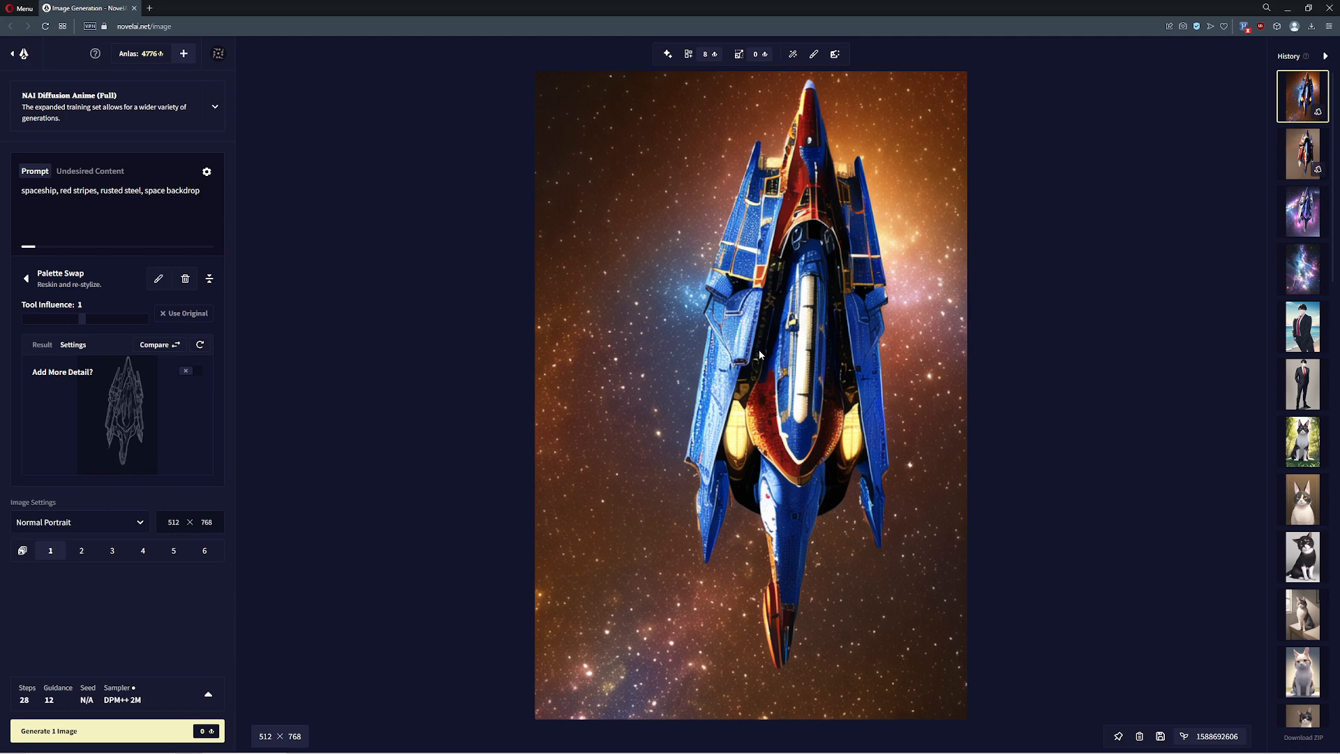
{"action": "mouse_move", "coordinate": [145, 411]}
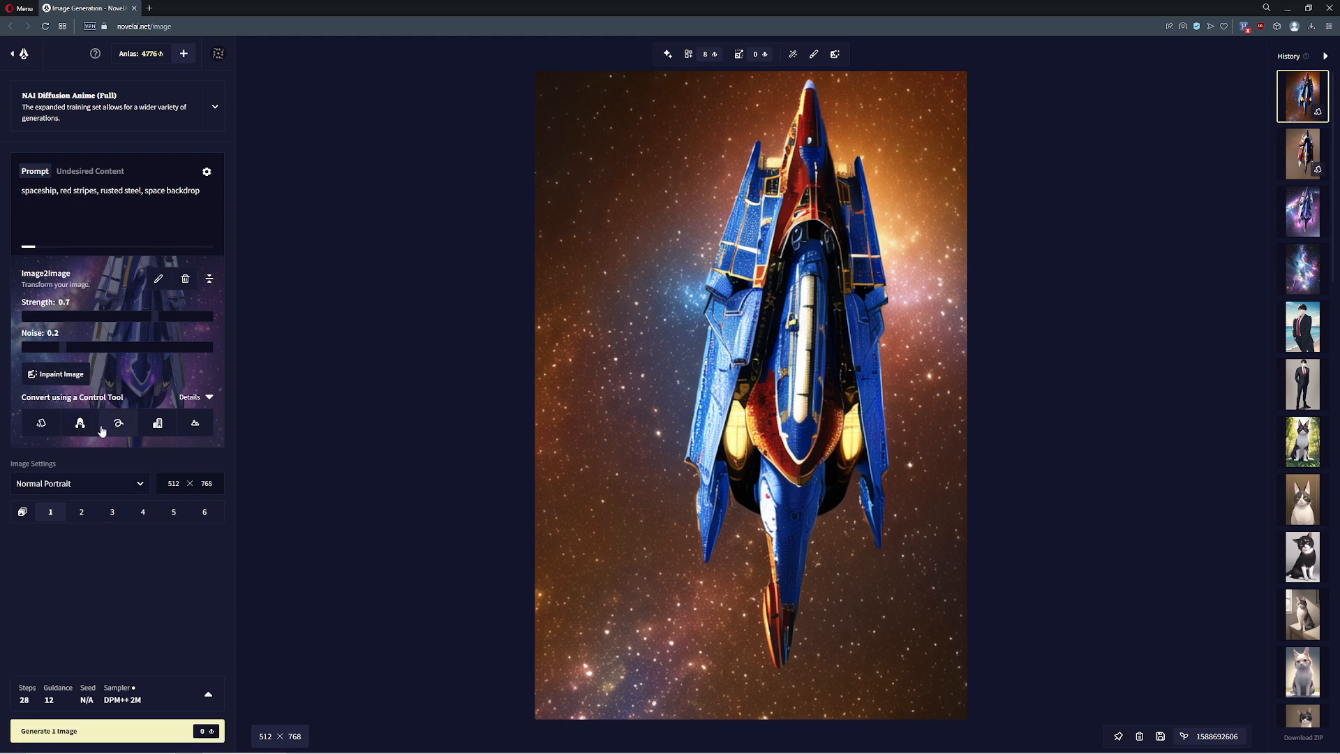
{"action": "mouse_move", "coordinate": [118, 422]}
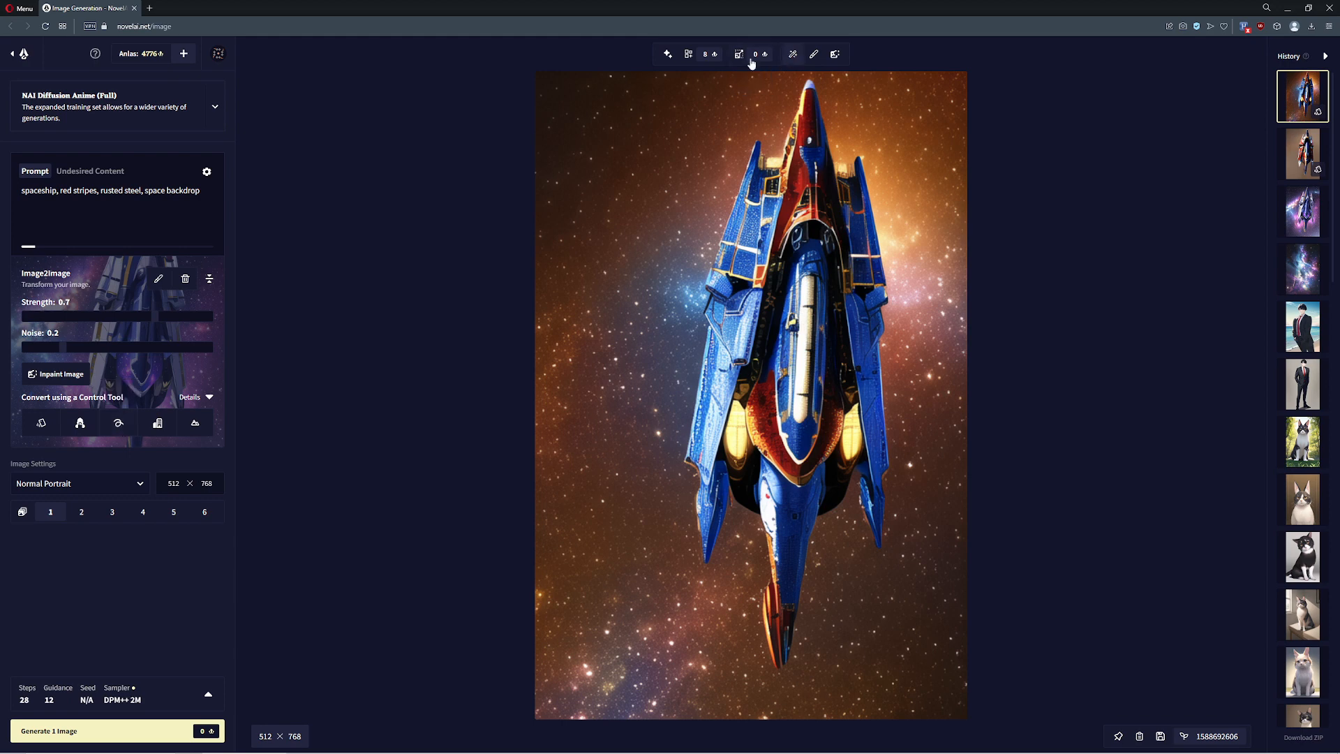
- Remove the spaceship base image and start a new sketch on the drawing canvas
{"action": "left_click", "coordinate": [185, 278]}
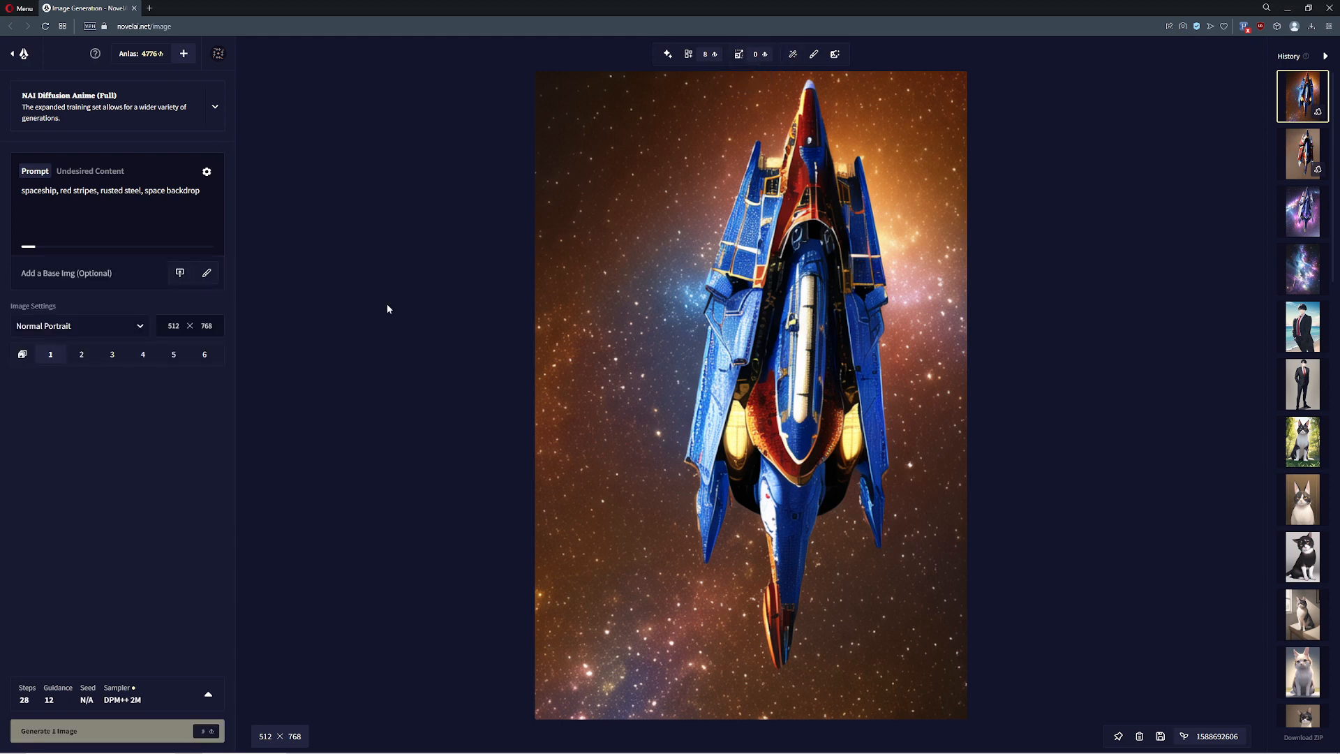
{"action": "left_click", "coordinate": [77, 326]}
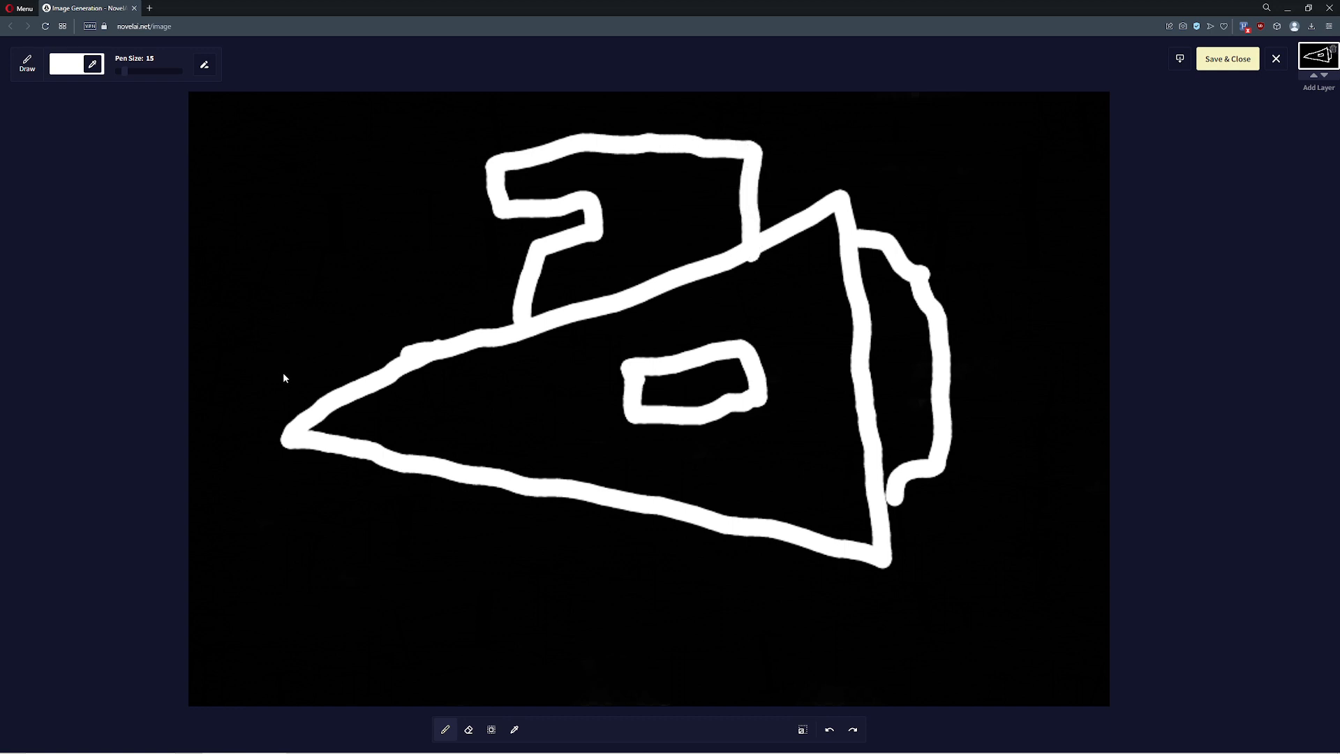
- Switch the pen colour to black and save the sketch as the base image
{"action": "left_click", "coordinate": [75, 63]}
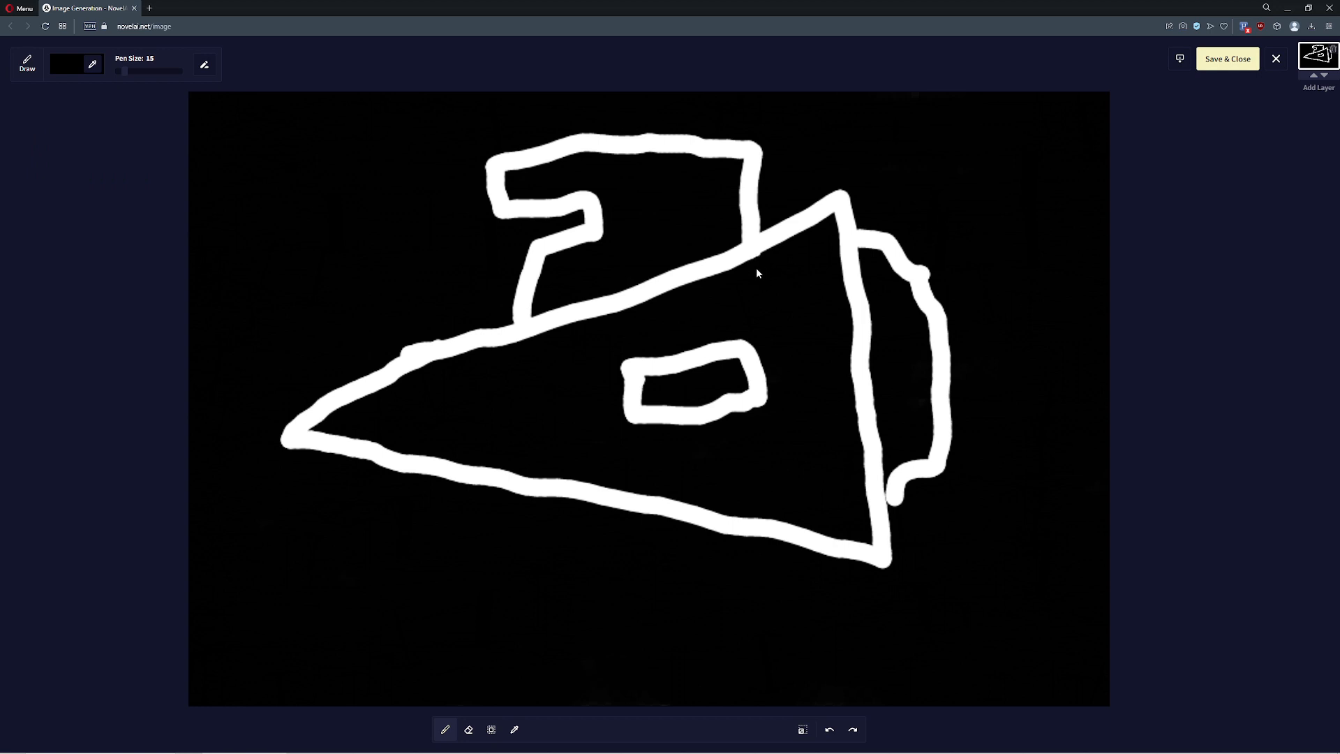
{"action": "mouse_move", "coordinate": [1130, 308]}
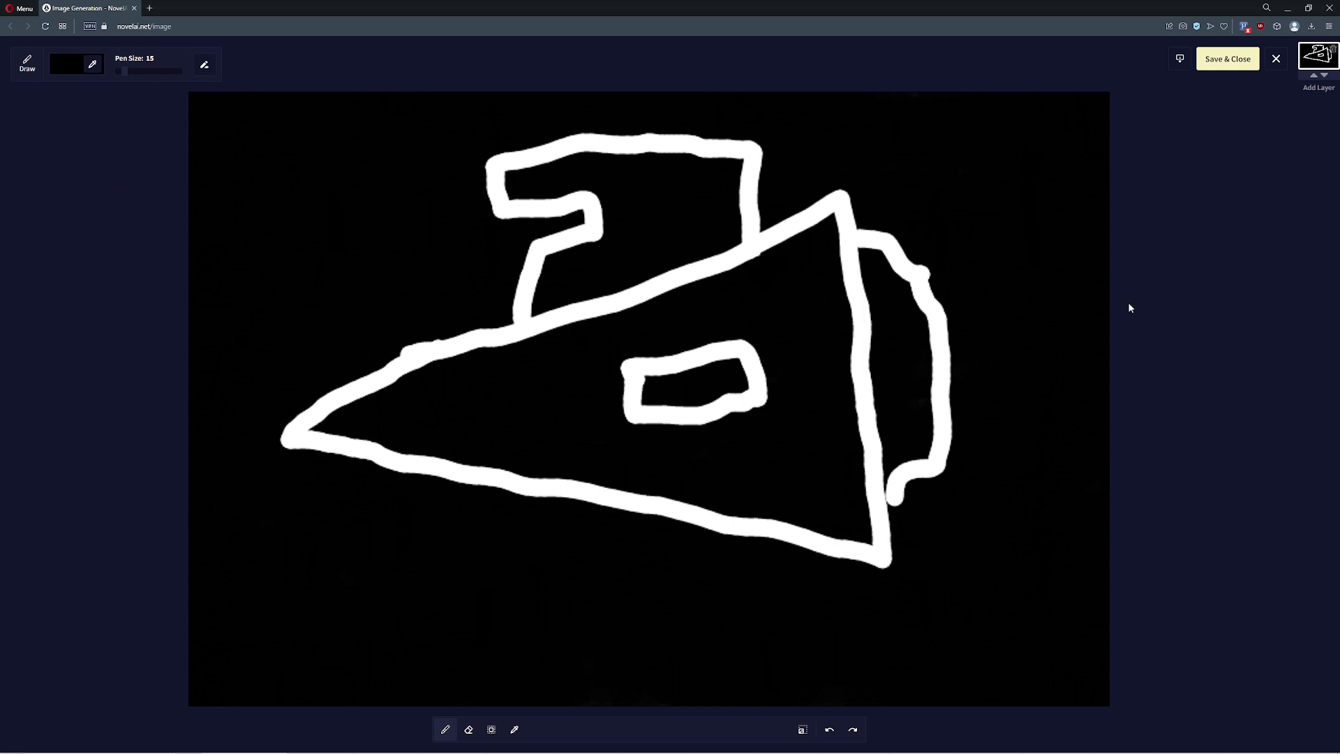
{"action": "left_click", "coordinate": [1226, 58]}
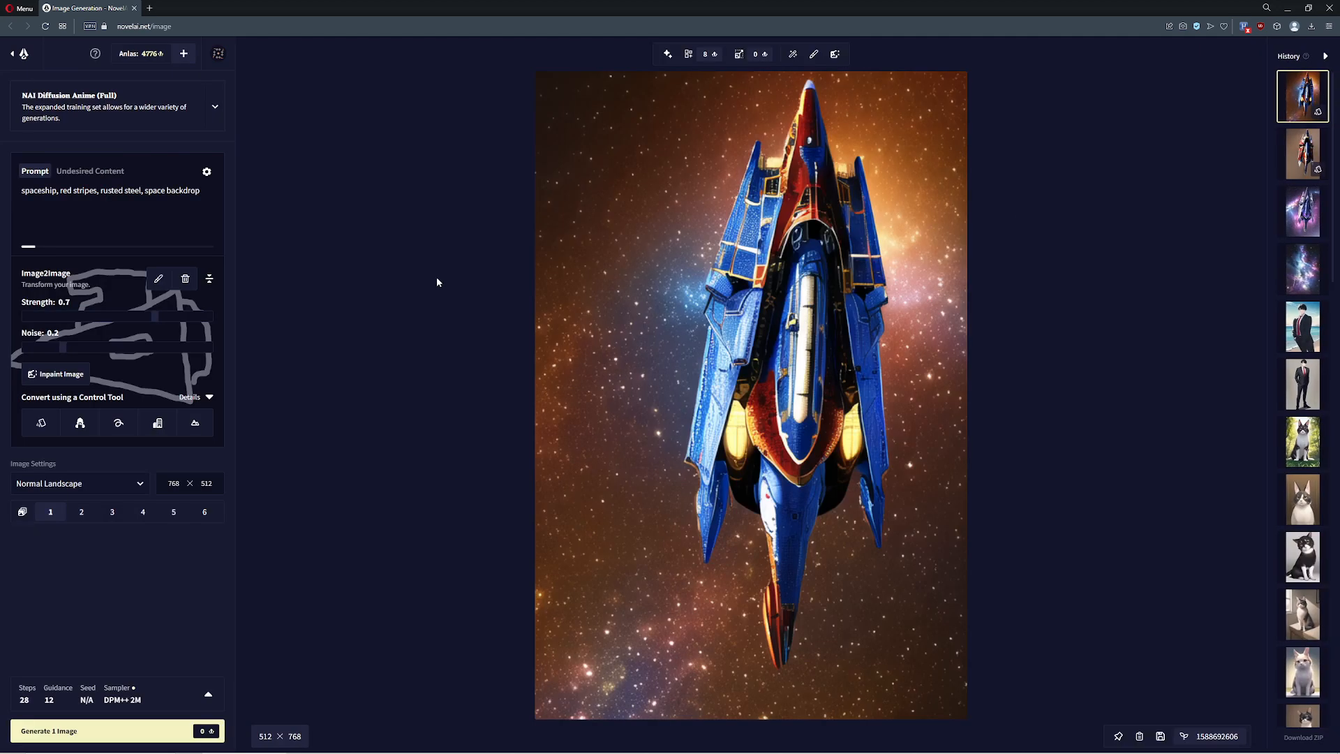
{"action": "mouse_move", "coordinate": [134, 340]}
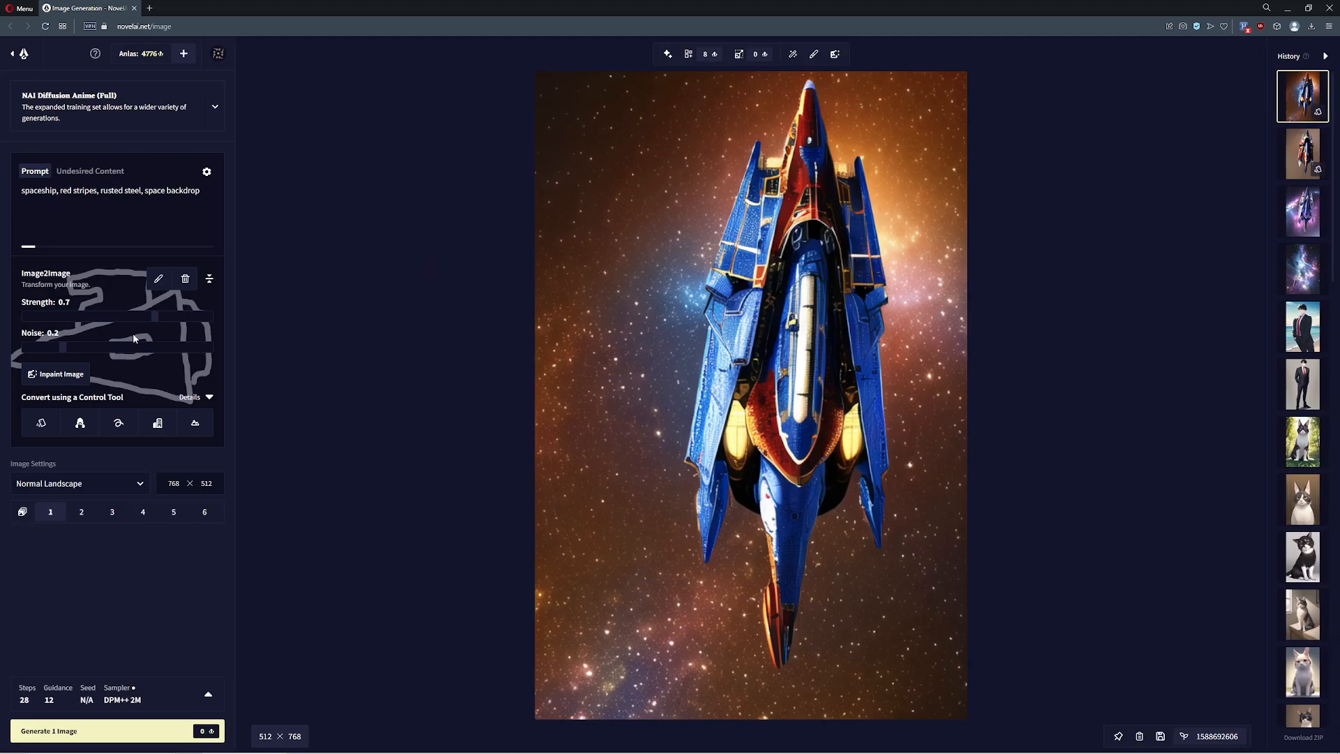
{"action": "mouse_move", "coordinate": [160, 736]}
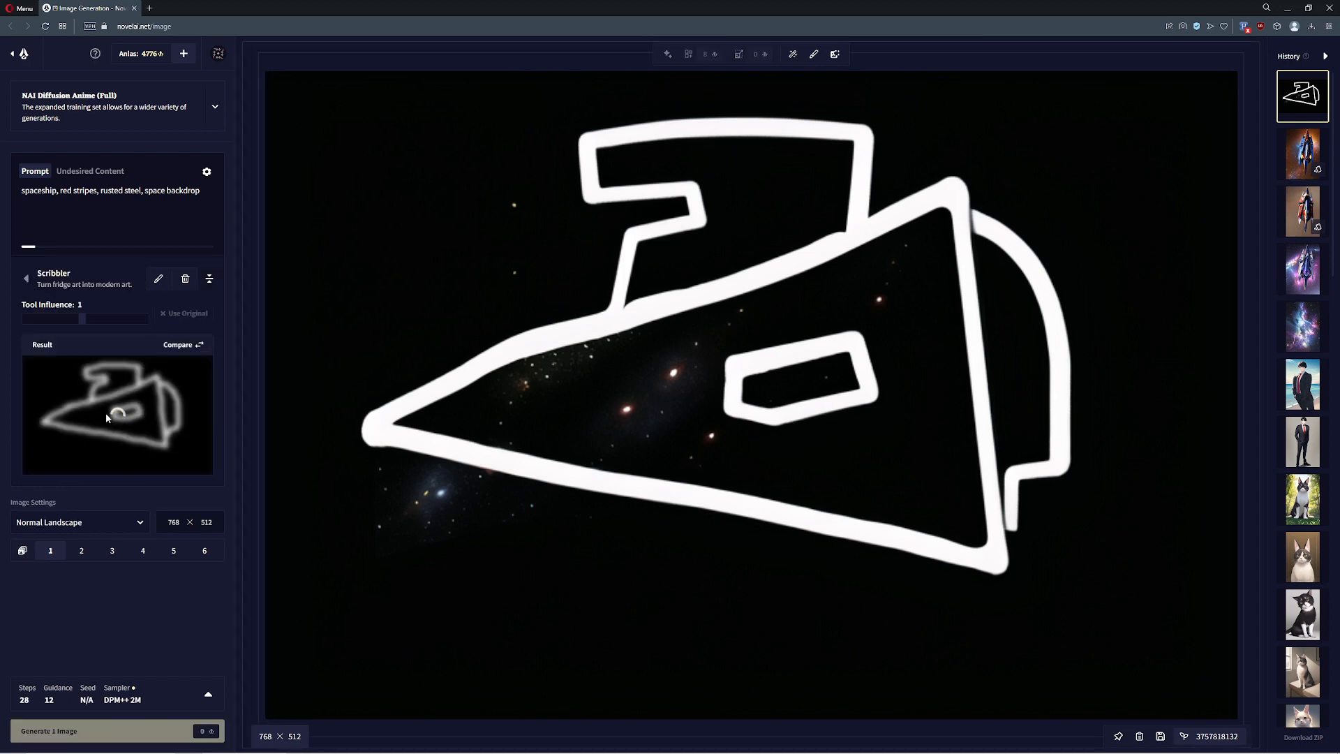
{"action": "mouse_move", "coordinate": [90, 441]}
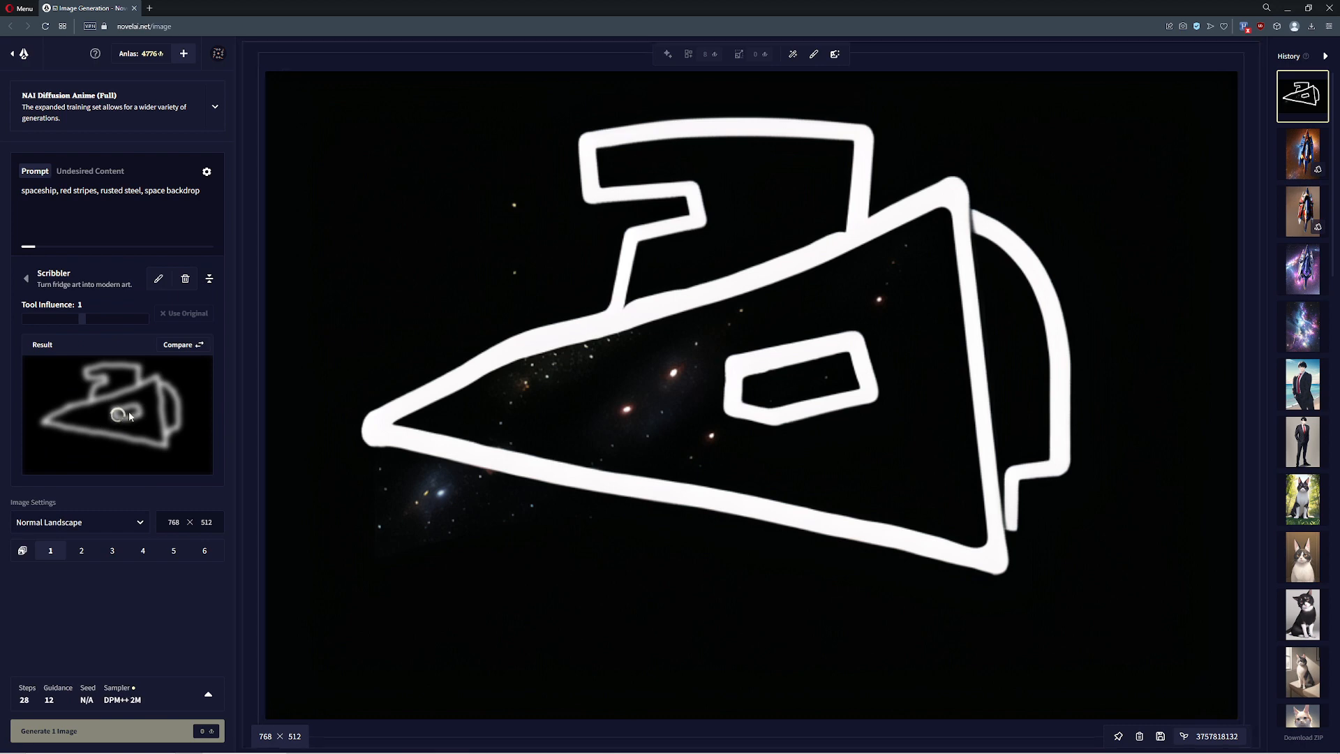
{"action": "mouse_move", "coordinate": [308, 479]}
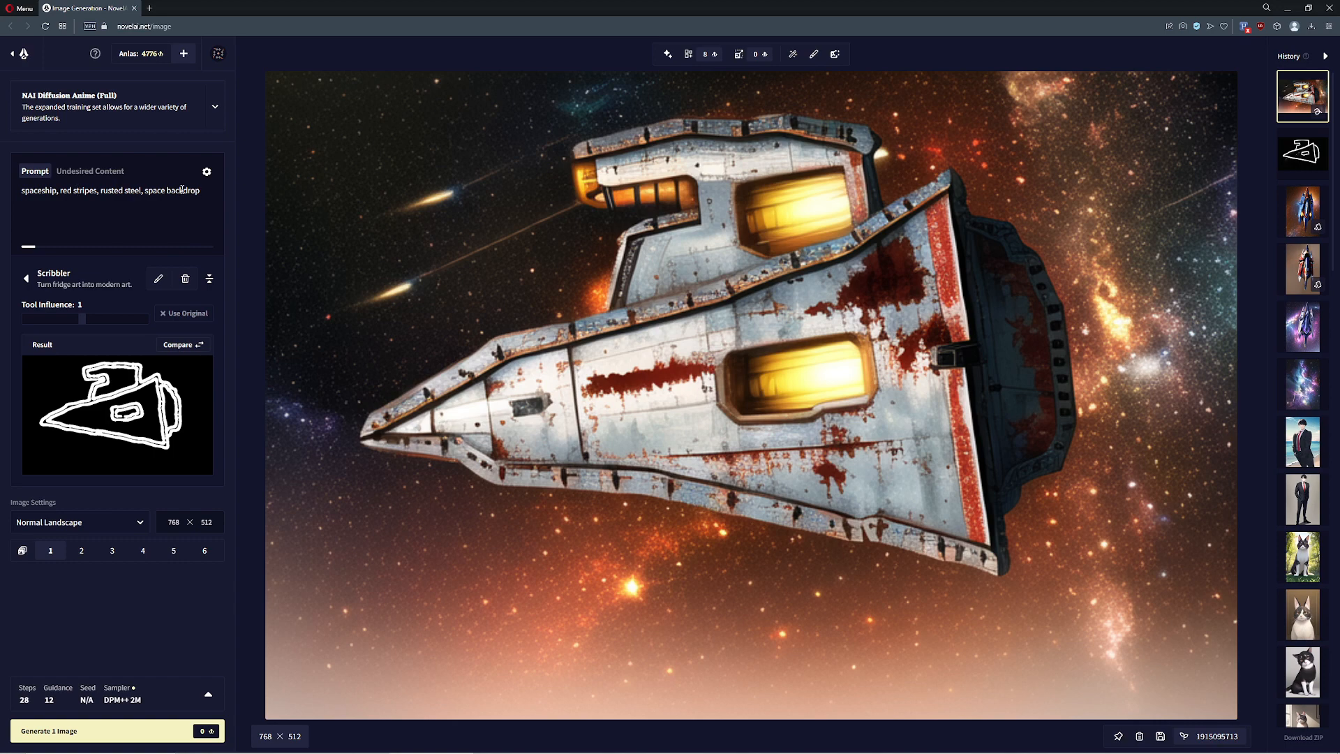
{"action": "mouse_move", "coordinate": [578, 195]}
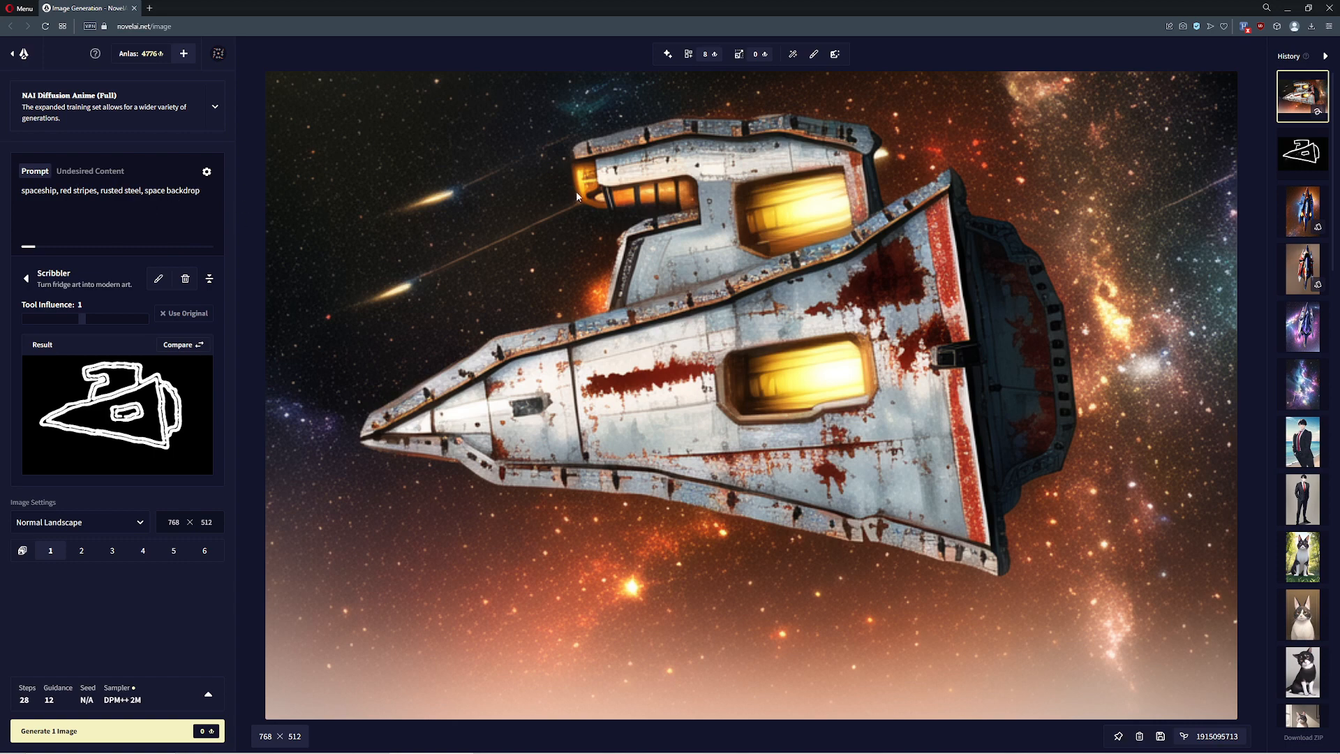
- Change the prompt to 'spaceship, chrome, planet backdrop' and generate from the sketch
{"action": "double_click", "coordinate": [111, 191]}
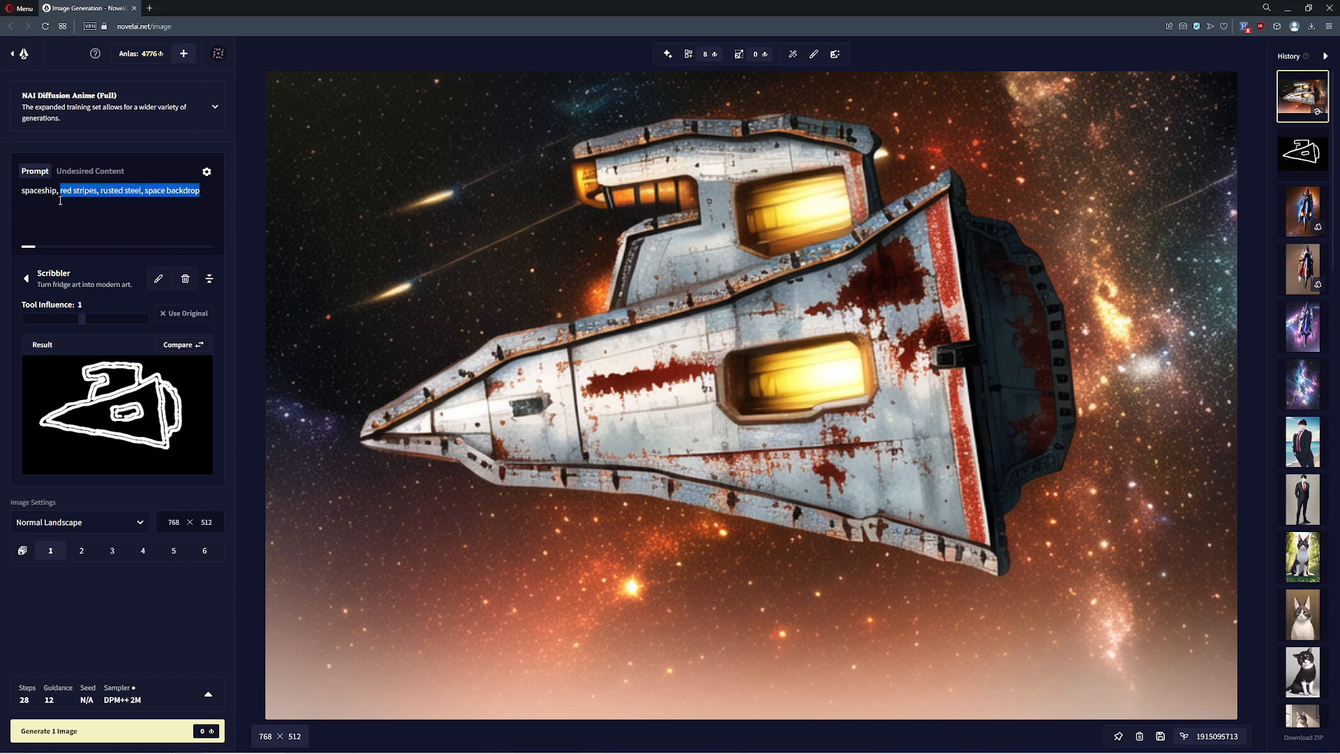
{"action": "type", "text": "chrome, neb"}
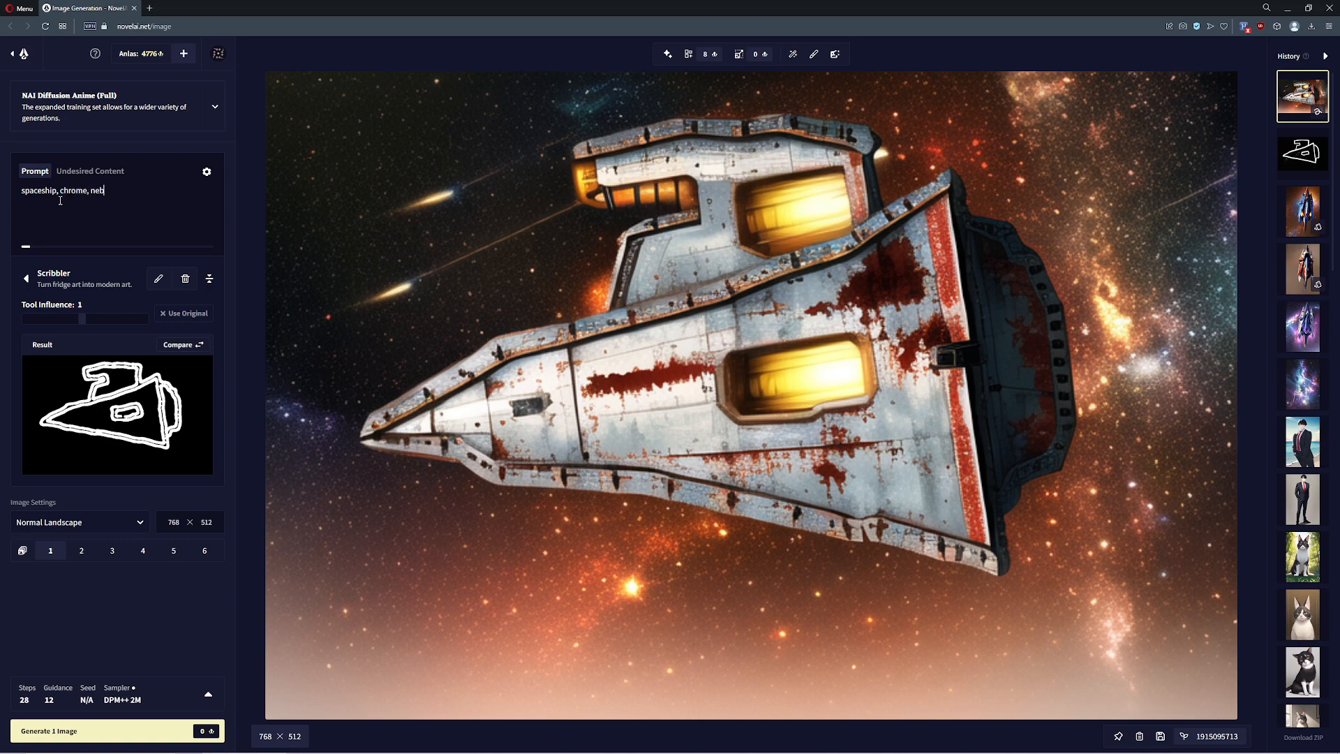
{"action": "type", "text": "planet backdro"}
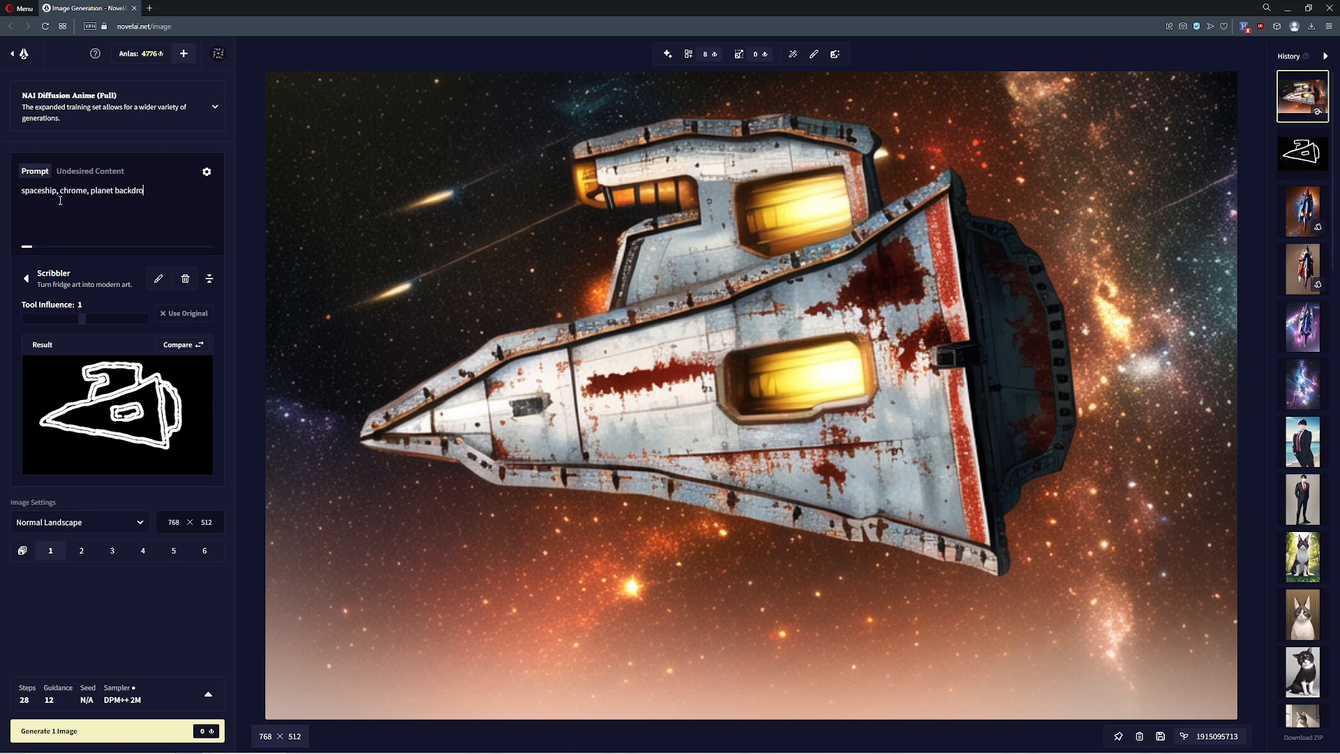
{"action": "type", "text": "p"}
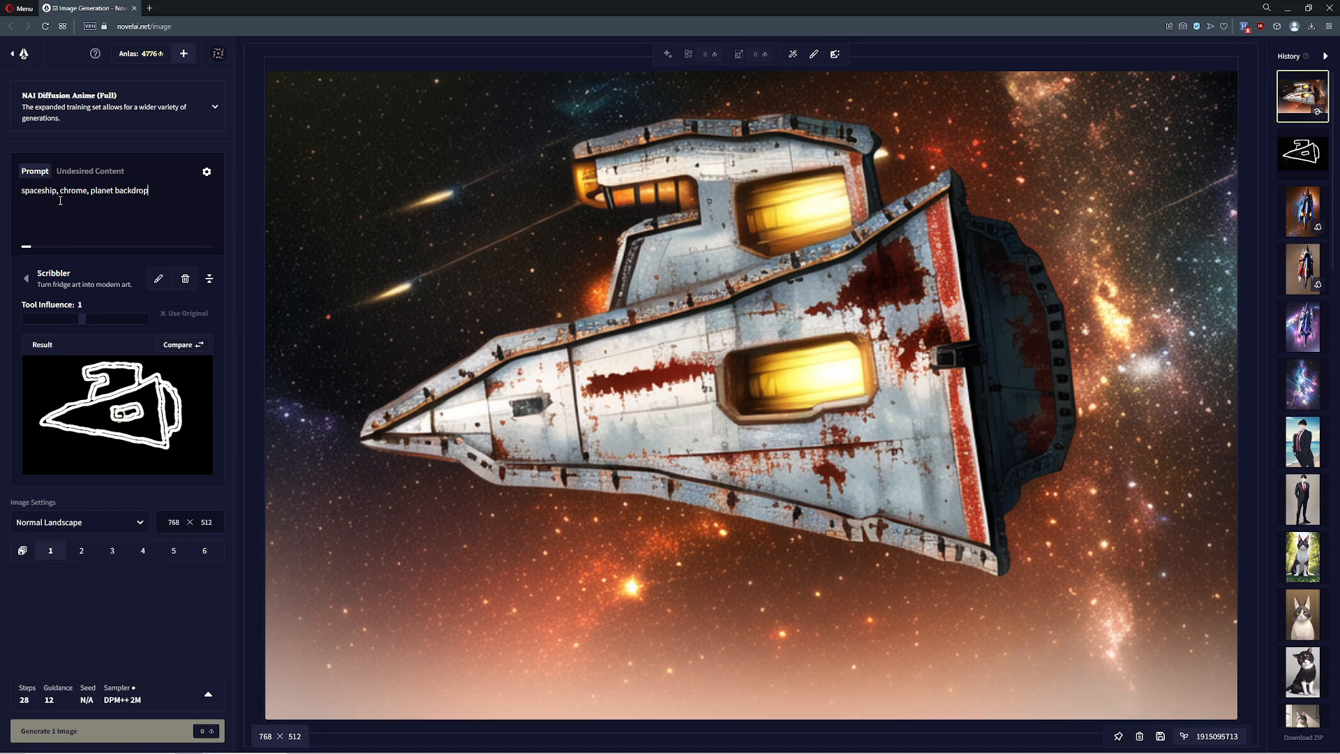
{"action": "left_click", "coordinate": [102, 730]}
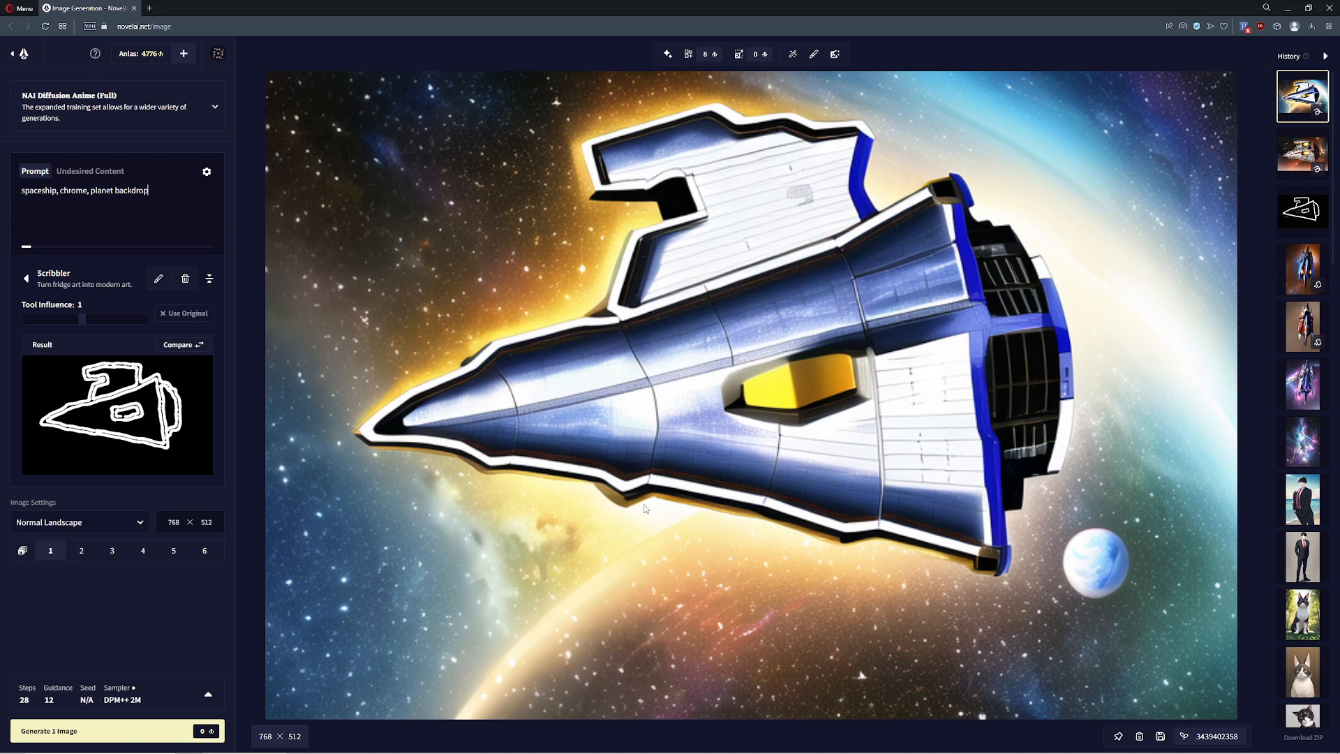
{"action": "mouse_move", "coordinate": [565, 328]}
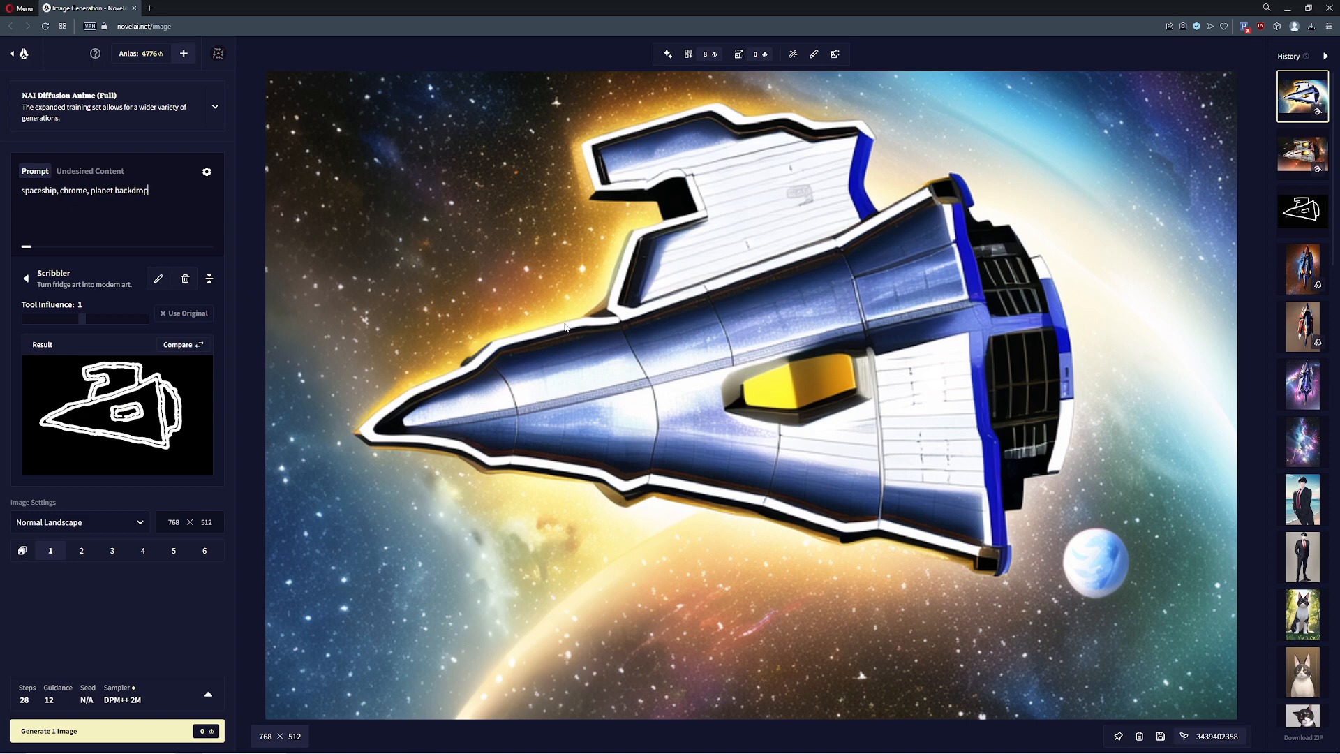
{"action": "mouse_move", "coordinate": [456, 312]}
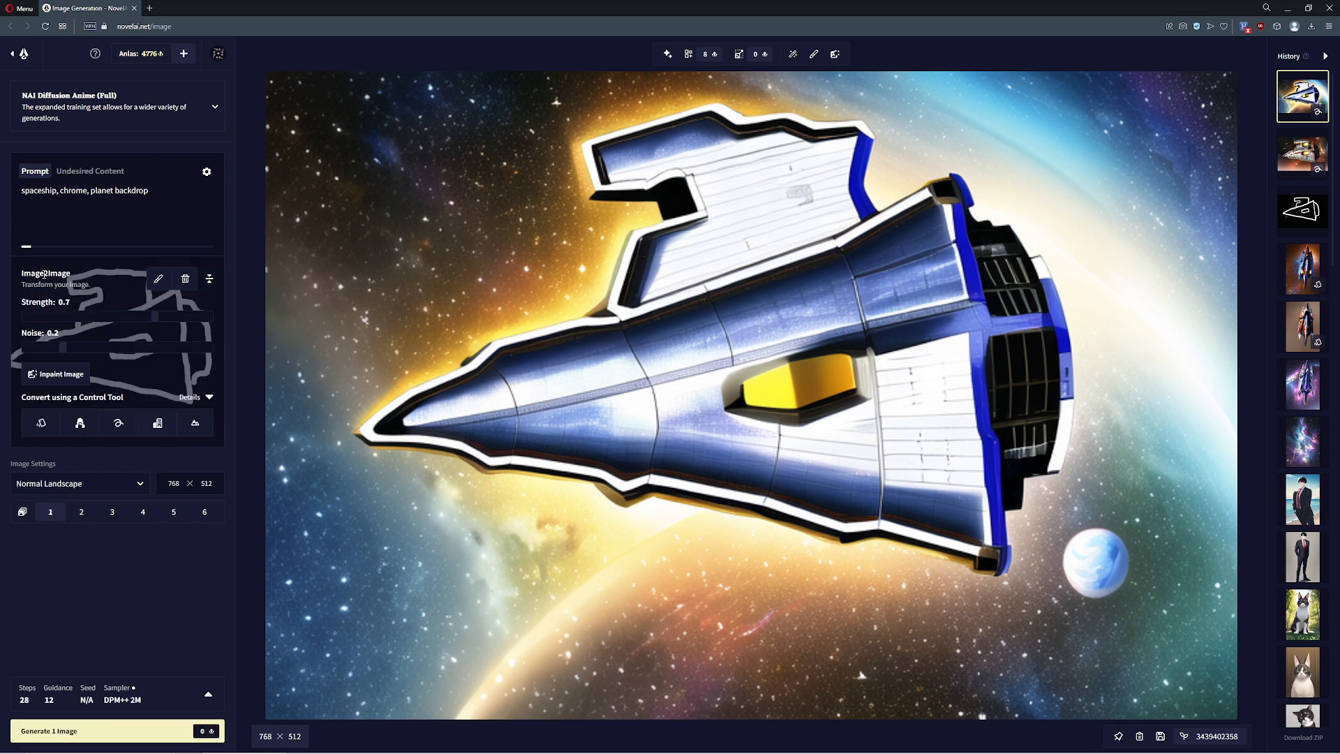
{"action": "mouse_move", "coordinate": [179, 413]}
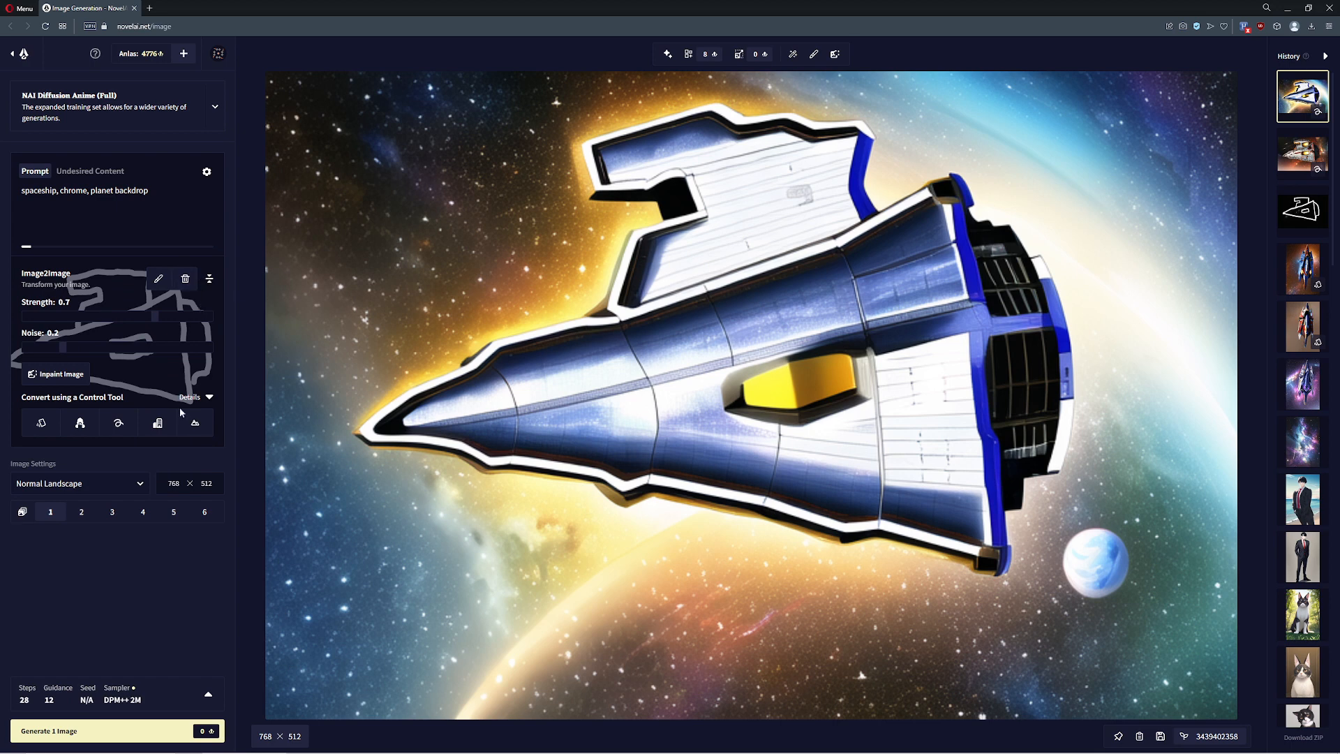
{"action": "mouse_move", "coordinate": [858, 309]}
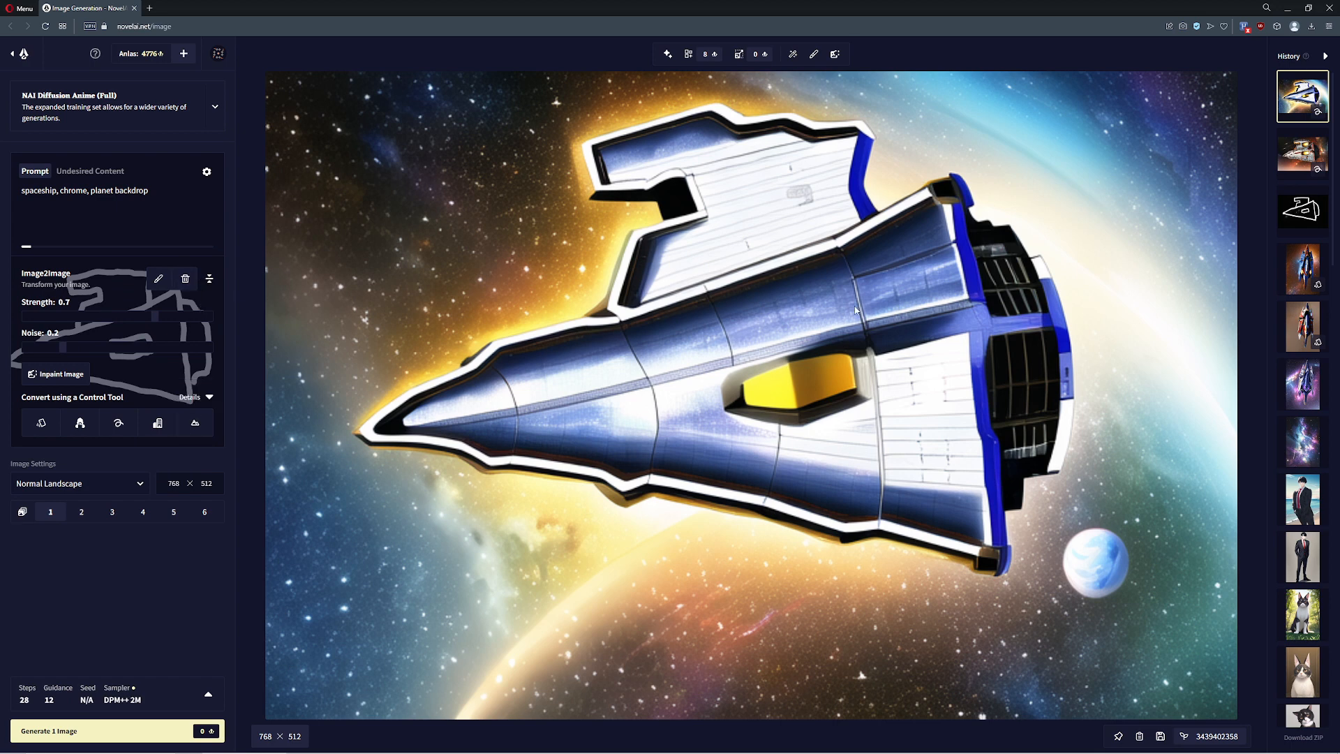
{"action": "mouse_move", "coordinate": [526, 317]}
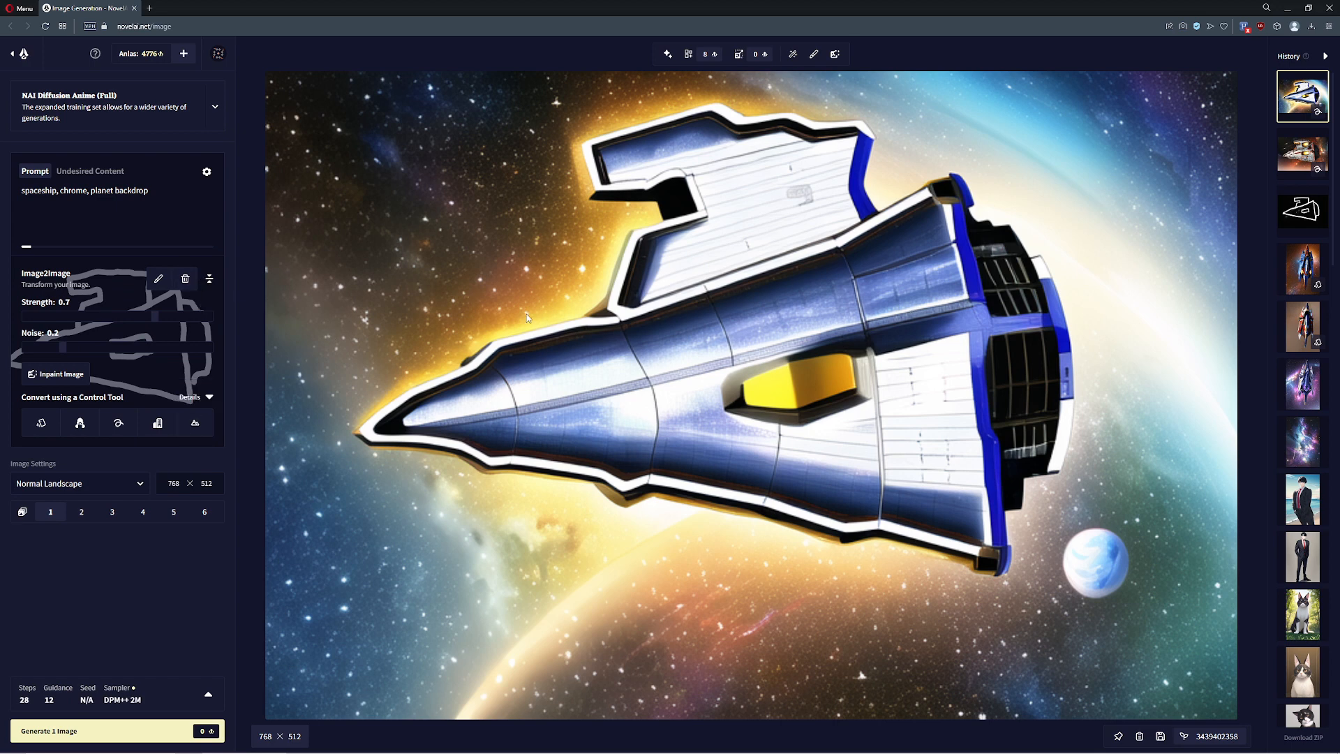
{"action": "mouse_move", "coordinate": [985, 410]}
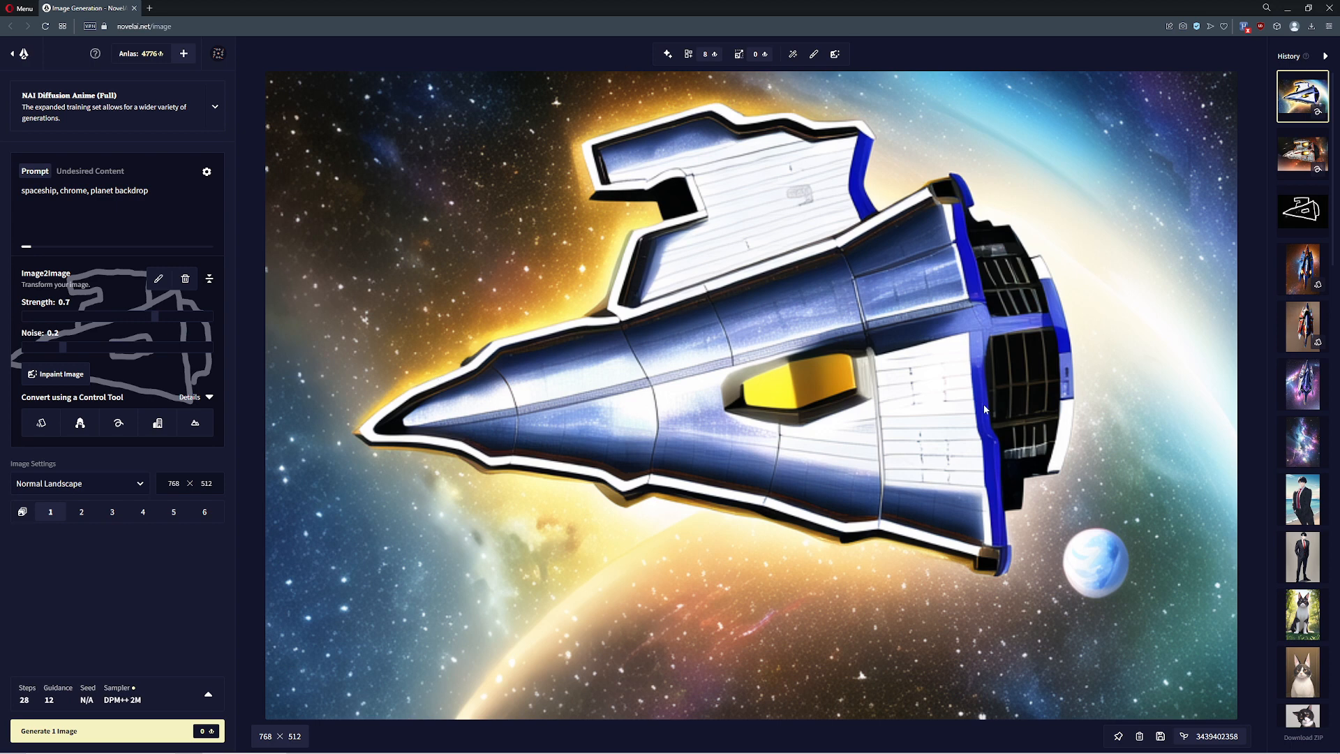
{"action": "mouse_move", "coordinate": [552, 483]}
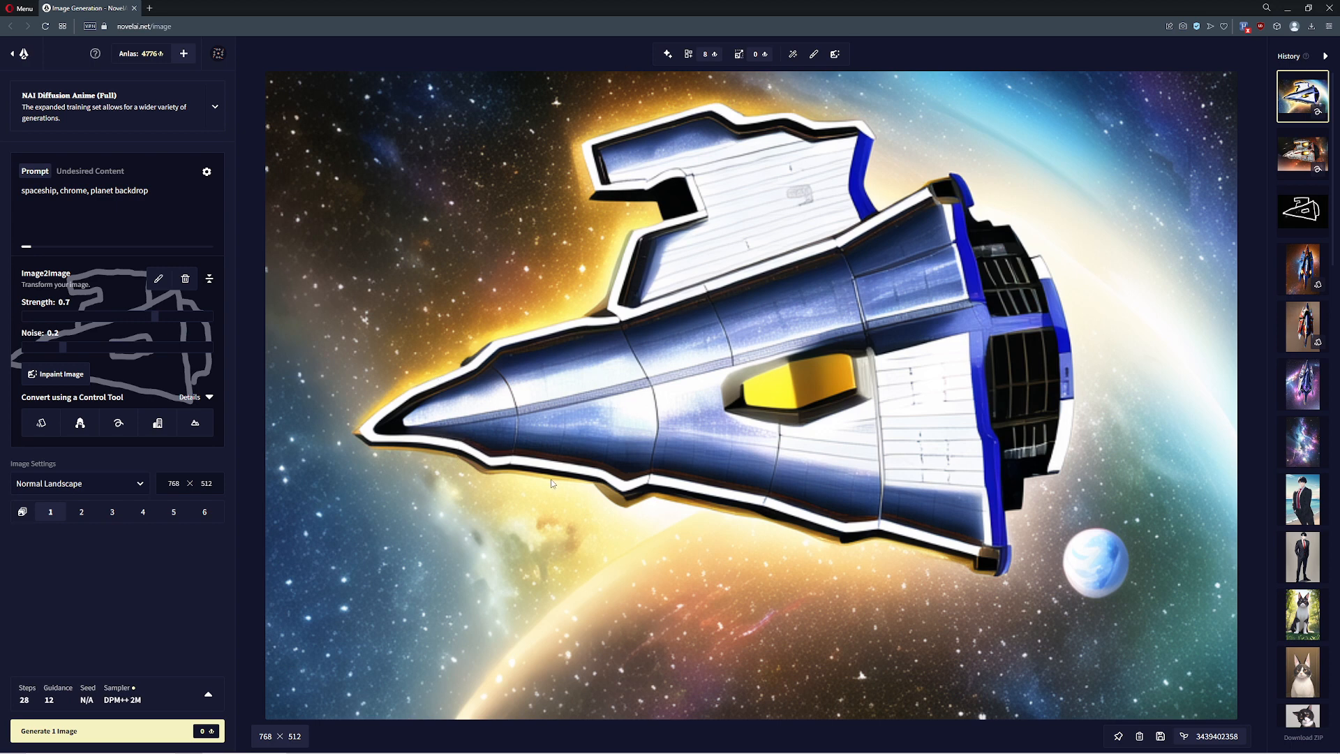
{"action": "mouse_move", "coordinate": [1039, 363]}
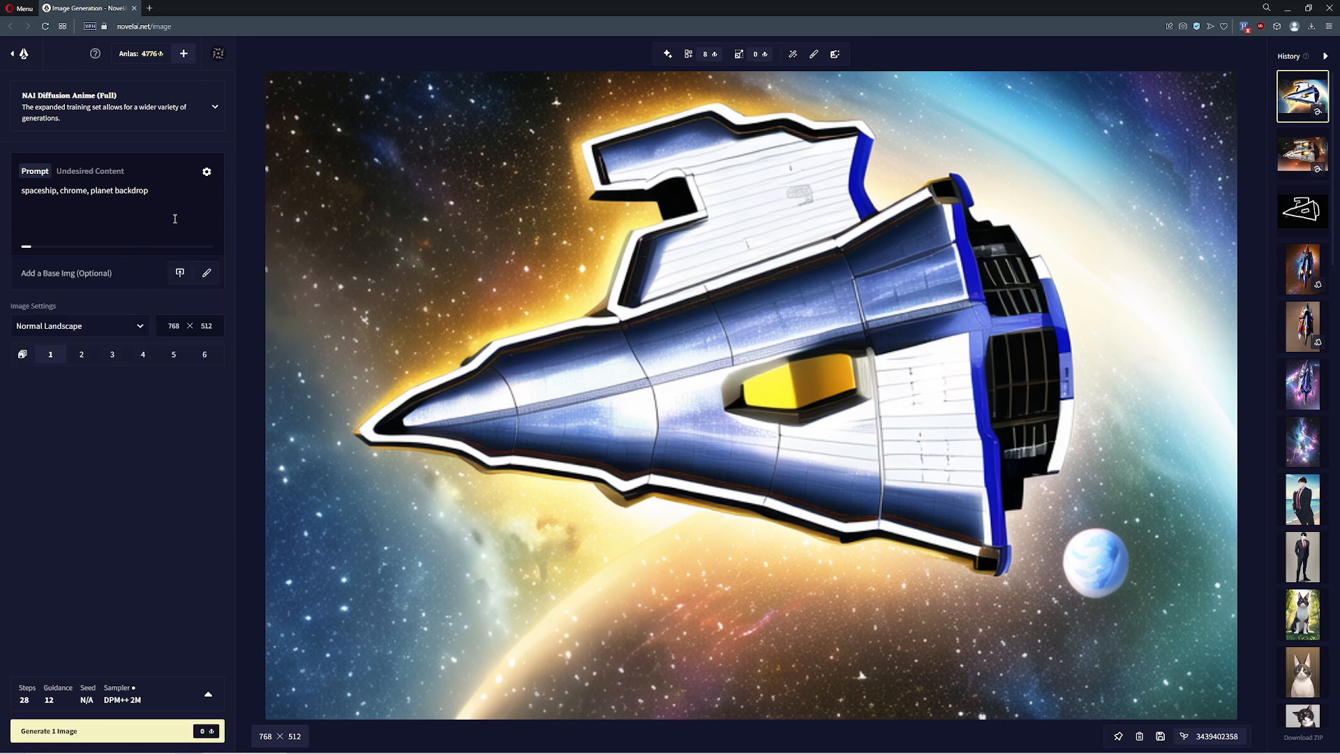
- Replace the whole prompt with the single tag 'hallway'
{"action": "triple_click", "coordinate": [83, 189]}
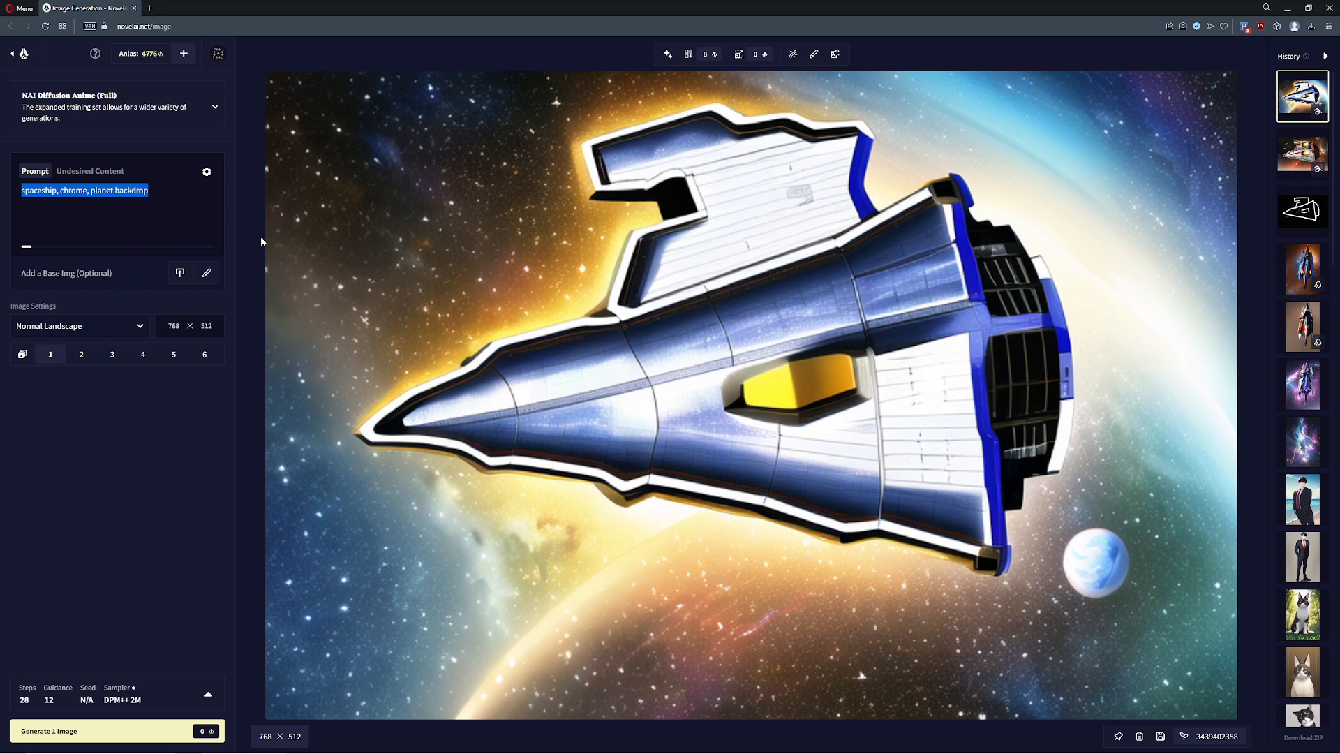
{"action": "type", "text": "h"}
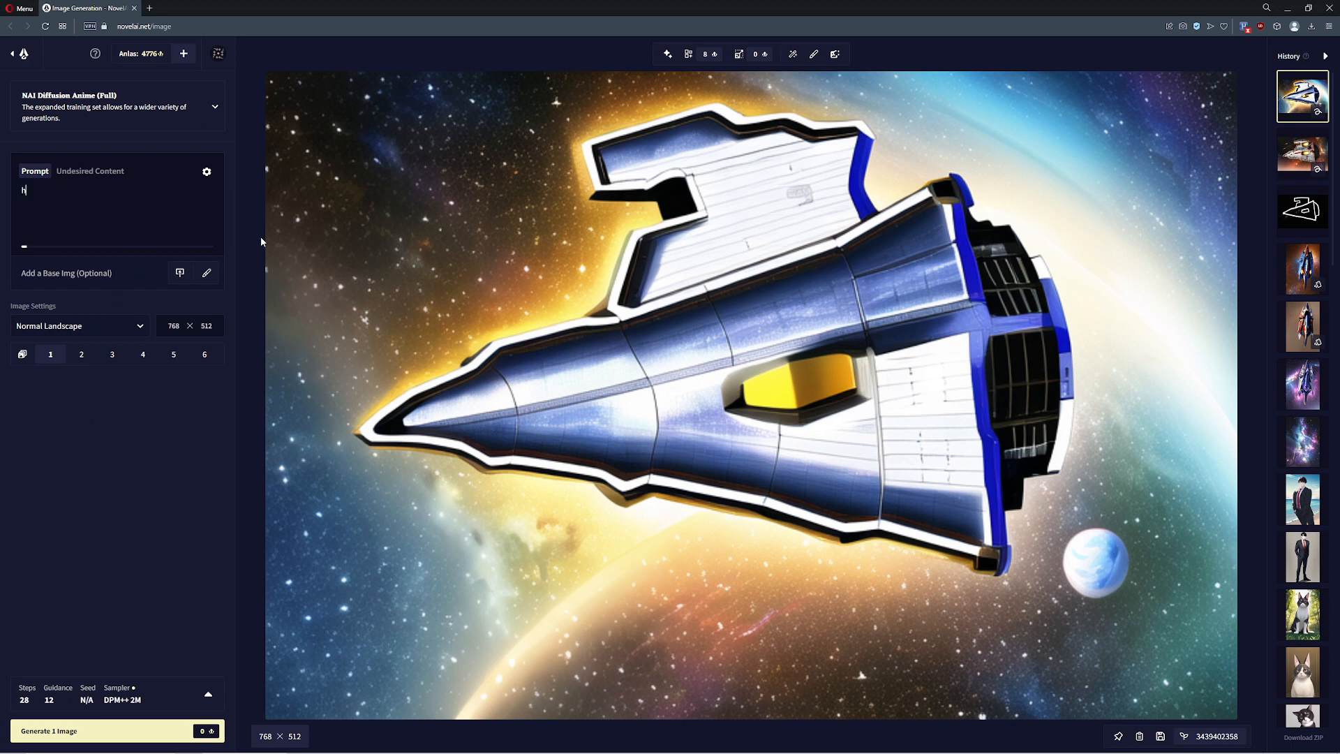
{"action": "type", "text": "allway"}
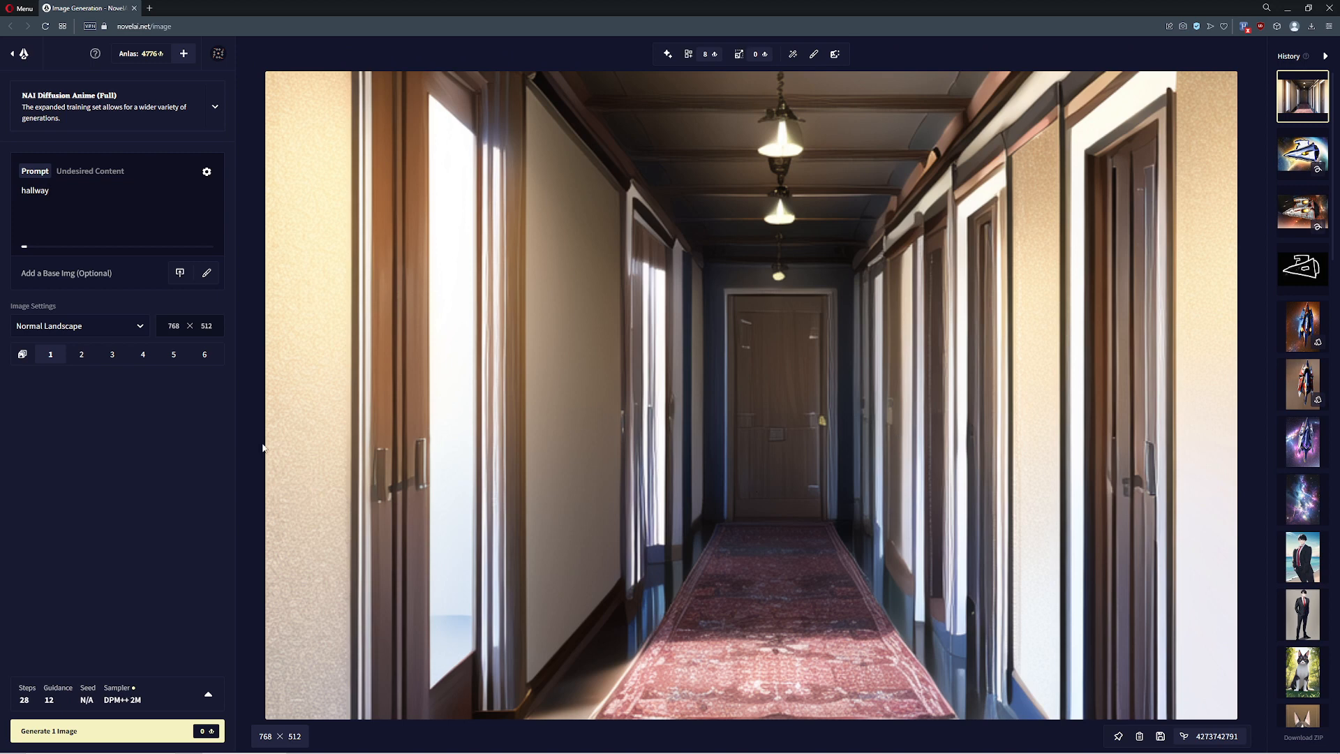
{"action": "mouse_move", "coordinate": [792, 54]}
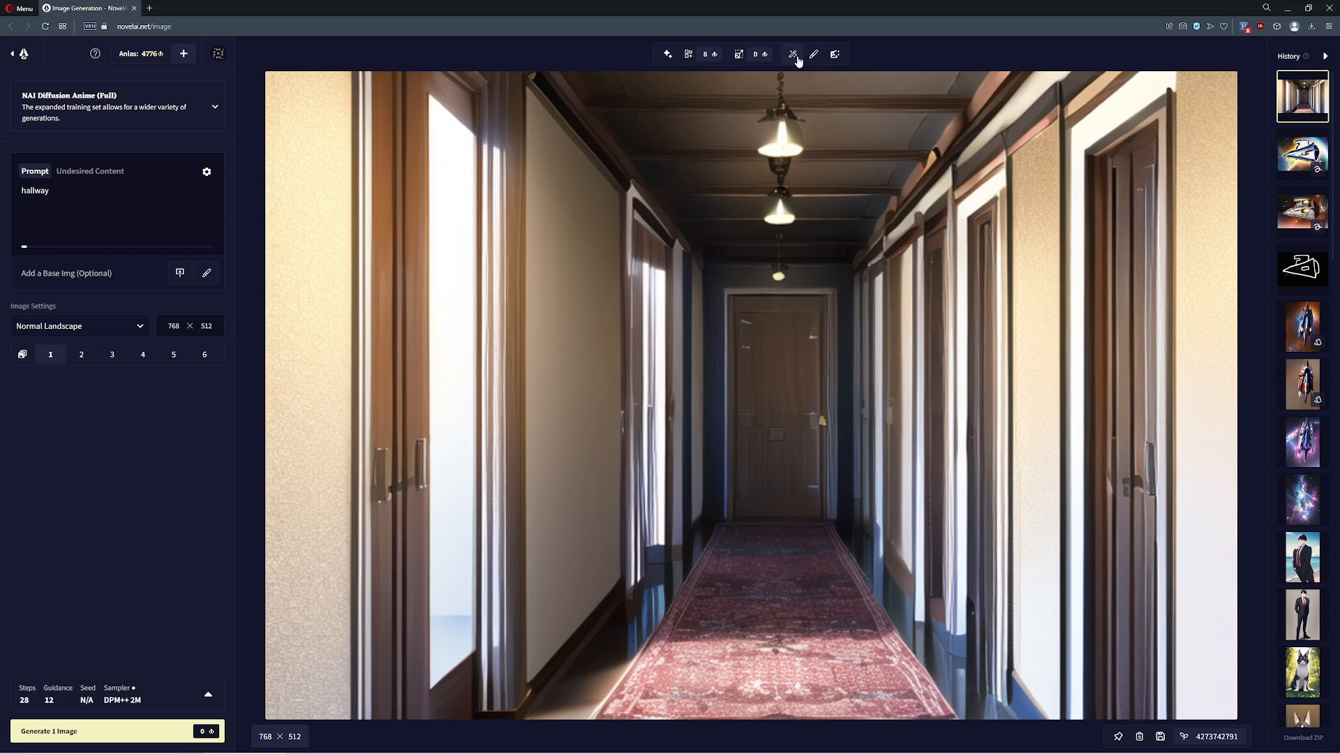
- Use the hallway image as the base image and convert it with Palette Swap
{"action": "left_click", "coordinate": [180, 273]}
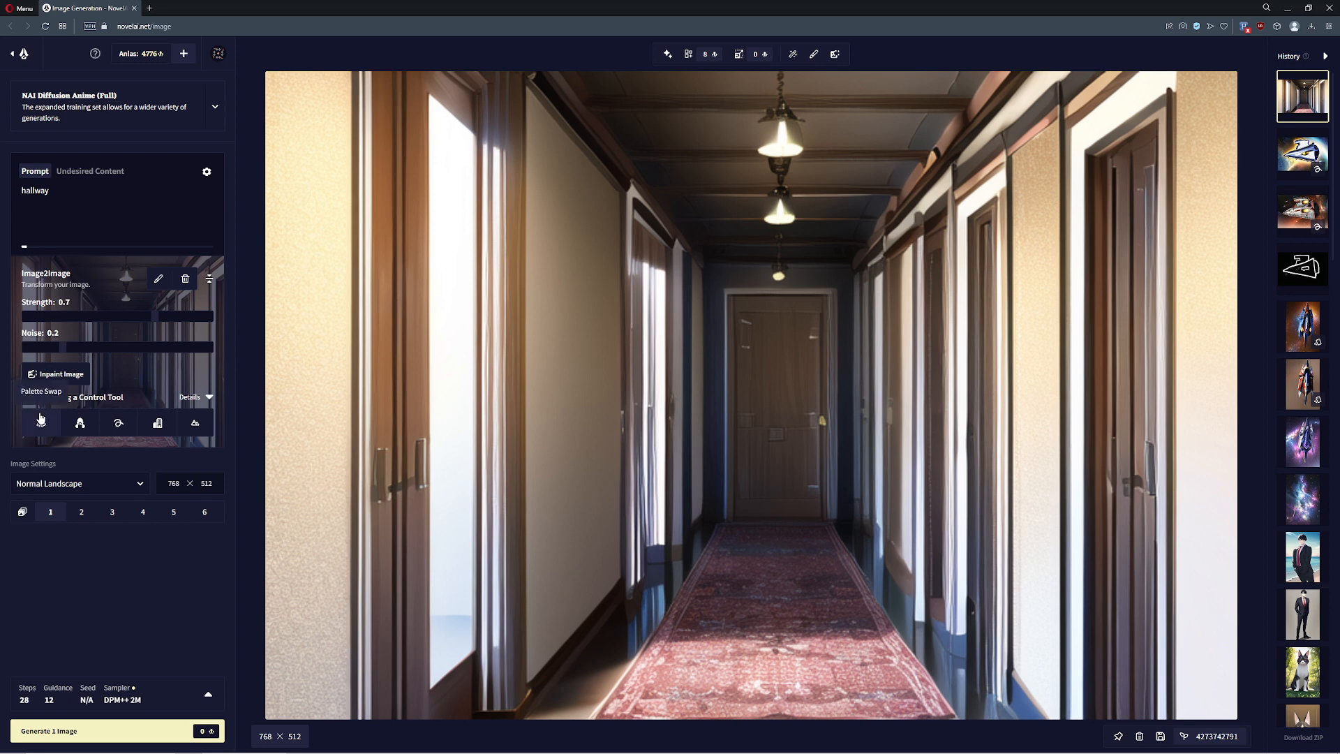
{"action": "left_click", "coordinate": [80, 423]}
{"action": "type", "text": ", grungy, rusted, moldy, sc"}
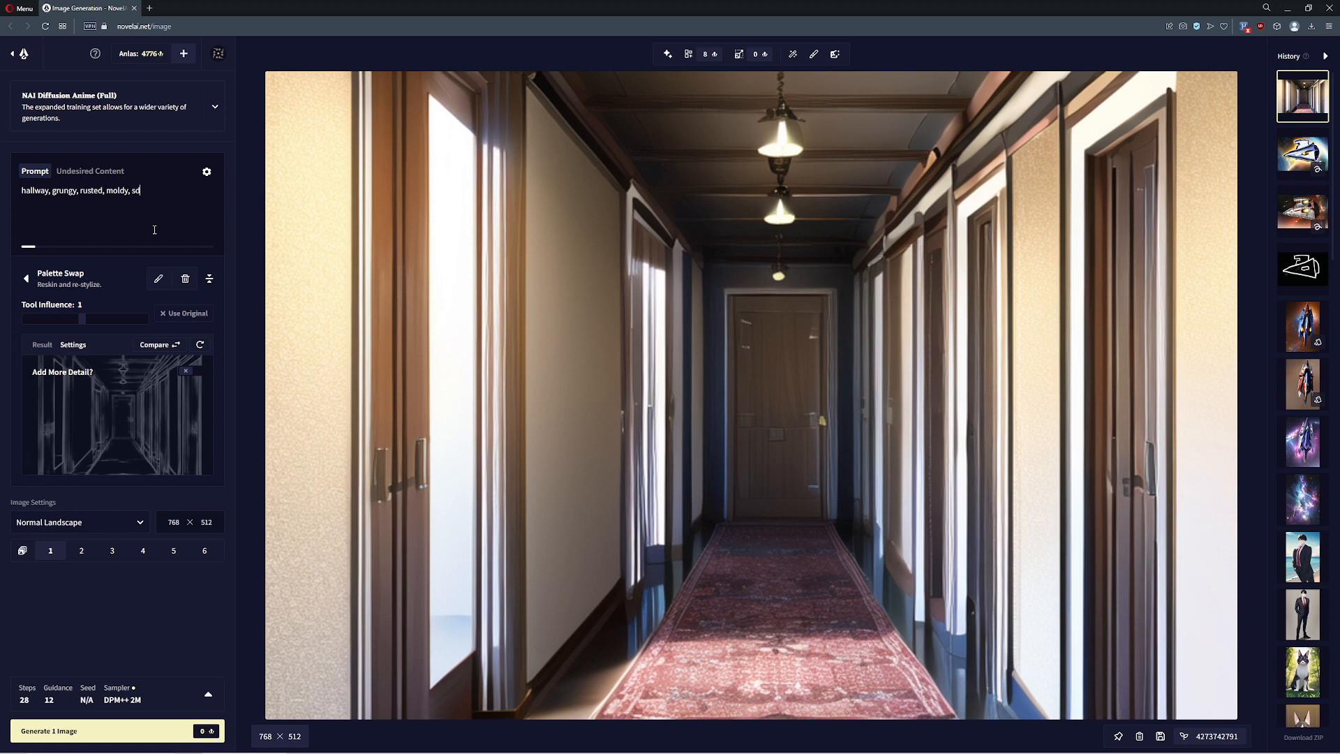
- Extend the prompt with grungy, rusted, moldy, dark, {{{ultra detailed}}} and generate the hallway
{"action": "type", "text": "ark"}
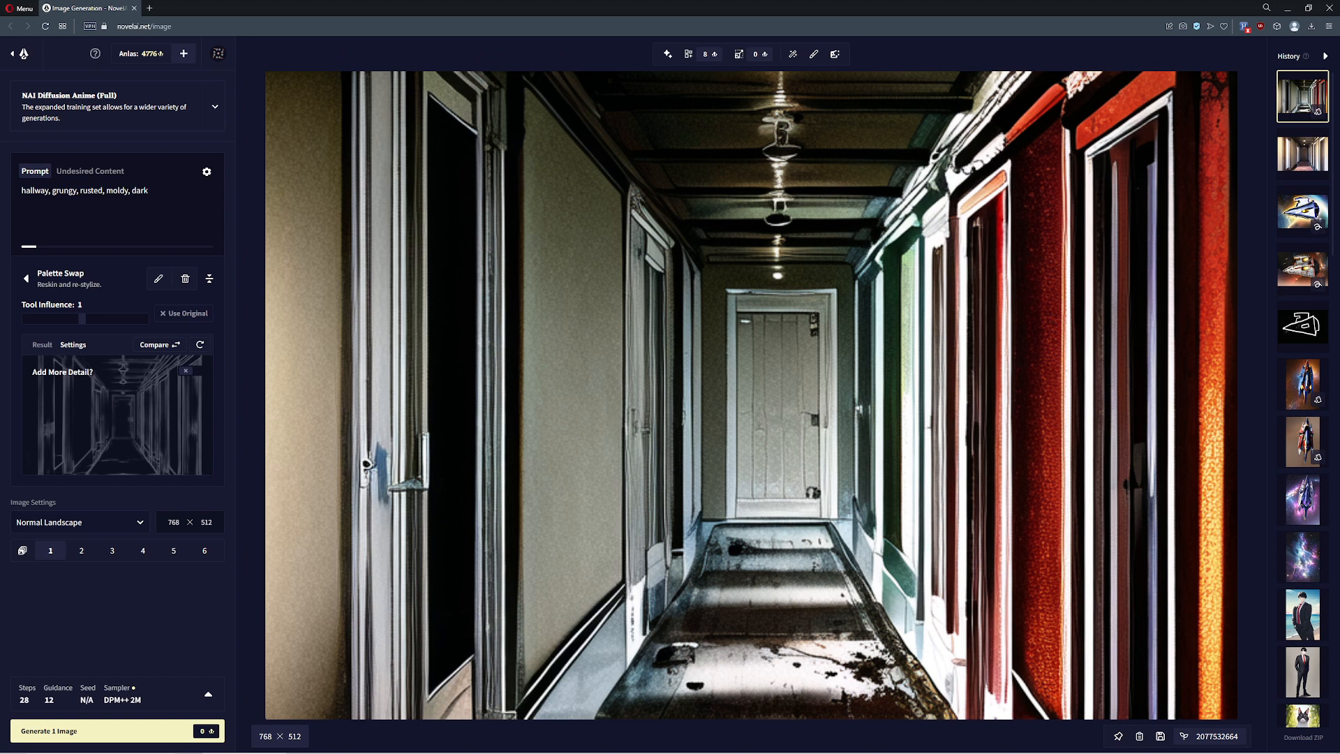
{"action": "mouse_move", "coordinate": [889, 365]}
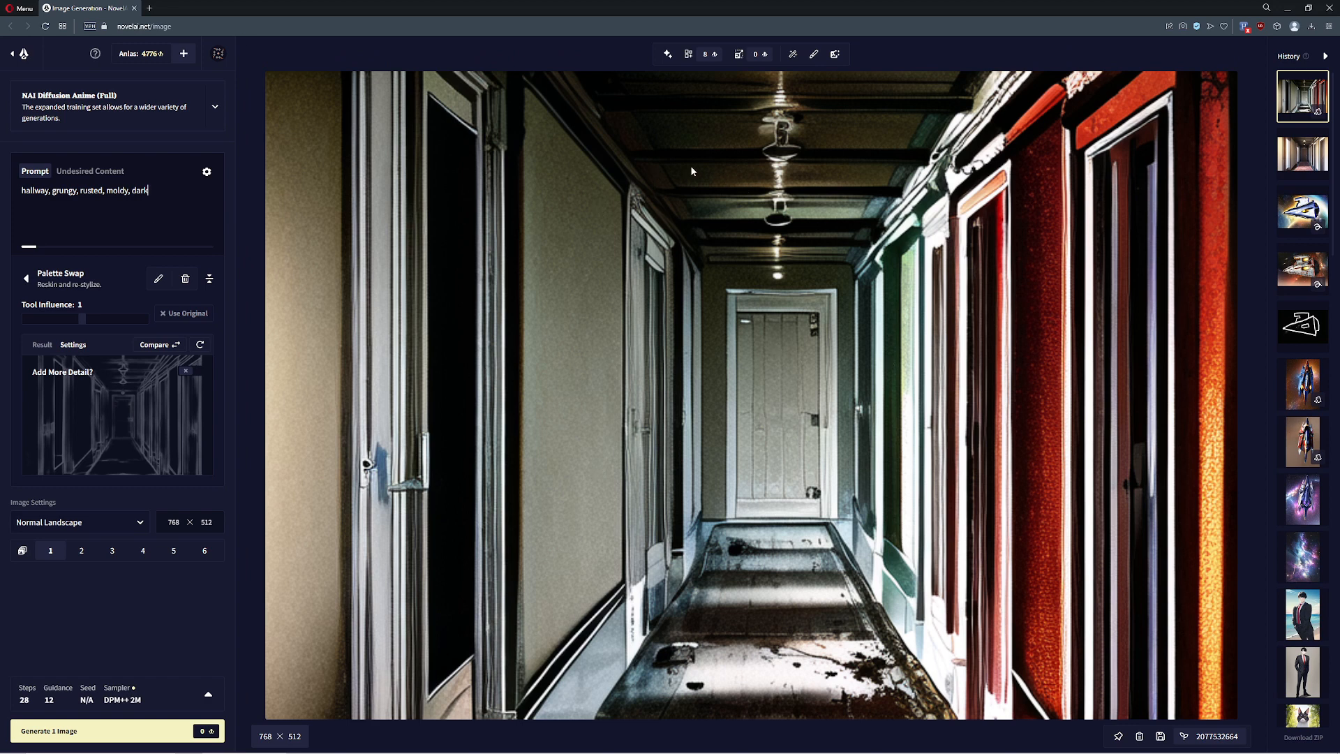
{"action": "mouse_move", "coordinate": [723, 197]}
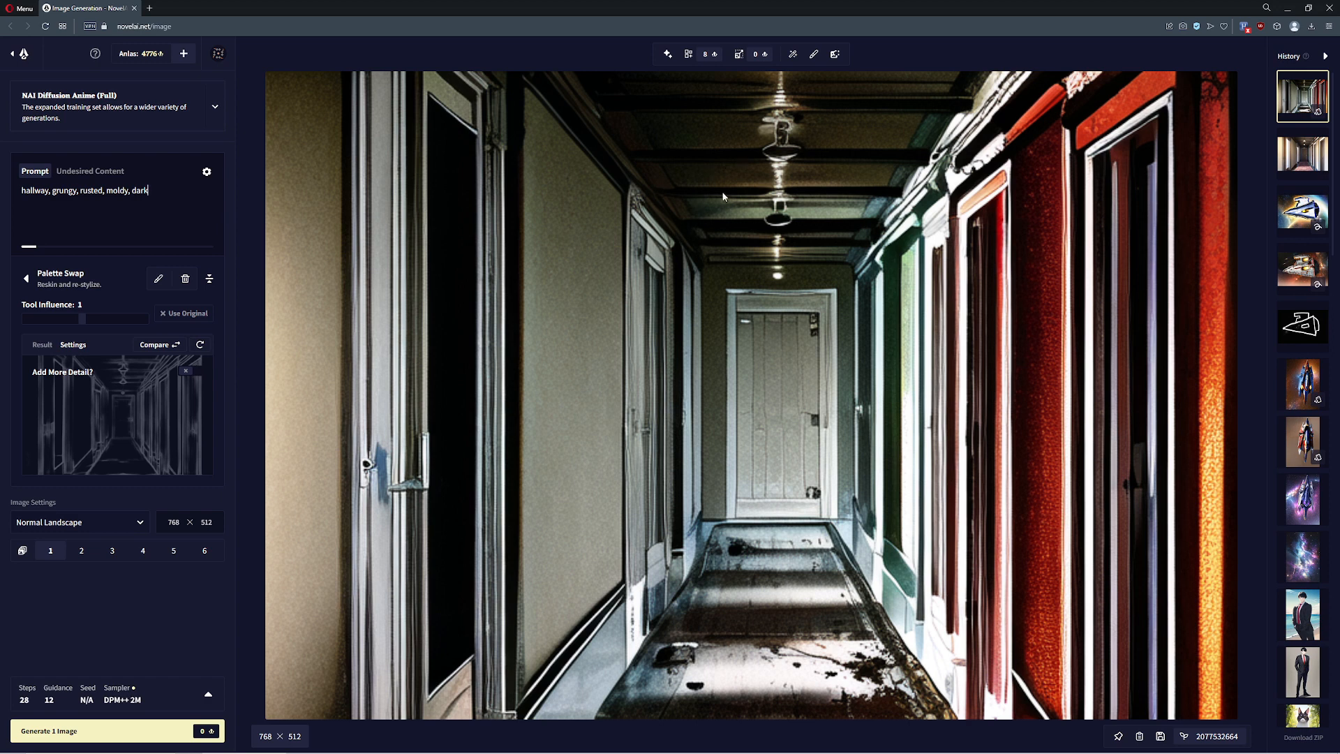
{"action": "mouse_move", "coordinate": [259, 232]}
{"action": "type", "text": ", {{{ult"}
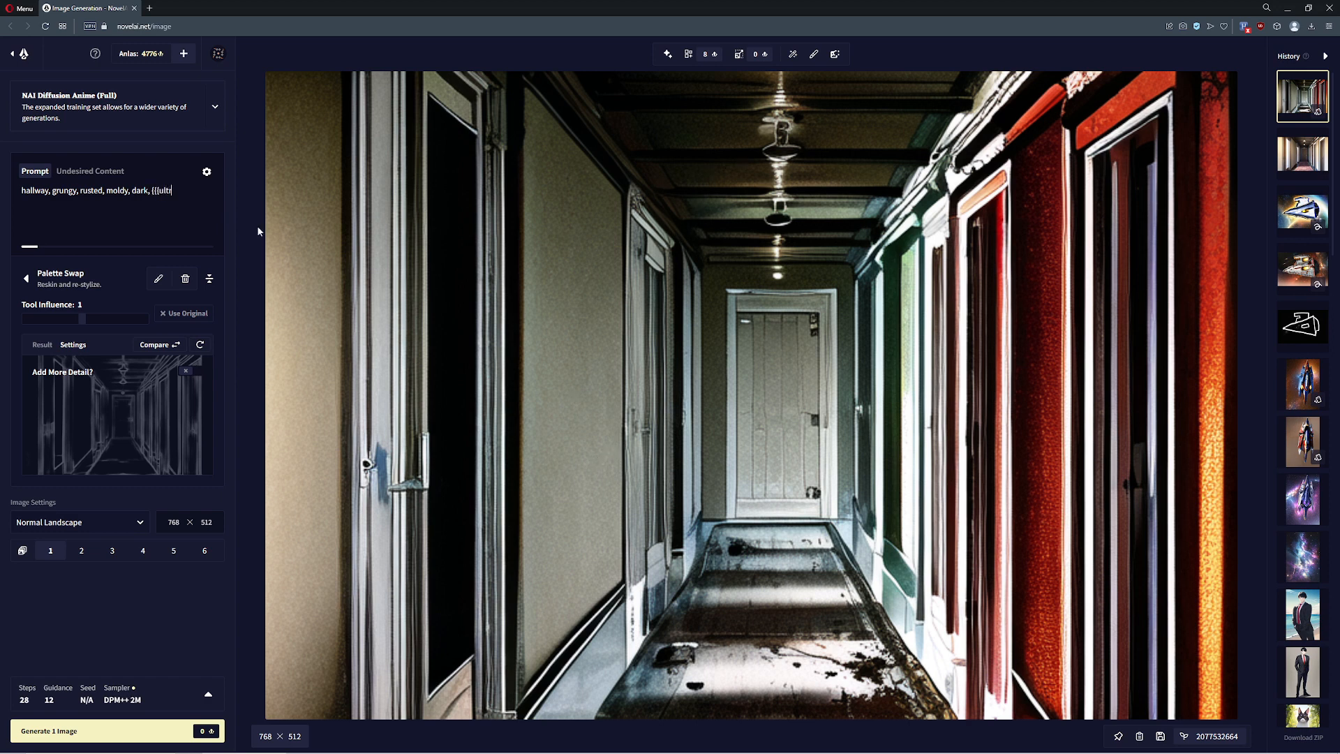
{"action": "type", "text": "ra detailed}}}"}
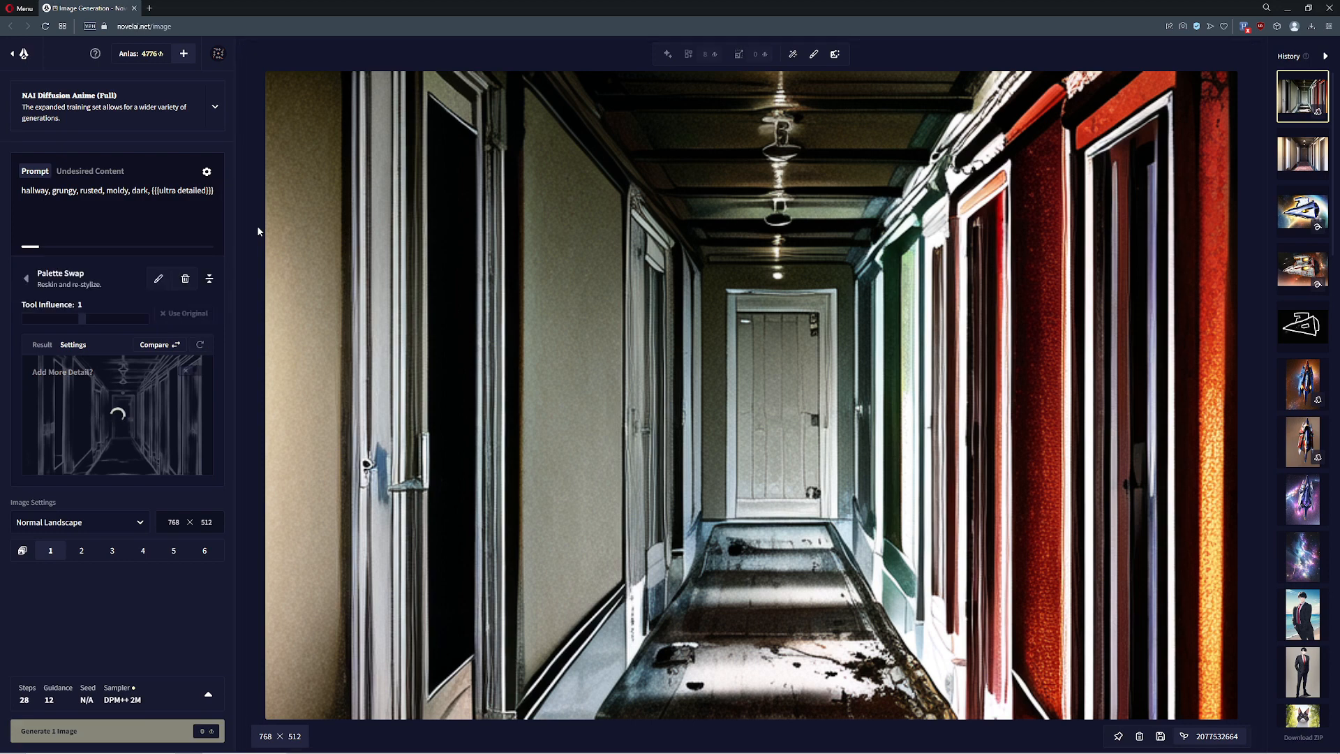
{"action": "left_click", "coordinate": [115, 731]}
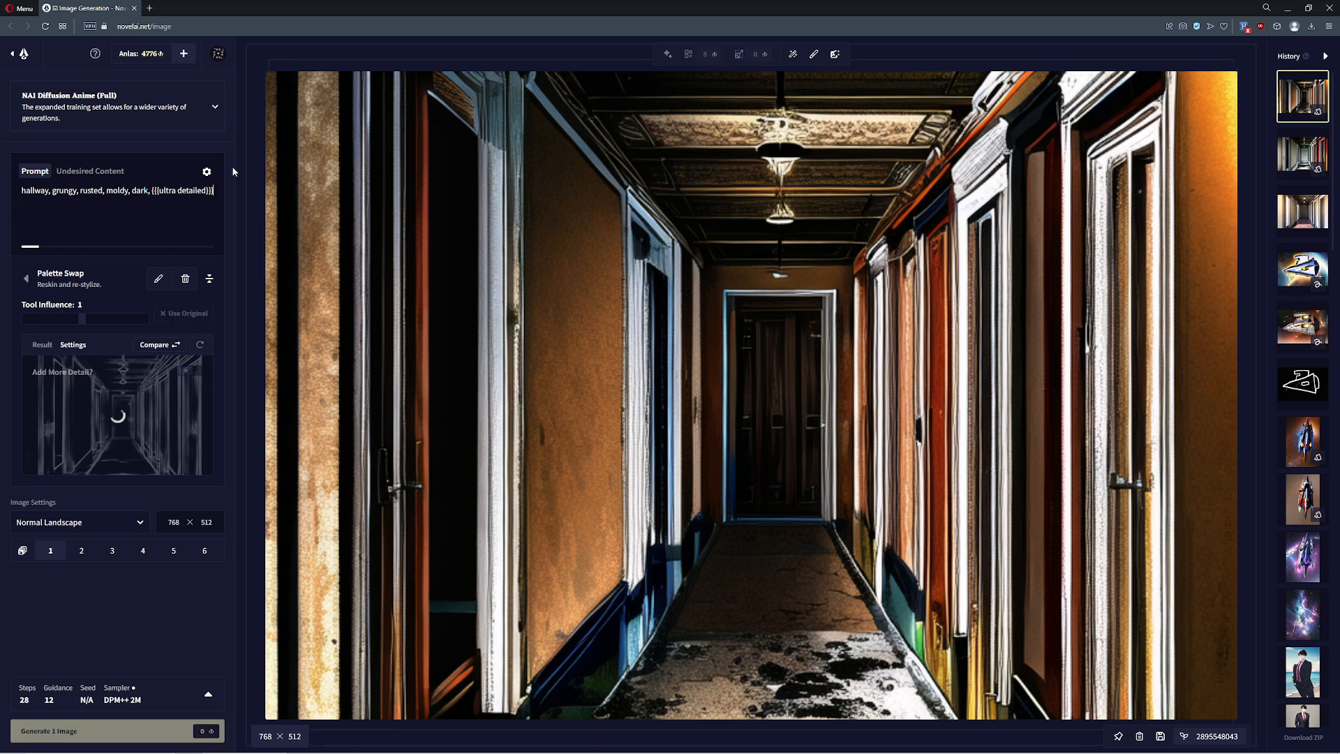
{"action": "mouse_move", "coordinate": [240, 271]}
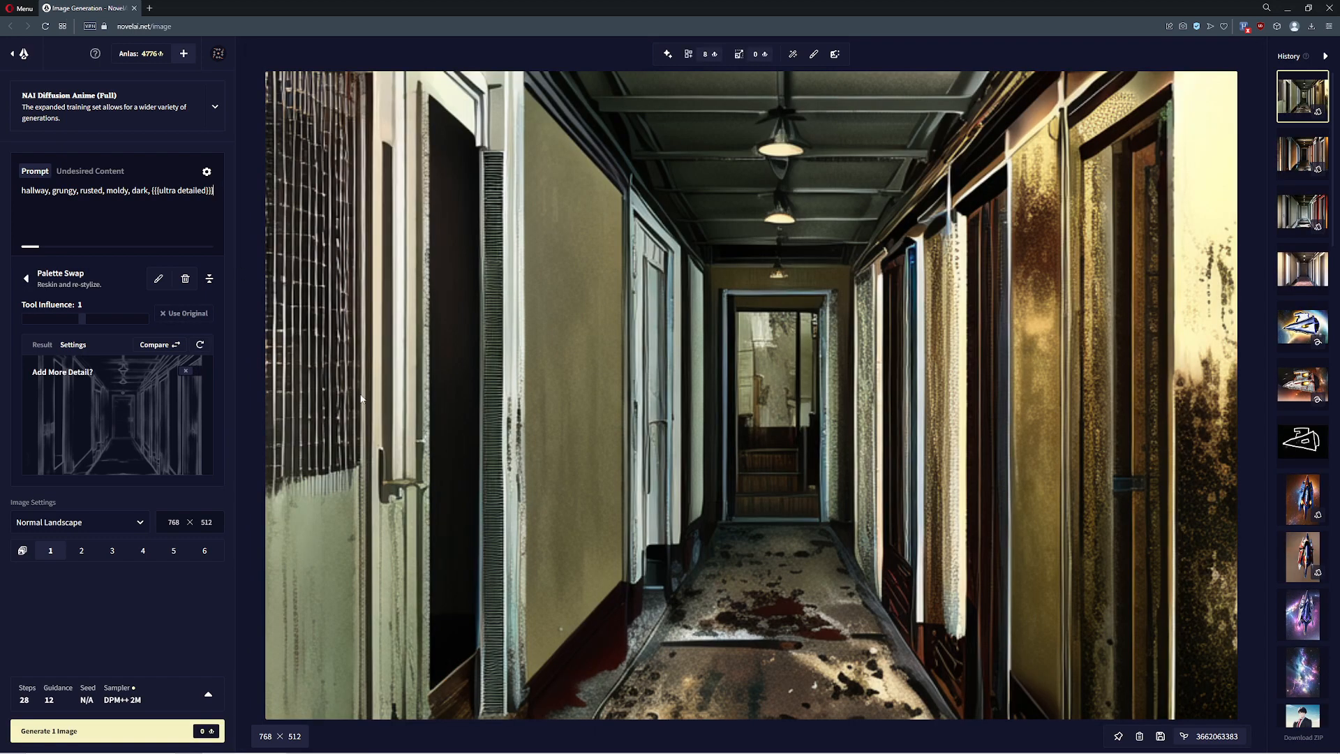
{"action": "mouse_move", "coordinate": [684, 518]}
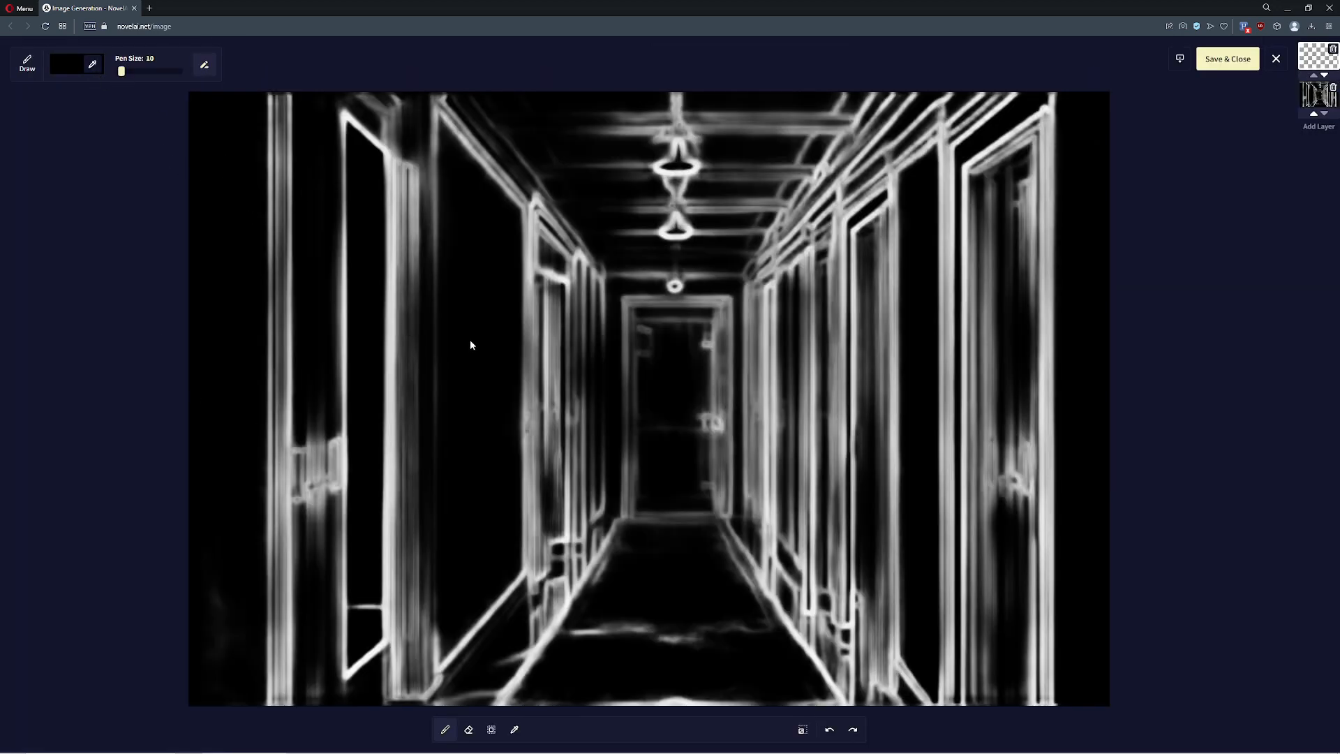
- Close the Palette Swap line-art editor to return to generation
{"action": "left_click", "coordinate": [76, 64]}
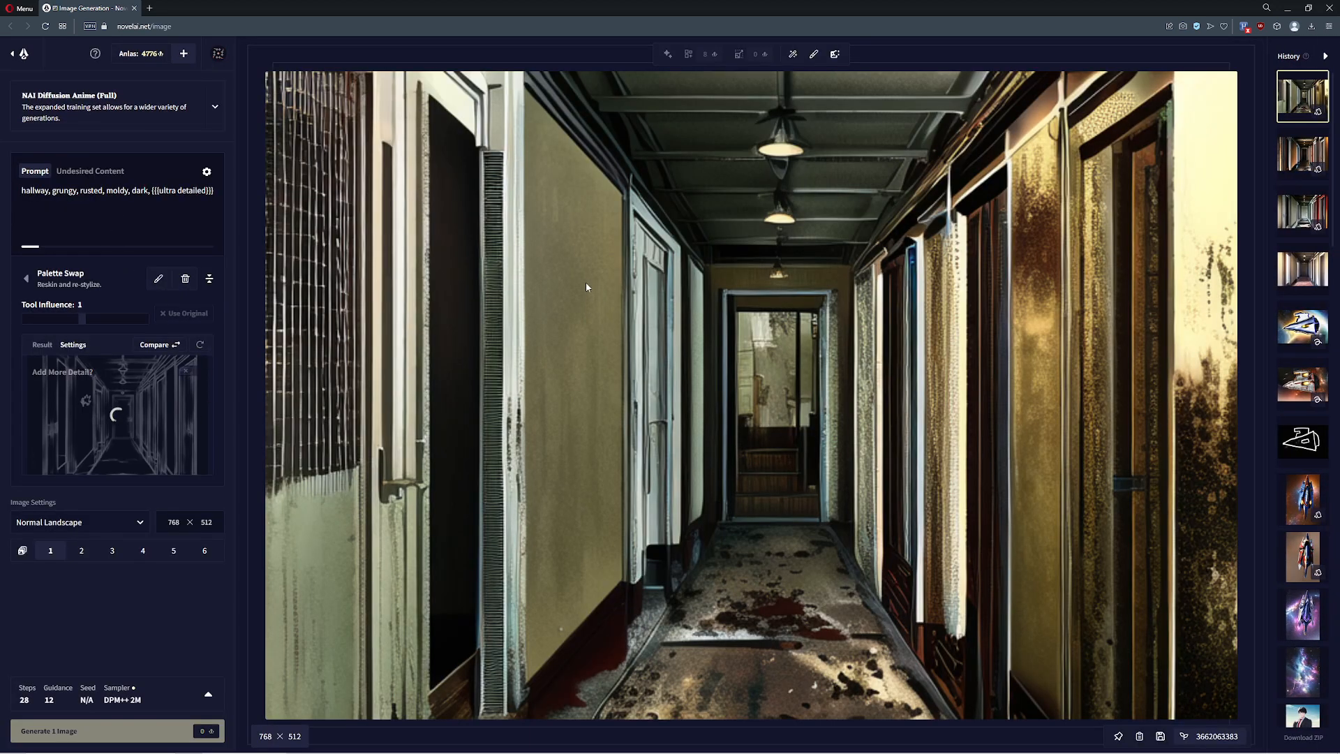
{"action": "mouse_move", "coordinate": [565, 340]}
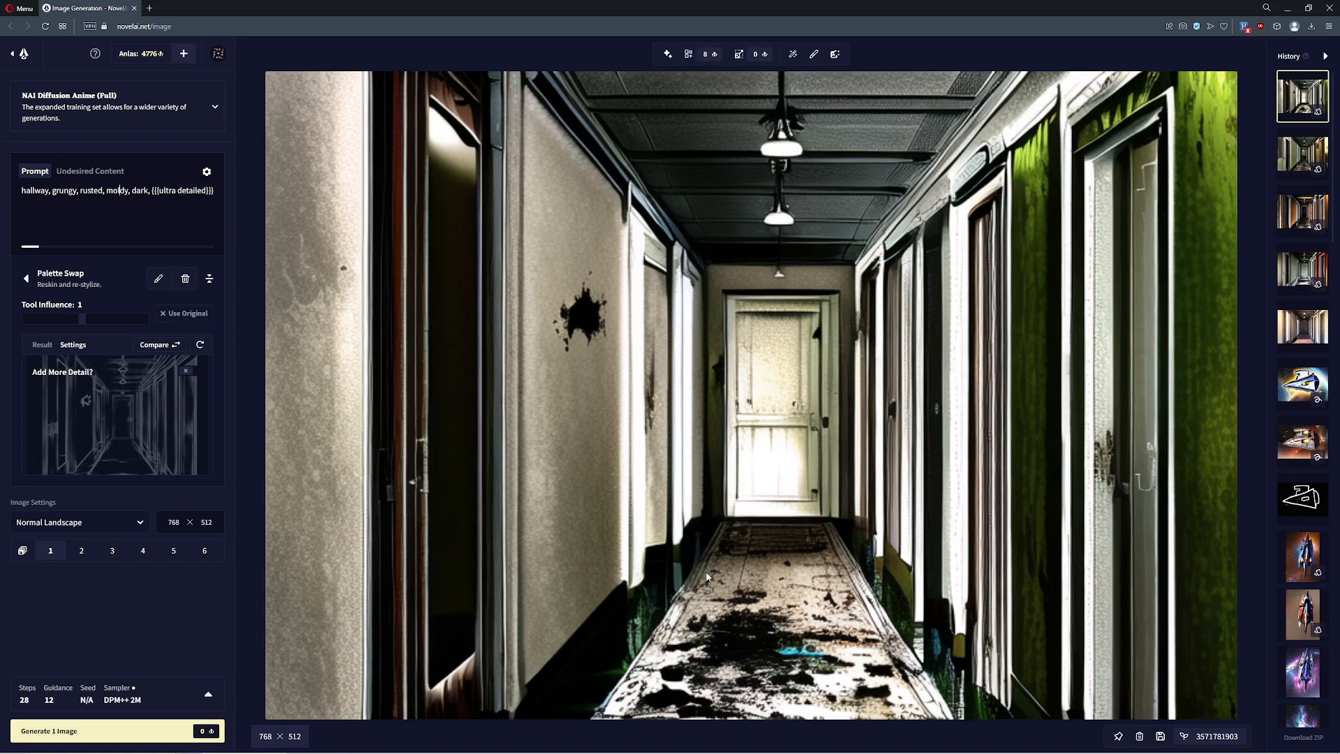
{"action": "mouse_move", "coordinate": [780, 559]}
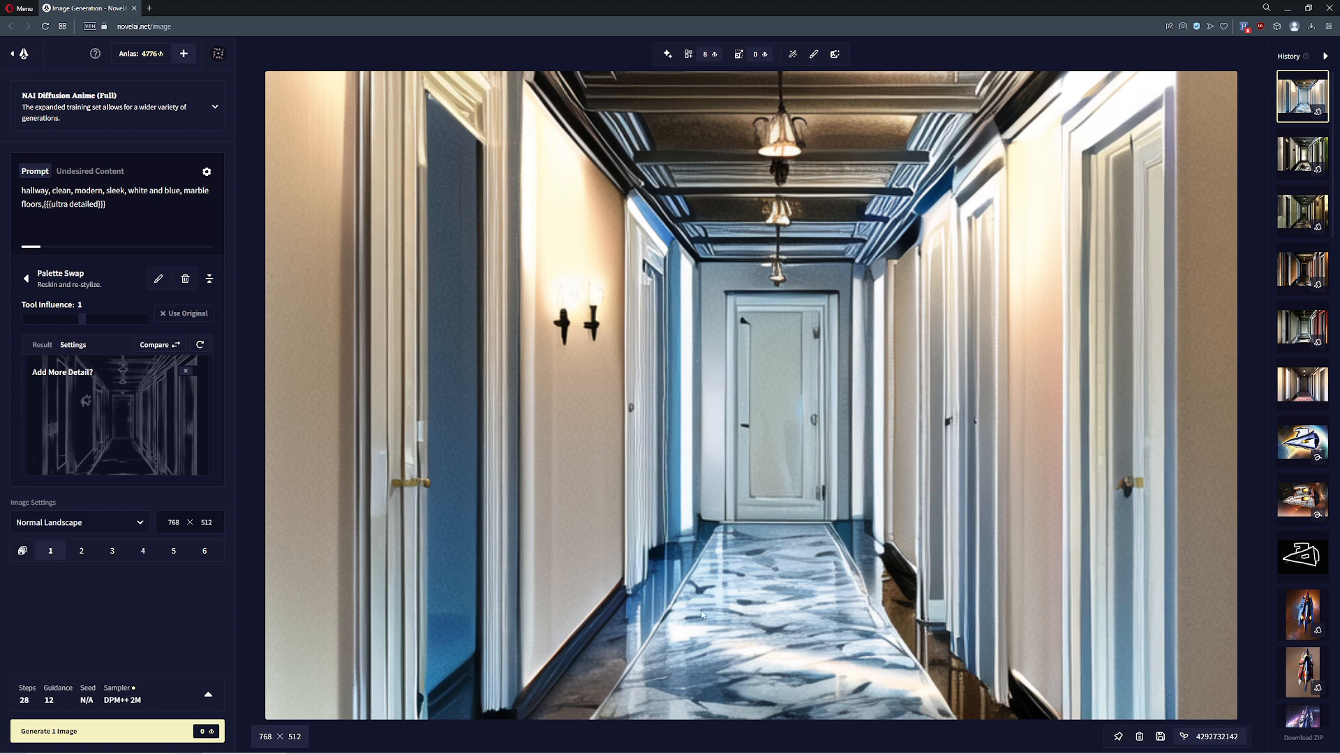
{"action": "mouse_move", "coordinate": [511, 418]}
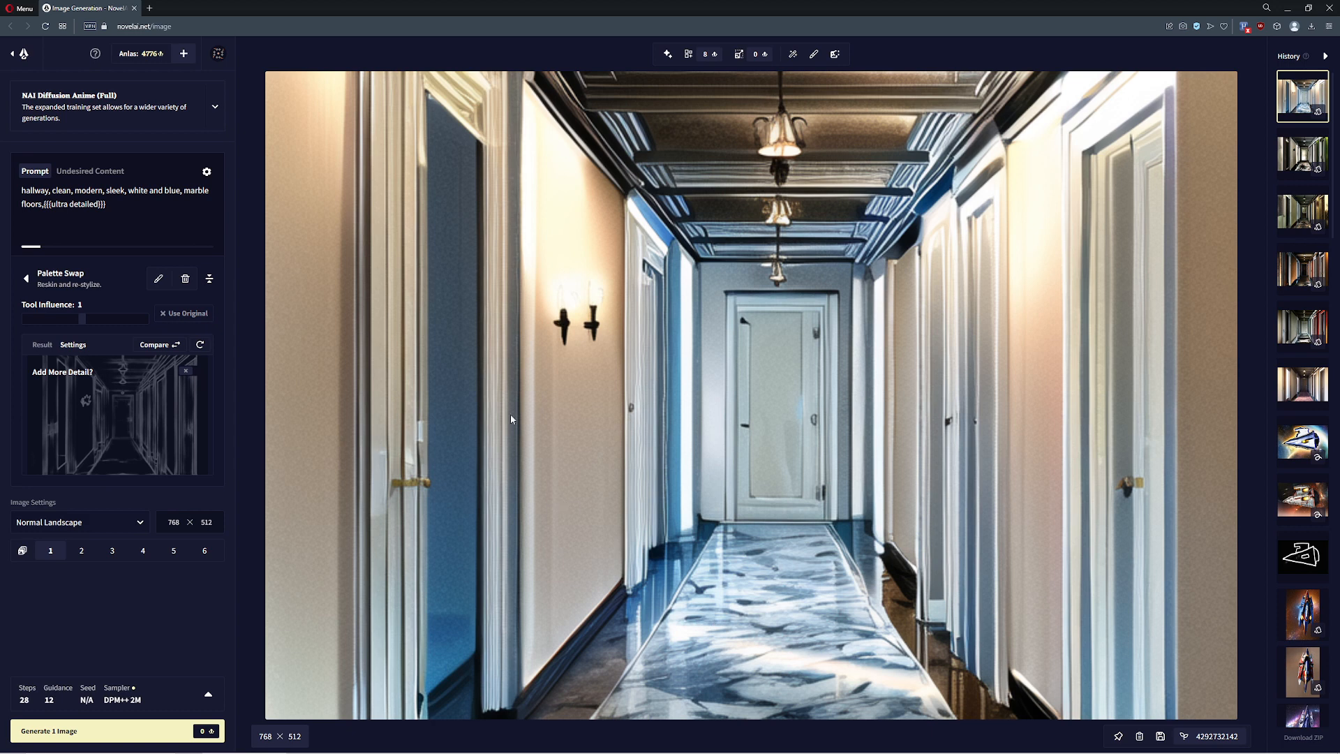
{"action": "mouse_move", "coordinate": [582, 304]}
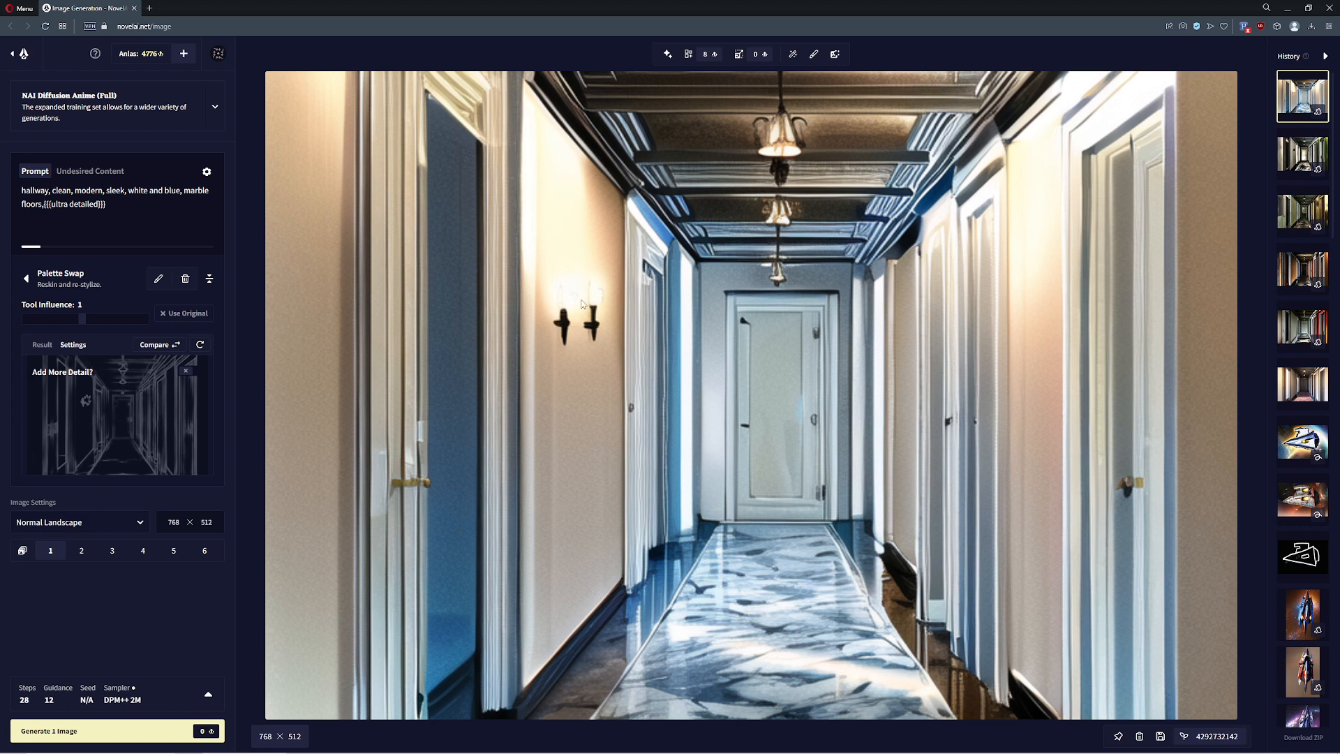
{"action": "mouse_move", "coordinate": [571, 348]}
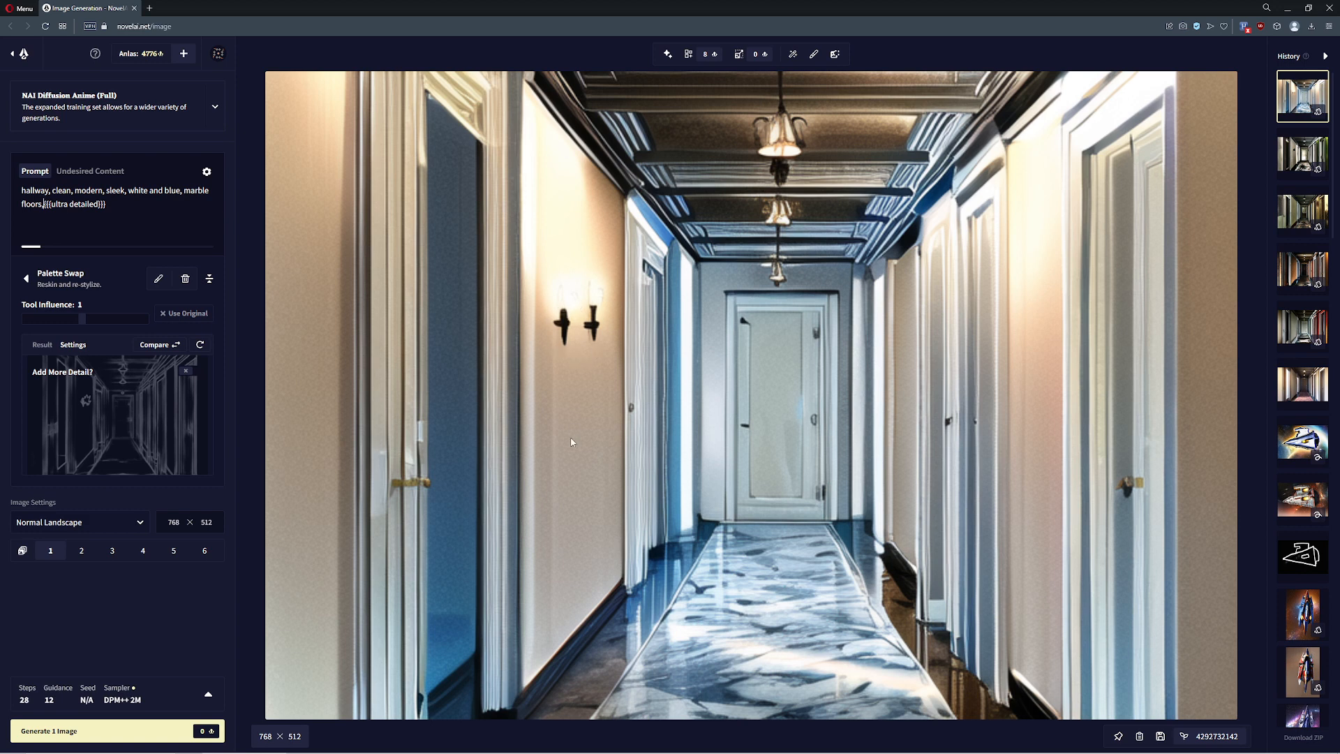
{"action": "mouse_move", "coordinate": [639, 483]}
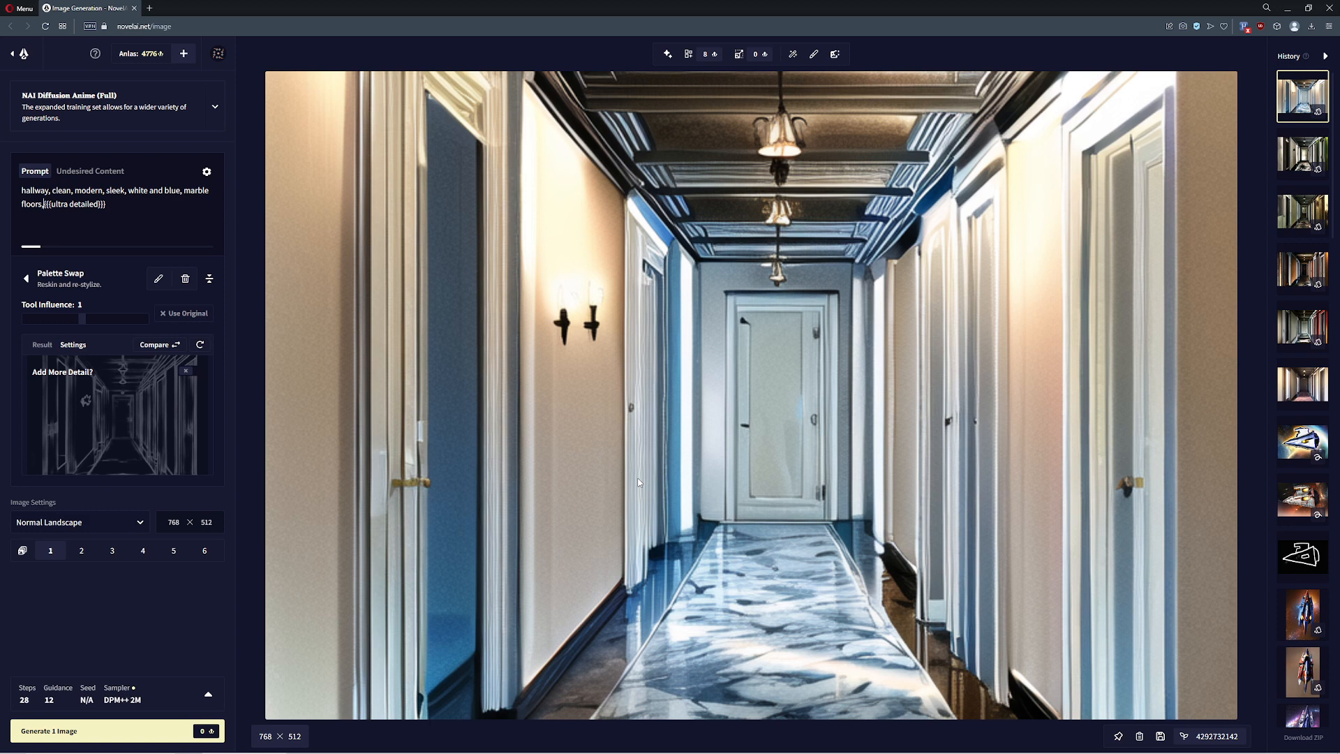
{"action": "mouse_move", "coordinate": [666, 476]}
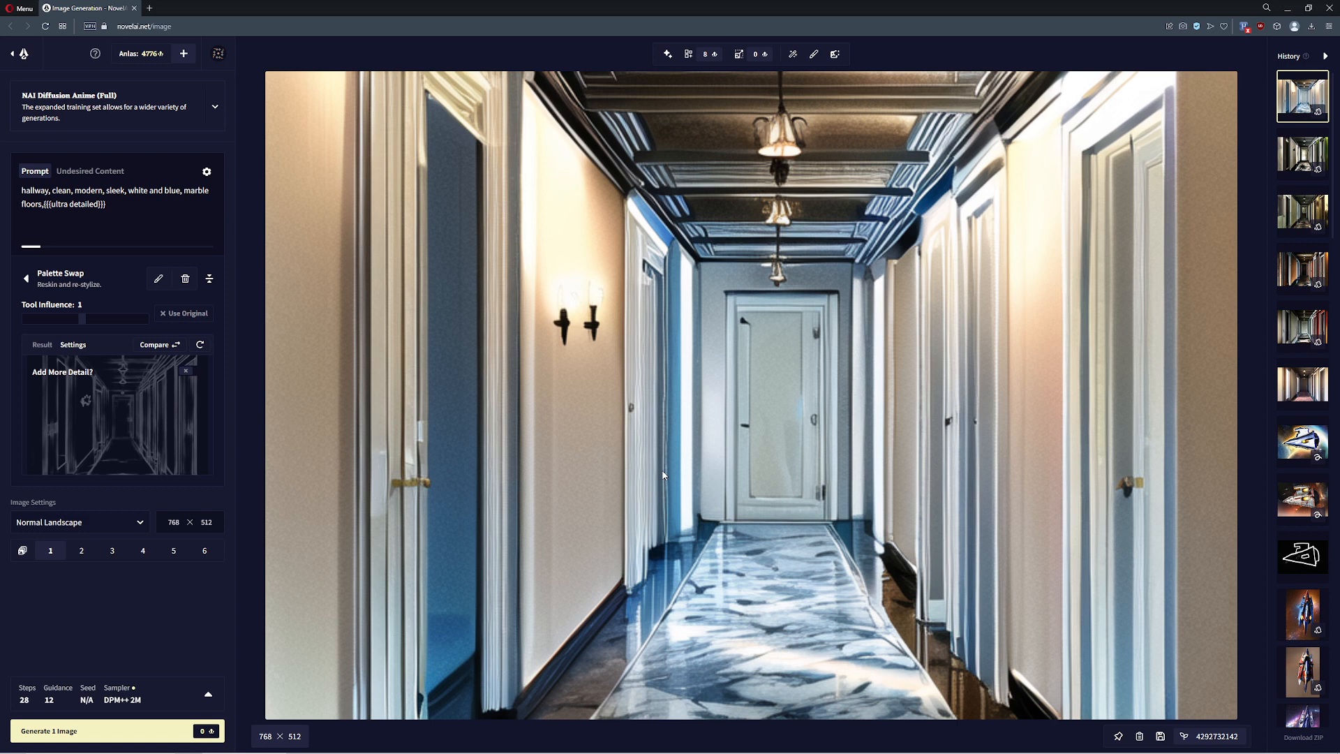
{"action": "mouse_move", "coordinate": [152, 53]}
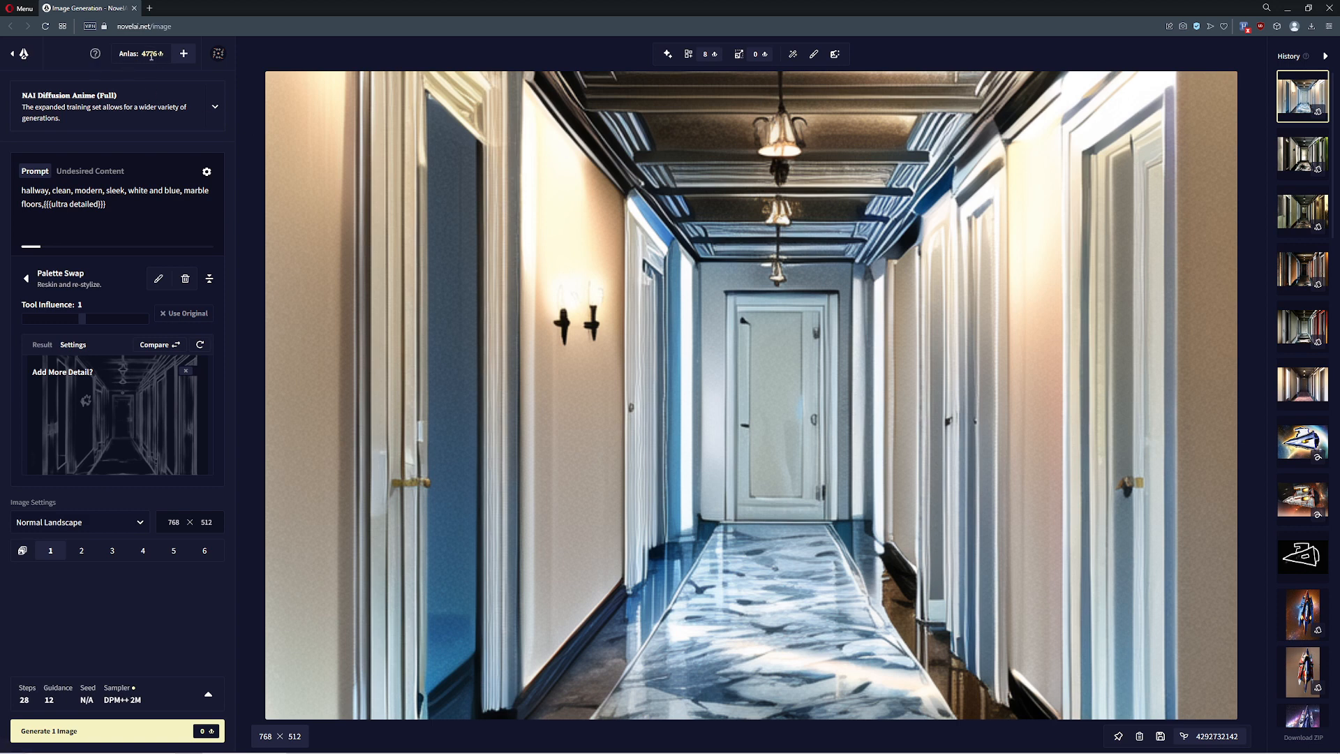
{"action": "mouse_move", "coordinate": [980, 432]}
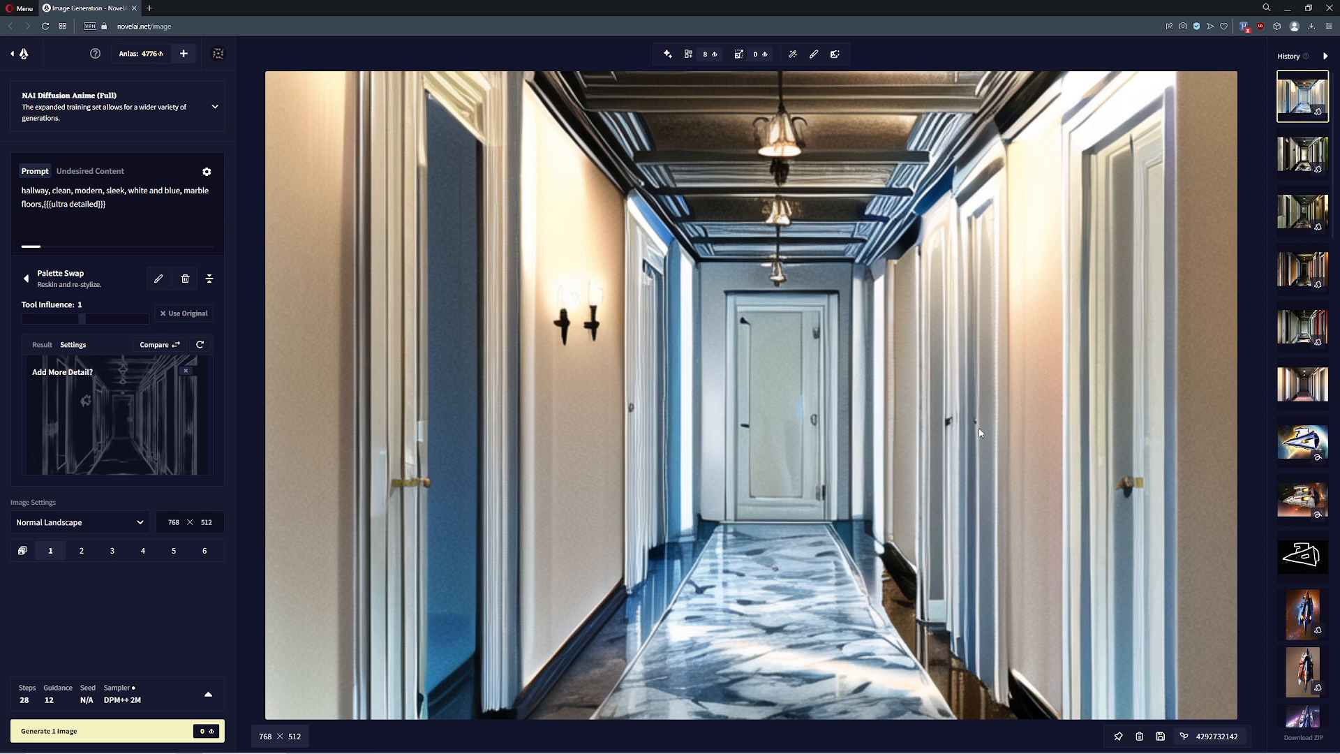
- Select the prompt field to start rewriting the prompt for the next version
{"action": "left_click", "coordinate": [204, 549]}
{"action": "type", "text": "hallway, {{{"}
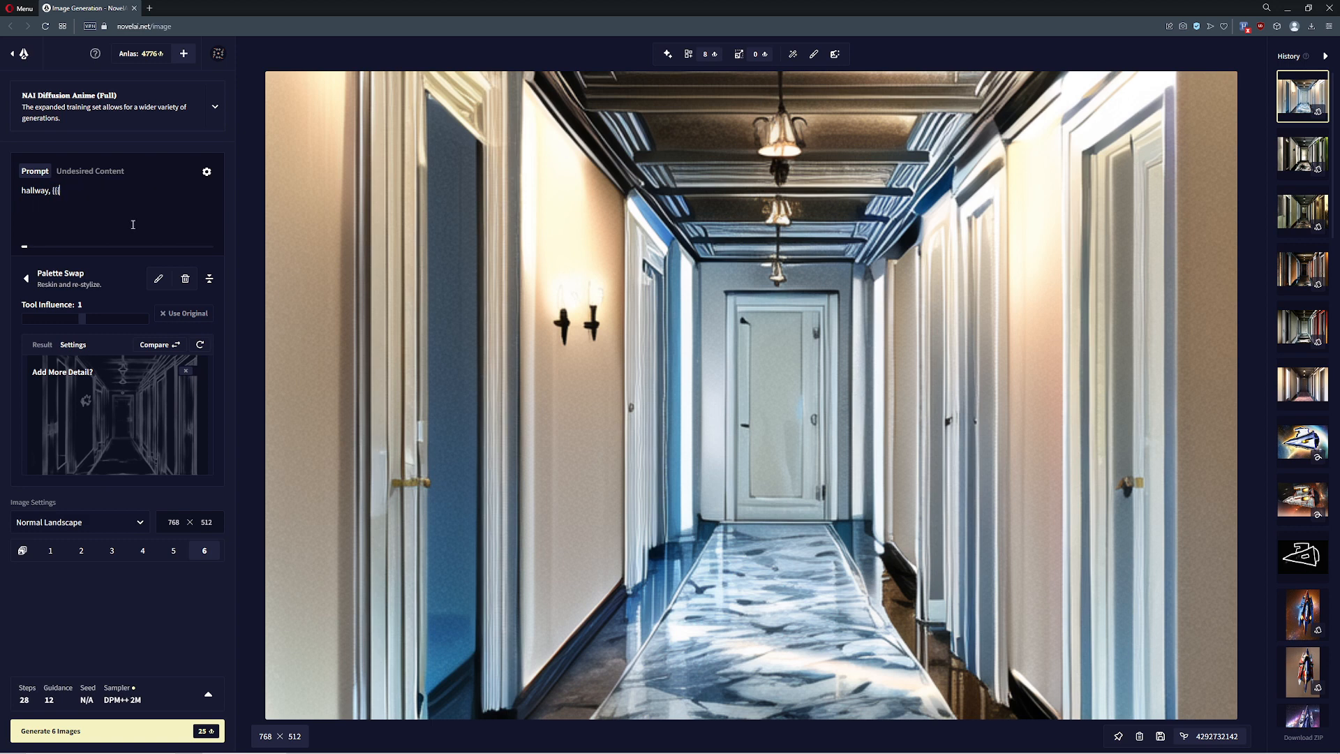
- Generate six images from 'hallway, sepia', then reset the image count to one
{"action": "type", "text": "sep"}
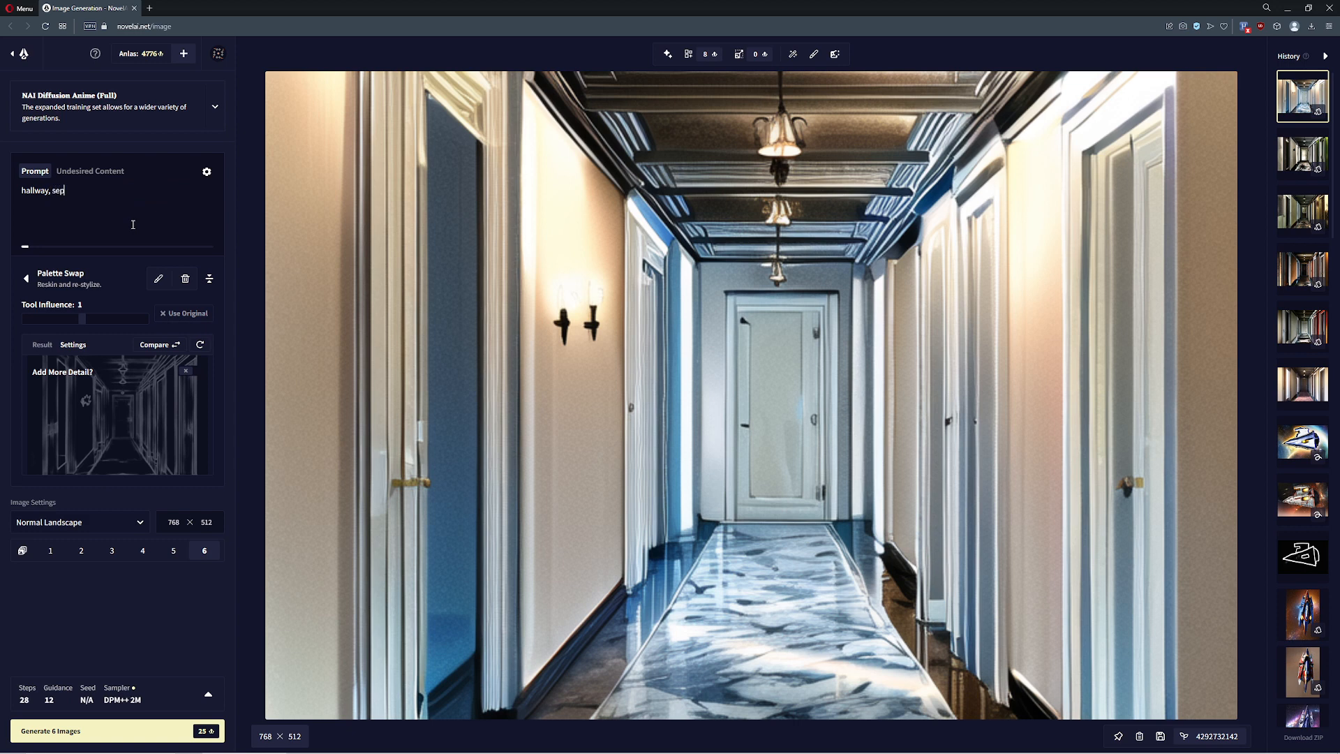
{"action": "type", "text": "ia"}
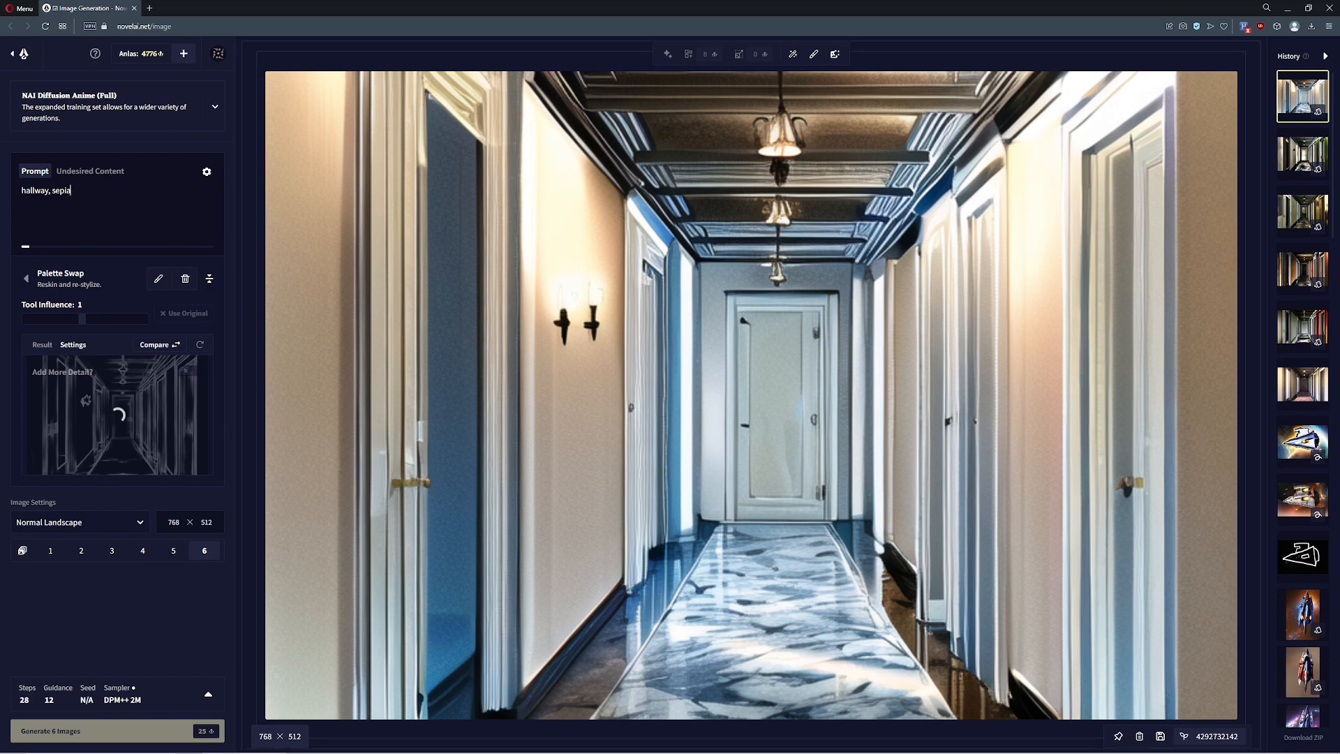
{"action": "left_click", "coordinate": [100, 730]}
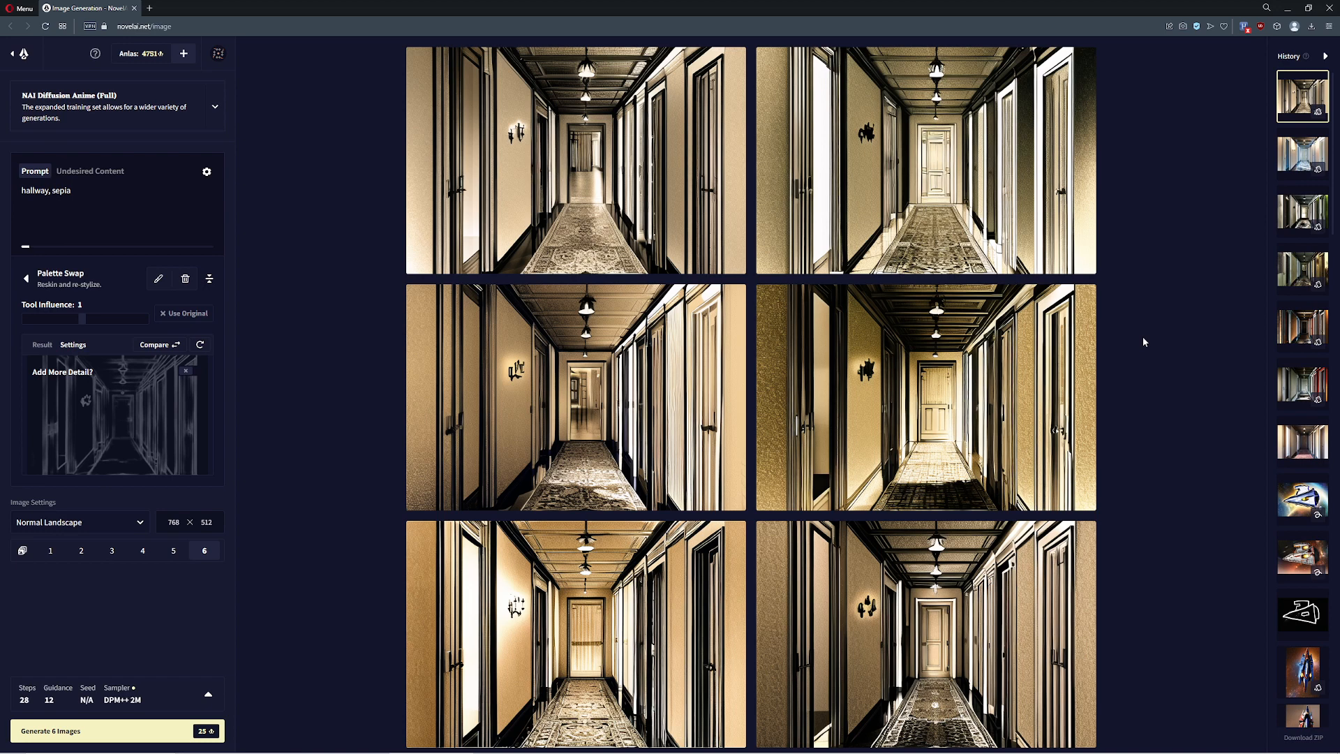
{"action": "mouse_move", "coordinate": [578, 411]}
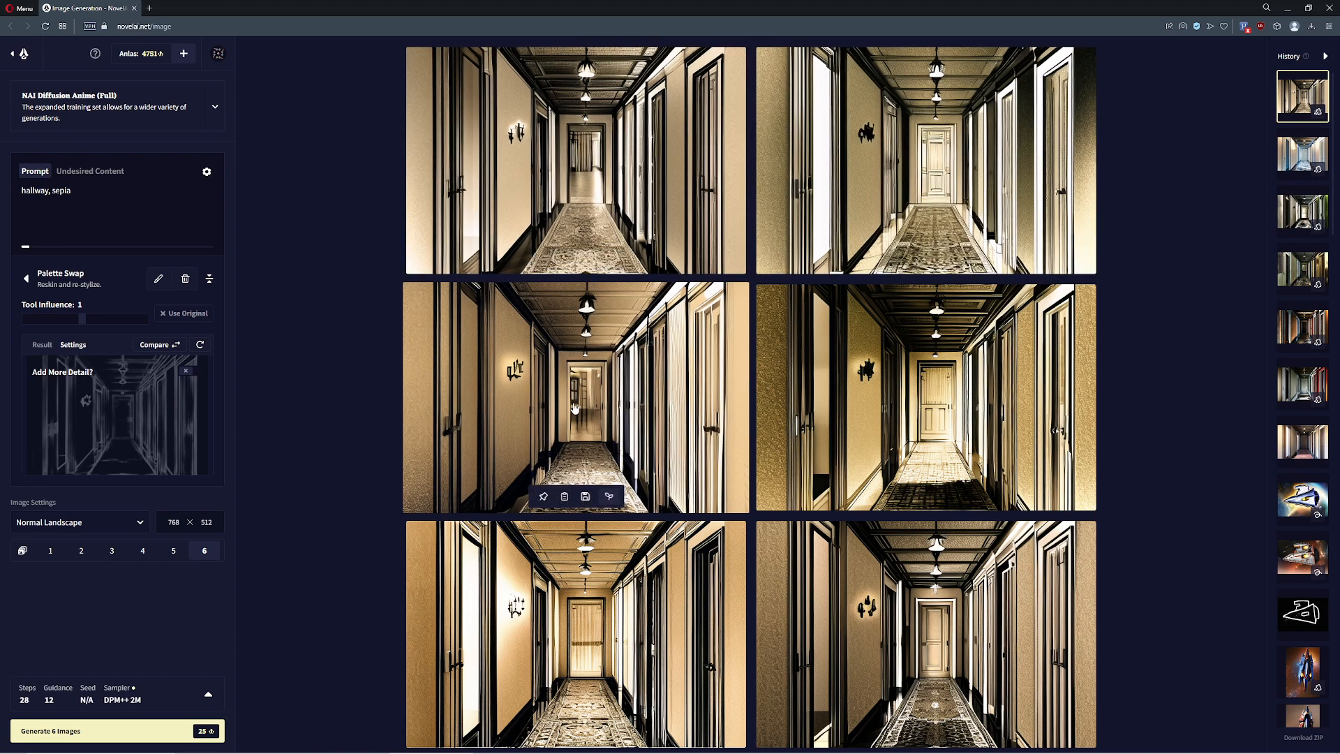
{"action": "mouse_move", "coordinate": [814, 381]}
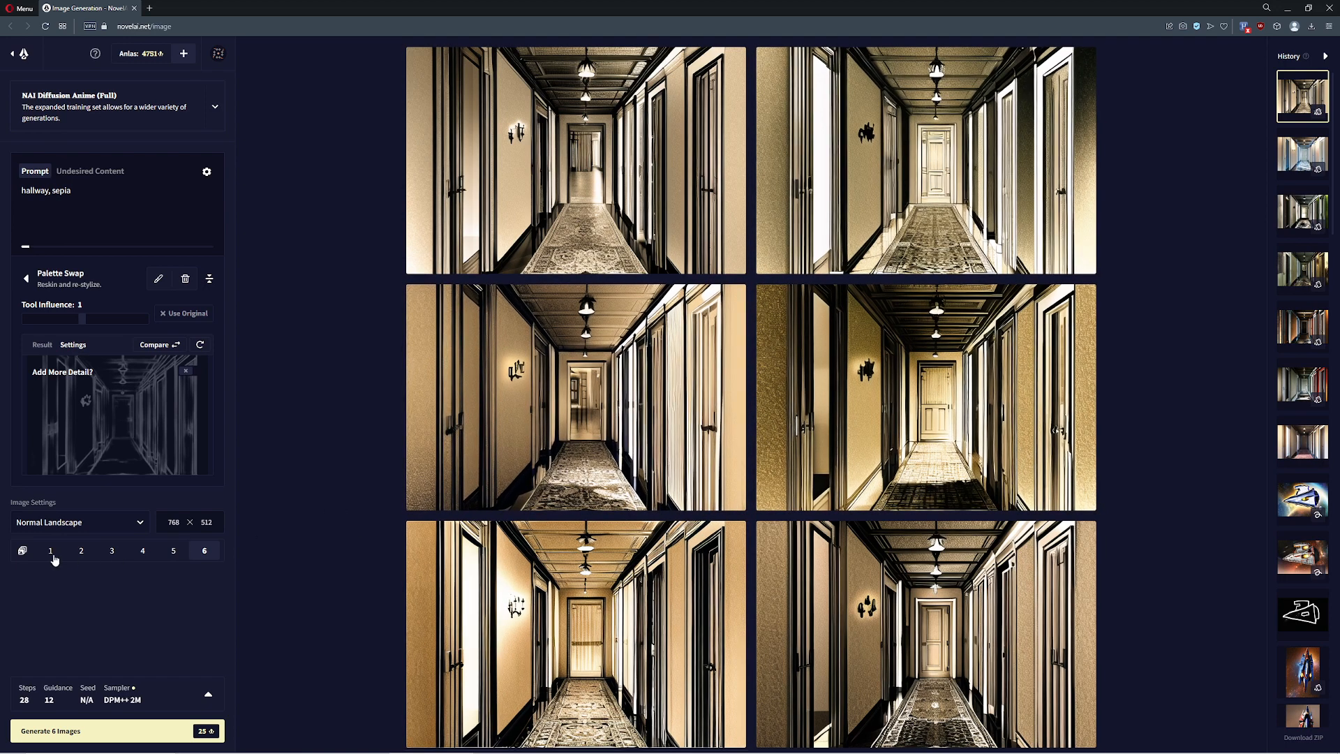
{"action": "left_click", "coordinate": [50, 551]}
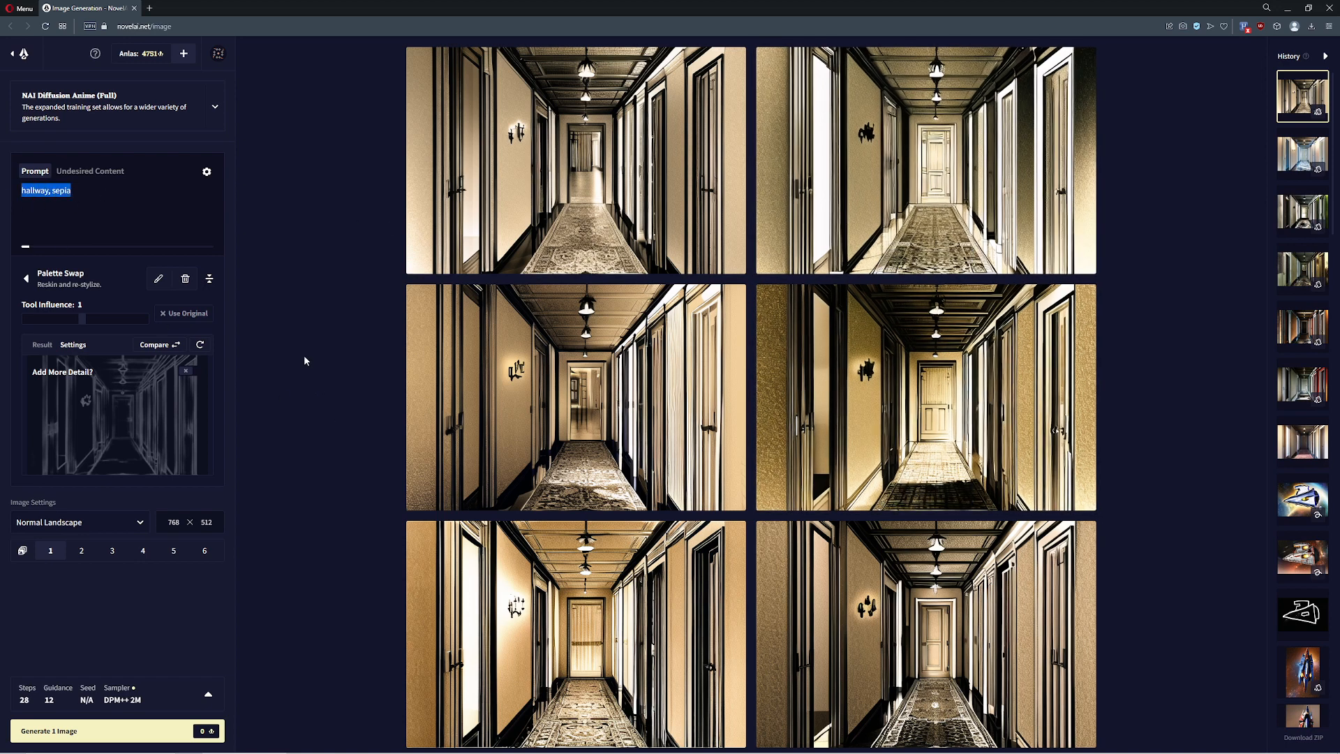
- Generate the hallway with the prompt 'forest', then select the prompt for editing
{"action": "type", "text": "forest"}
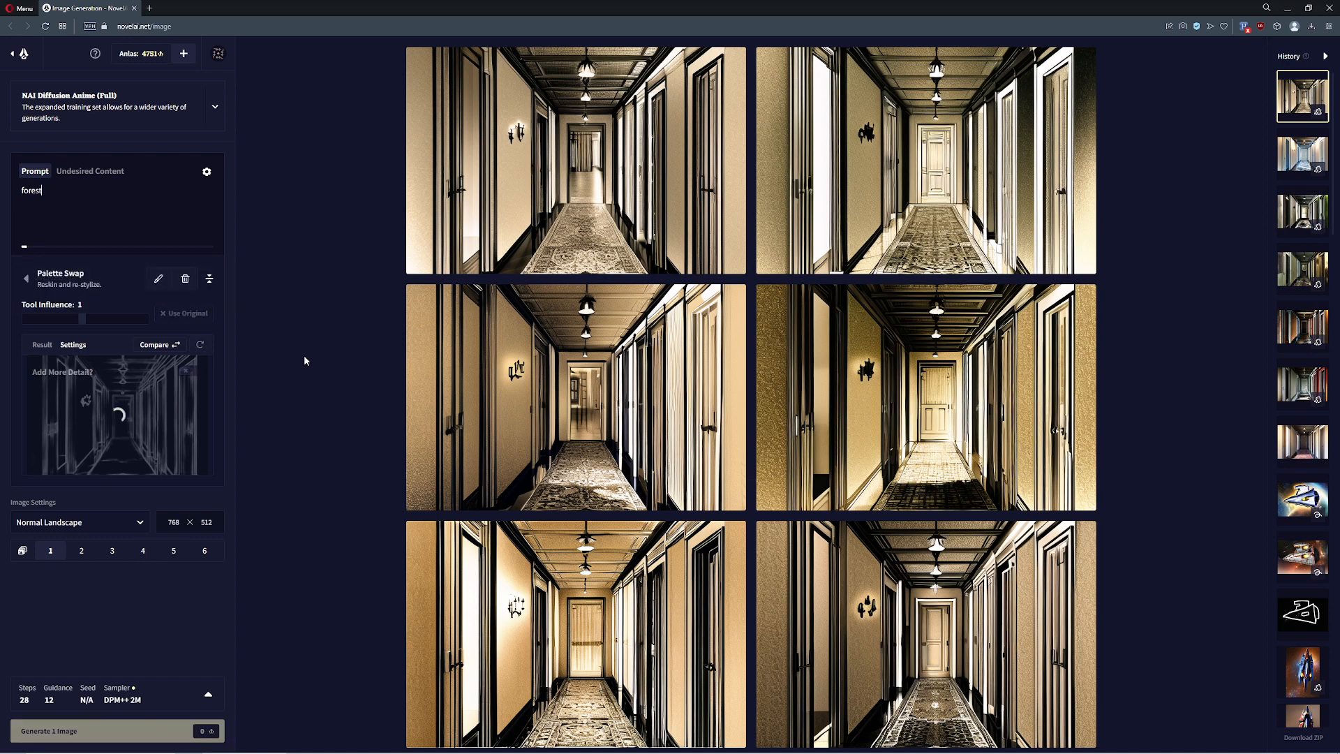
{"action": "mouse_move", "coordinate": [246, 339]}
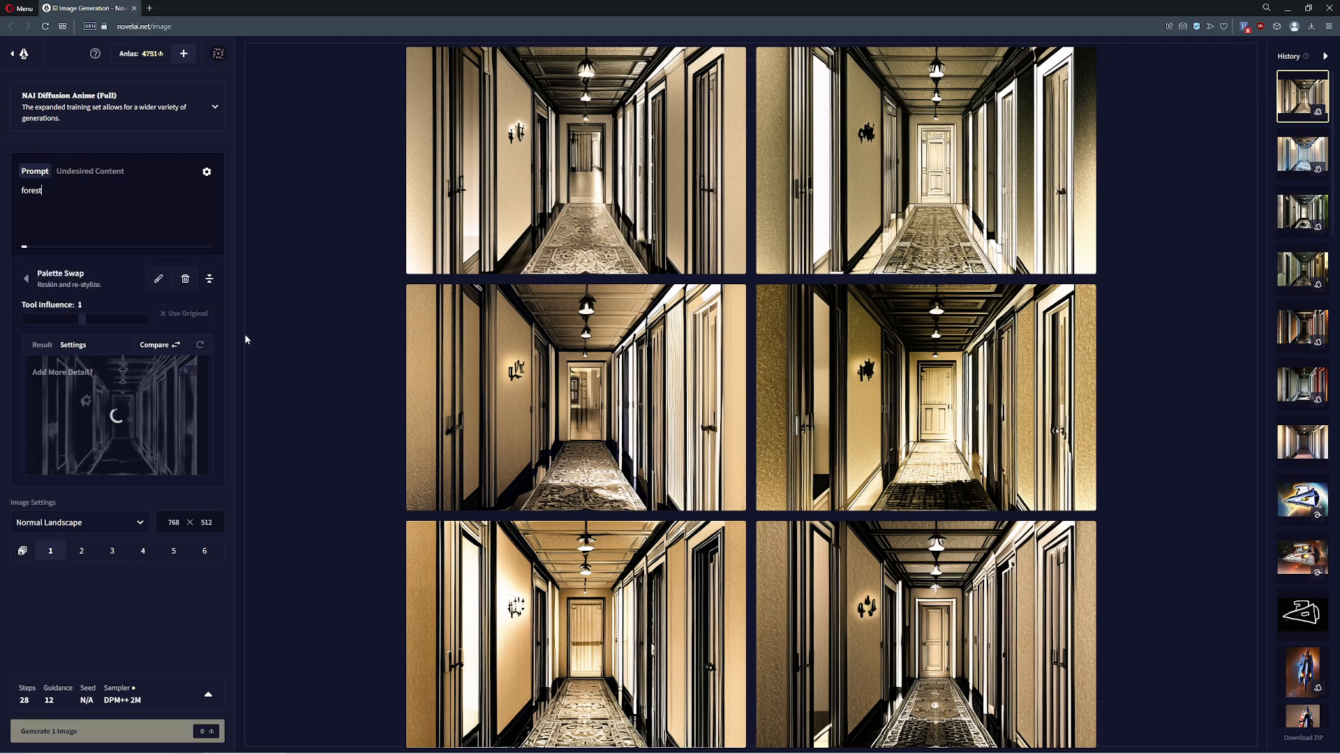
{"action": "left_click", "coordinate": [1303, 96]}
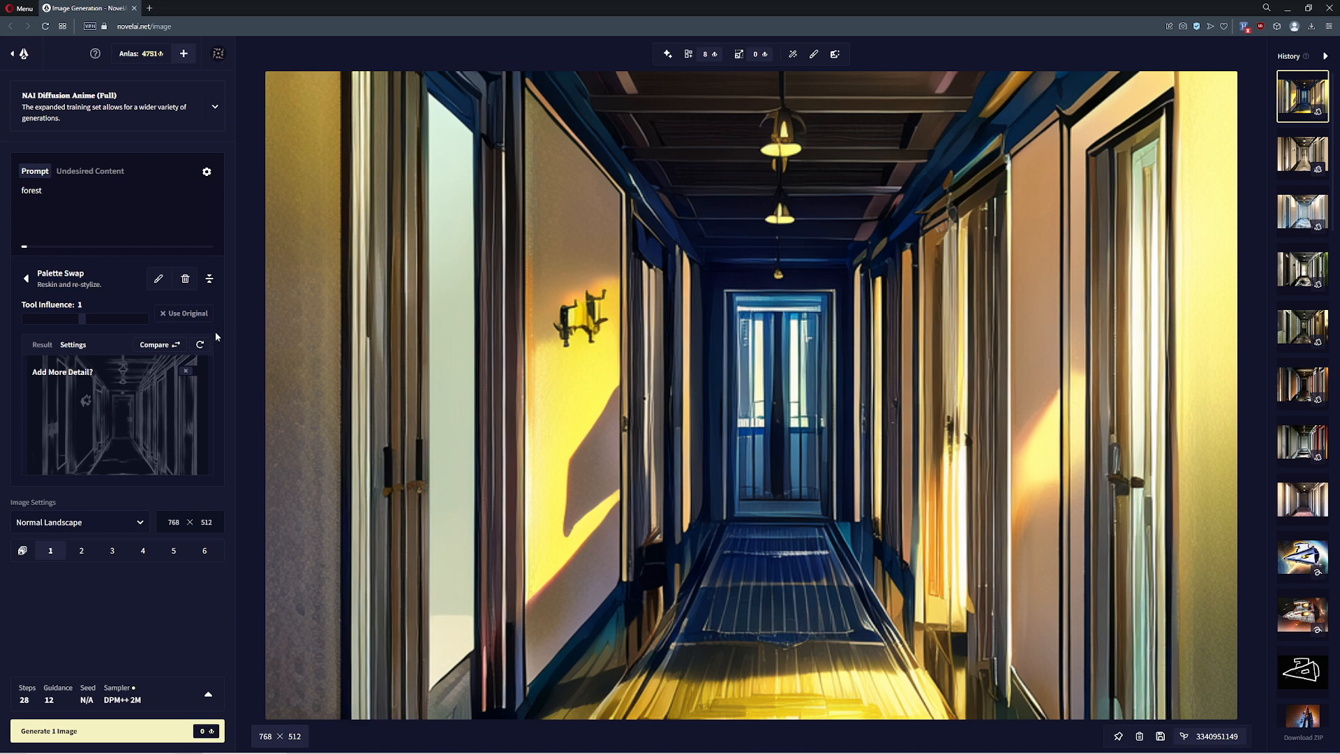
{"action": "mouse_move", "coordinate": [751, 513]}
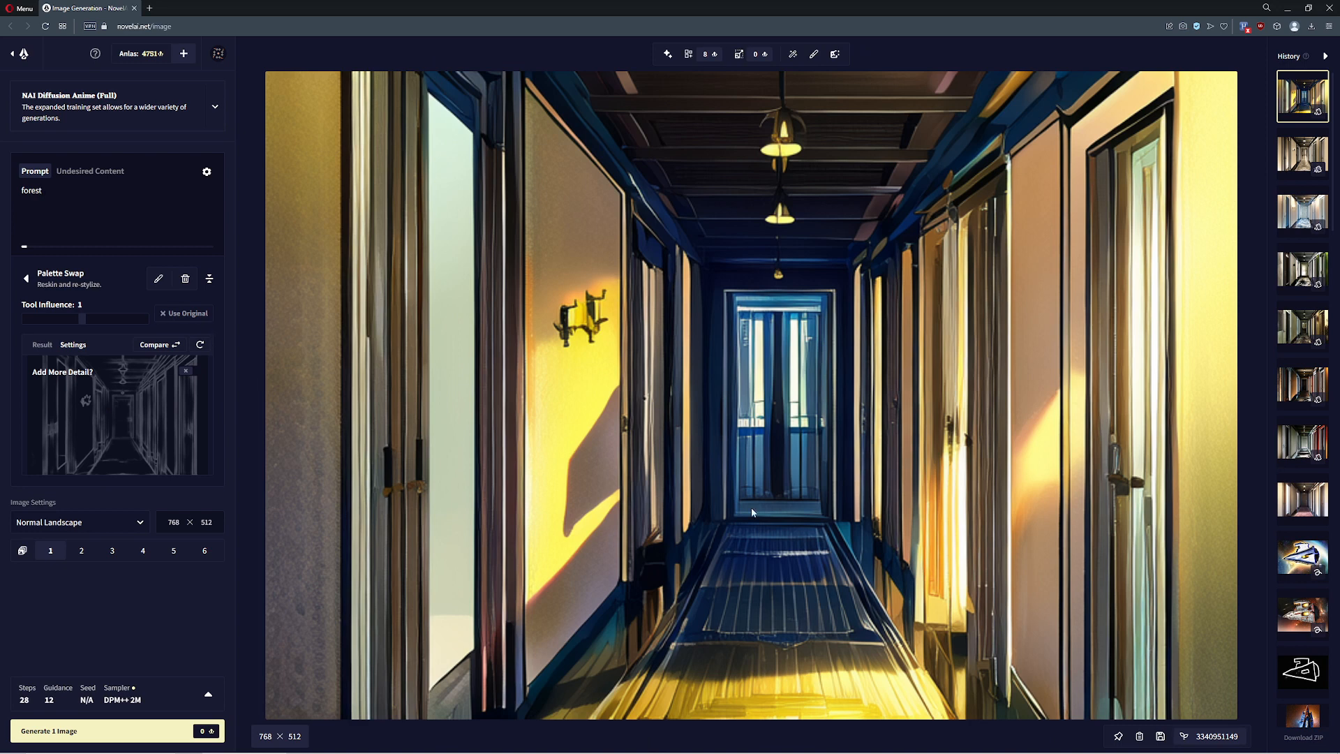
{"action": "mouse_move", "coordinate": [861, 458]}
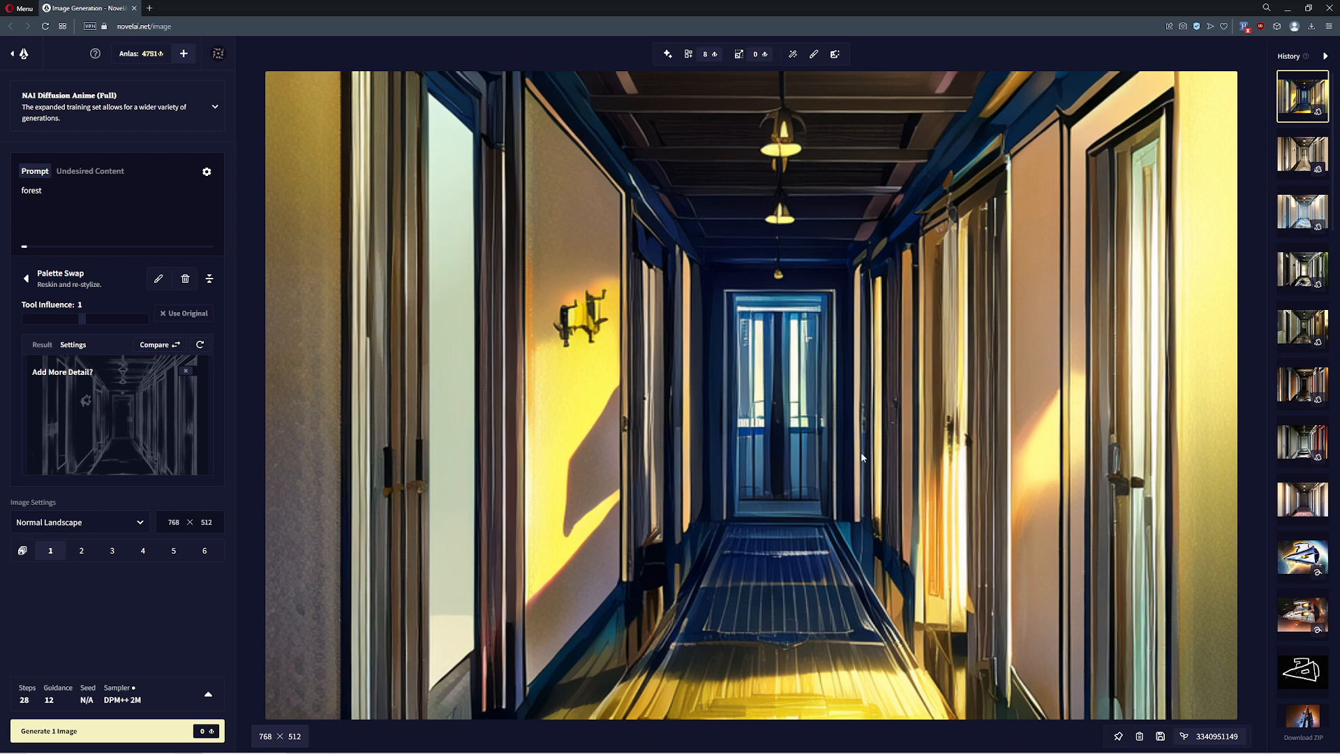
{"action": "left_click", "coordinate": [35, 190]}
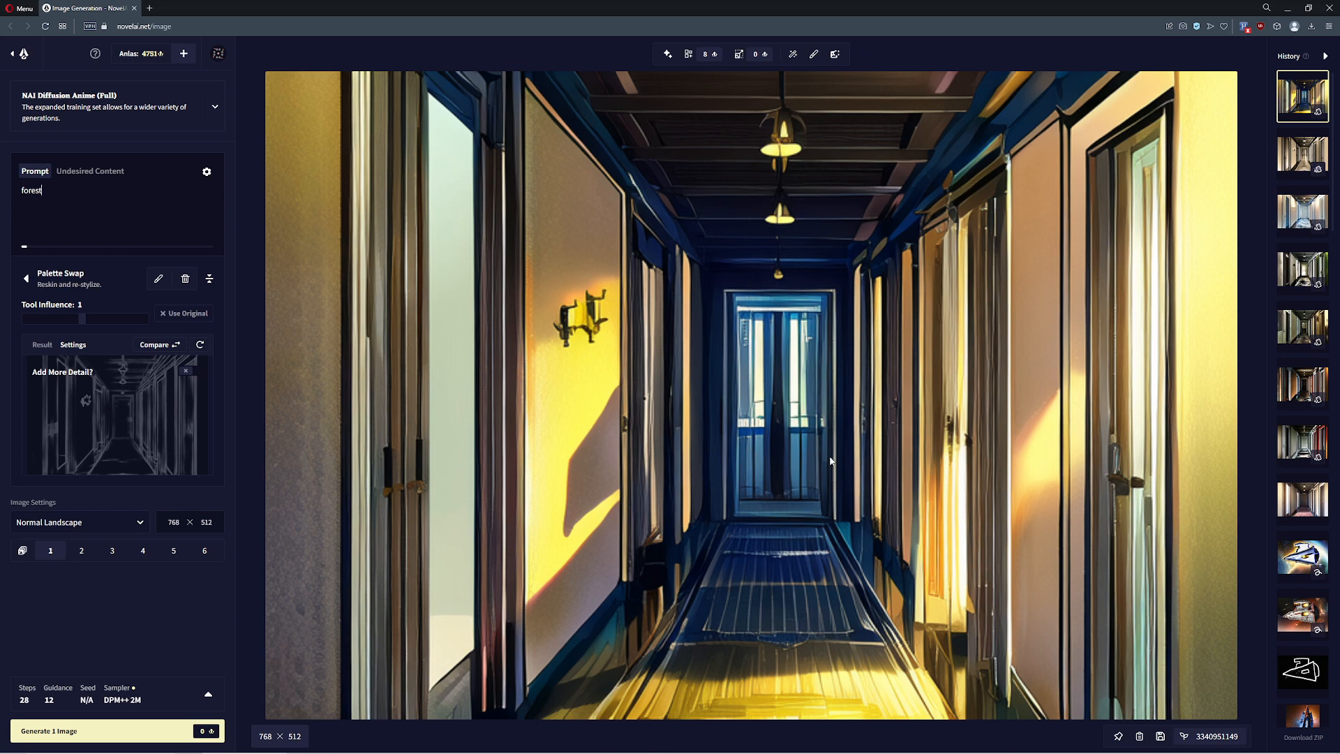
{"action": "mouse_move", "coordinate": [905, 439]}
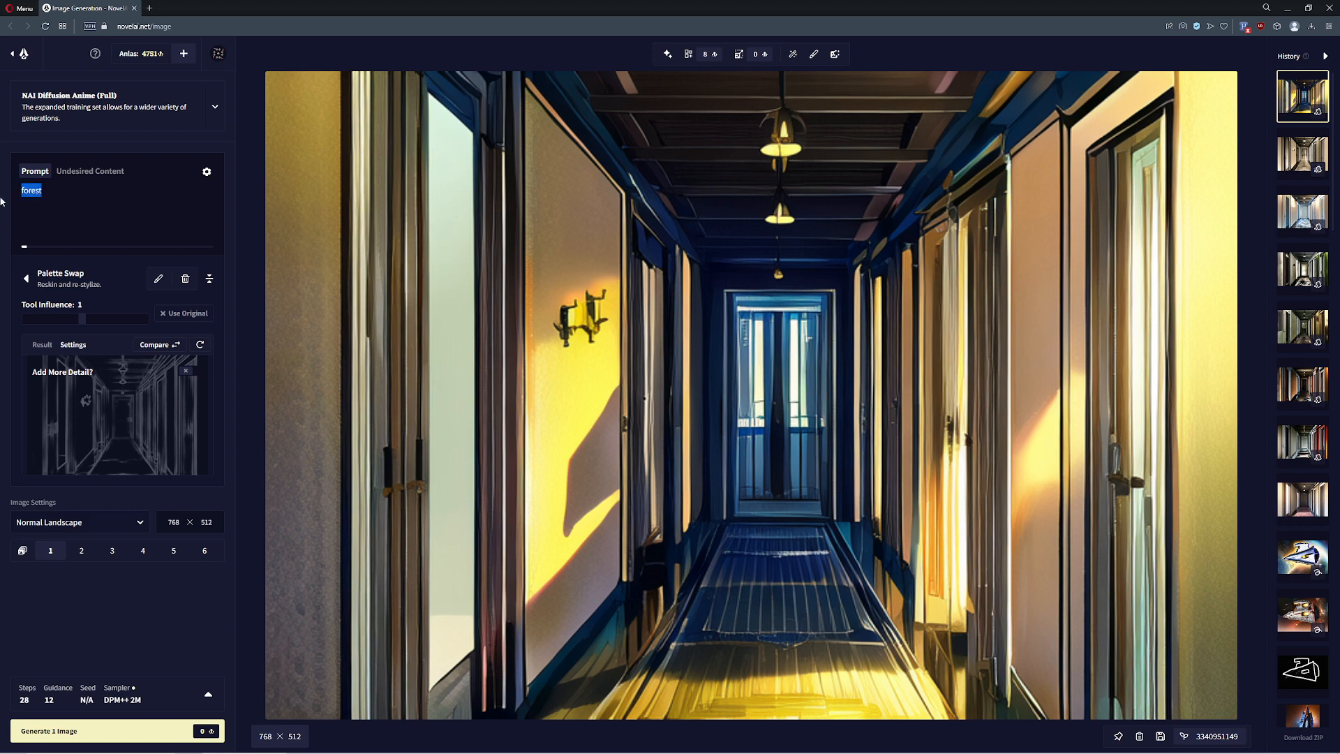
- Replace the prompt with 'underwater'
{"action": "type", "text": "underwater"}
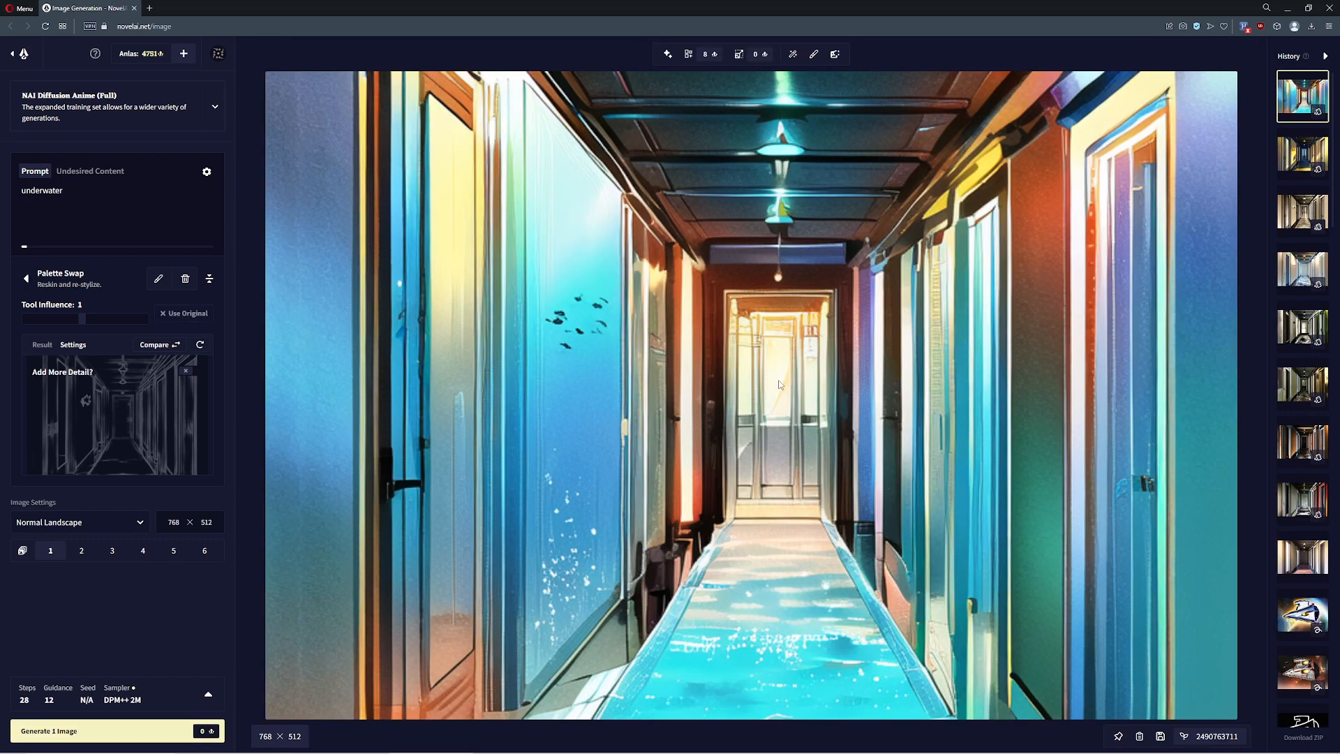
{"action": "mouse_move", "coordinate": [563, 317]}
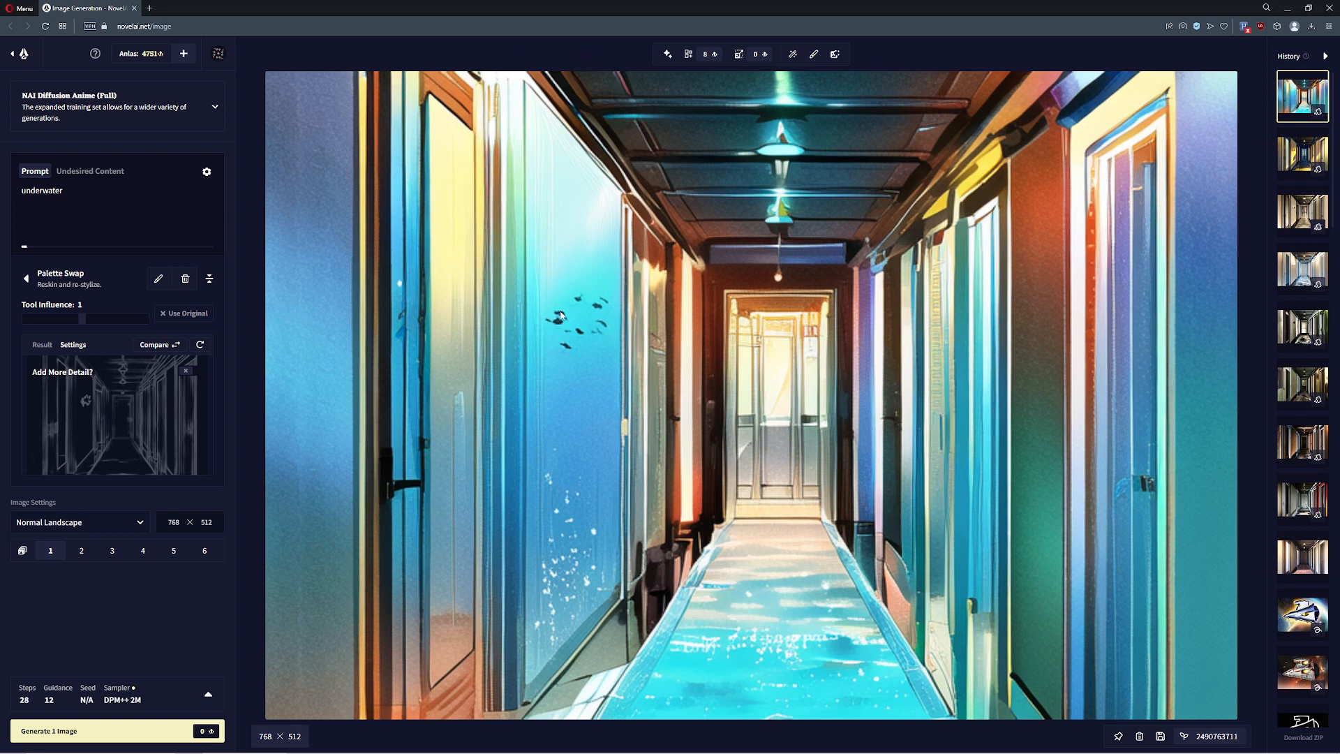
{"action": "mouse_move", "coordinate": [773, 464]}
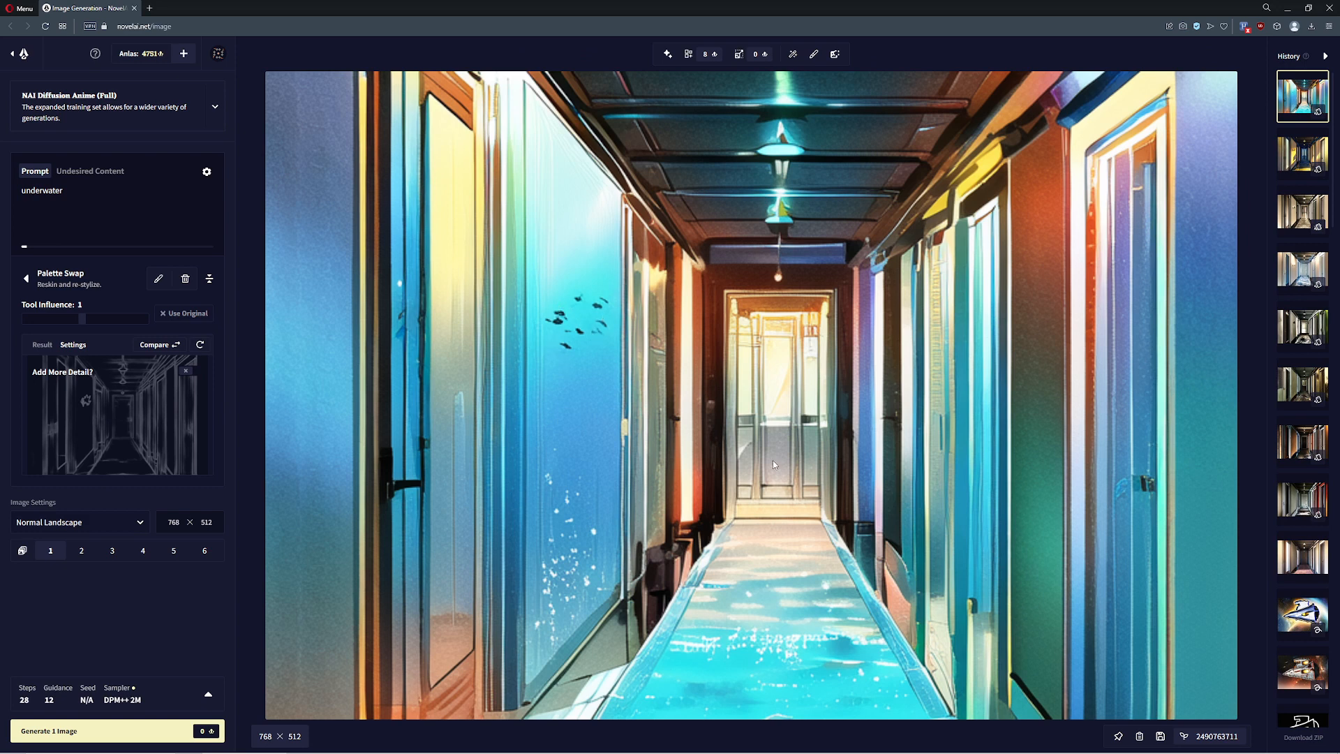
{"action": "mouse_move", "coordinate": [867, 320]}
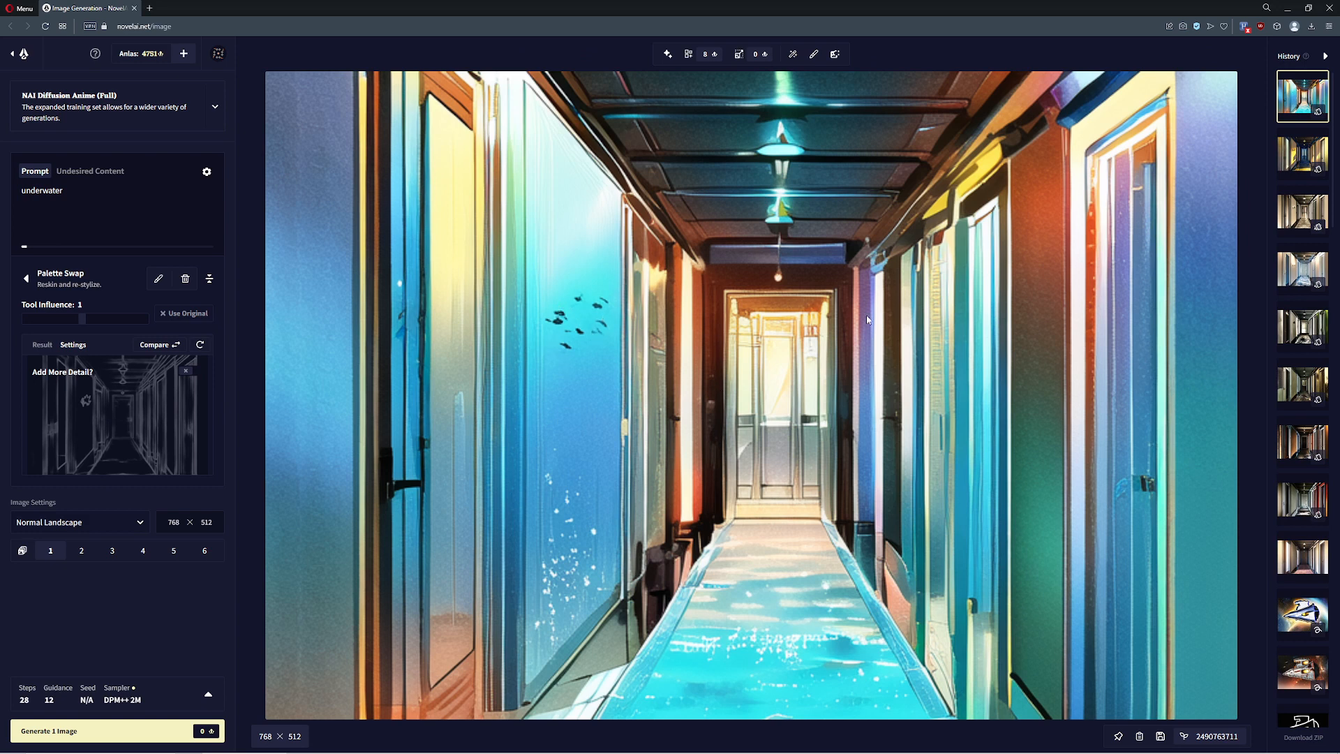
{"action": "mouse_move", "coordinate": [489, 498]}
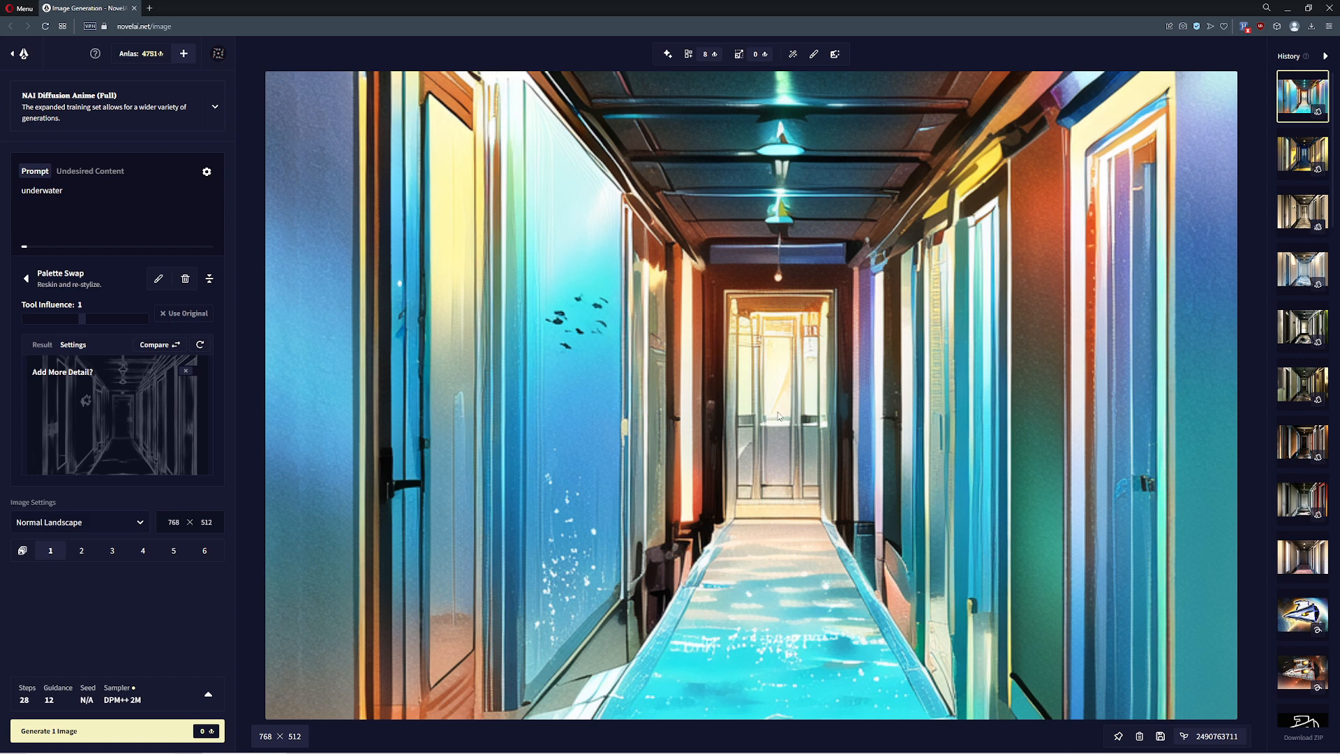
{"action": "mouse_move", "coordinate": [466, 364]}
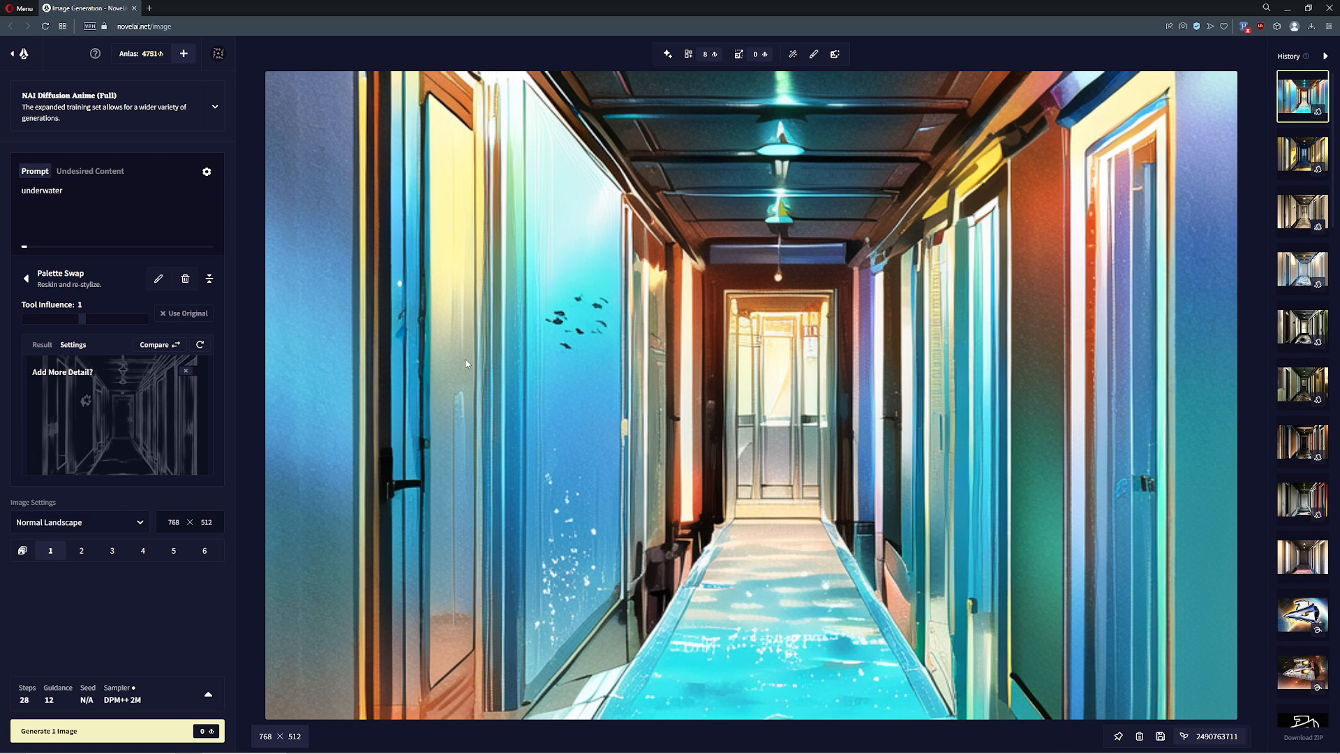
{"action": "mouse_move", "coordinate": [941, 412]}
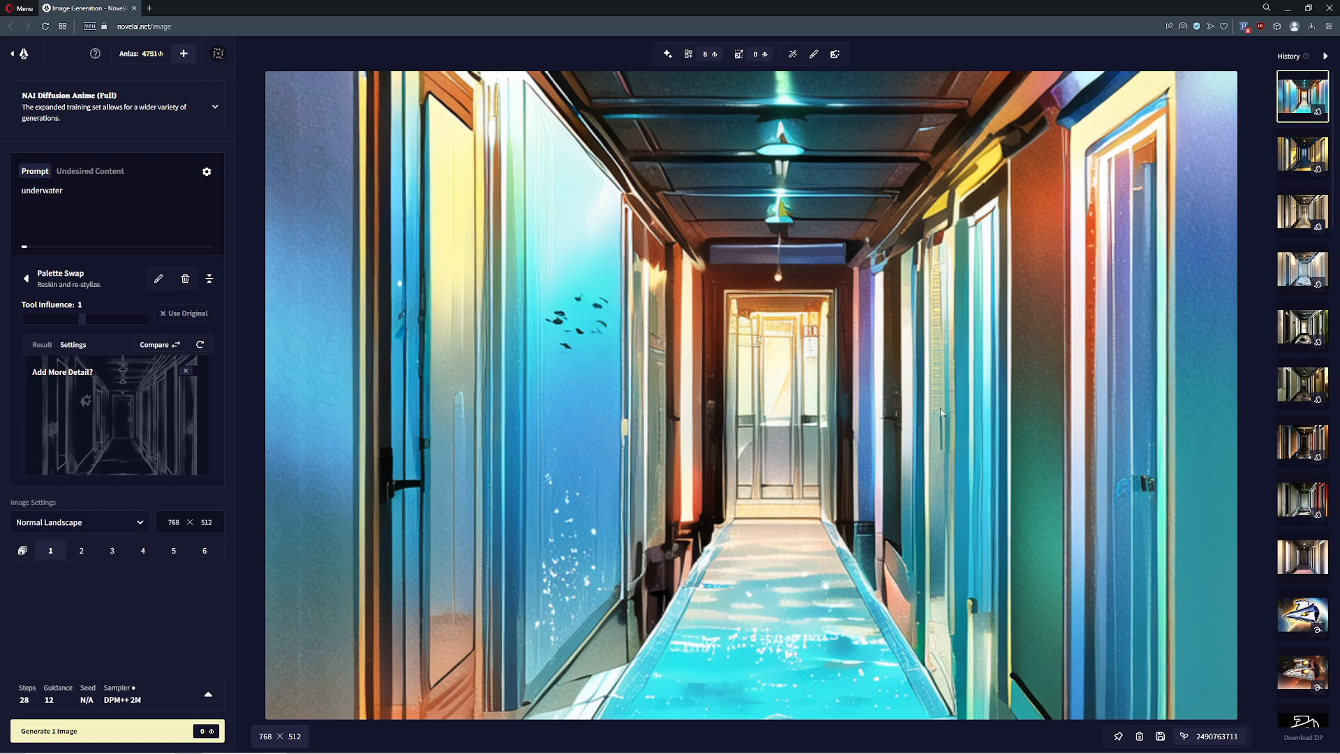